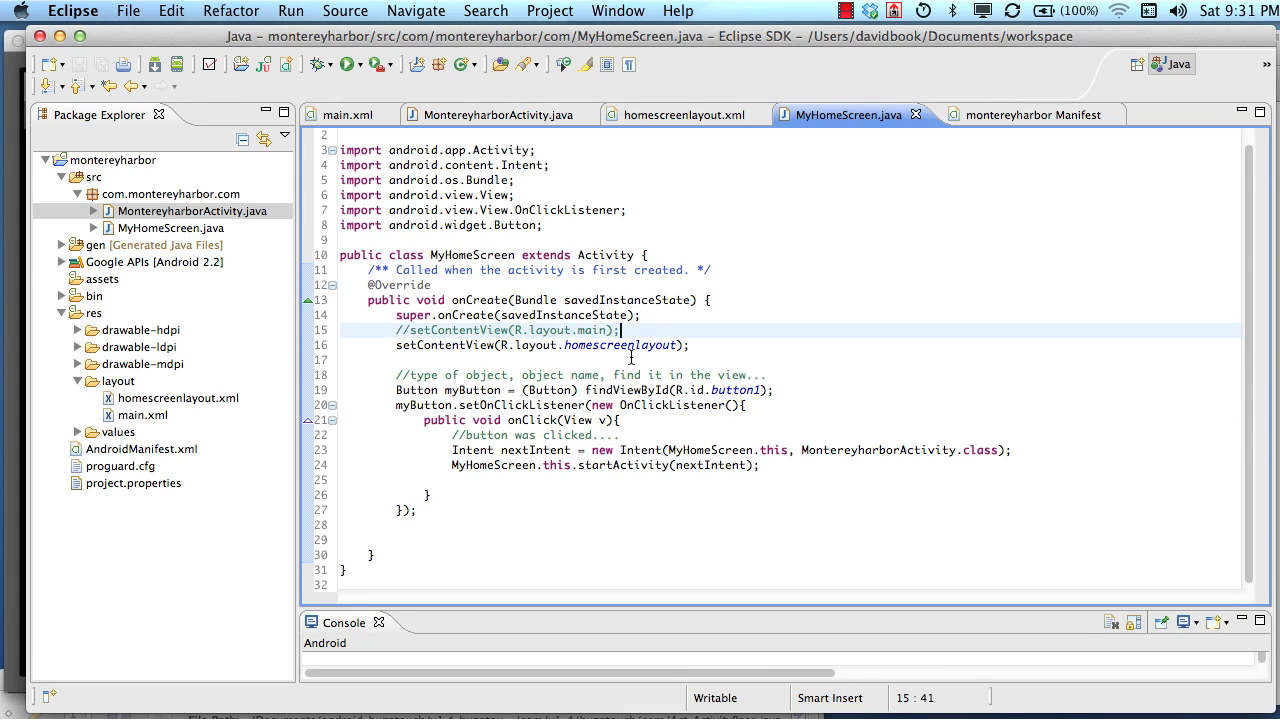
mouse_move(585, 381)
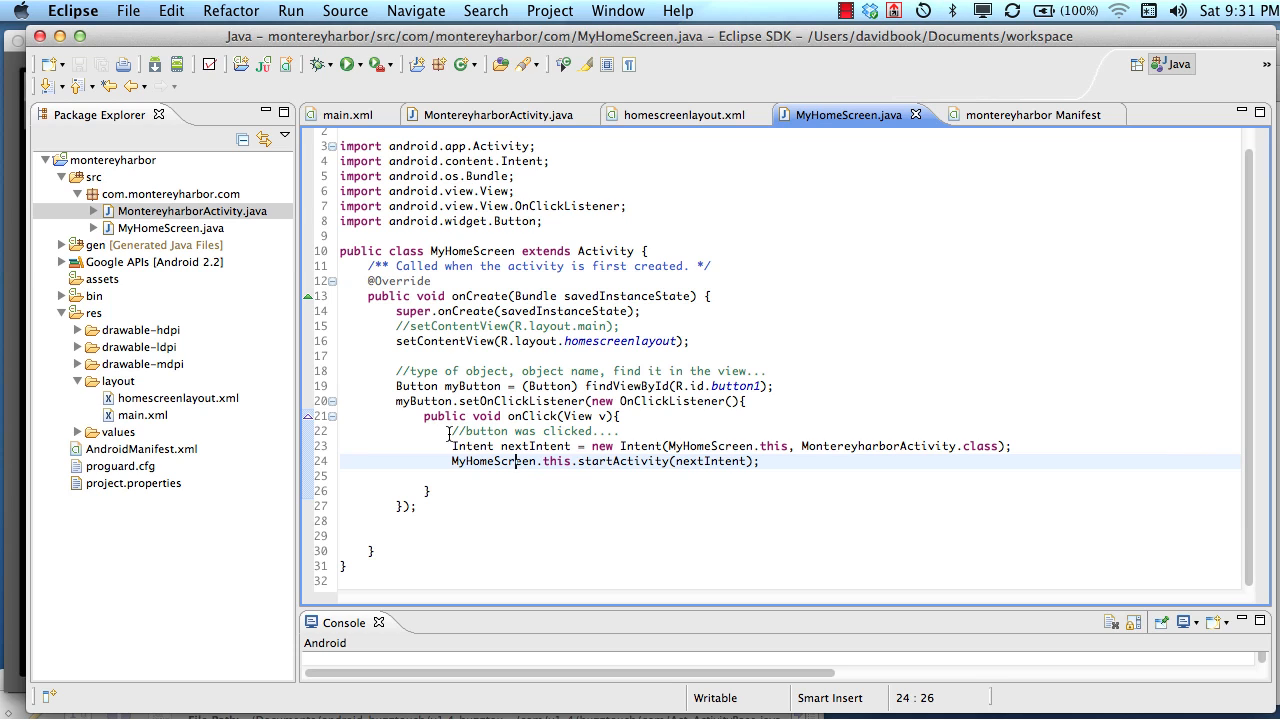
mouse_move(535, 430)
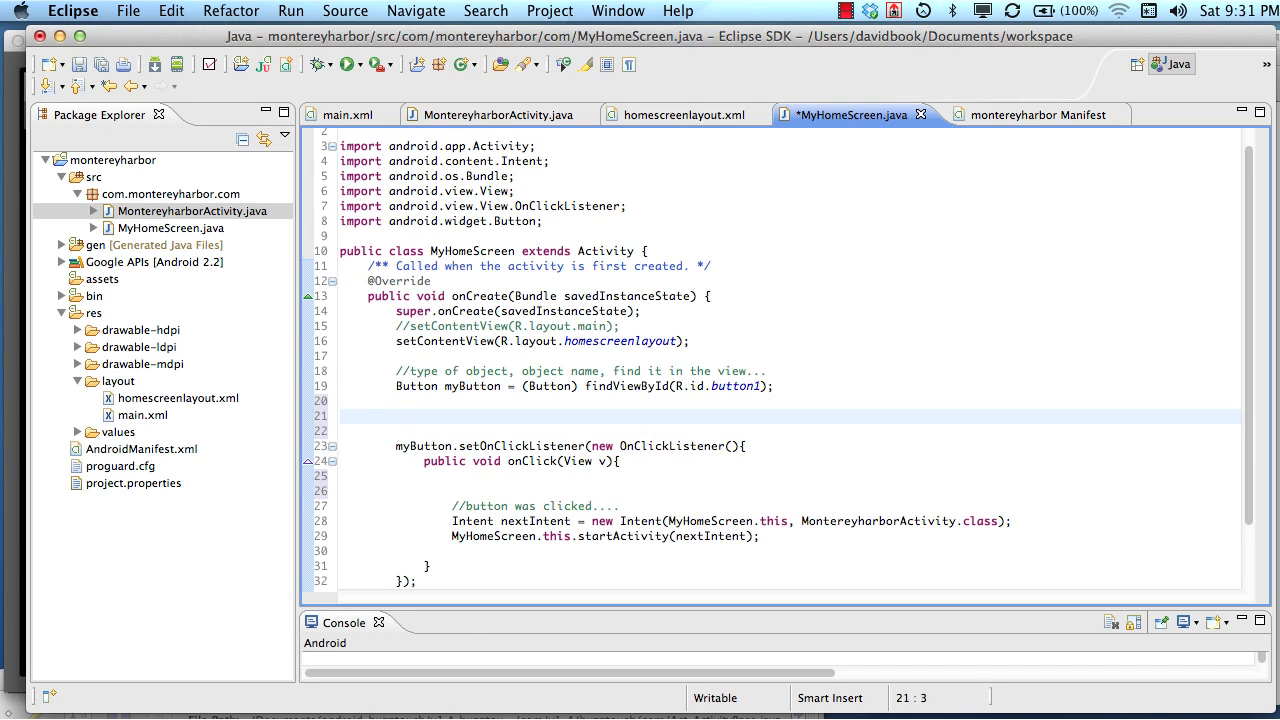
Add 'Properties:' and 'Methods:' note lines and describe properties as describing an object
type("Properties:")
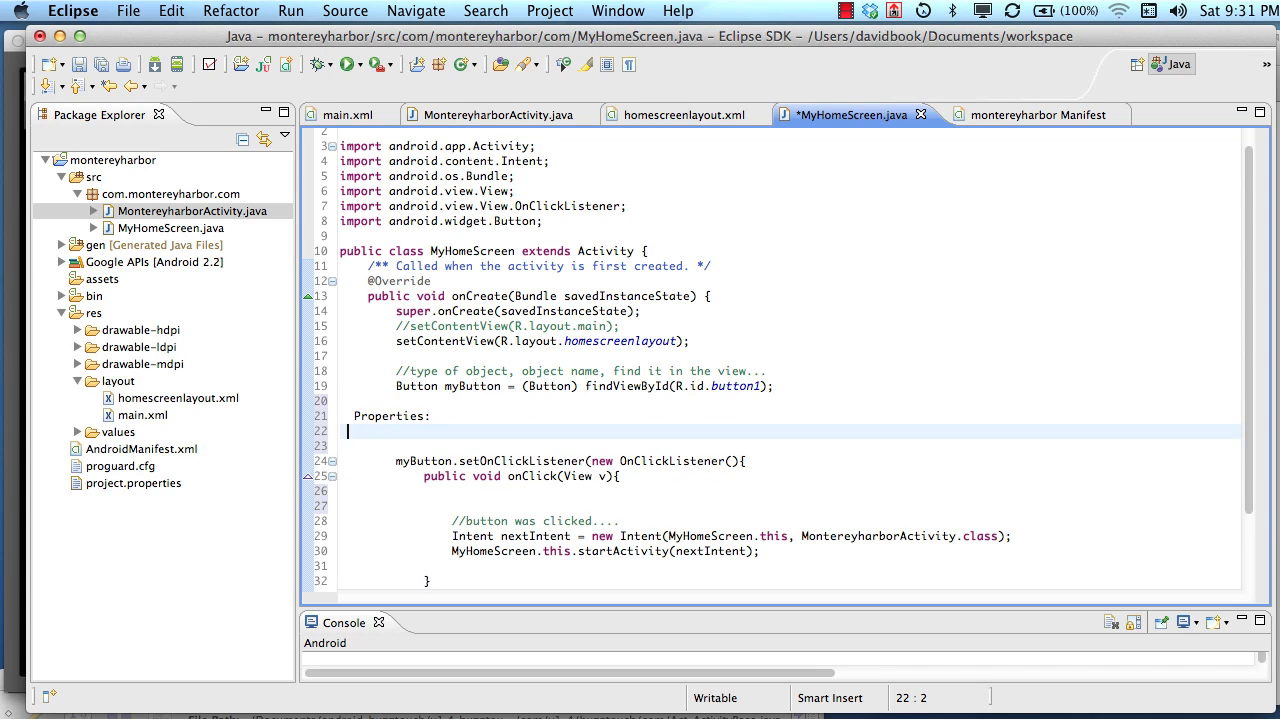
type("Methods:")
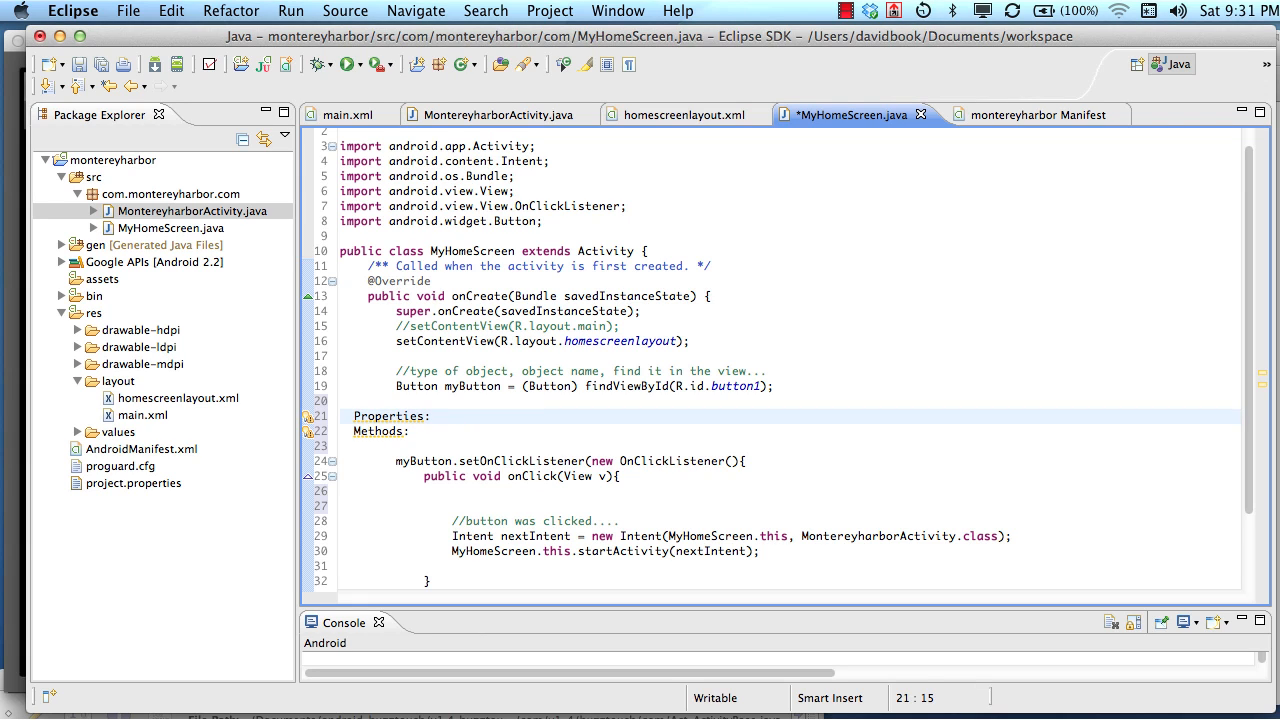
type("Is something that desc")
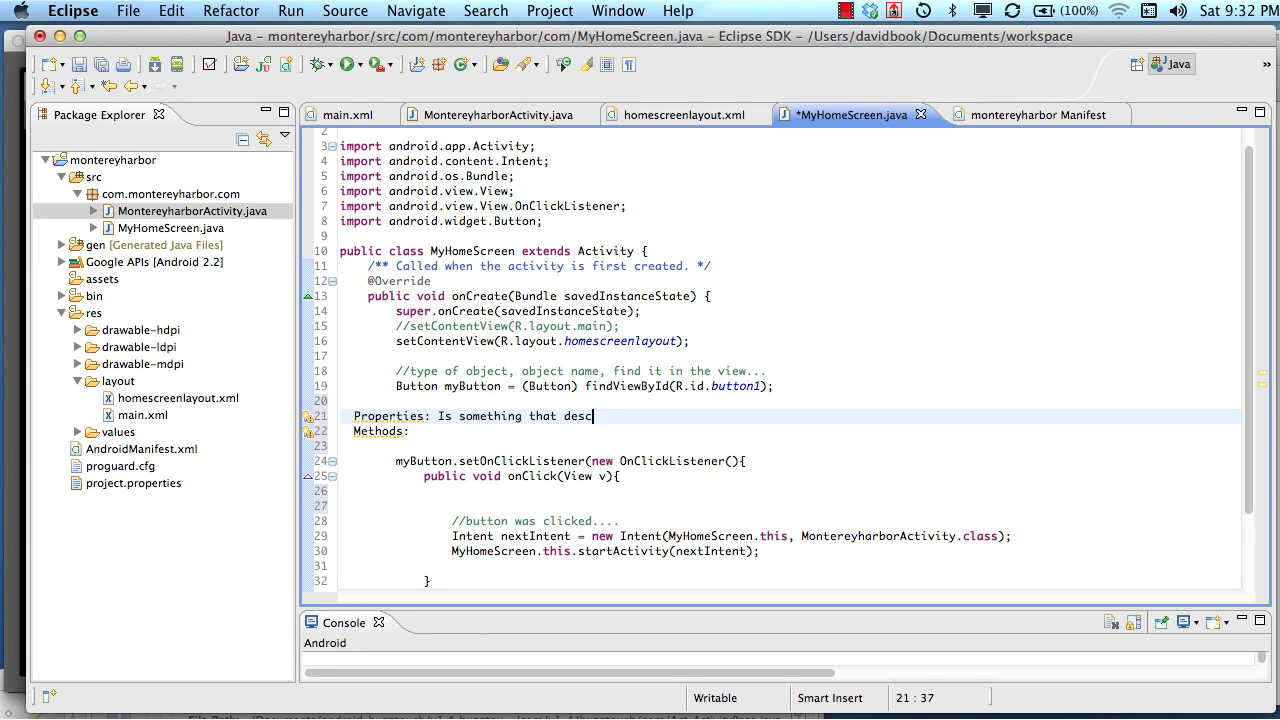
type("ribes an object.")
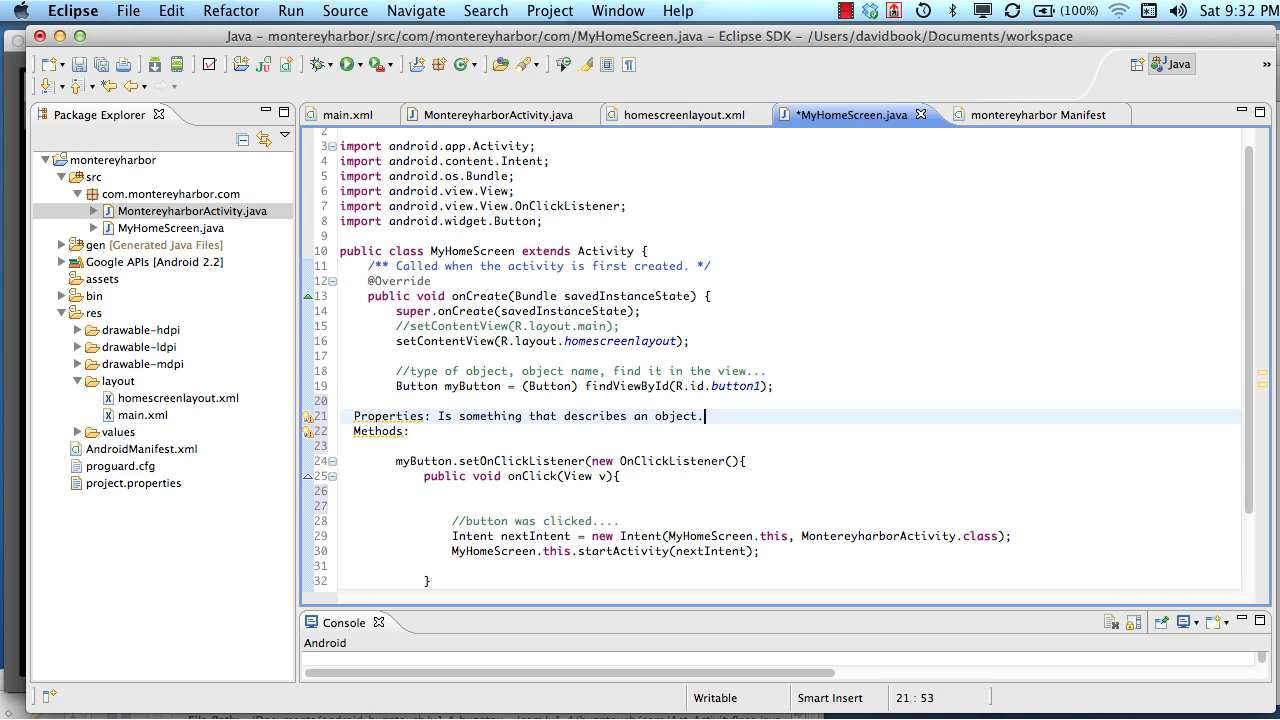
type("class Color,")
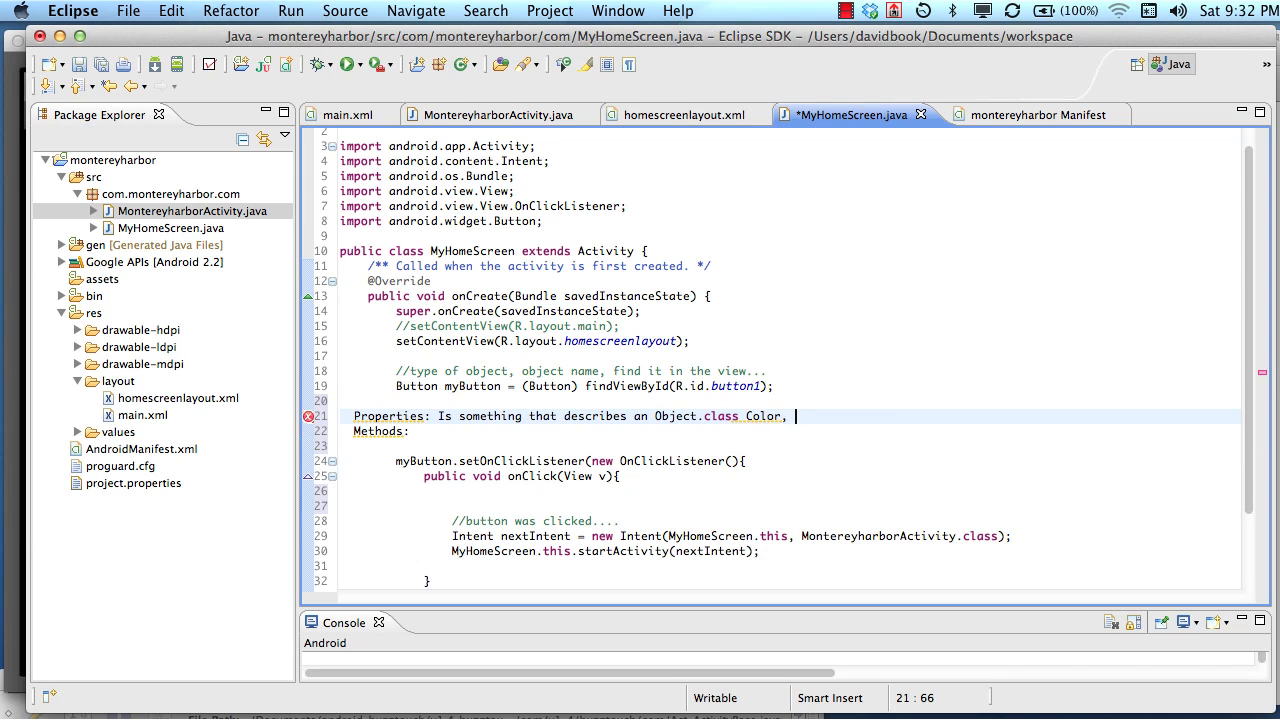
Fix the typos and list example properties: Color, size, onclick
key("BackSpace")
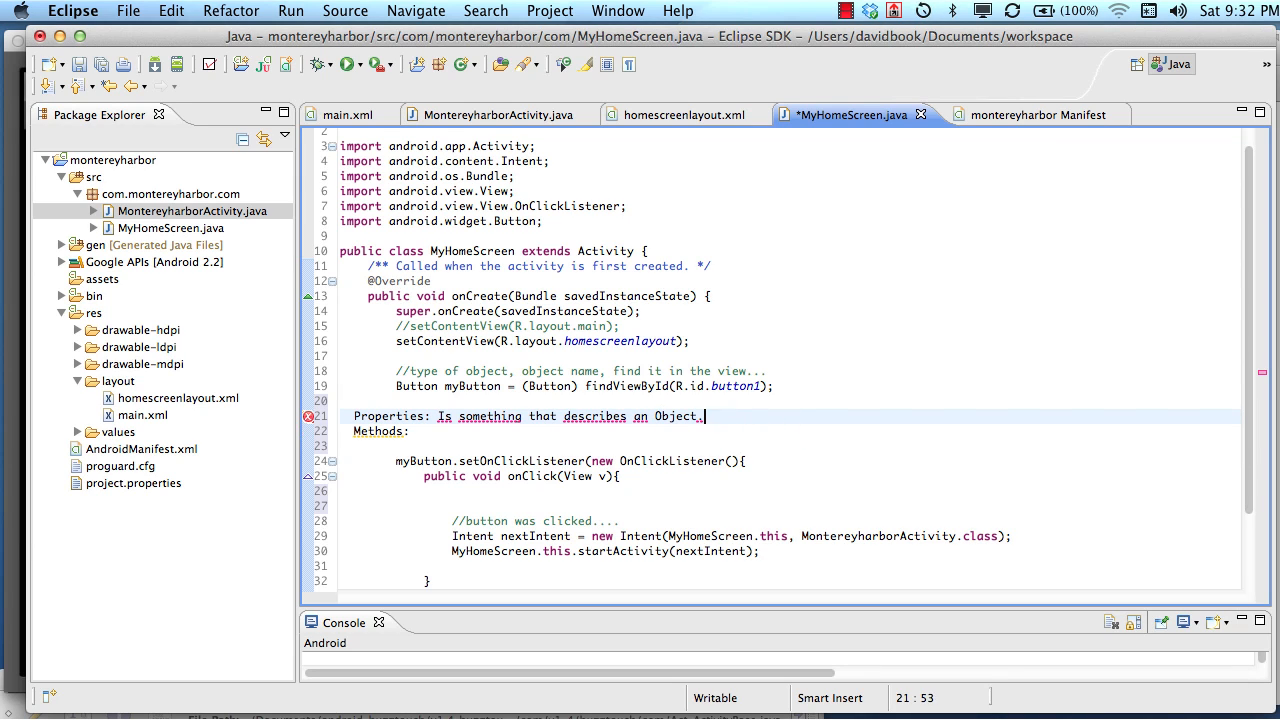
key("Backspace")
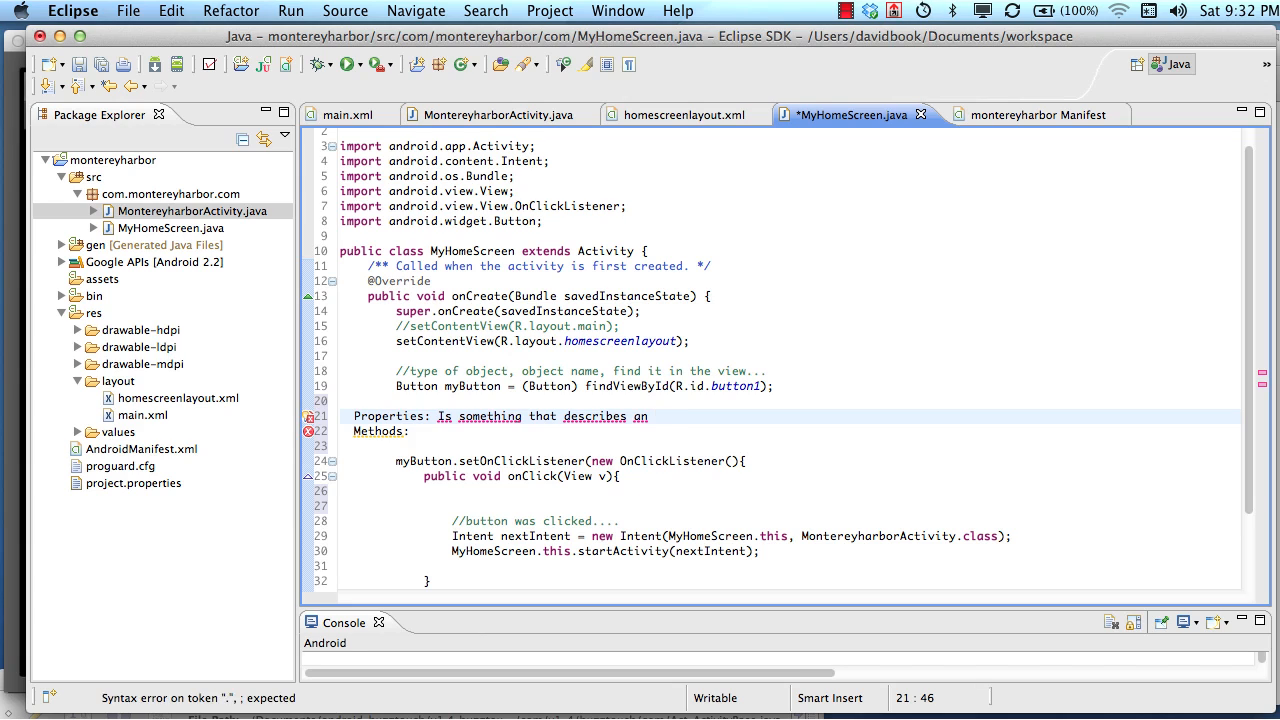
type("object.")
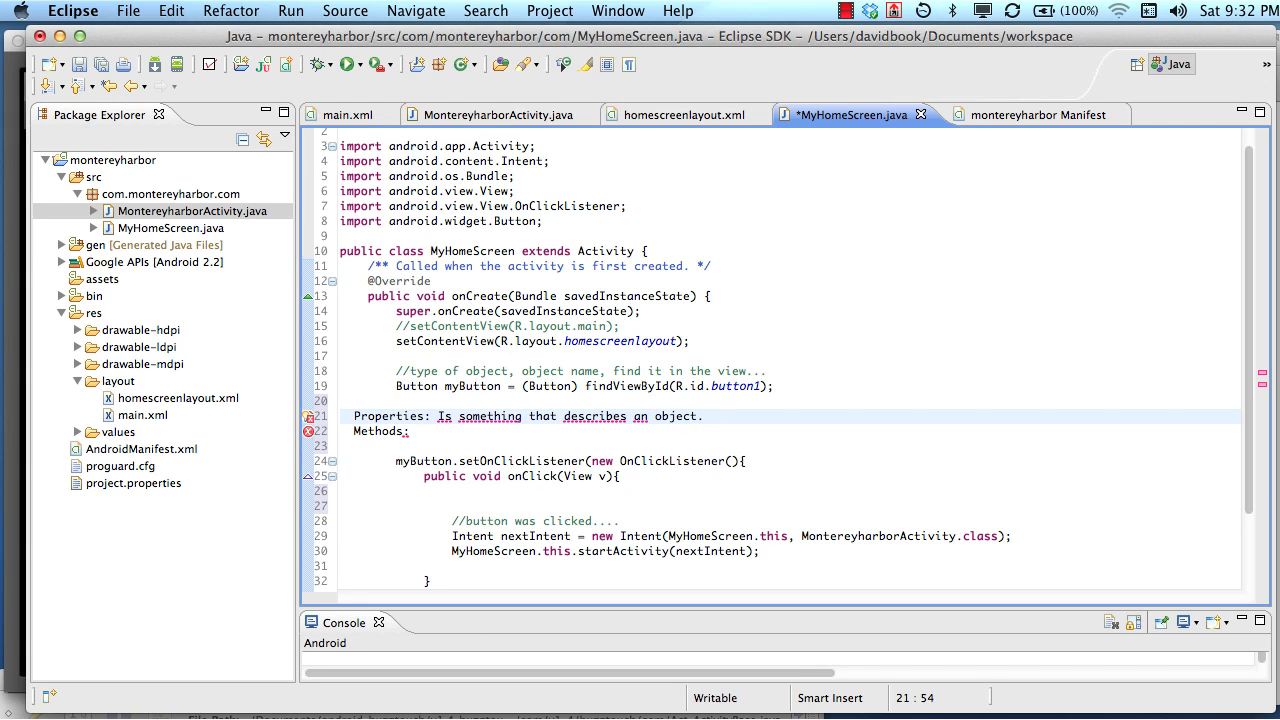
type("Colo")
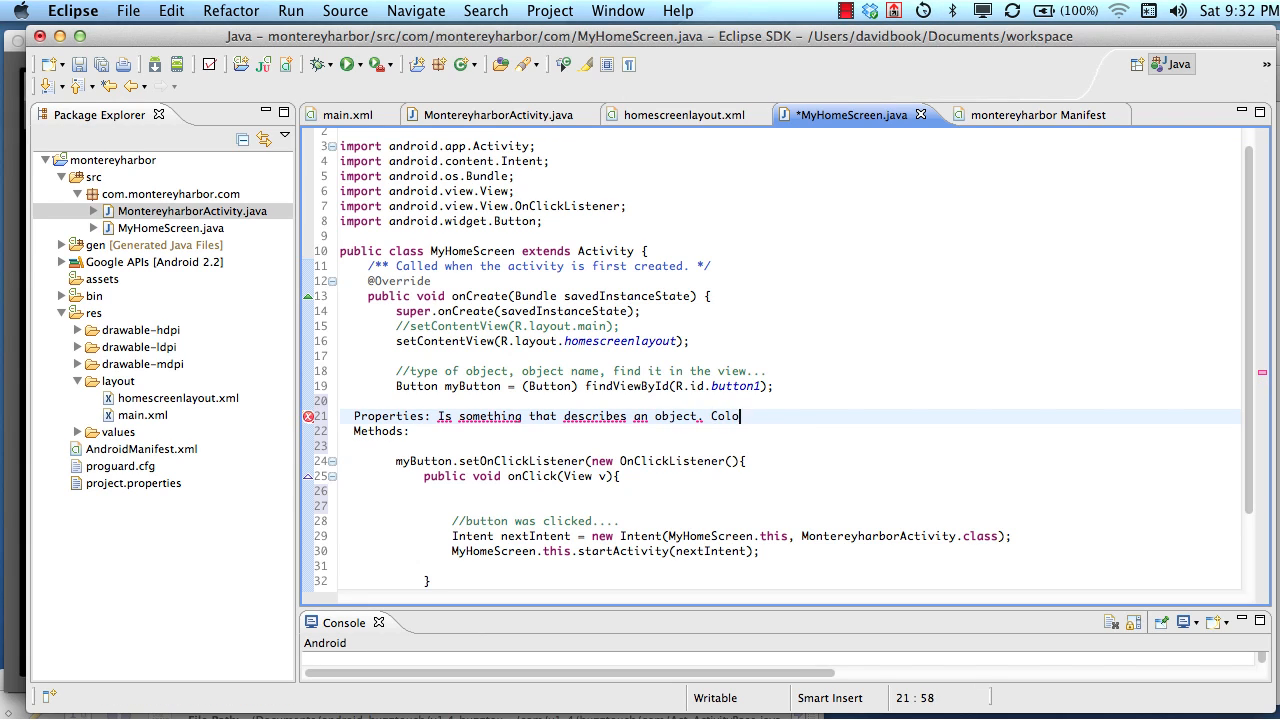
type("r, size, w")
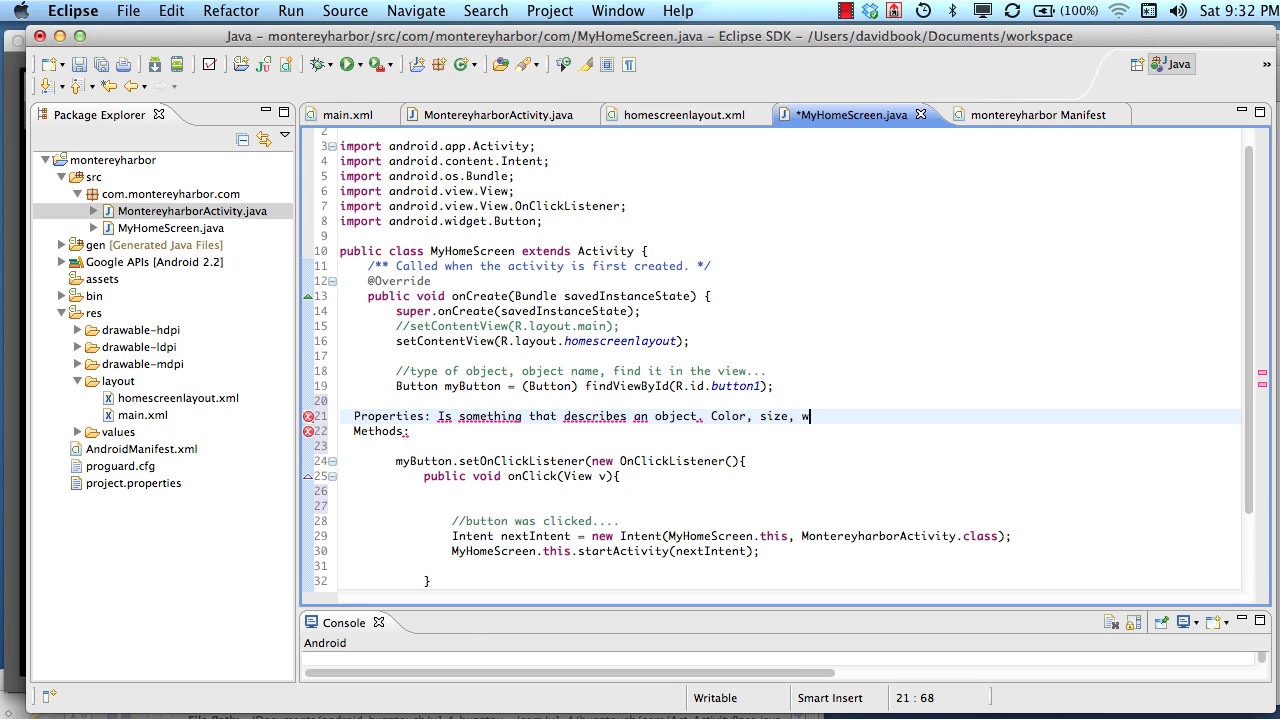
key("Backspace")
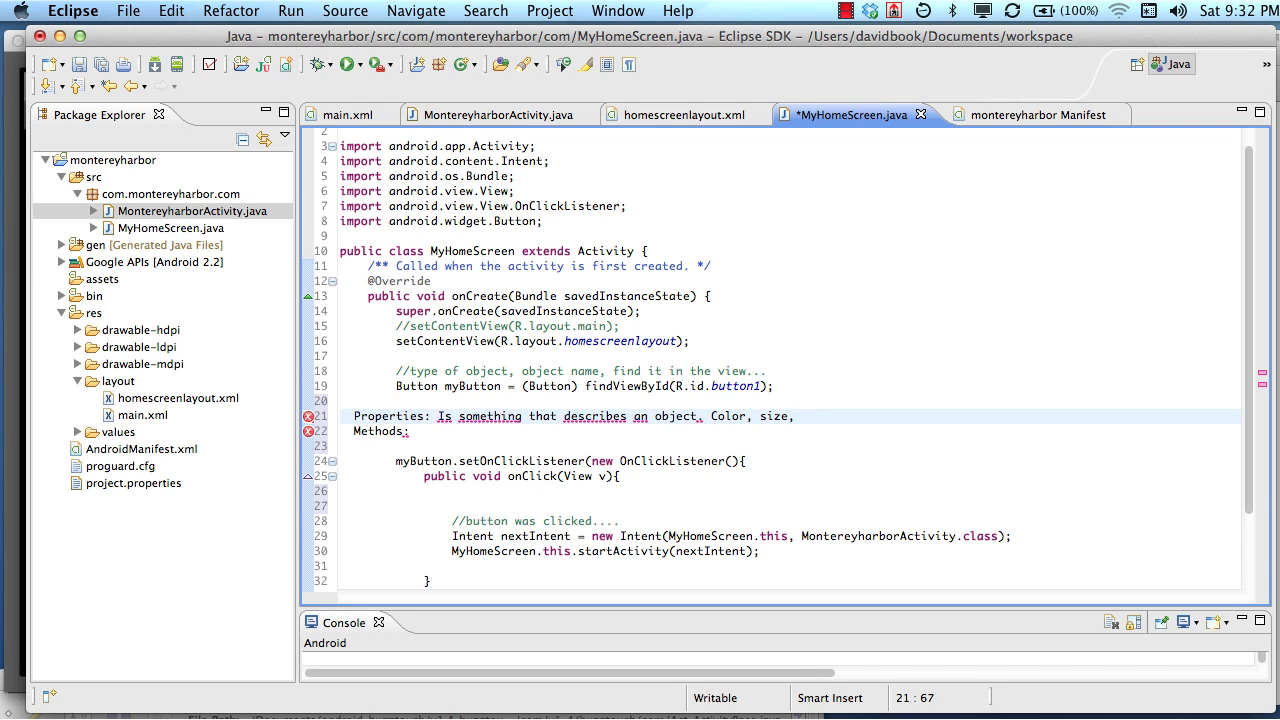
type("ocli")
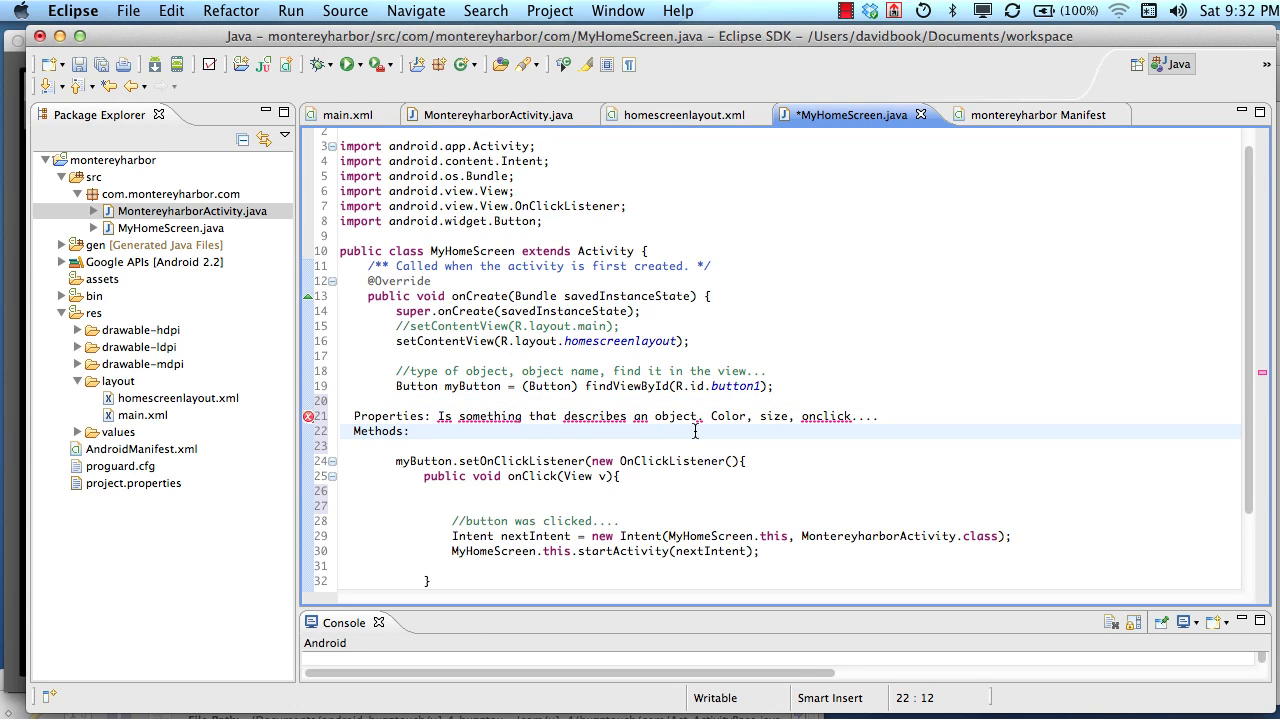
Finish the Methods note with 'Do things. onClick, onLoad, onUnload.'
type("Do things")
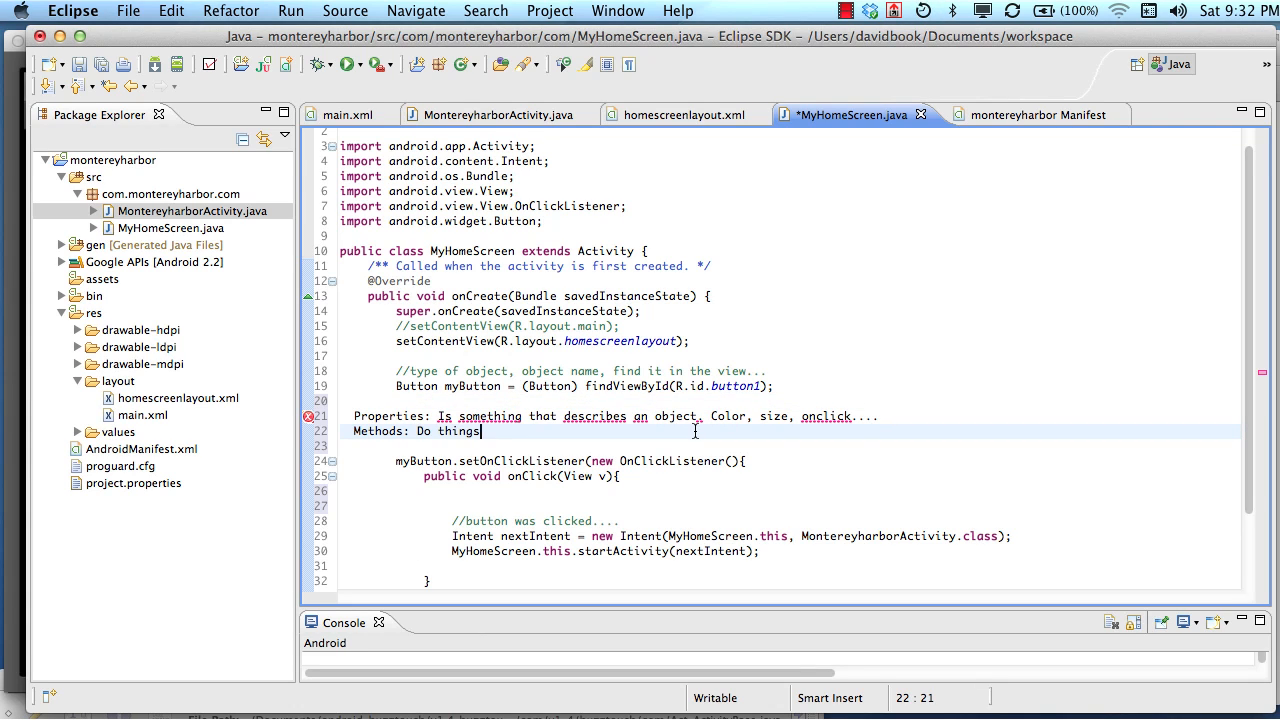
type(".")
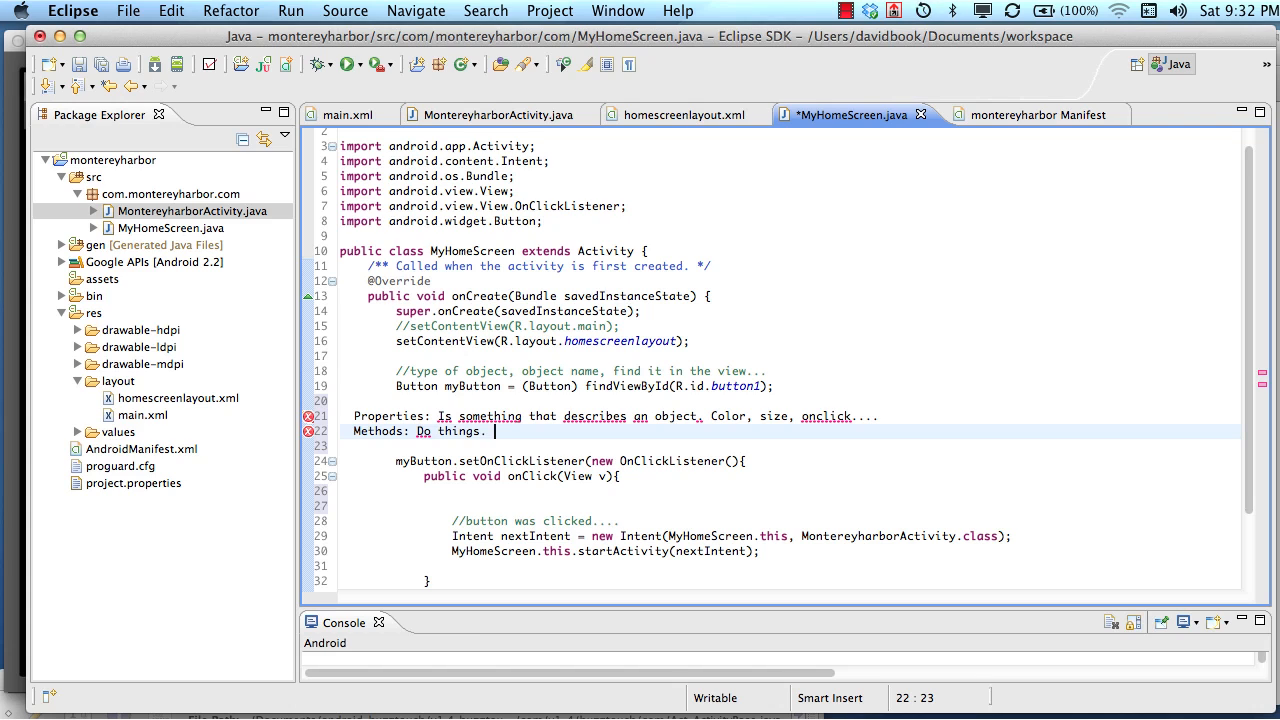
type("onLick")
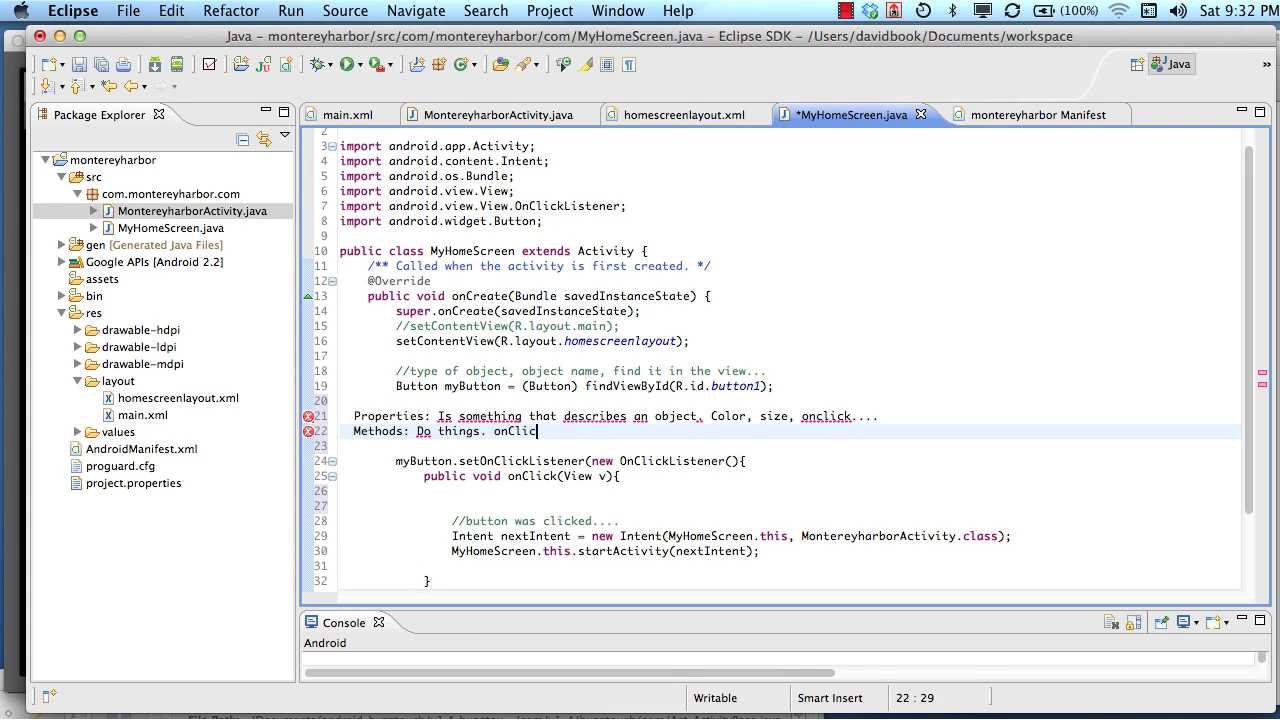
type(", onLoad, onU")
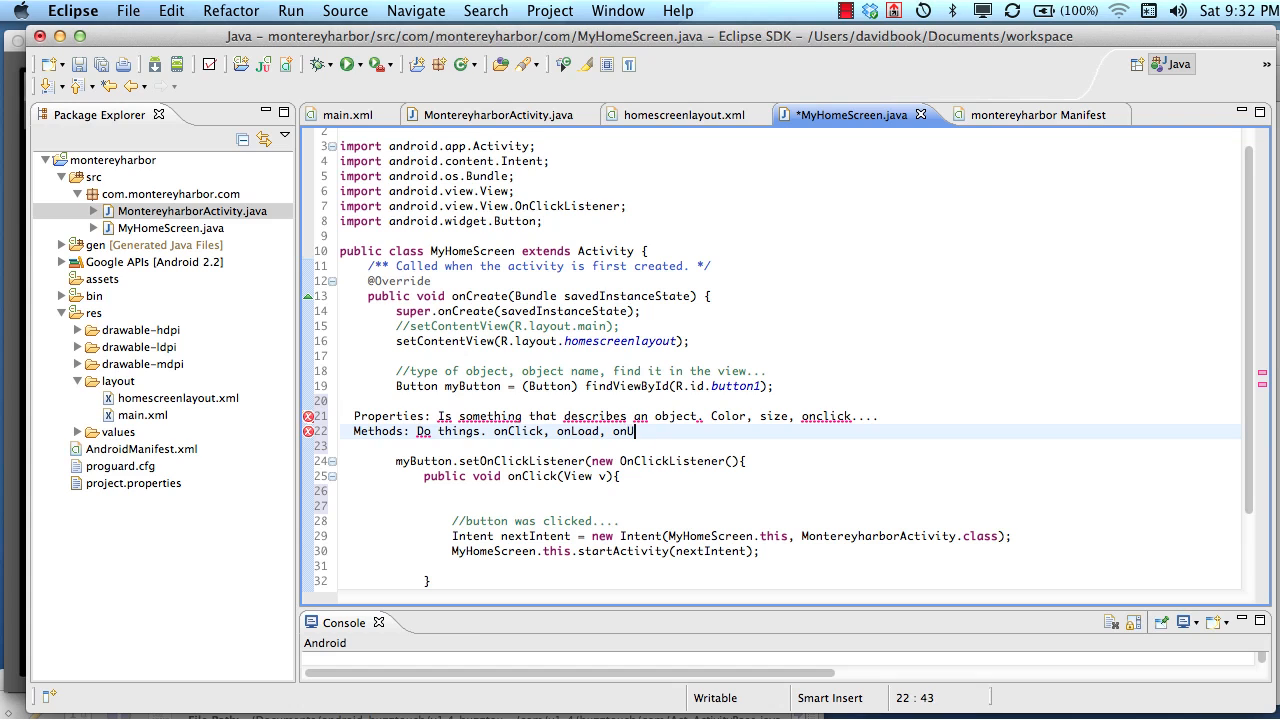
type("nload")
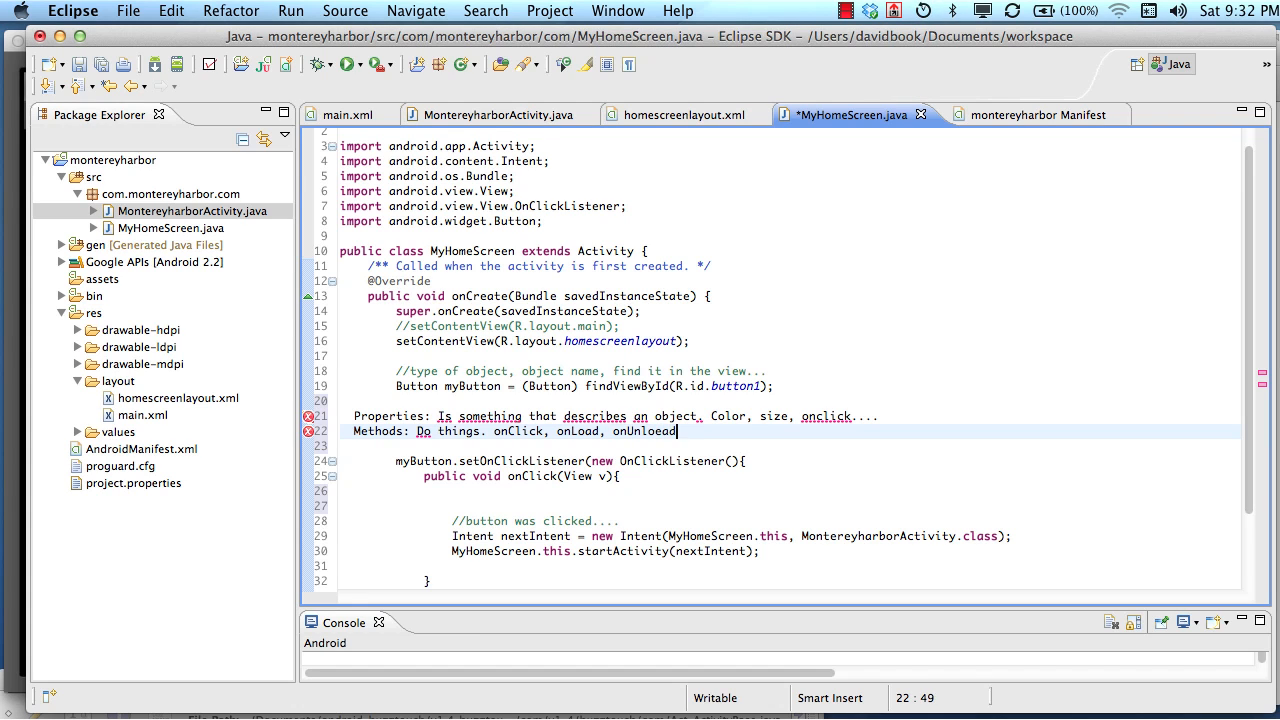
type(".")
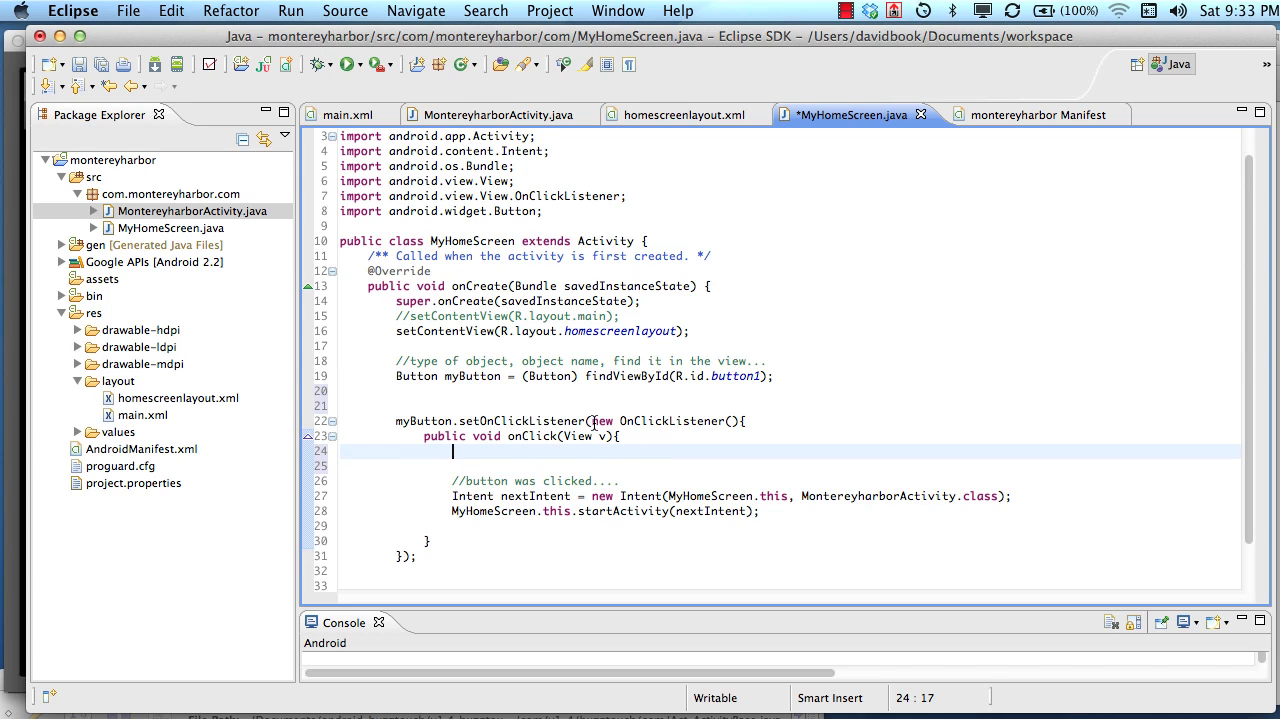
mouse_move(591, 459)
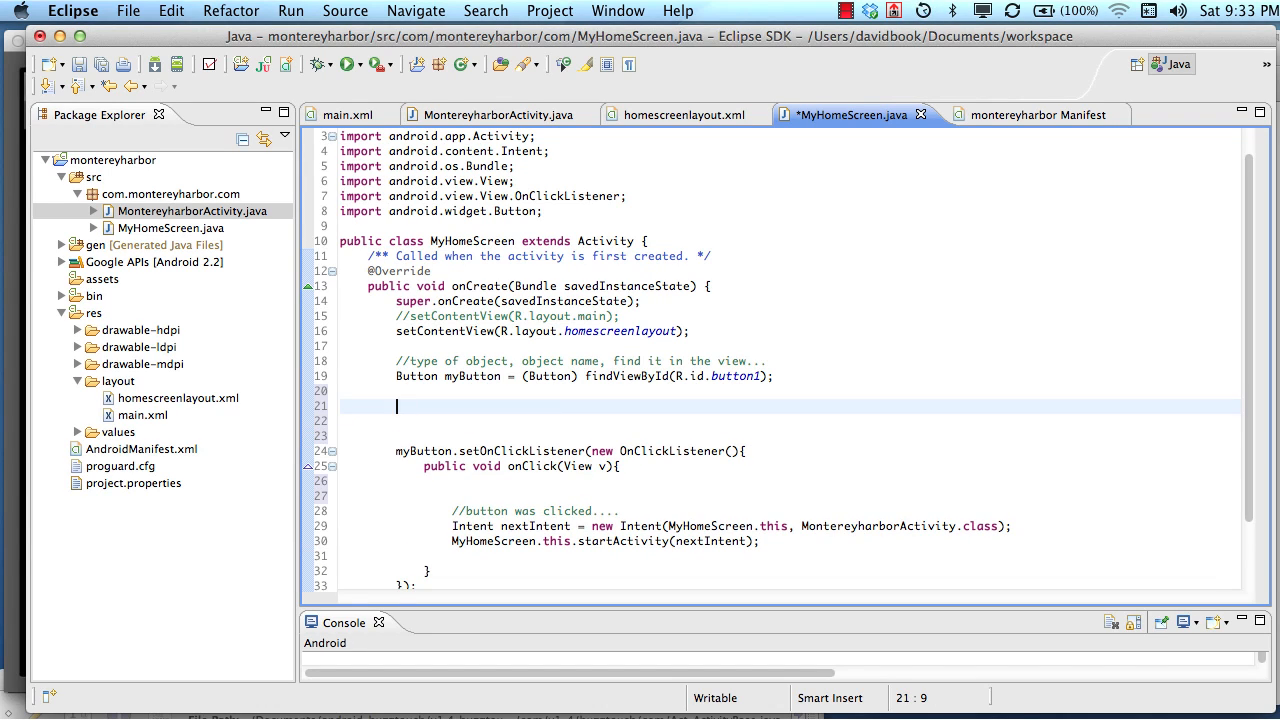
Declare an OnClickListener named myListener and pass myListener to setOnClickListener
type("OnClickLis")
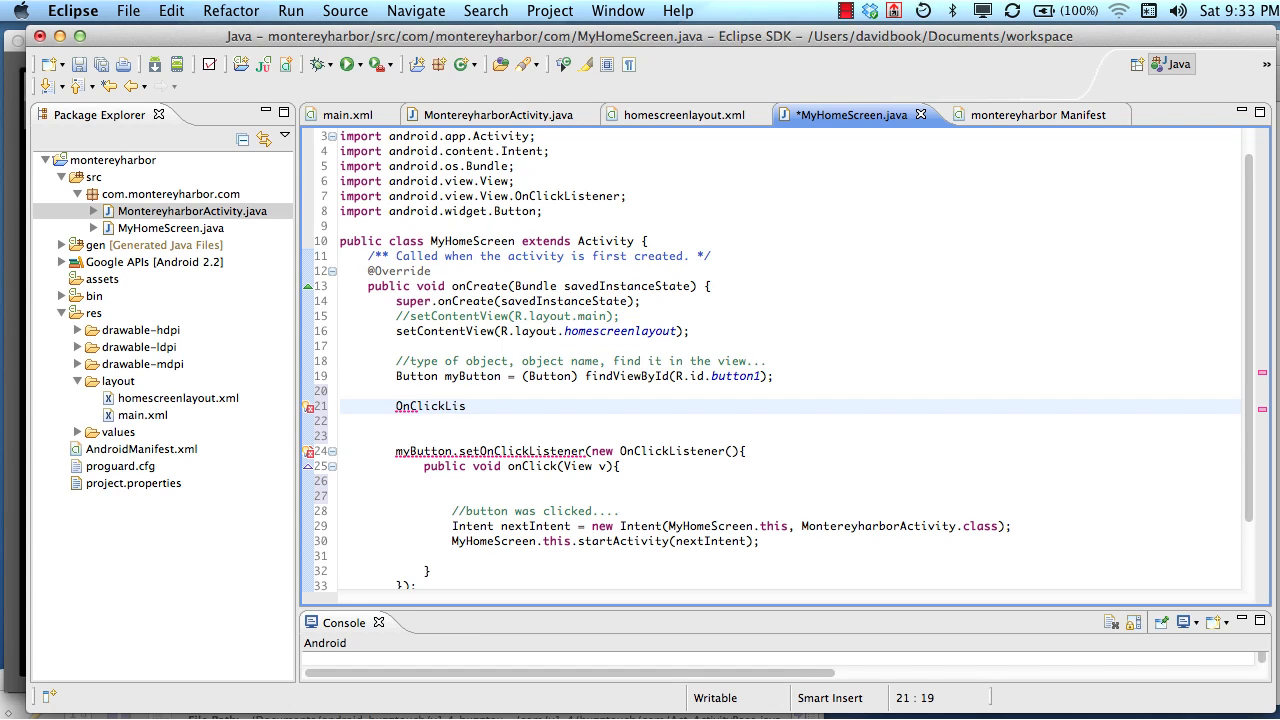
type("tener")
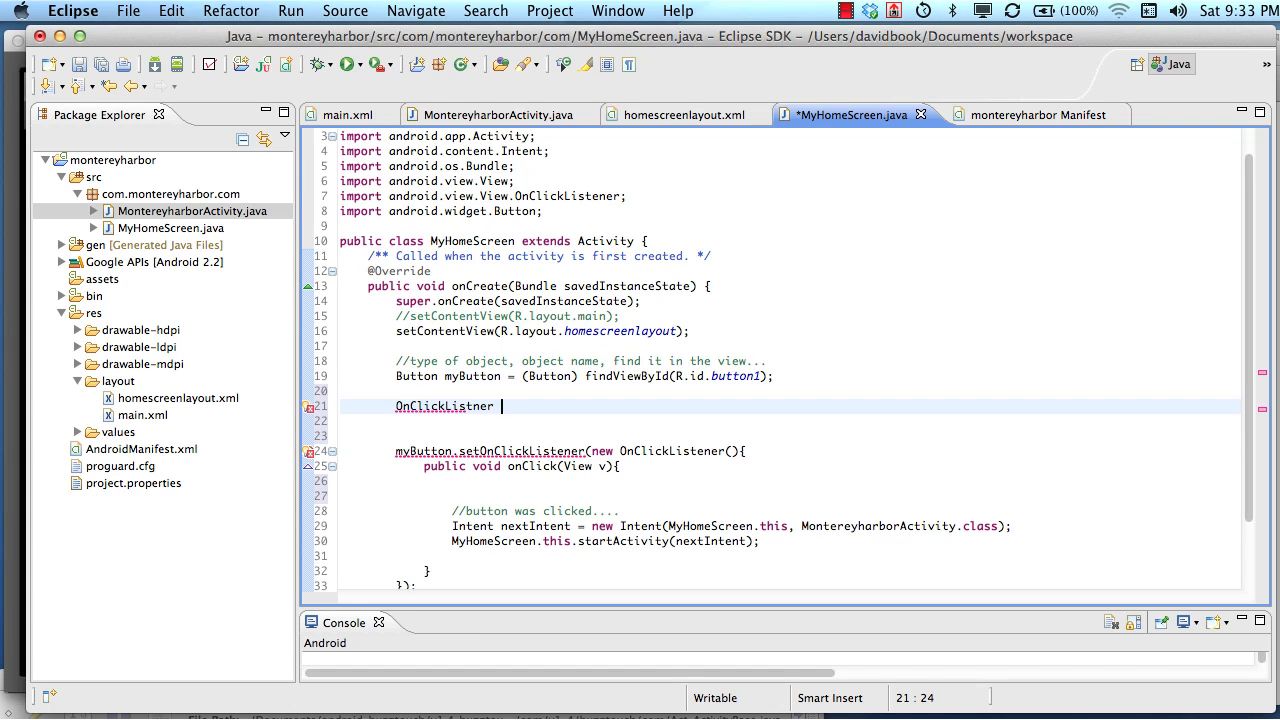
type("myListener = new OnC")
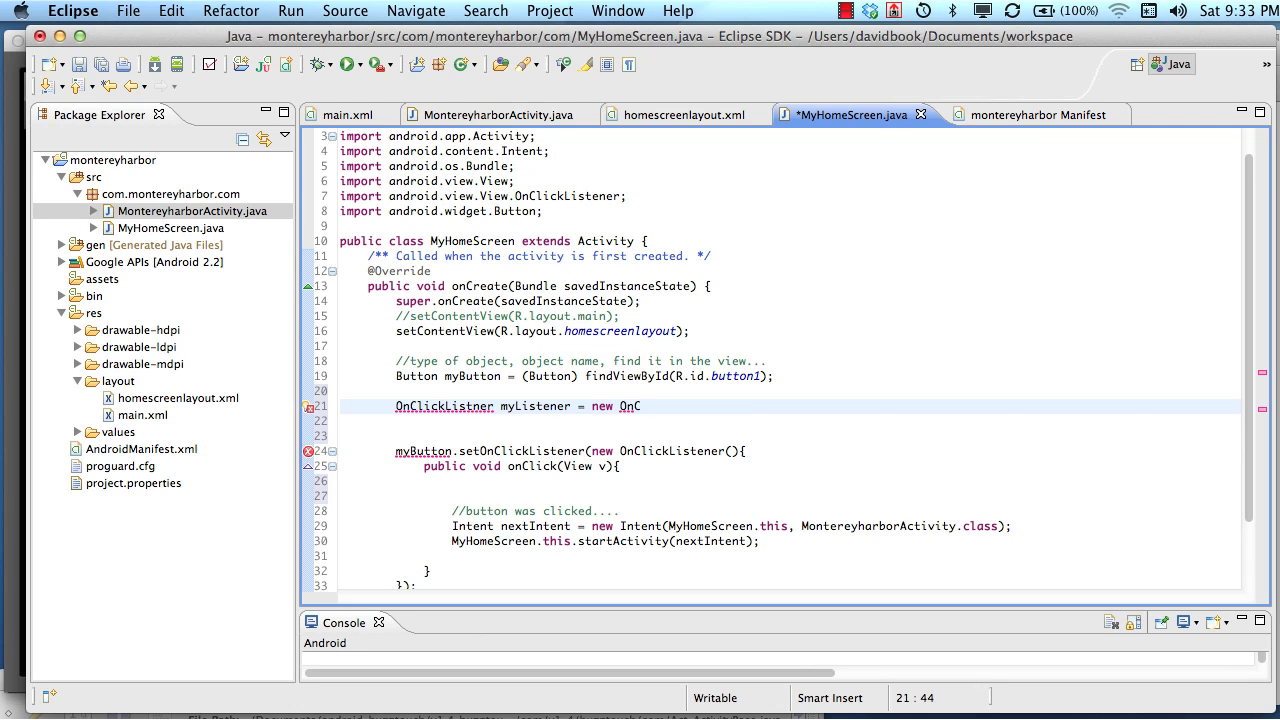
type("lickListener(){")
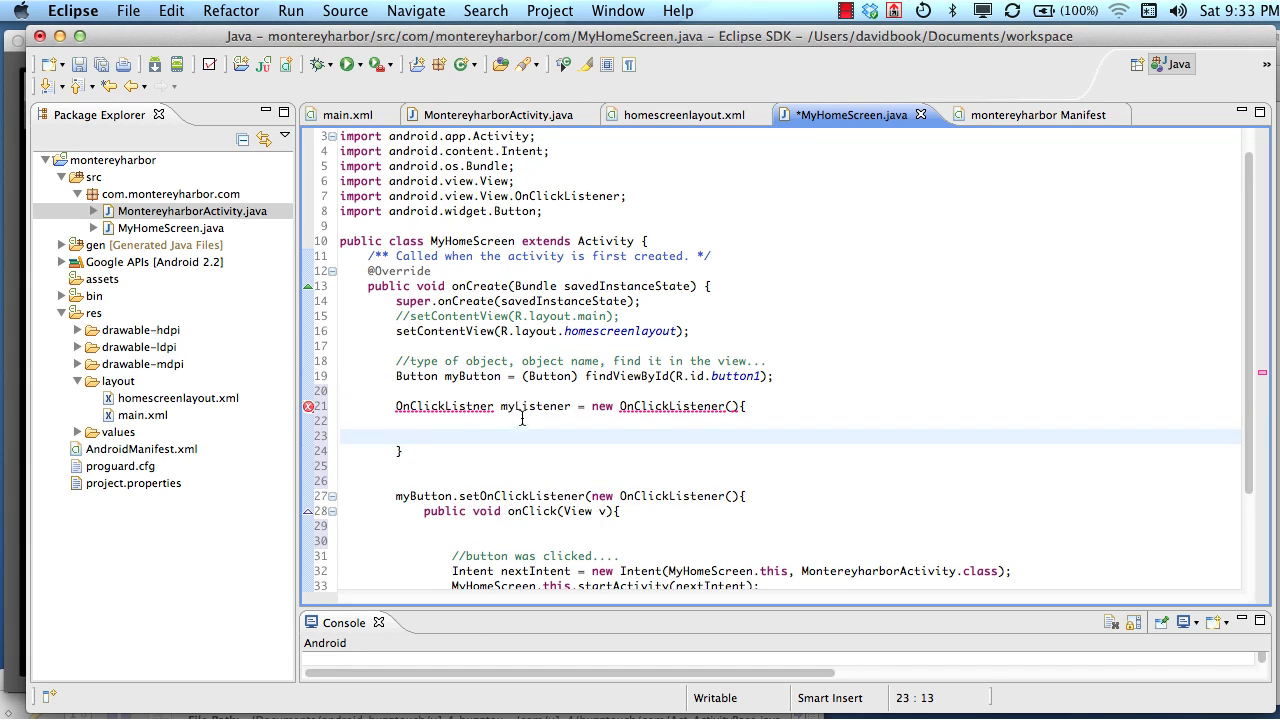
double_click(535, 406)
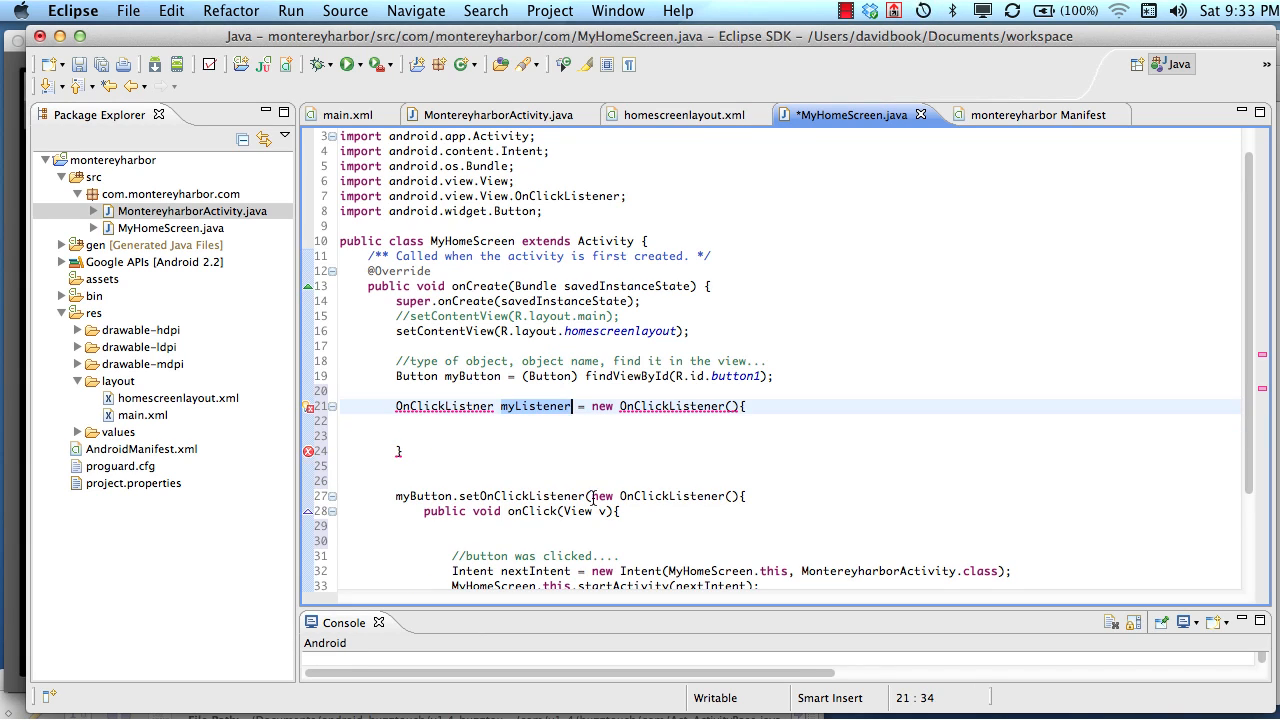
type("myListener")
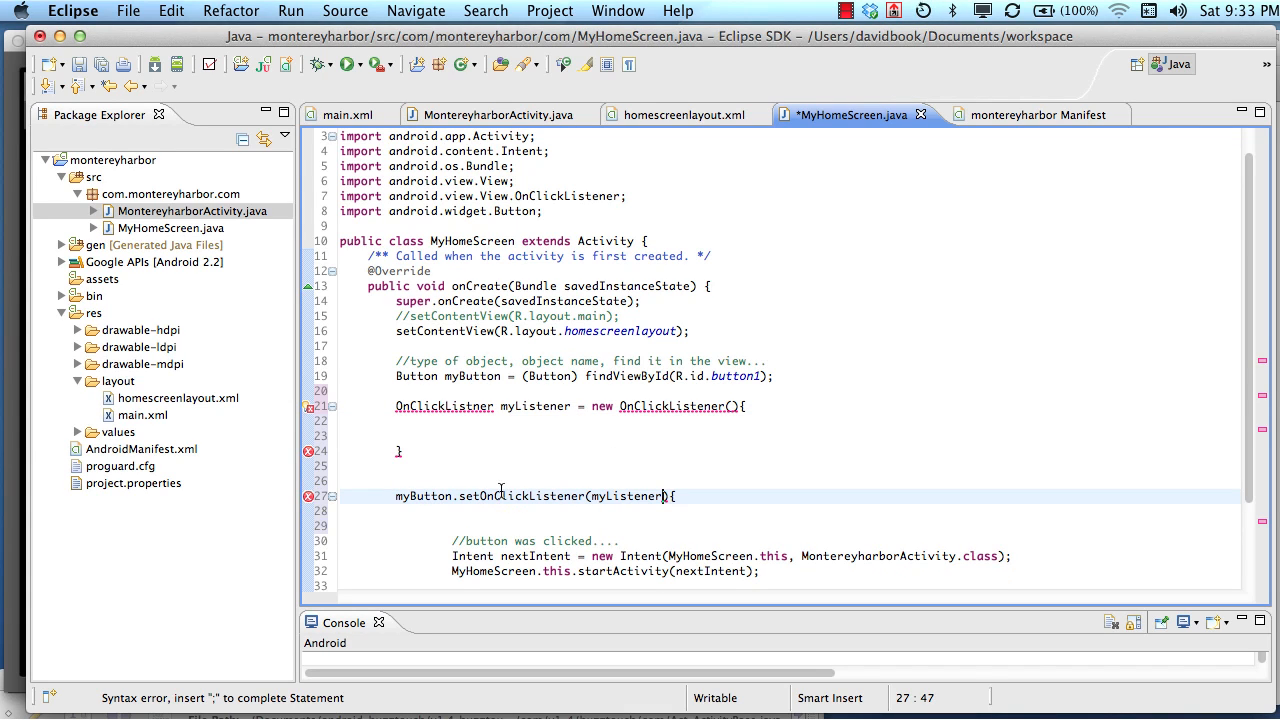
left_click(600, 496)
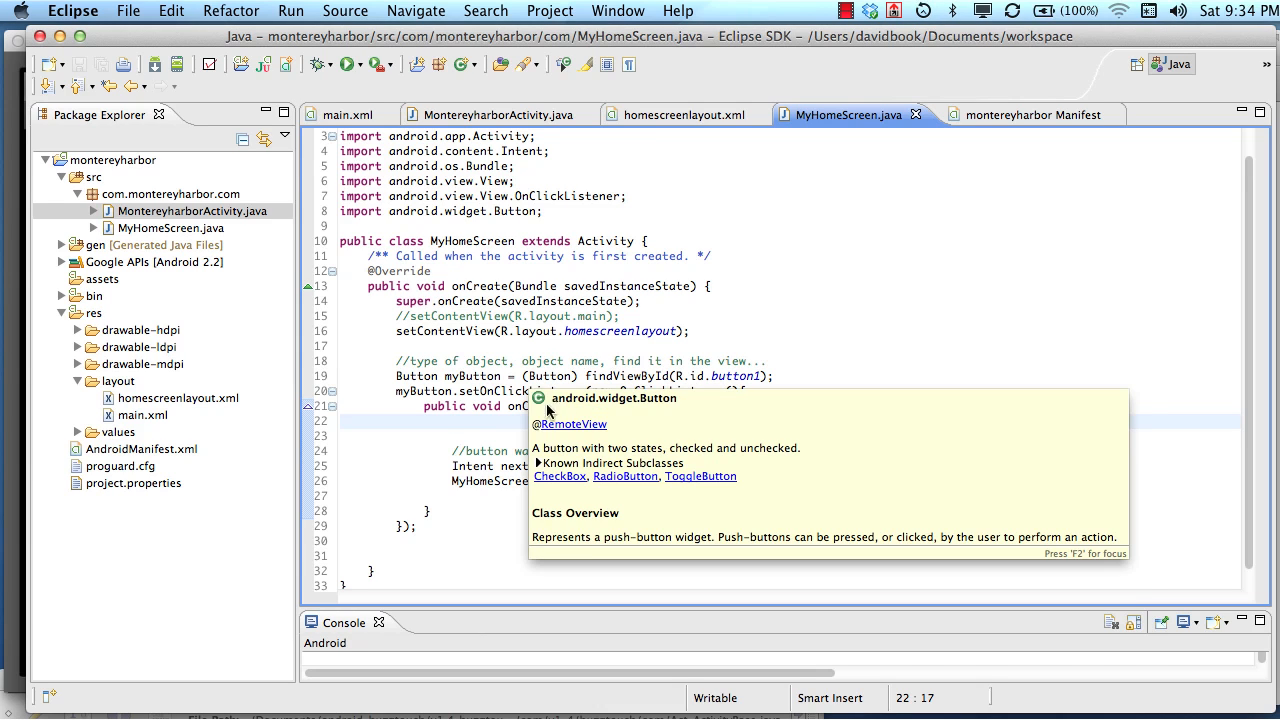
Place the cursor inside onClick above the //button was clicked comment
left_click(578, 405)
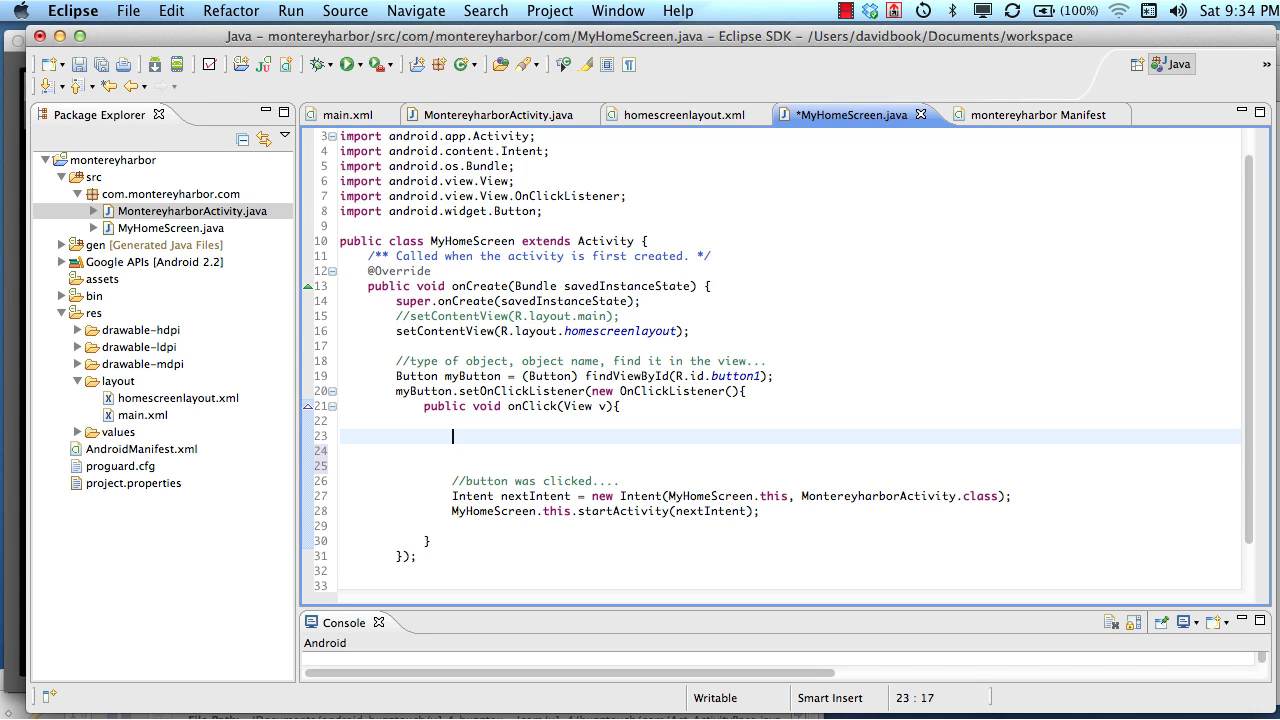
Type myButton.set and scroll through the content-assist list of setter methods
type("myBu")
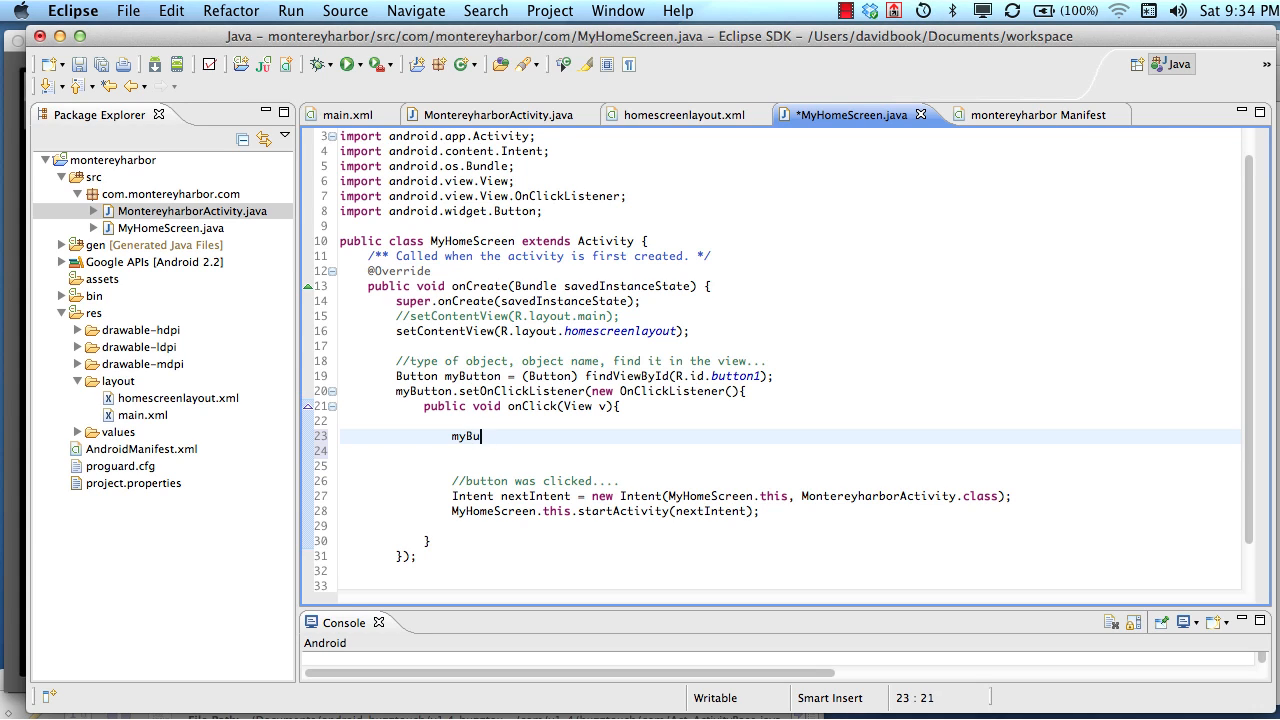
type("tton.")
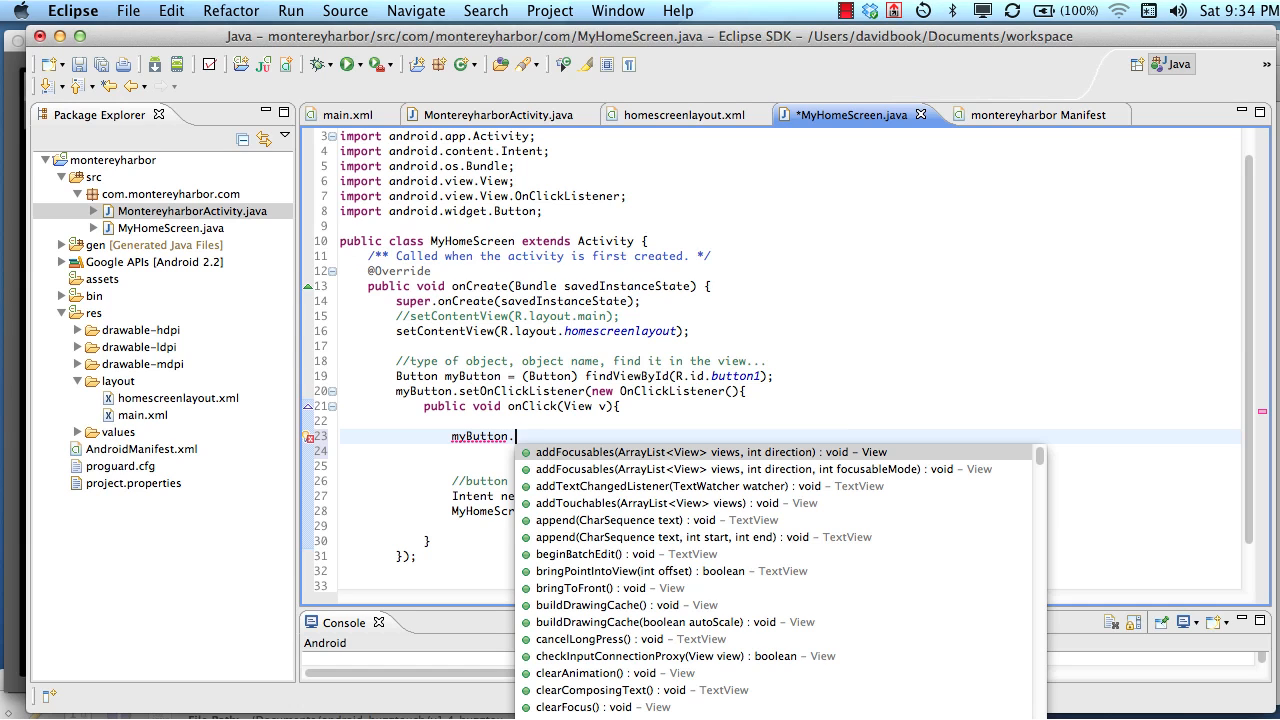
type("set")
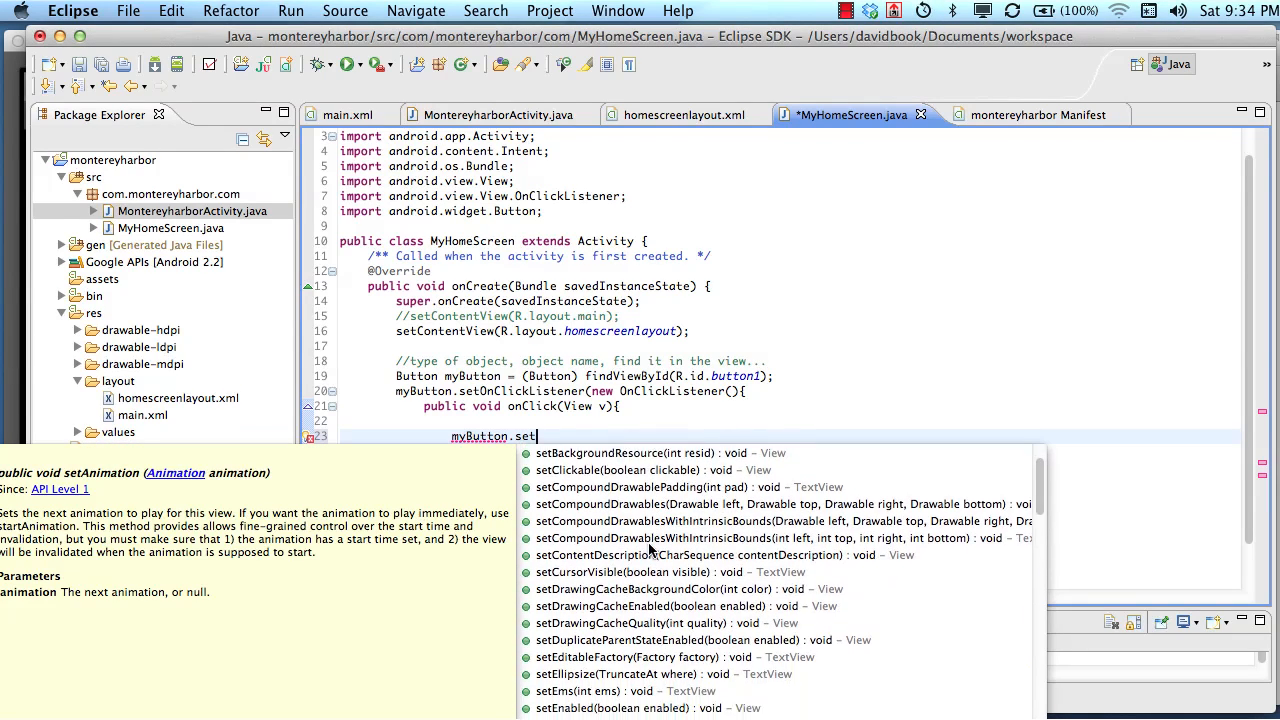
scroll("down", 3)
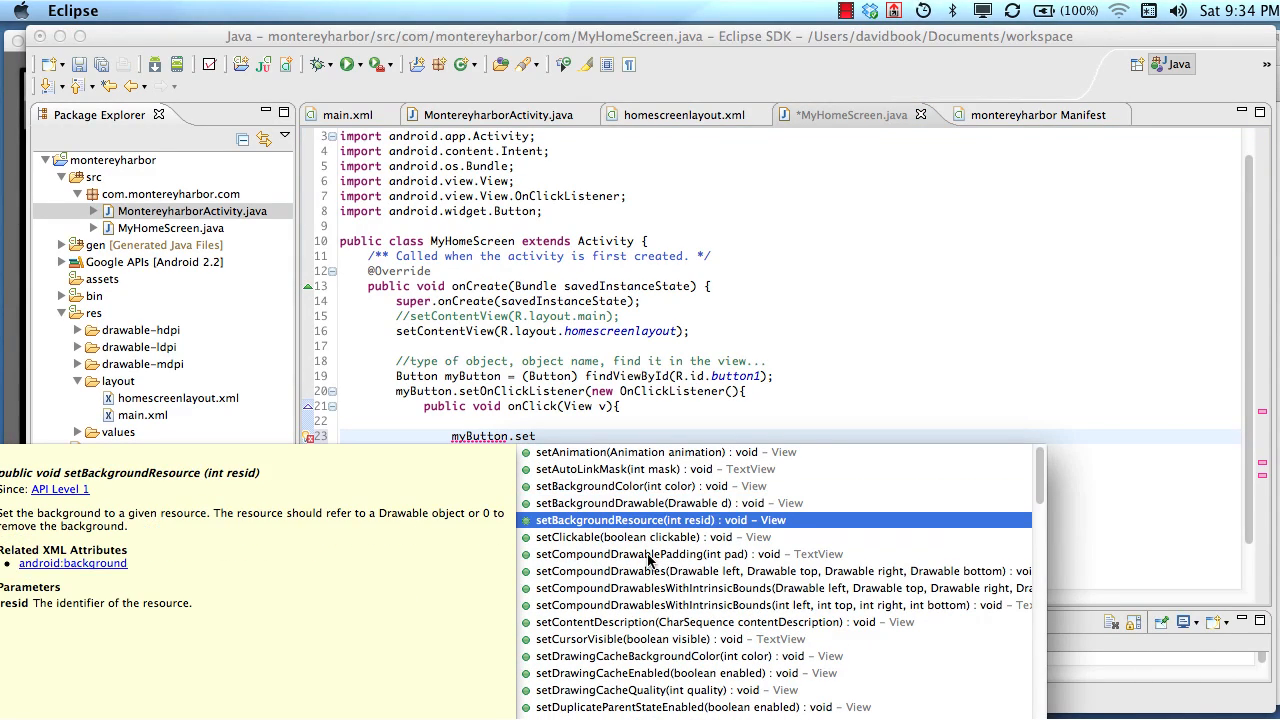
scroll("down", 3)
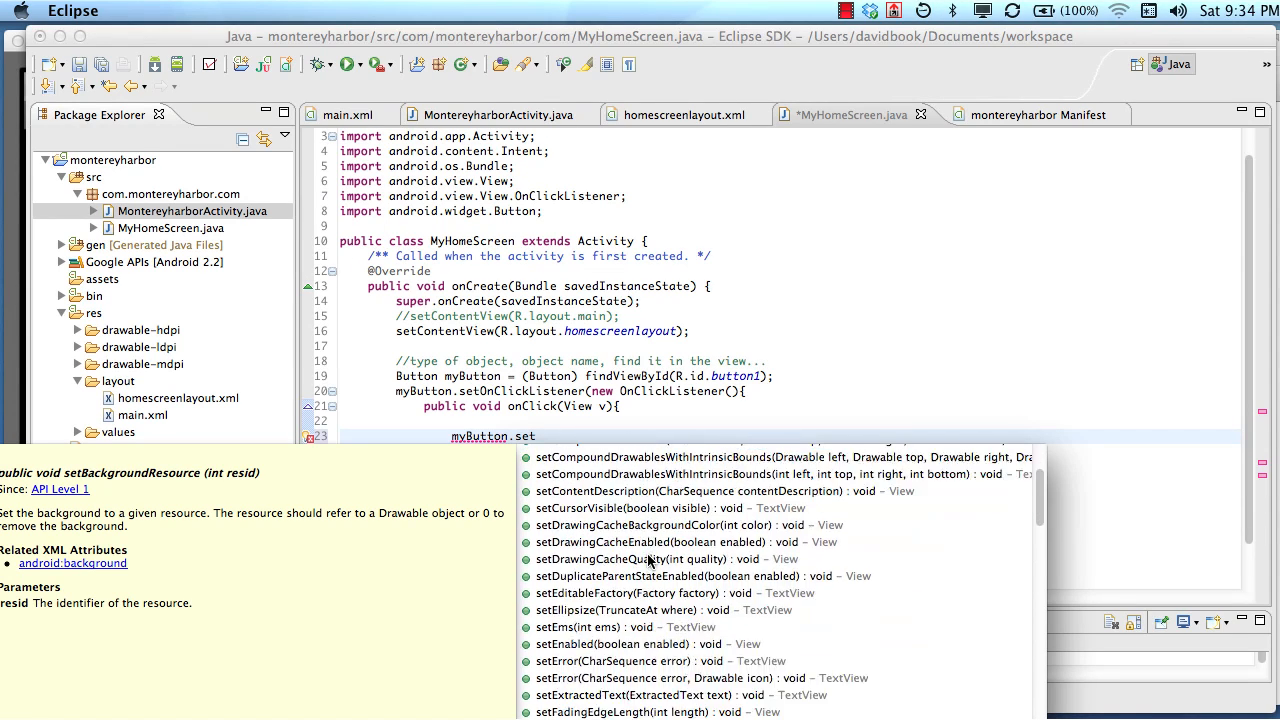
scroll("down", 3)
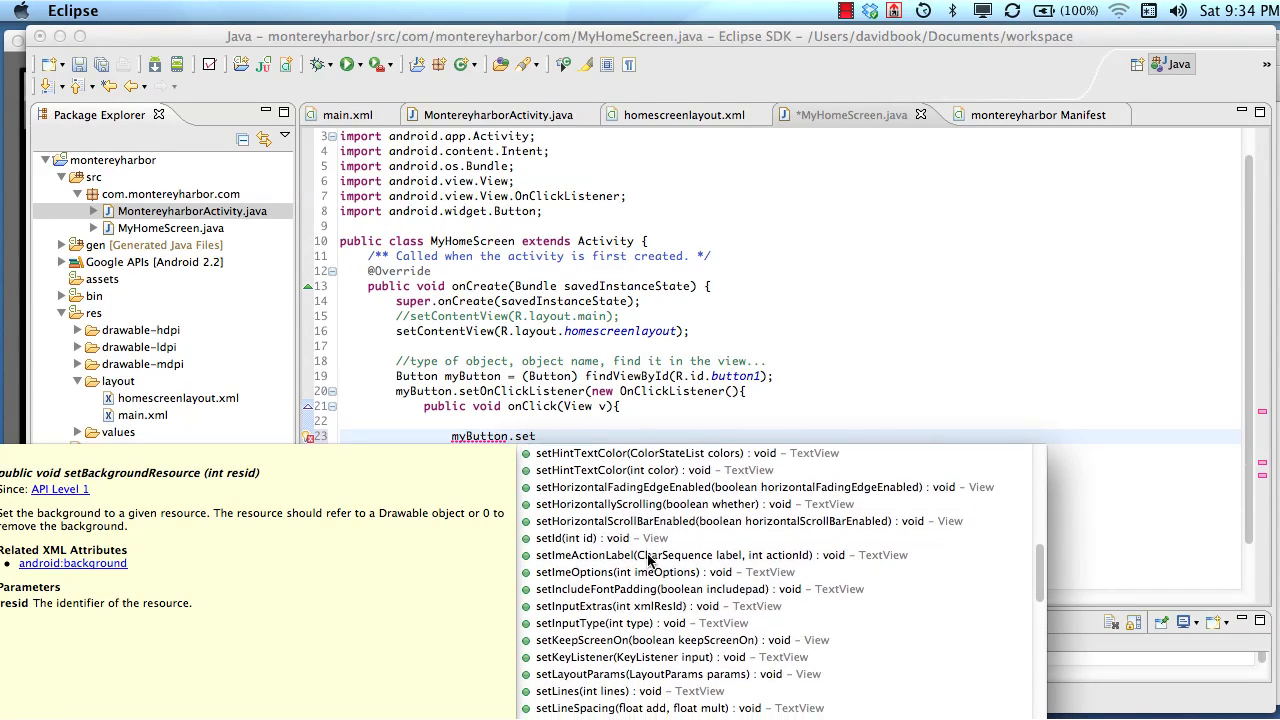
scroll("down", 3)
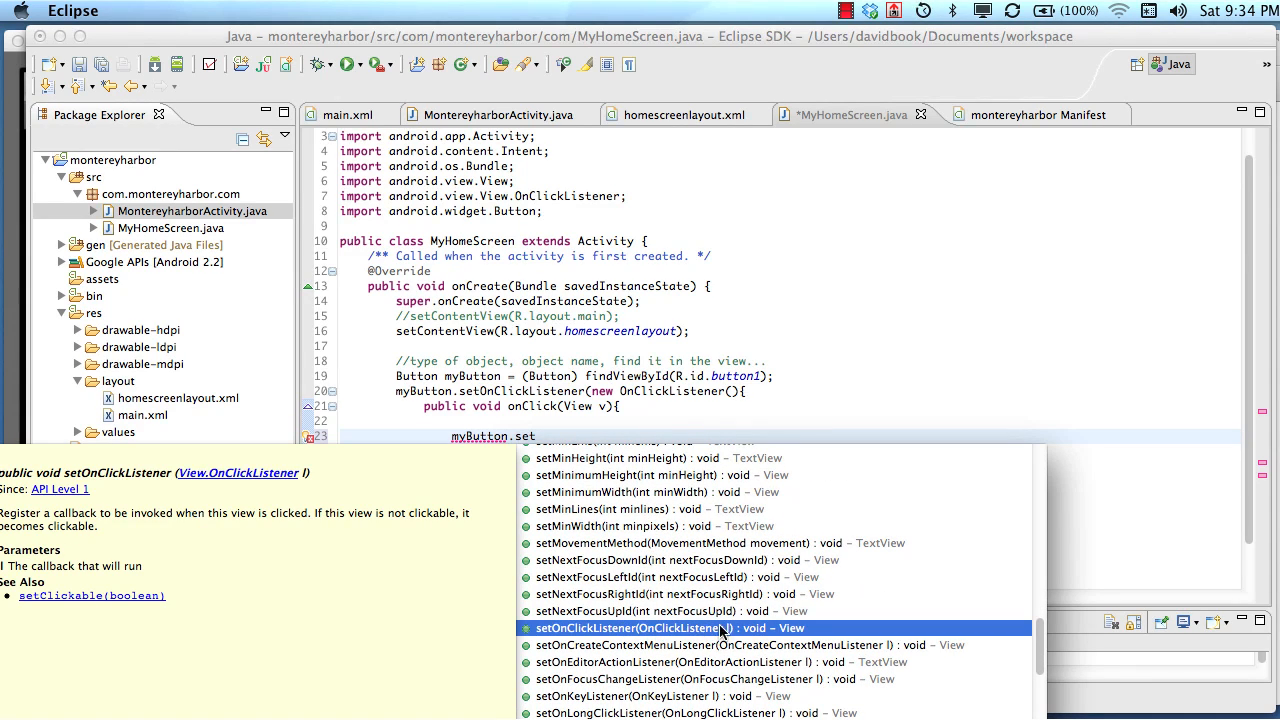
mouse_move(683, 628)
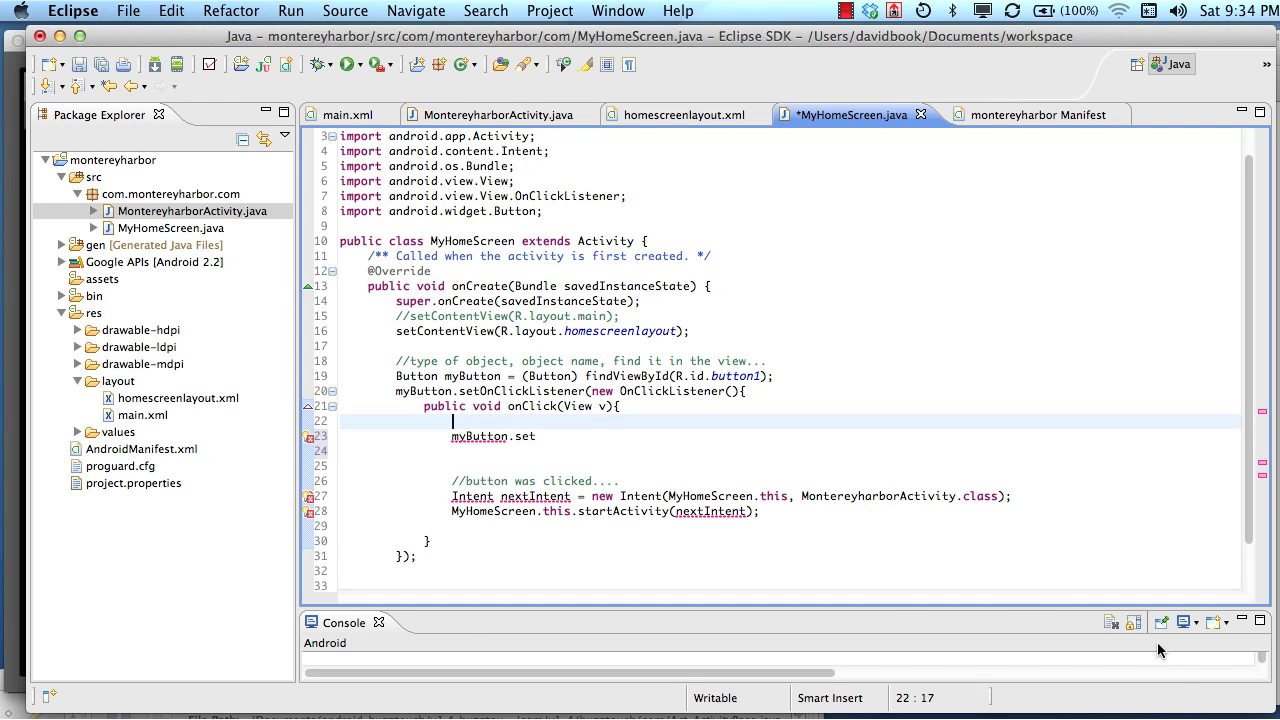
mouse_move(1018, 624)
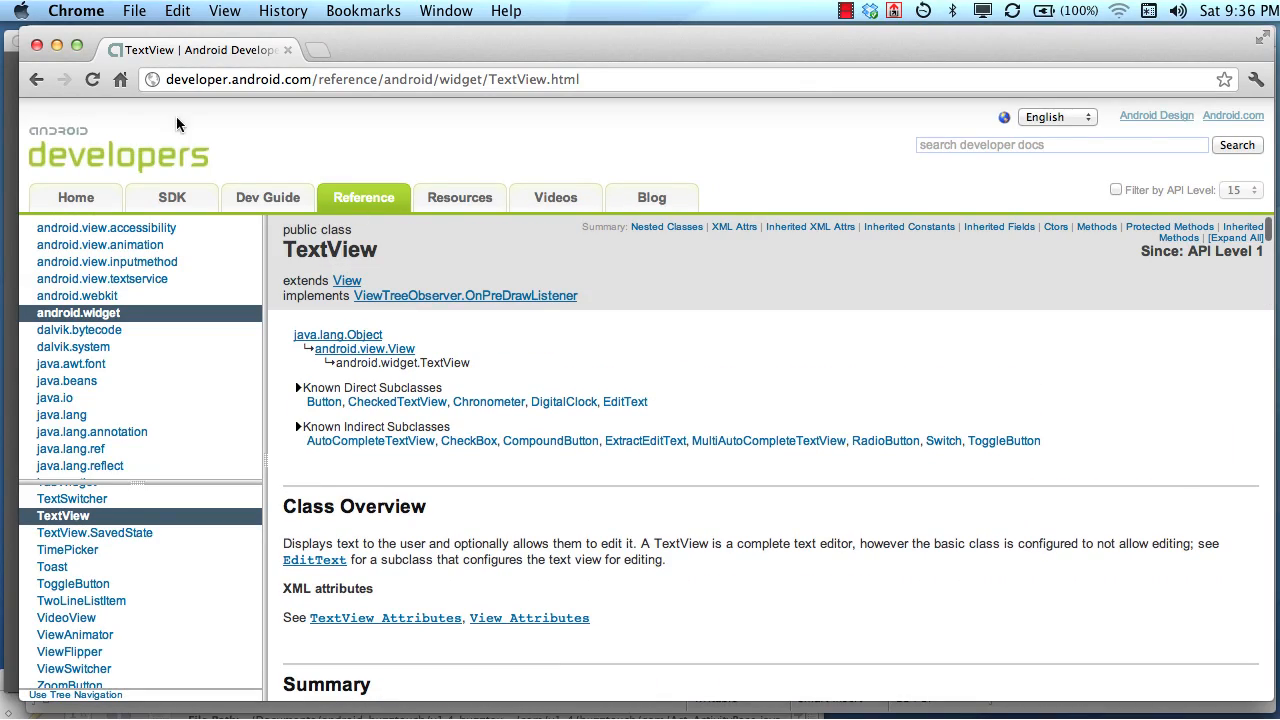
Browse the Button reference page, then TextView's Public Methods section
left_click(323, 401)
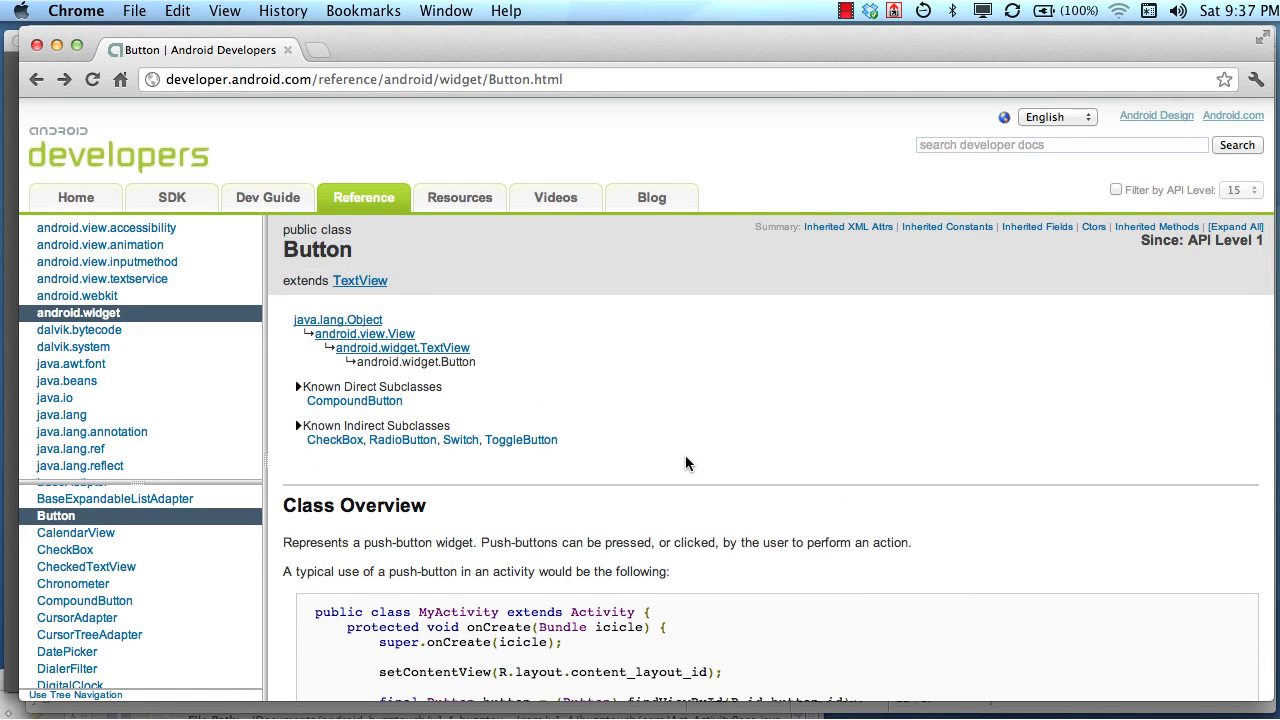
scroll("down", 3)
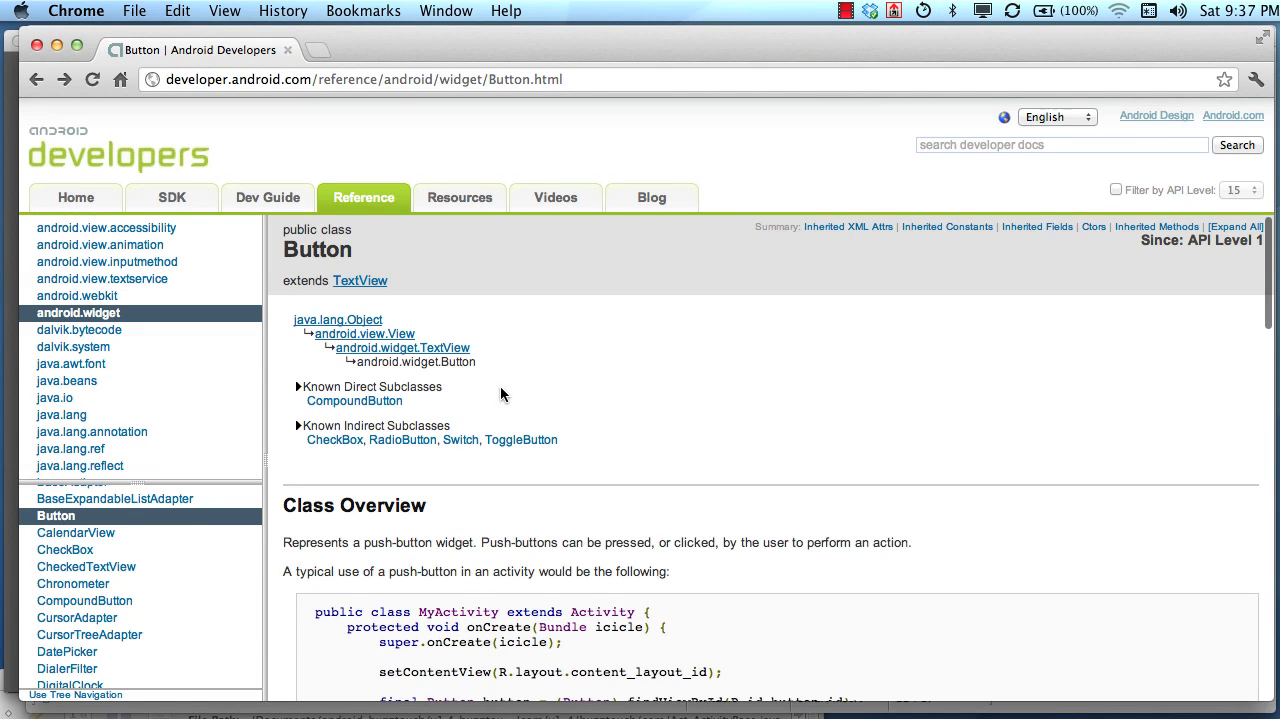
mouse_move(403, 347)
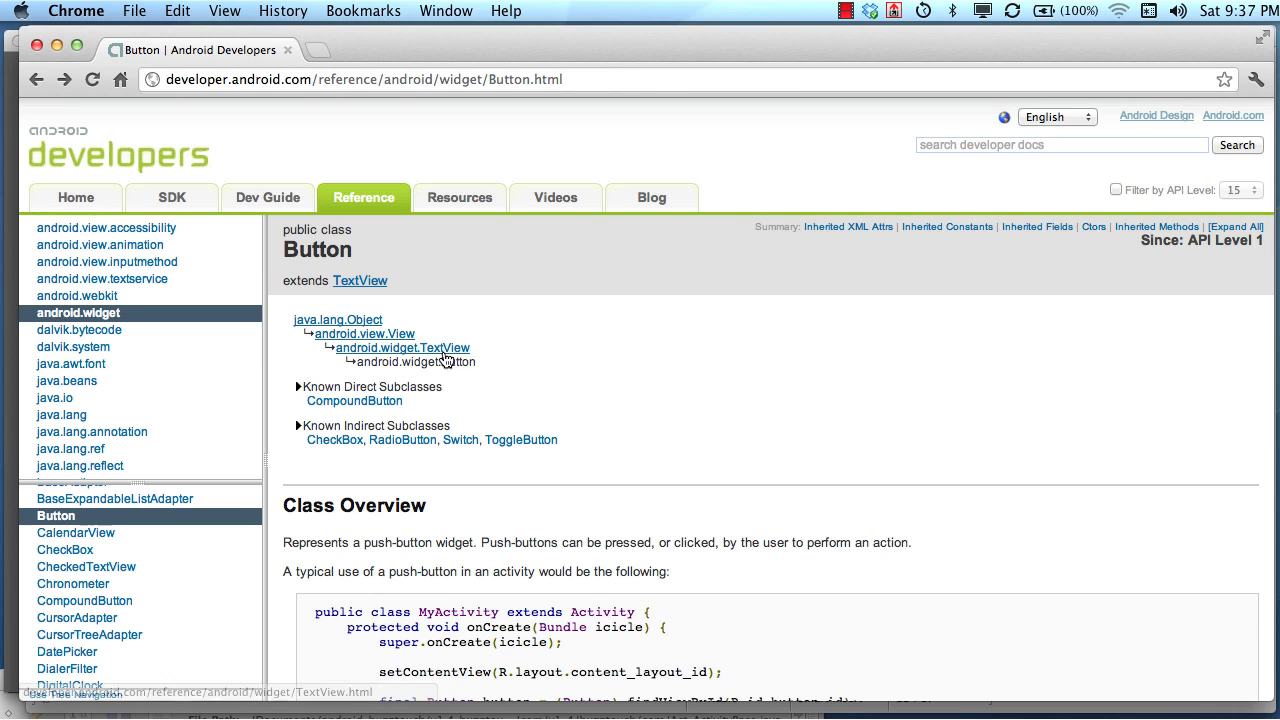
left_click(402, 347)
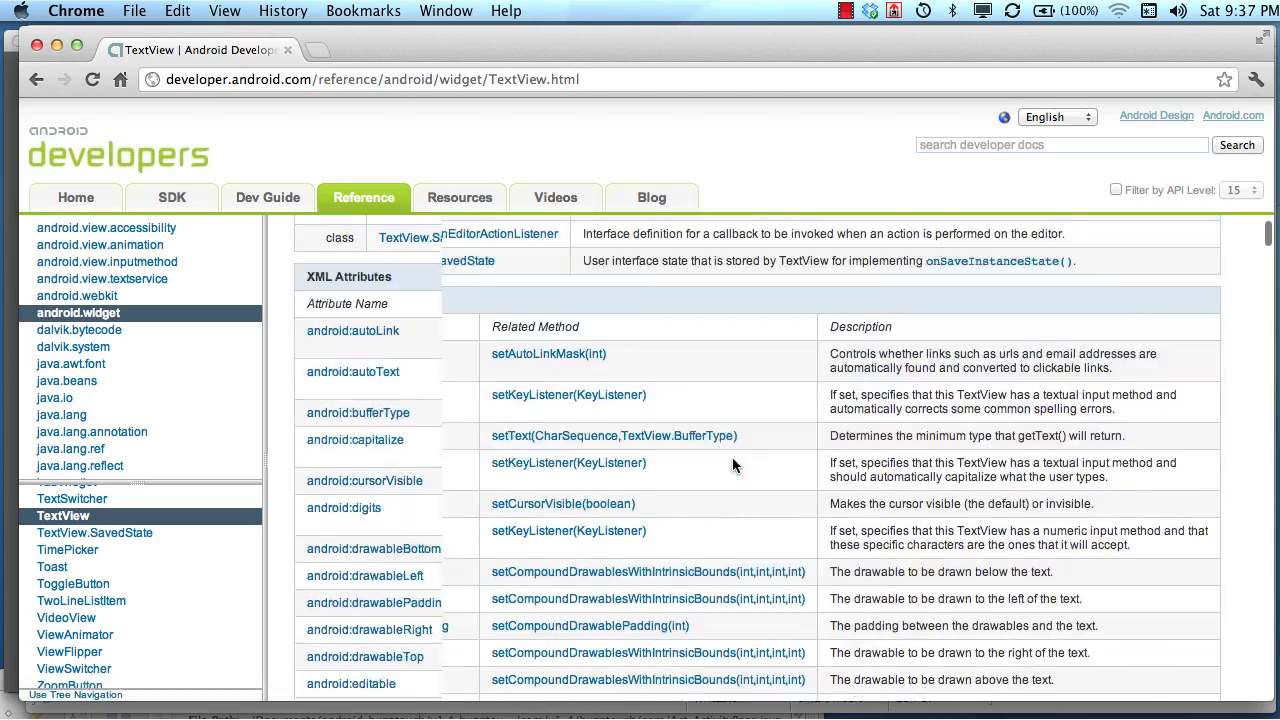
scroll("down", 3)
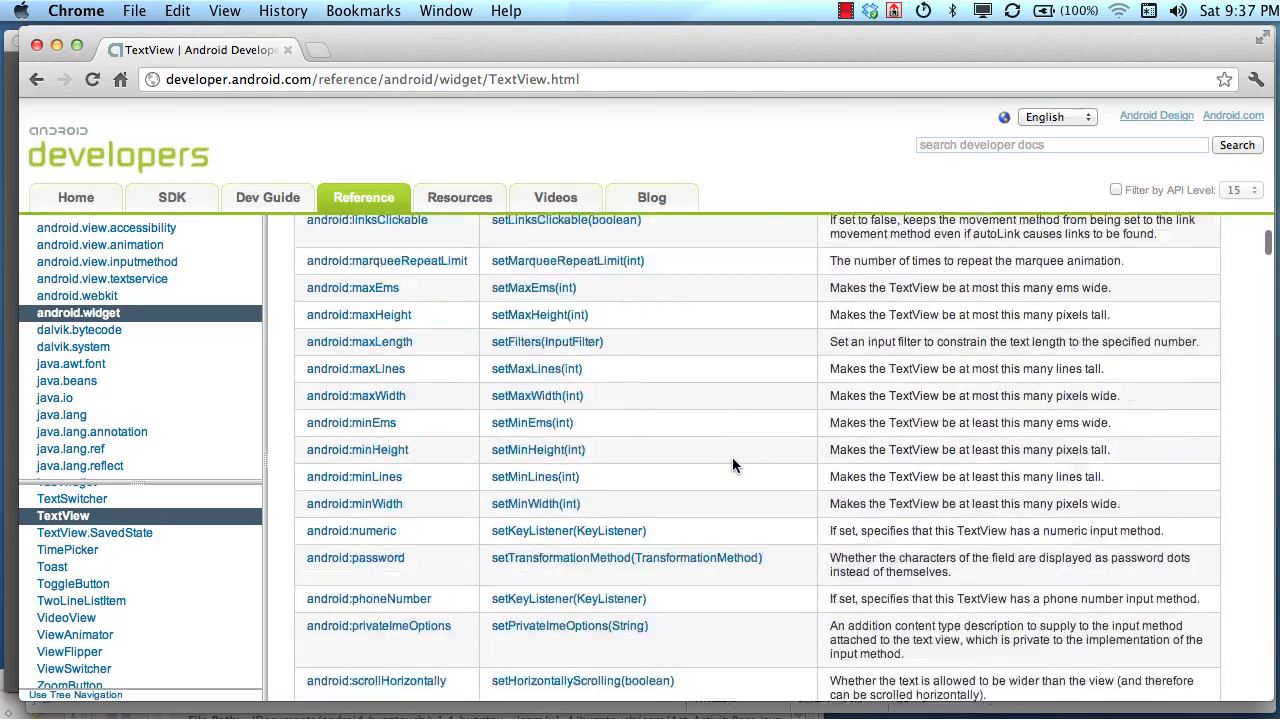
scroll("down", 3)
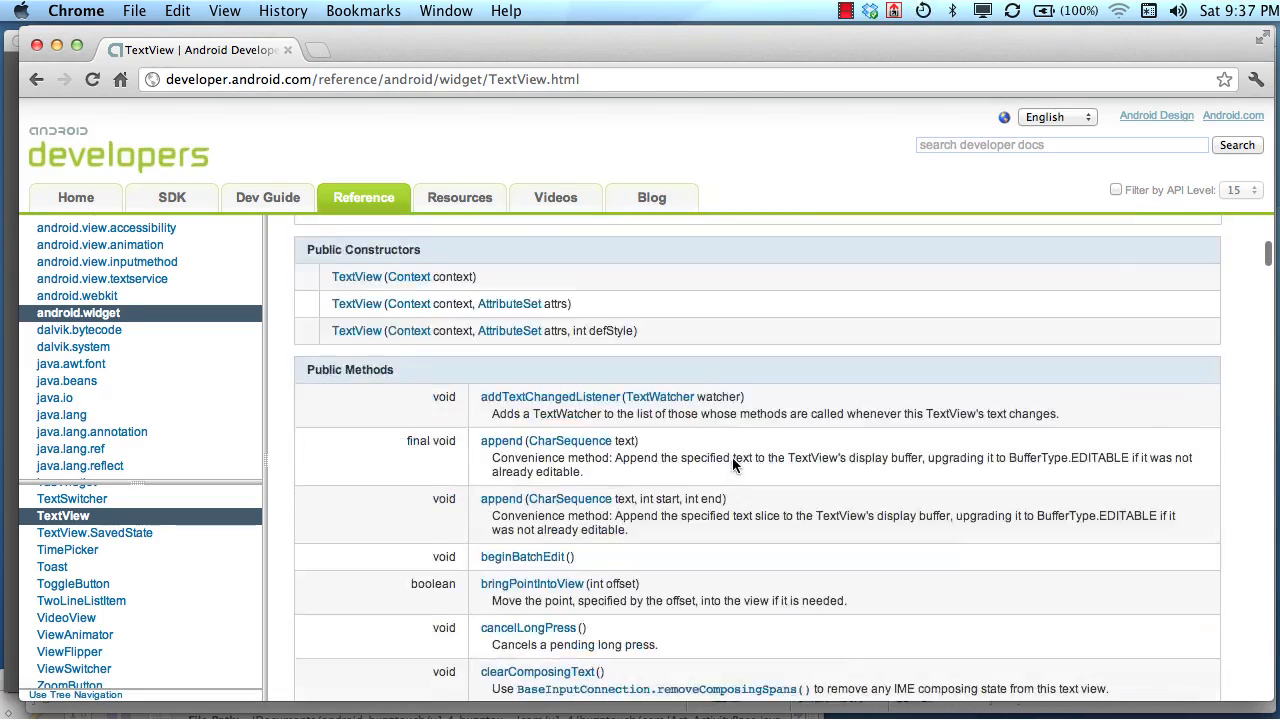
scroll("down", 3)
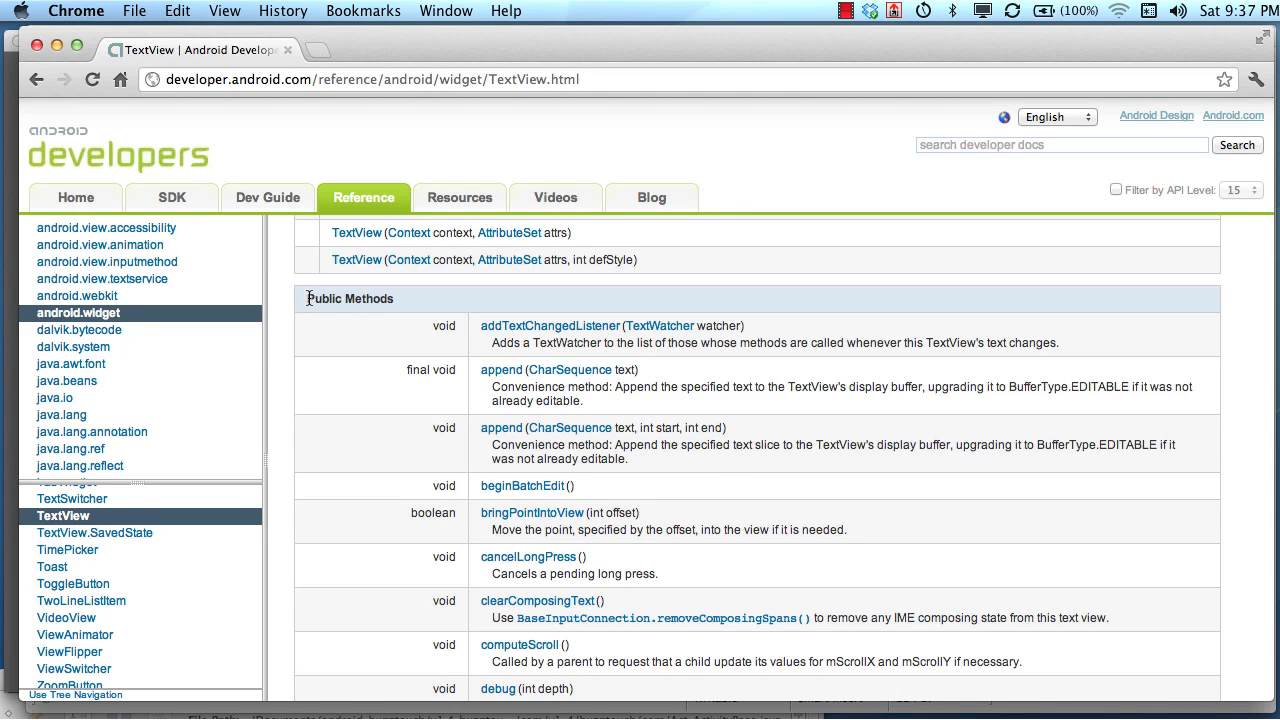
scroll("down", 3)
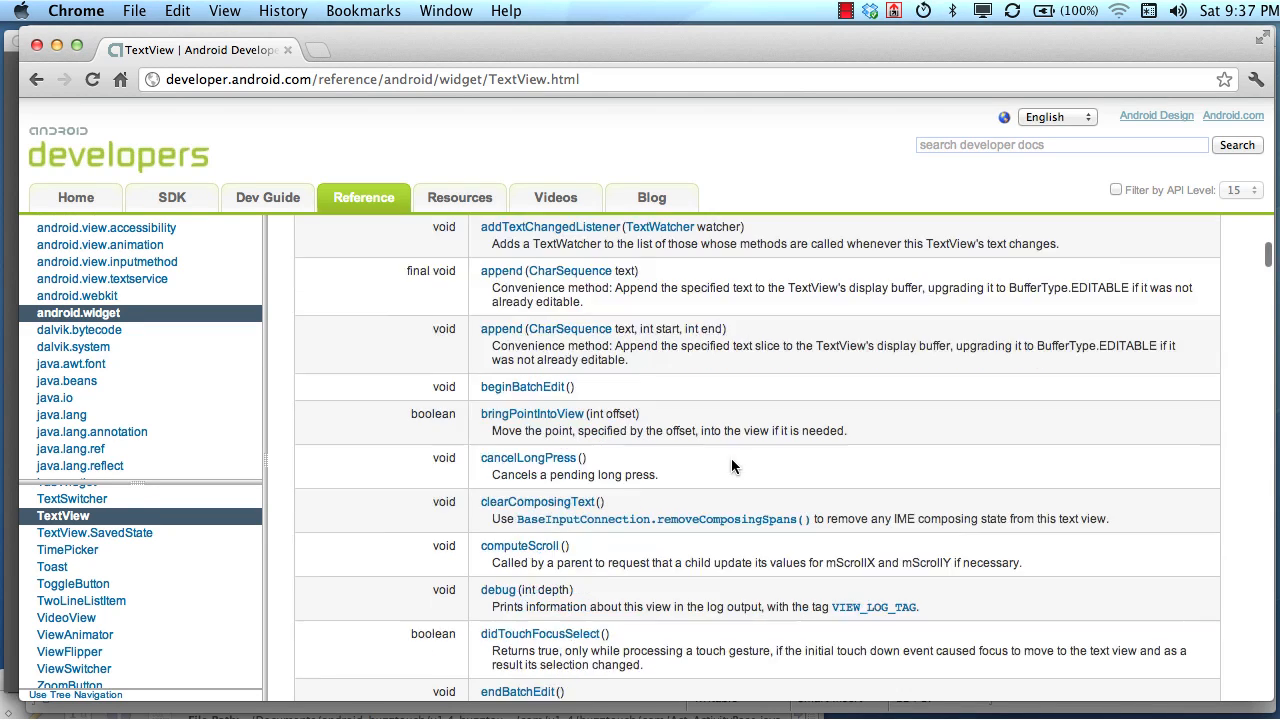
scroll("down", 3)
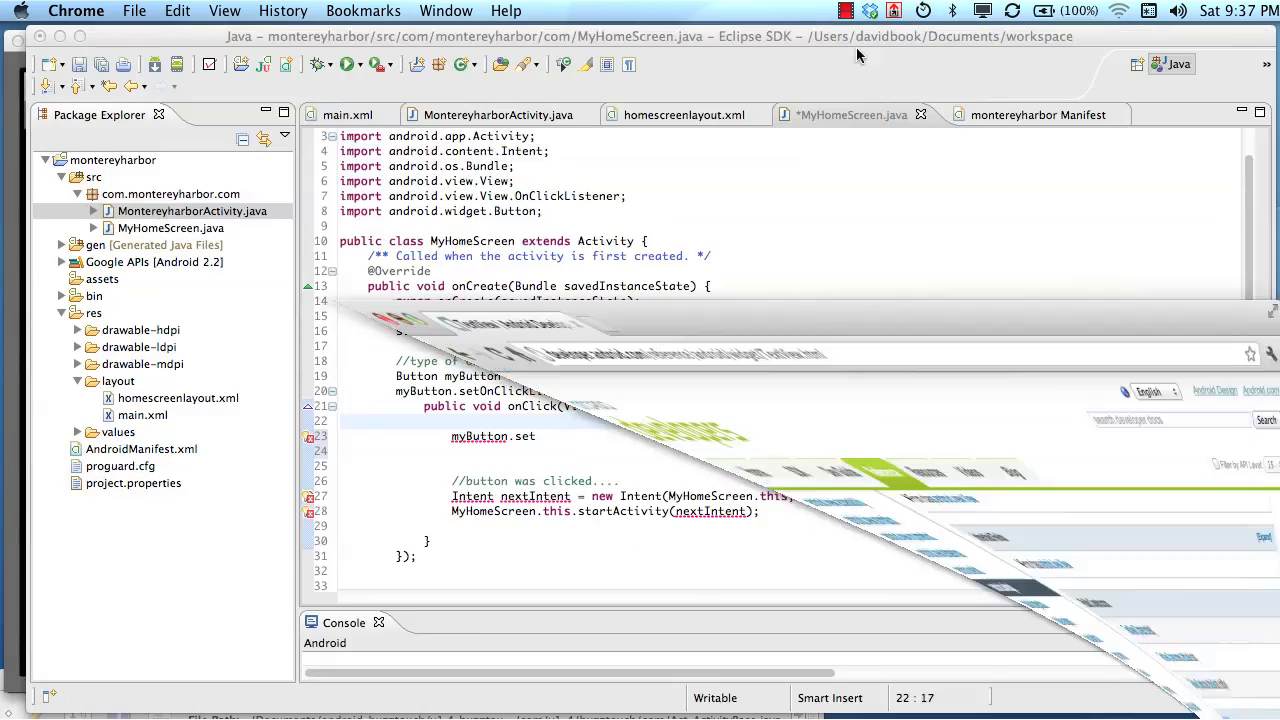
Back in Eclipse, retype .set on myButton and view setClickable's completion documentation
left_click(845, 11)
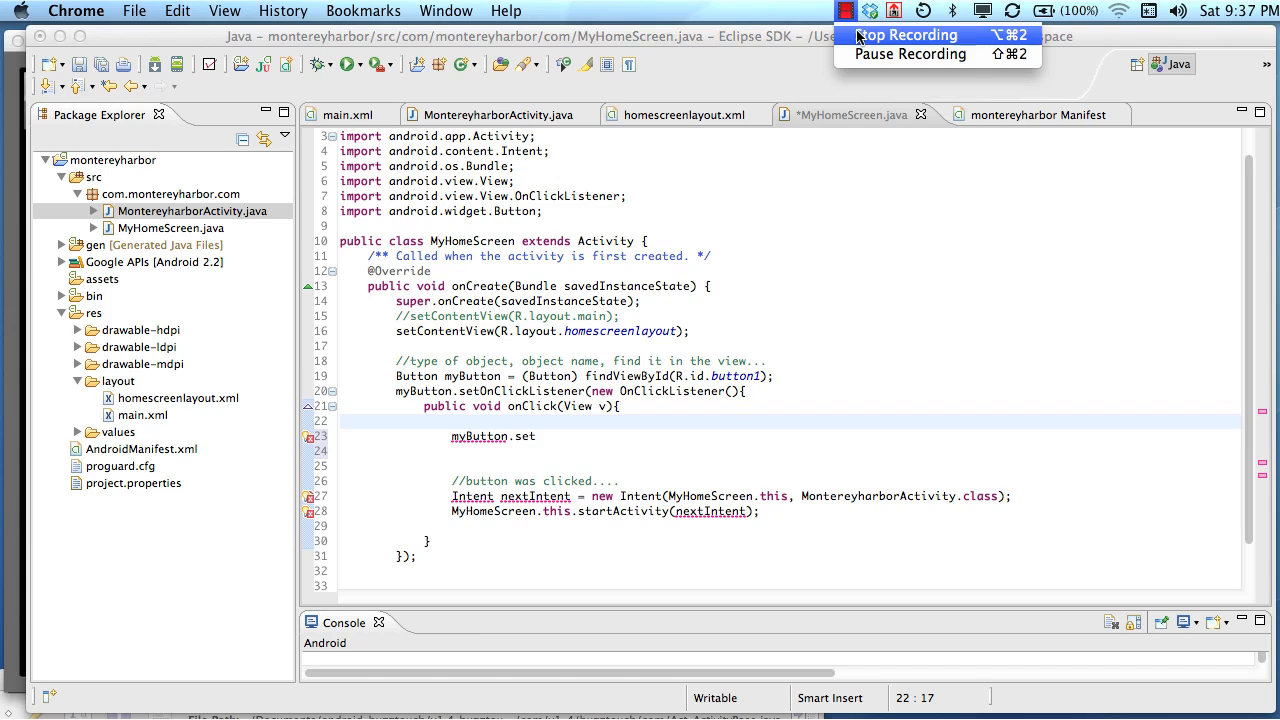
left_click(537, 435)
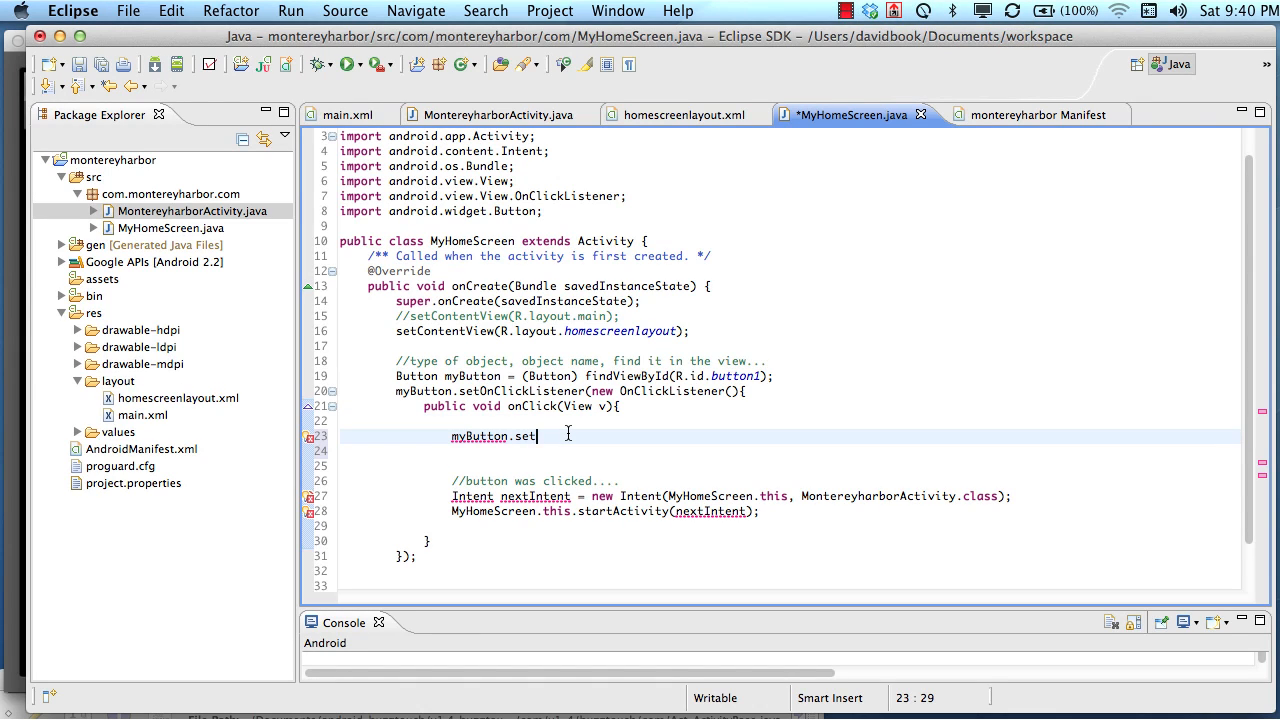
key("BackSpace")
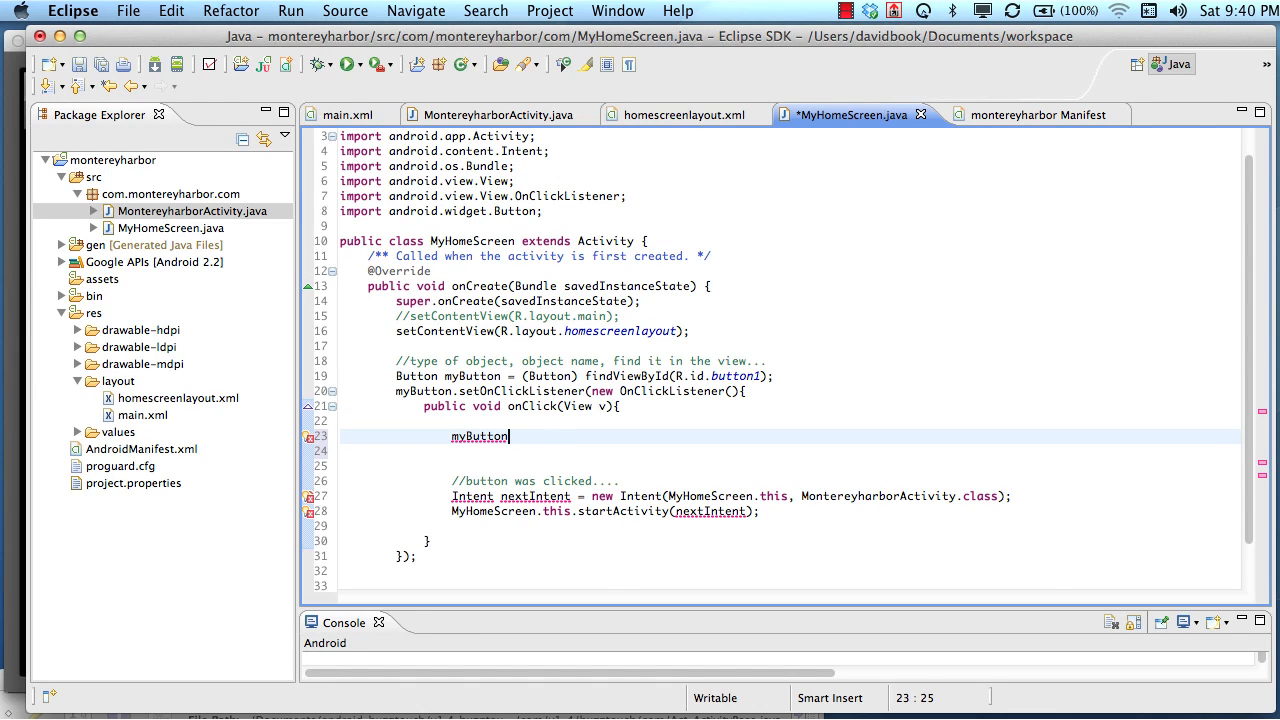
type(".set")
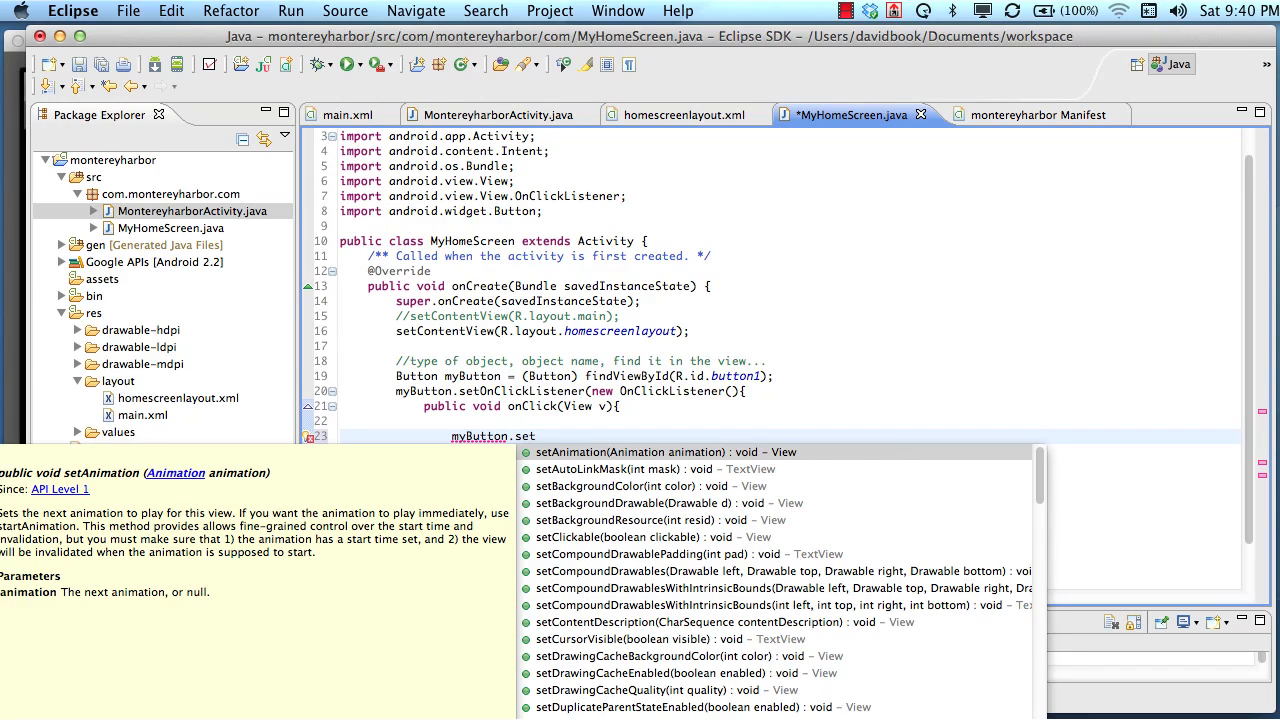
mouse_move(660, 570)
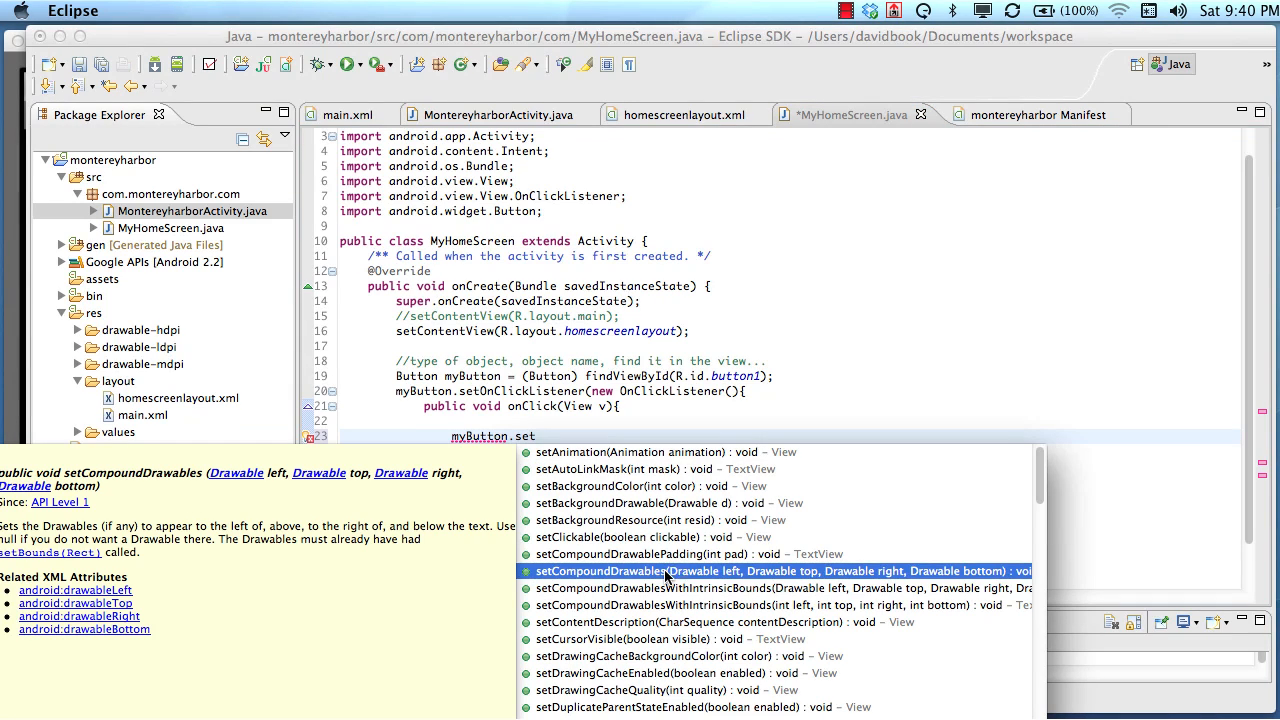
mouse_move(715, 585)
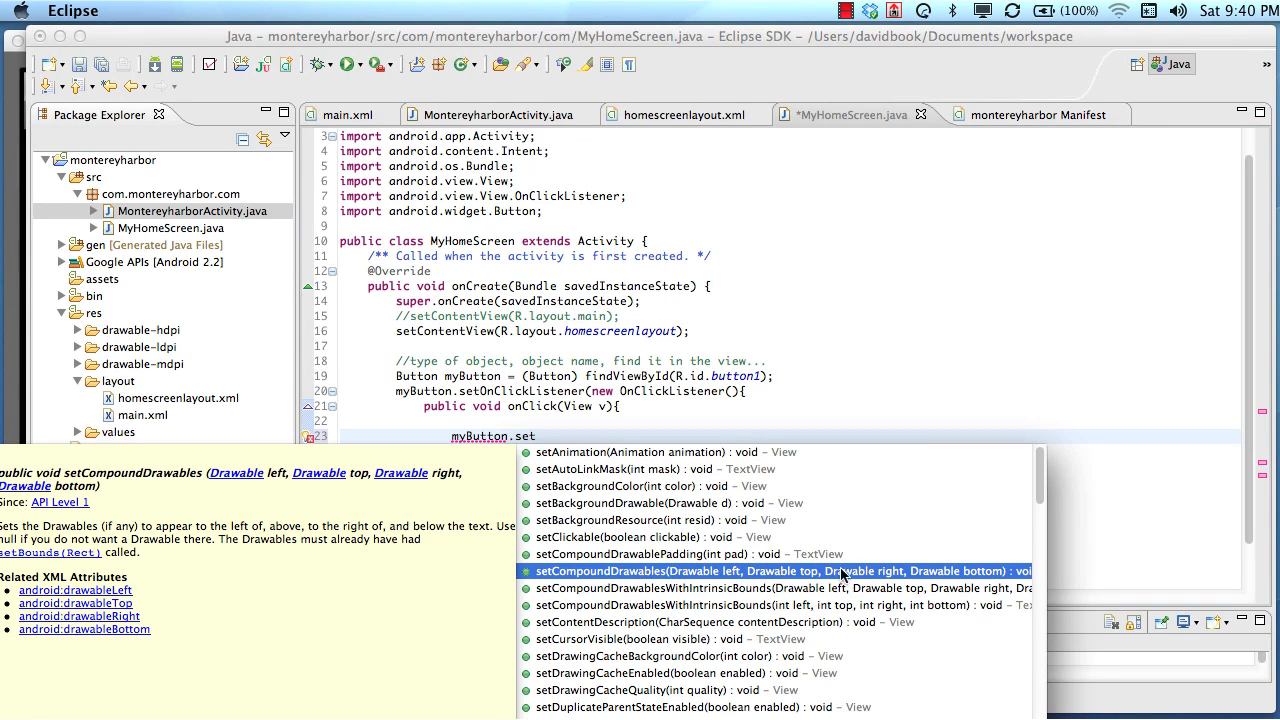
mouse_move(805, 572)
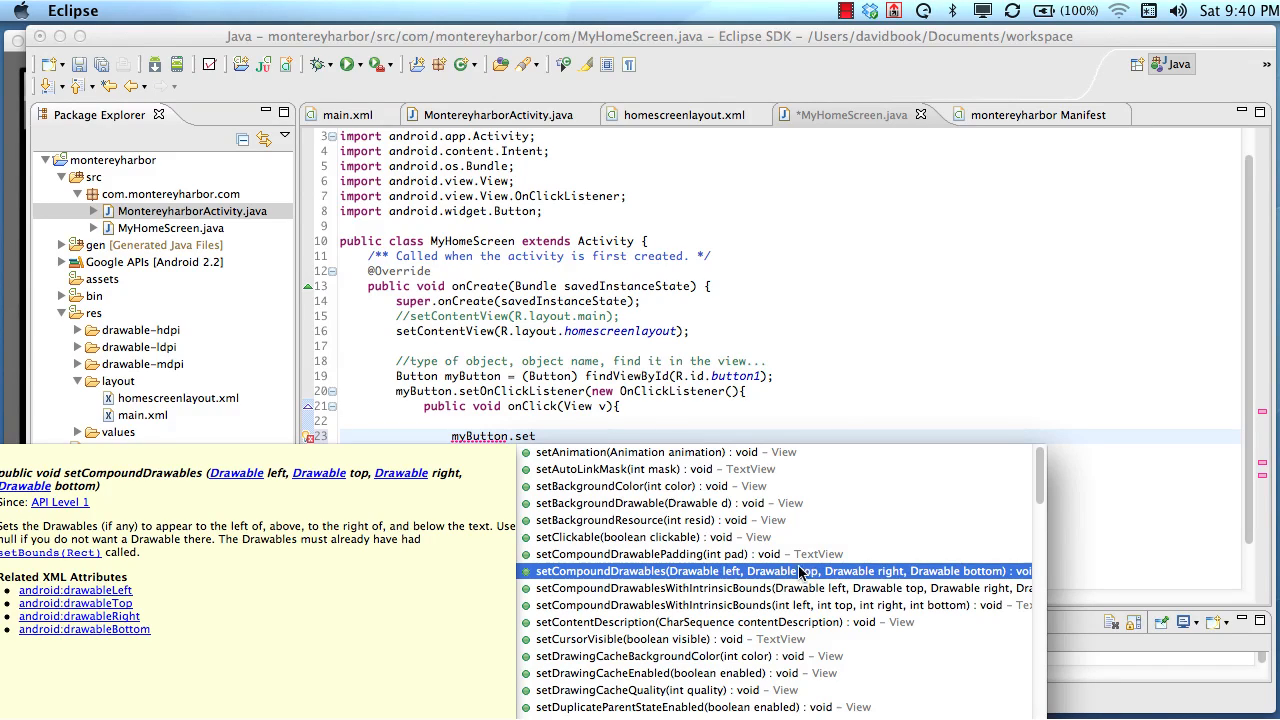
mouse_move(725, 592)
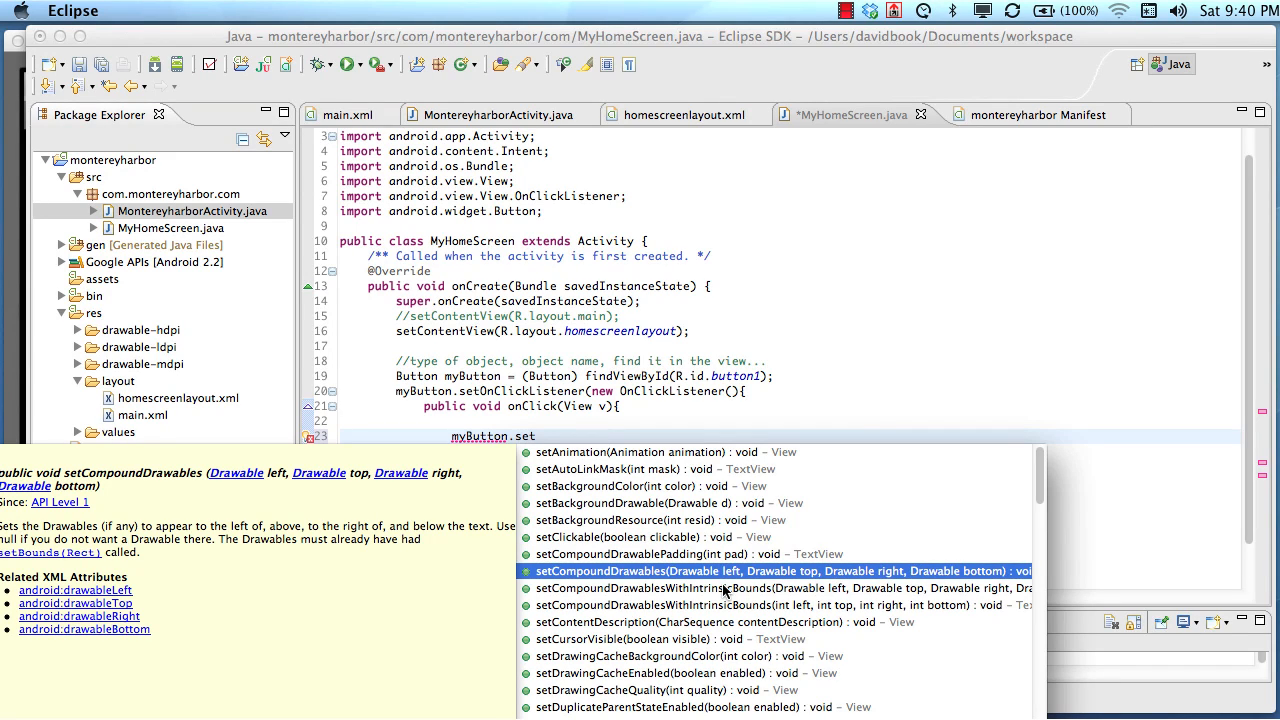
mouse_move(600, 580)
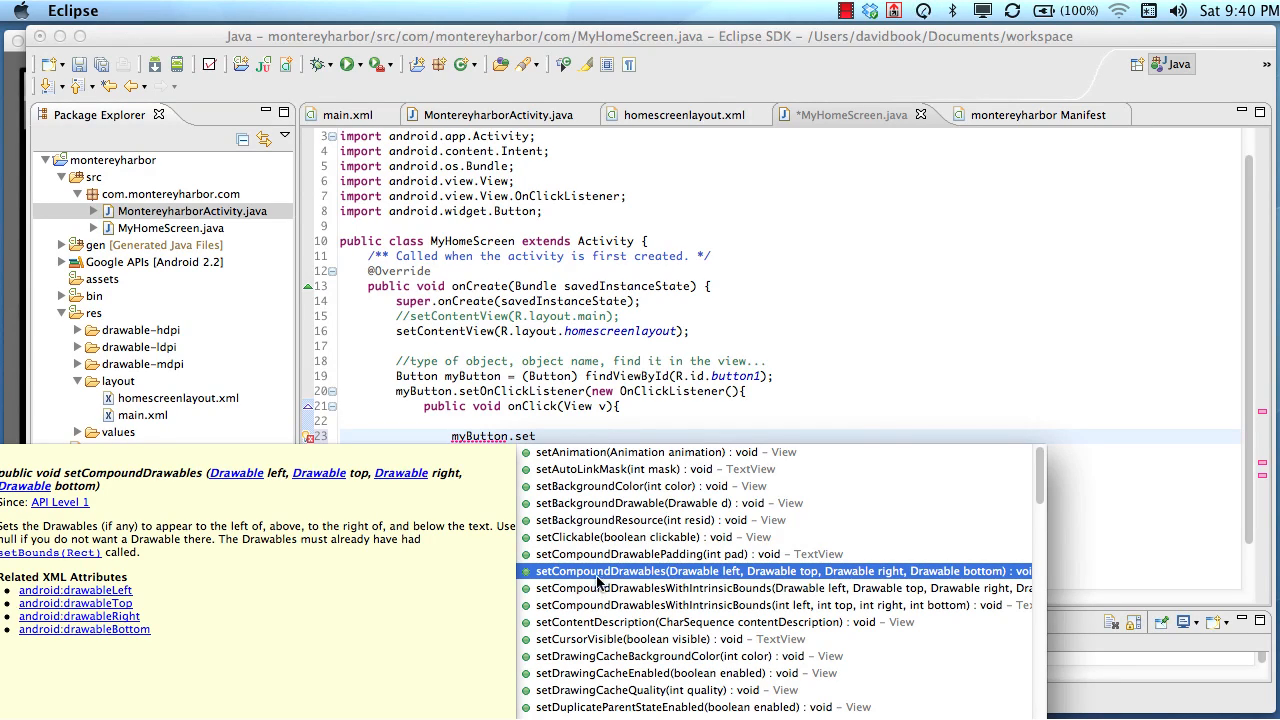
mouse_move(830, 578)
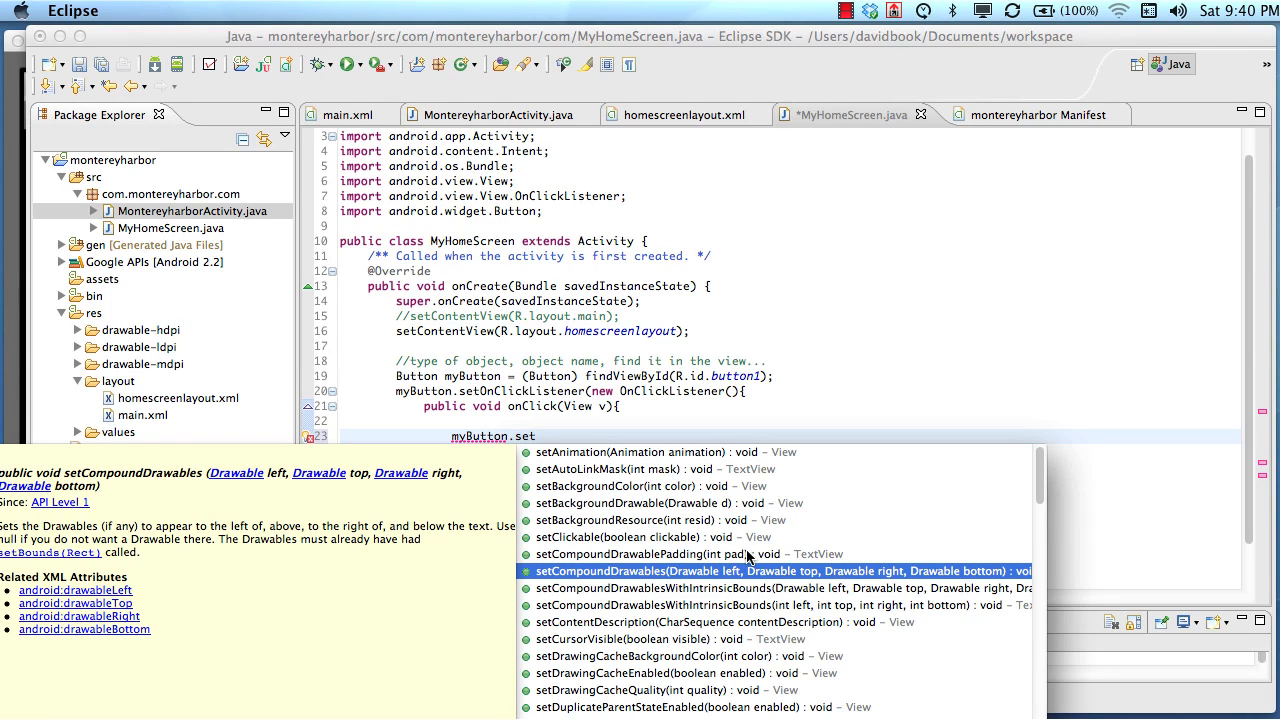
left_click(640, 537)
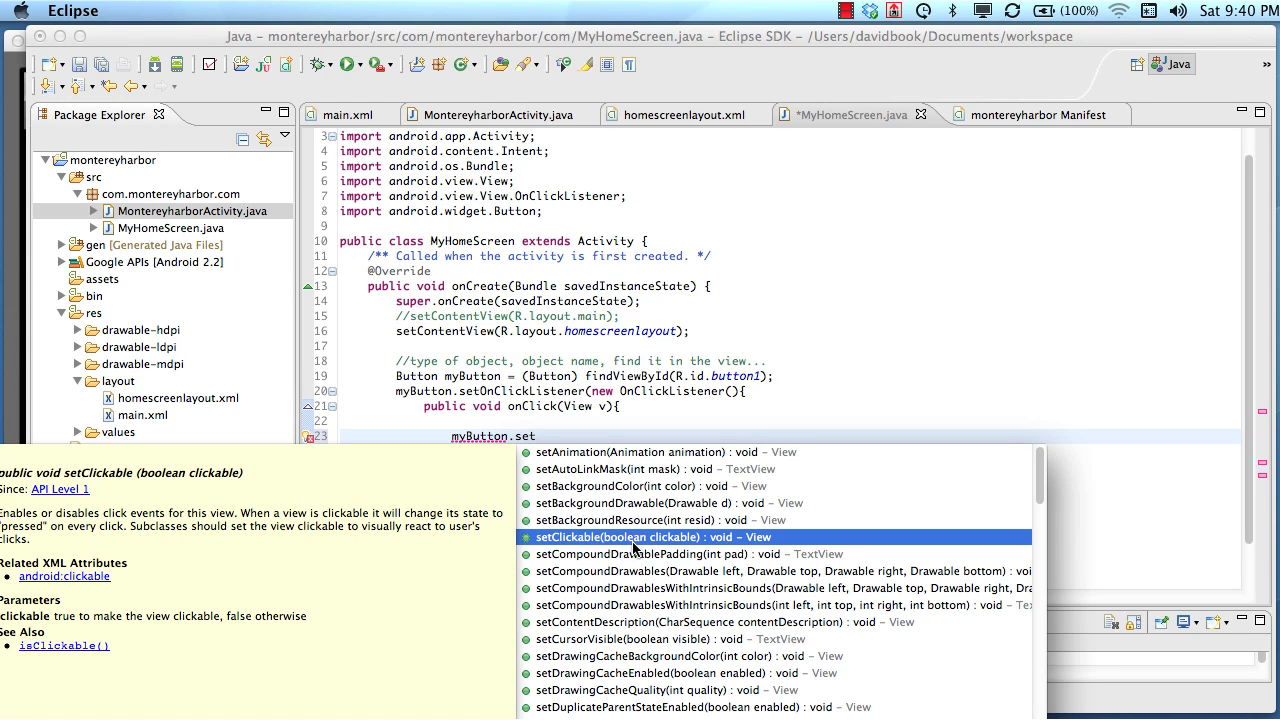
mouse_move(635, 458)
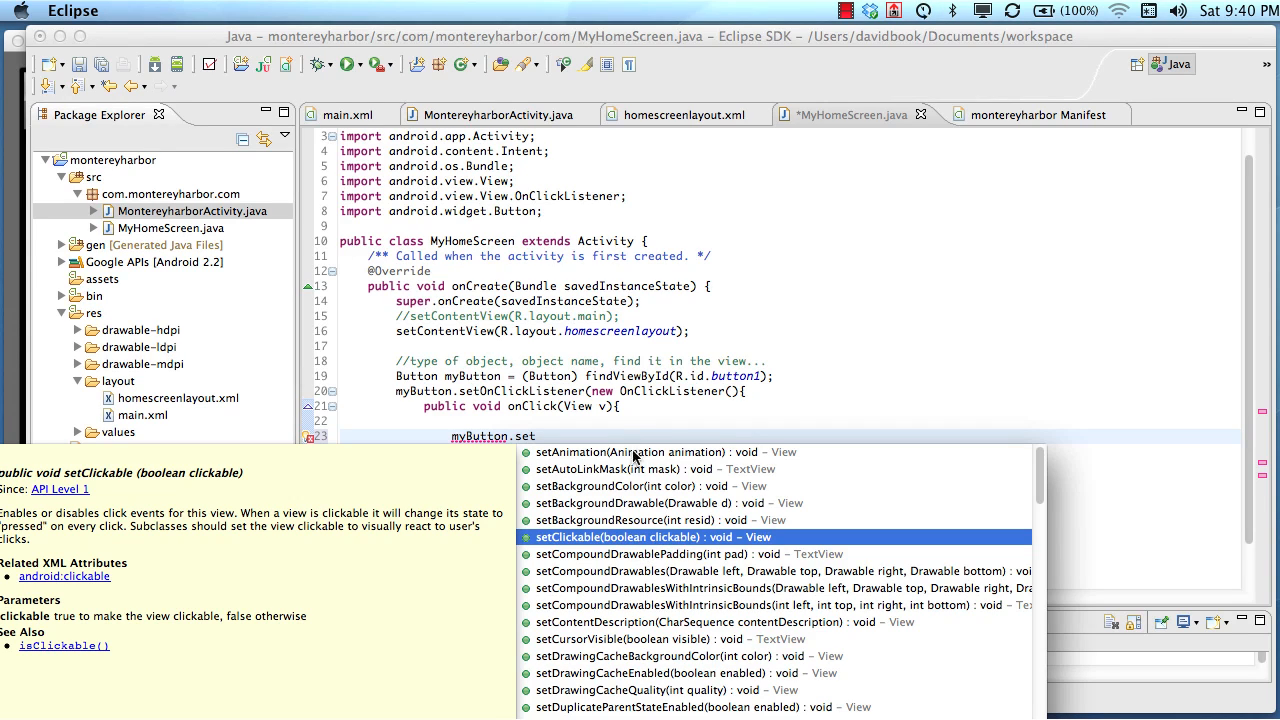
Add myButton.setClickable(false); above the setOnClickListener call
type("Clic")
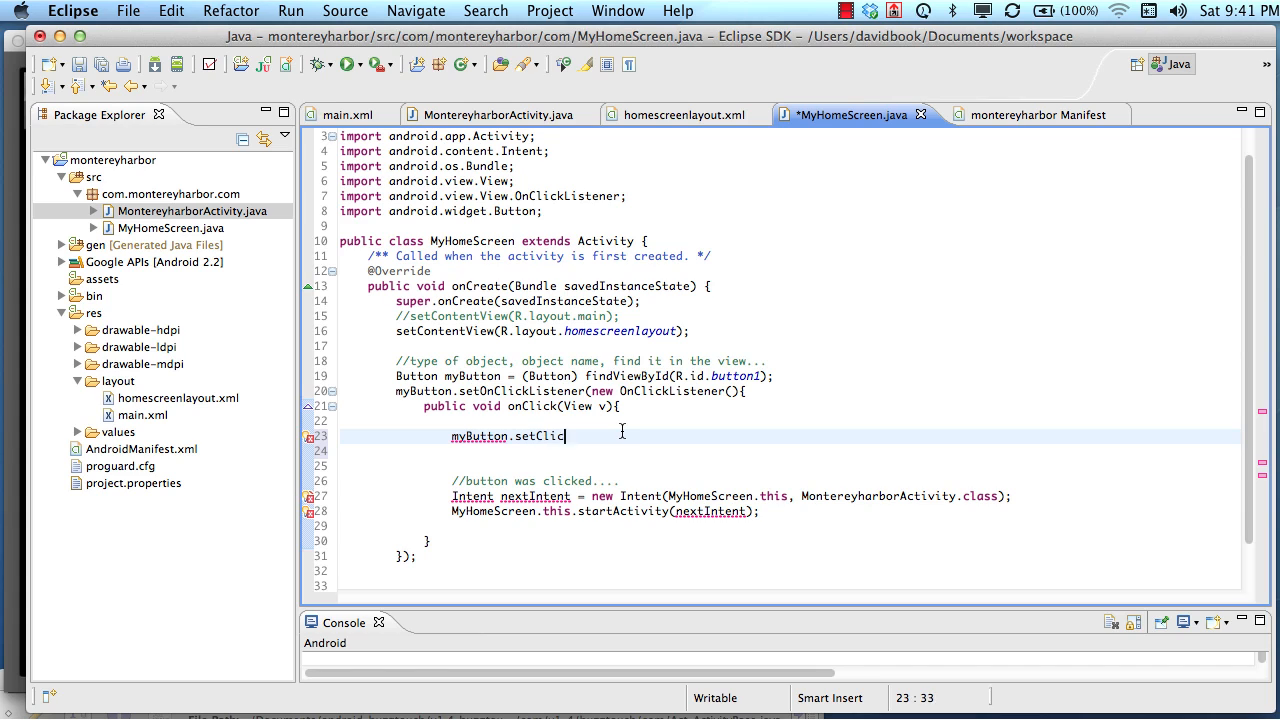
type("kable(false);")
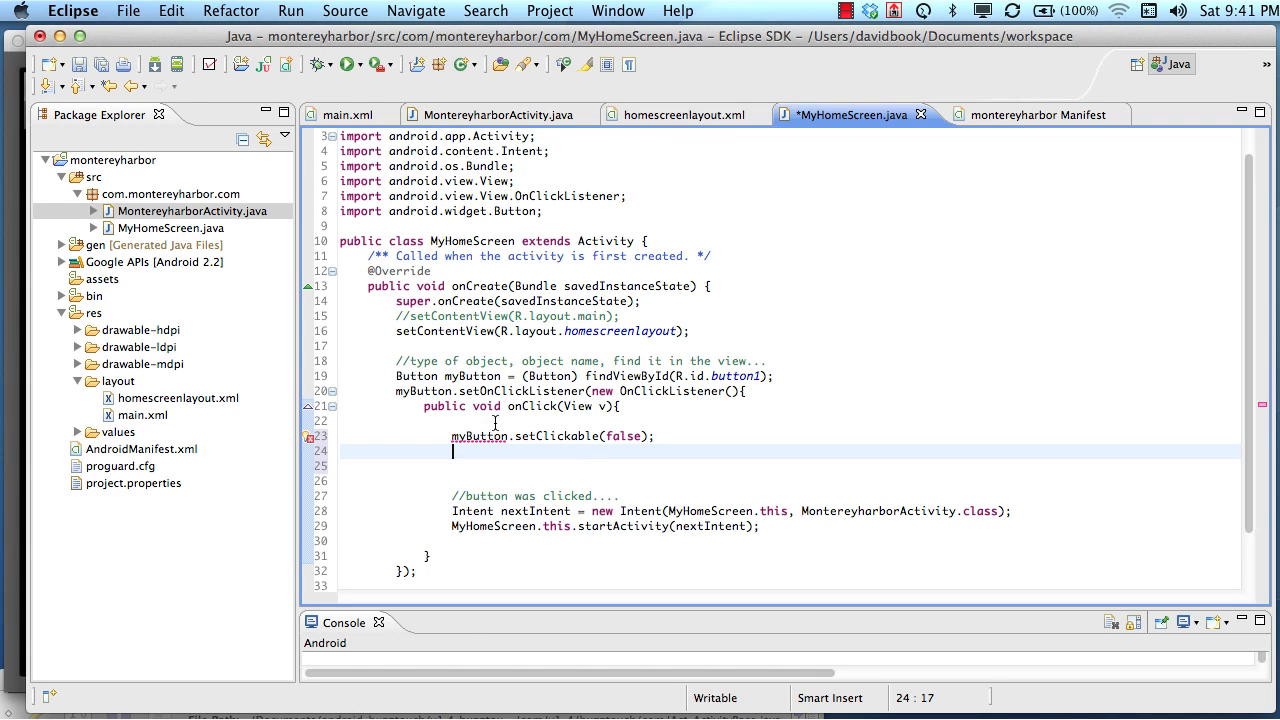
left_click(505, 435)
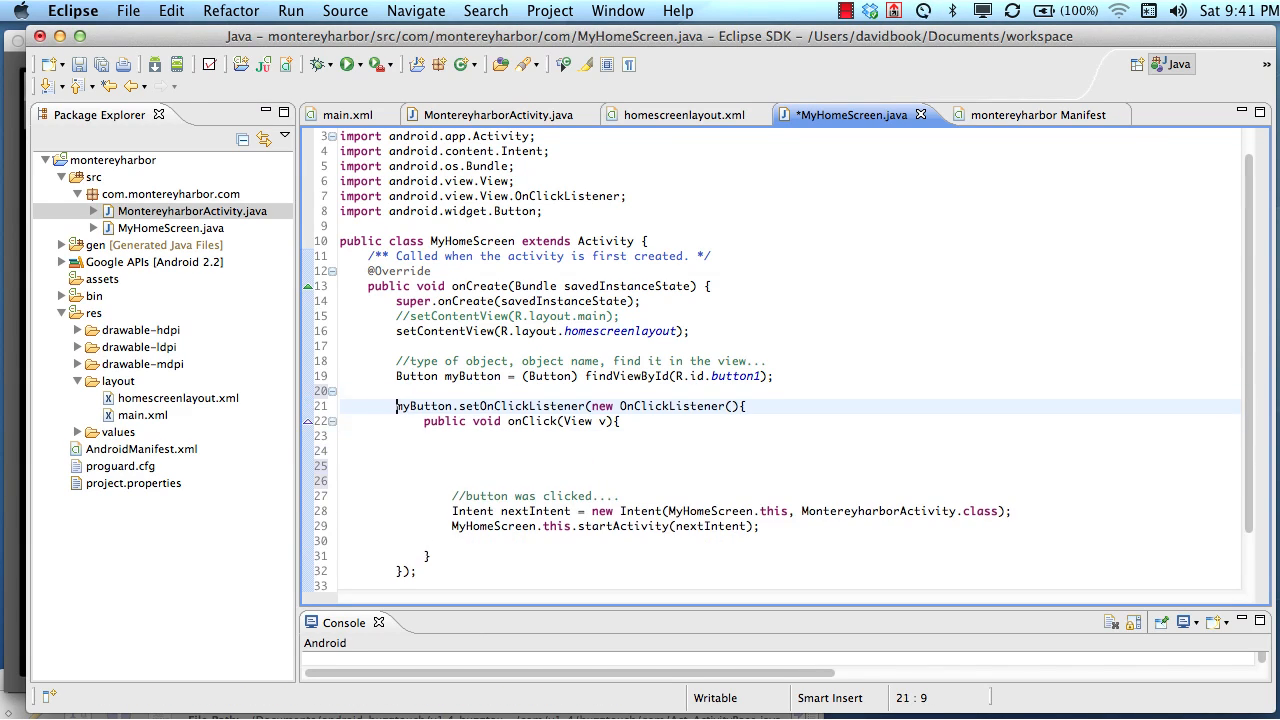
type("myButton.setClickable(false);")
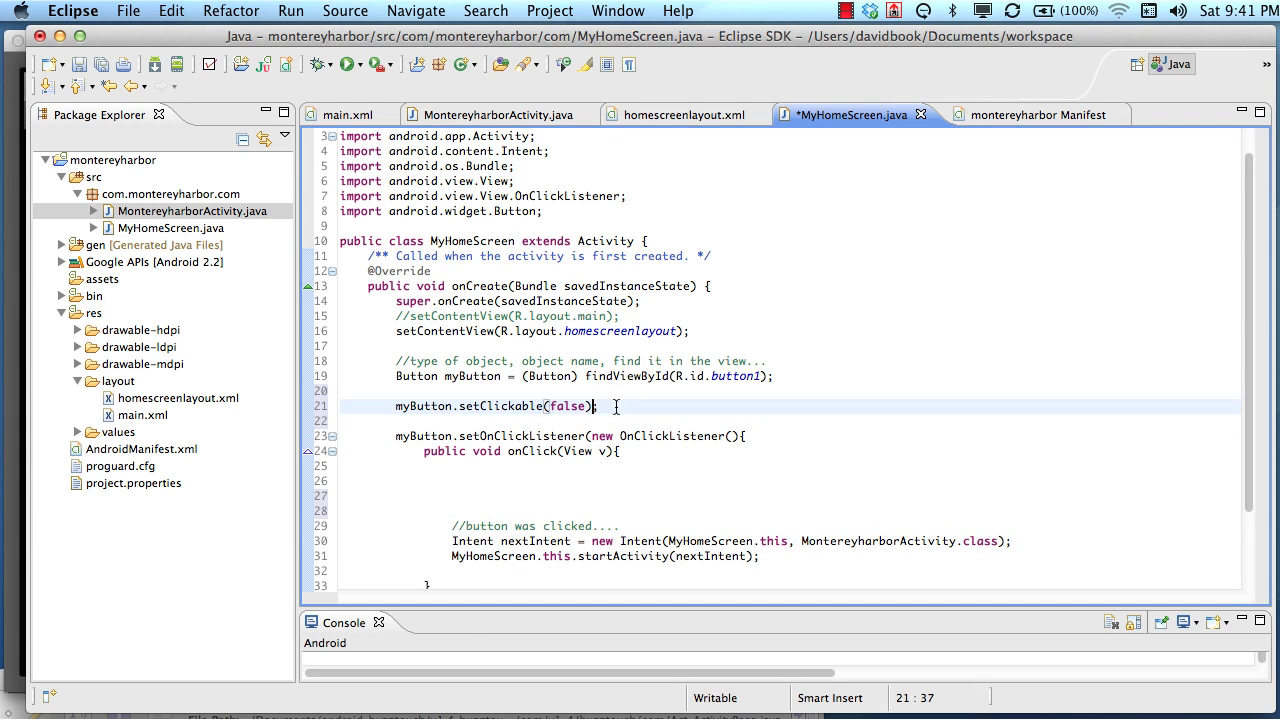
On a new line, start a myButton call with the "click" argument
key("Return")
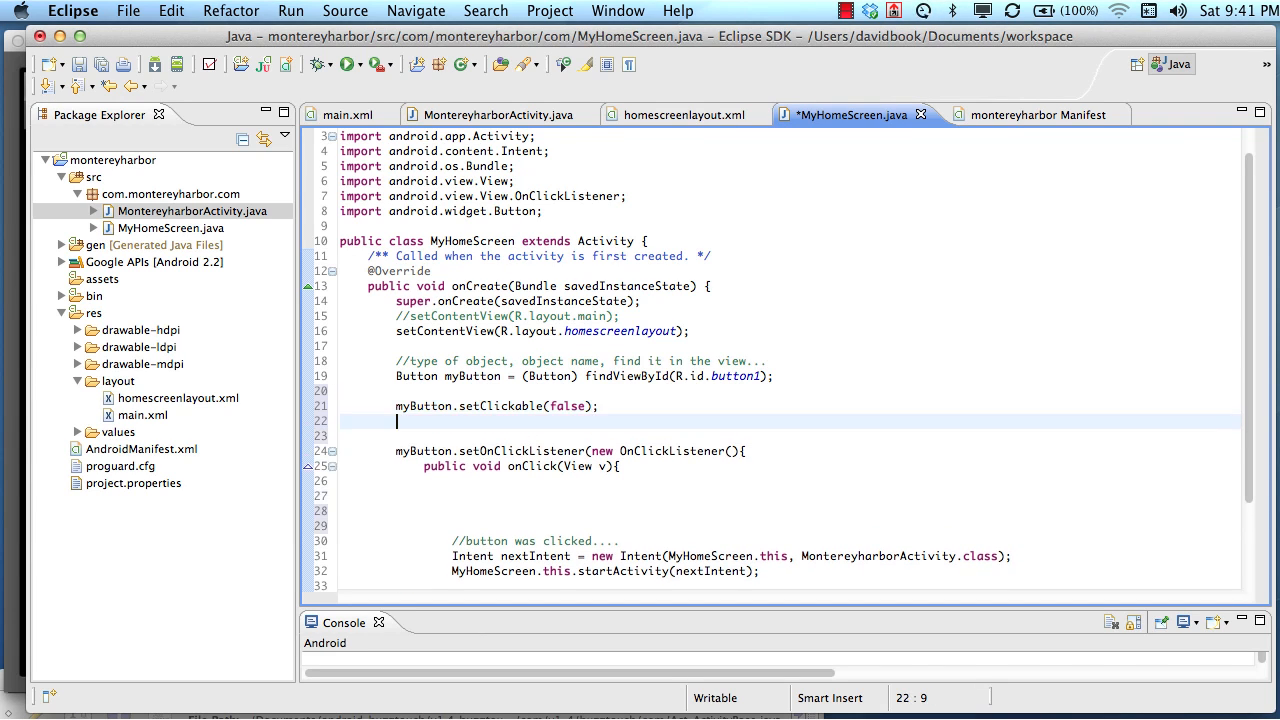
type("myButton.setTitle")
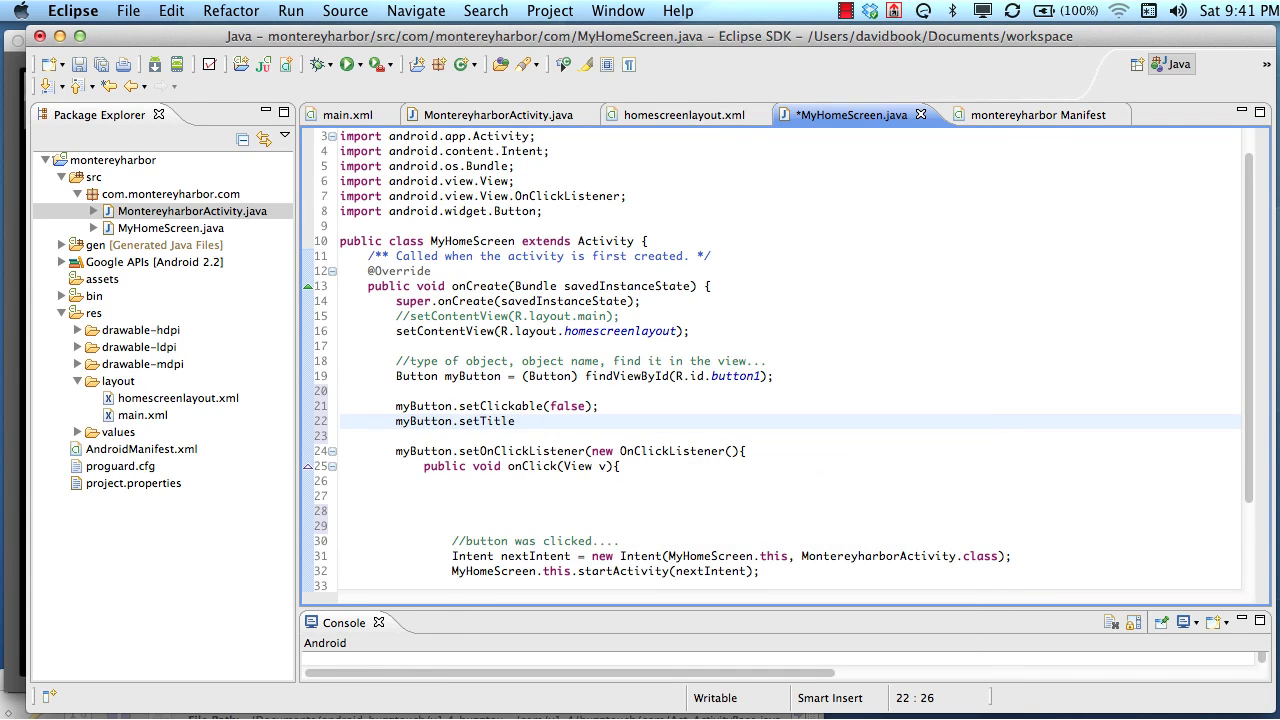
type("(\"\")")
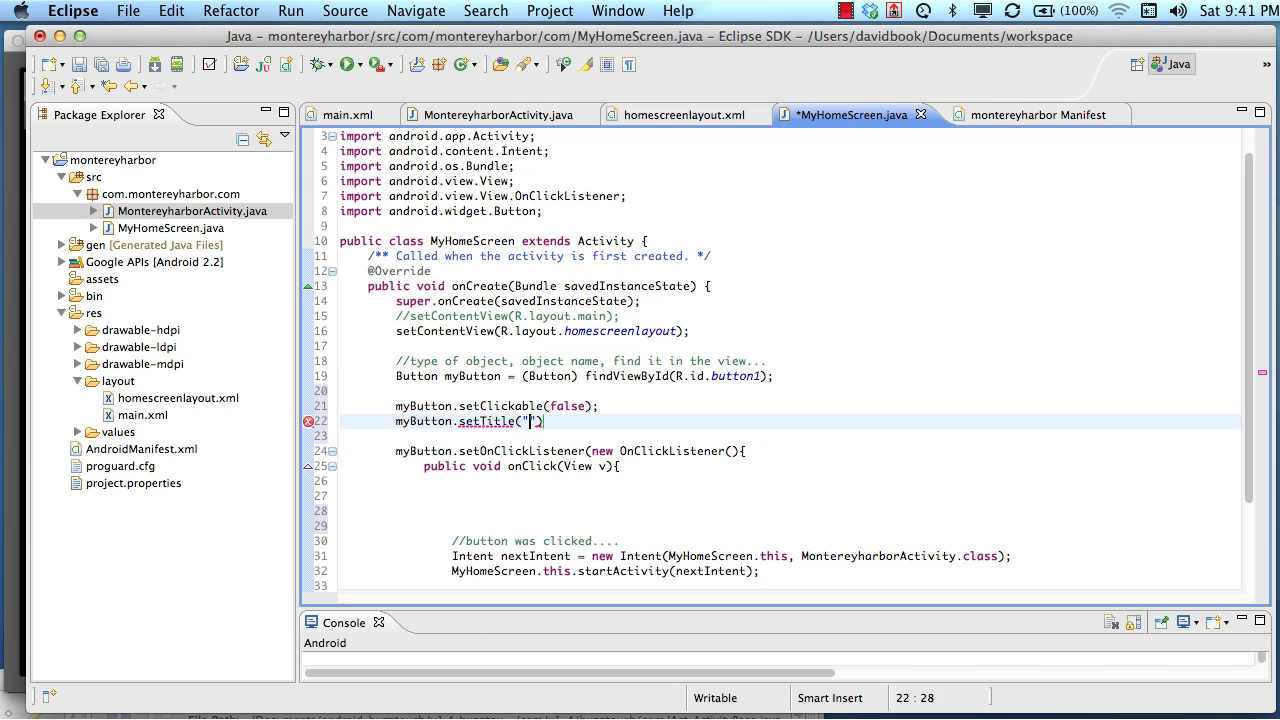
type("click")
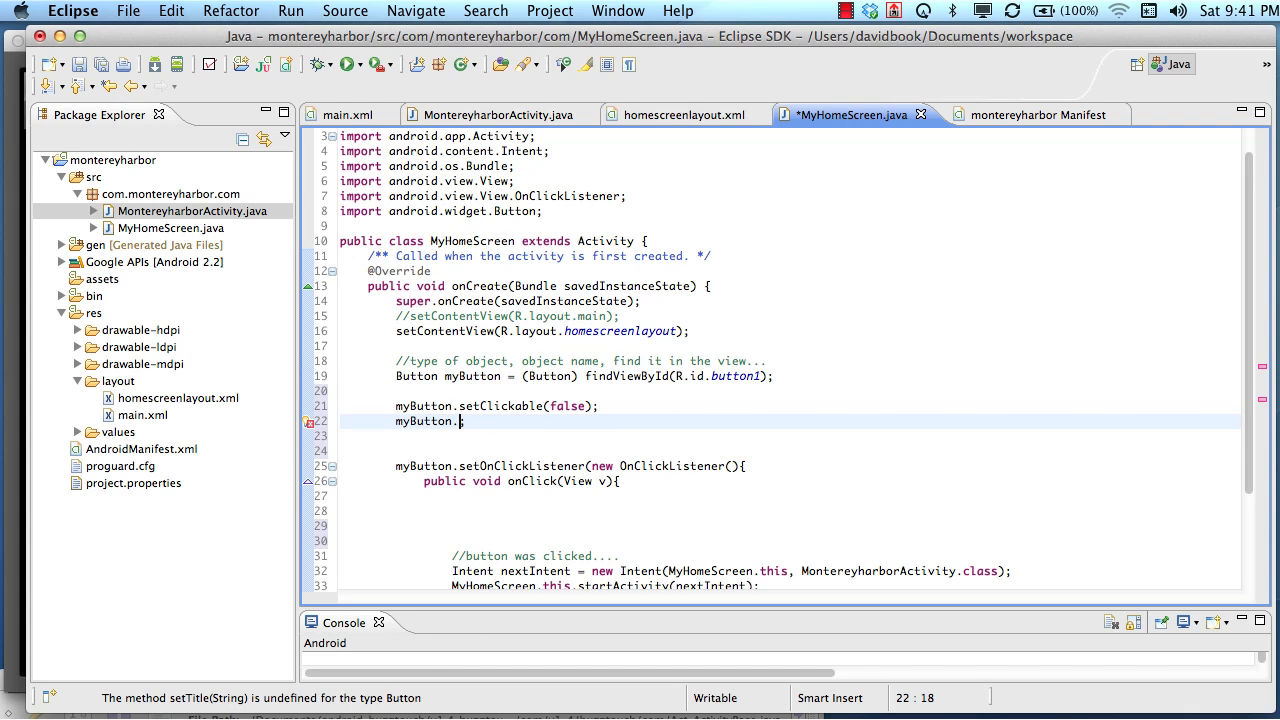
Experiment with setTitleText and setText("click me") calls on myButton
type("set")
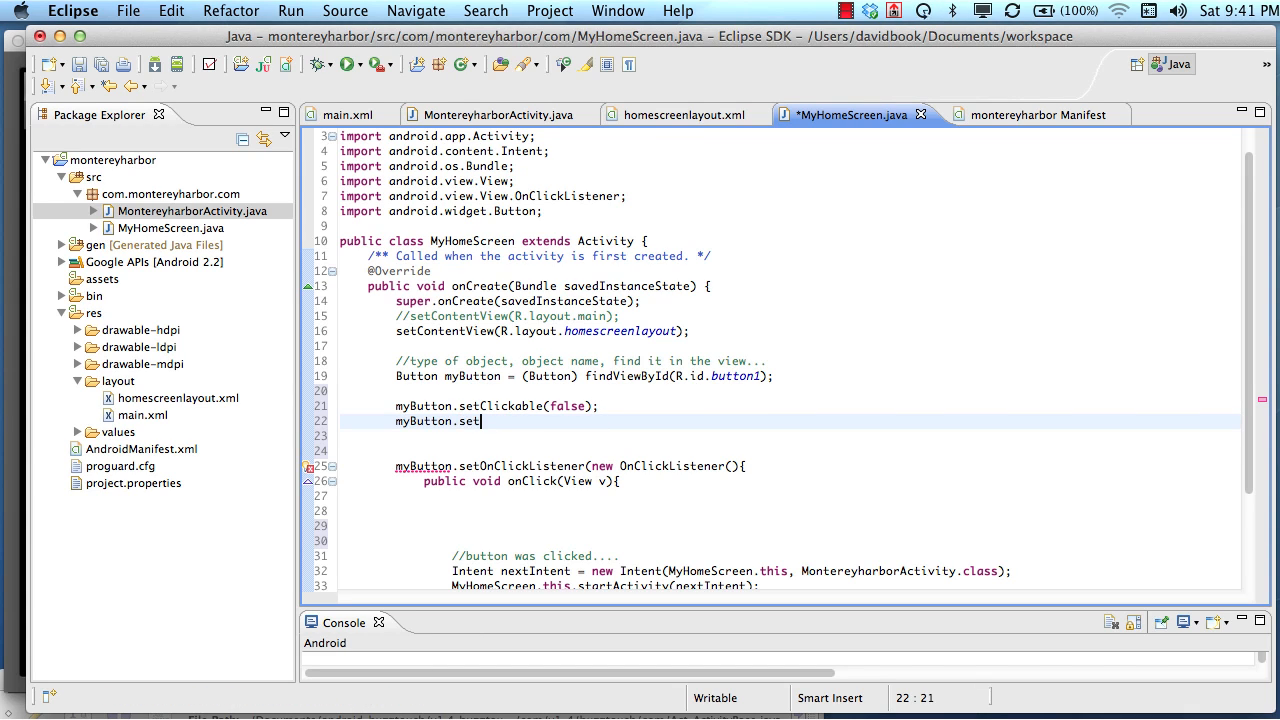
type("T")
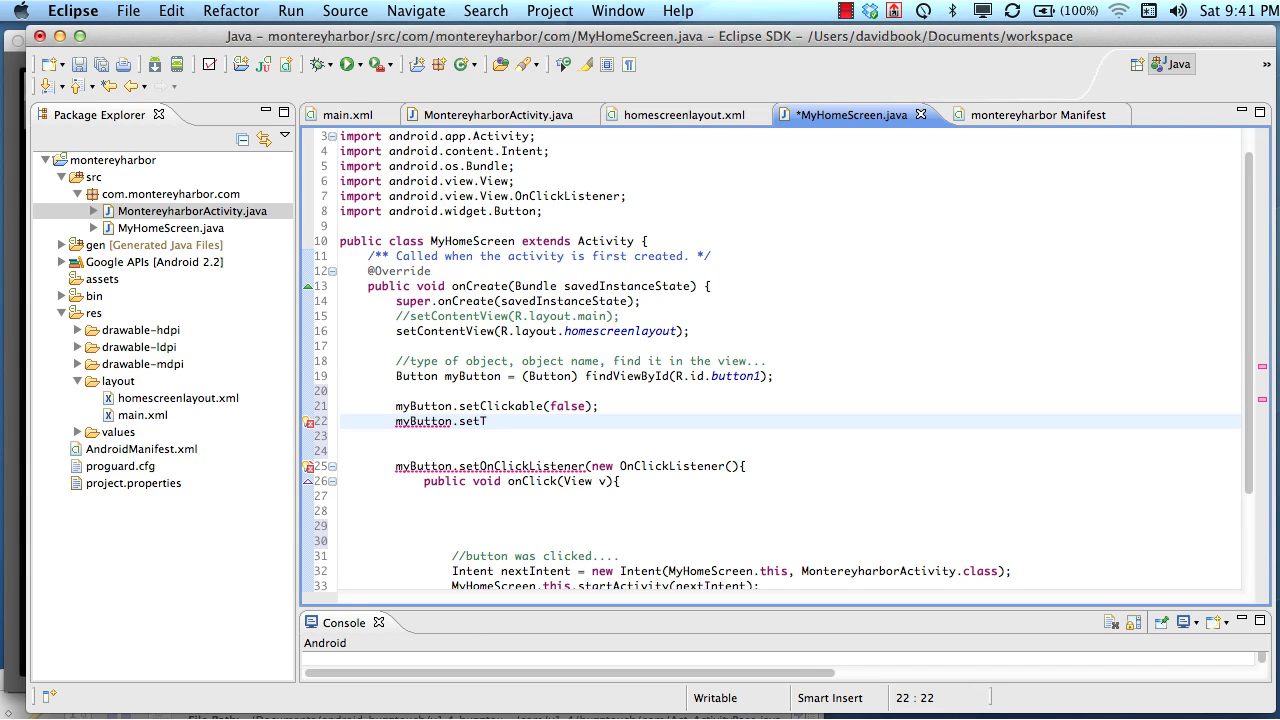
type("itleText(\"\")")
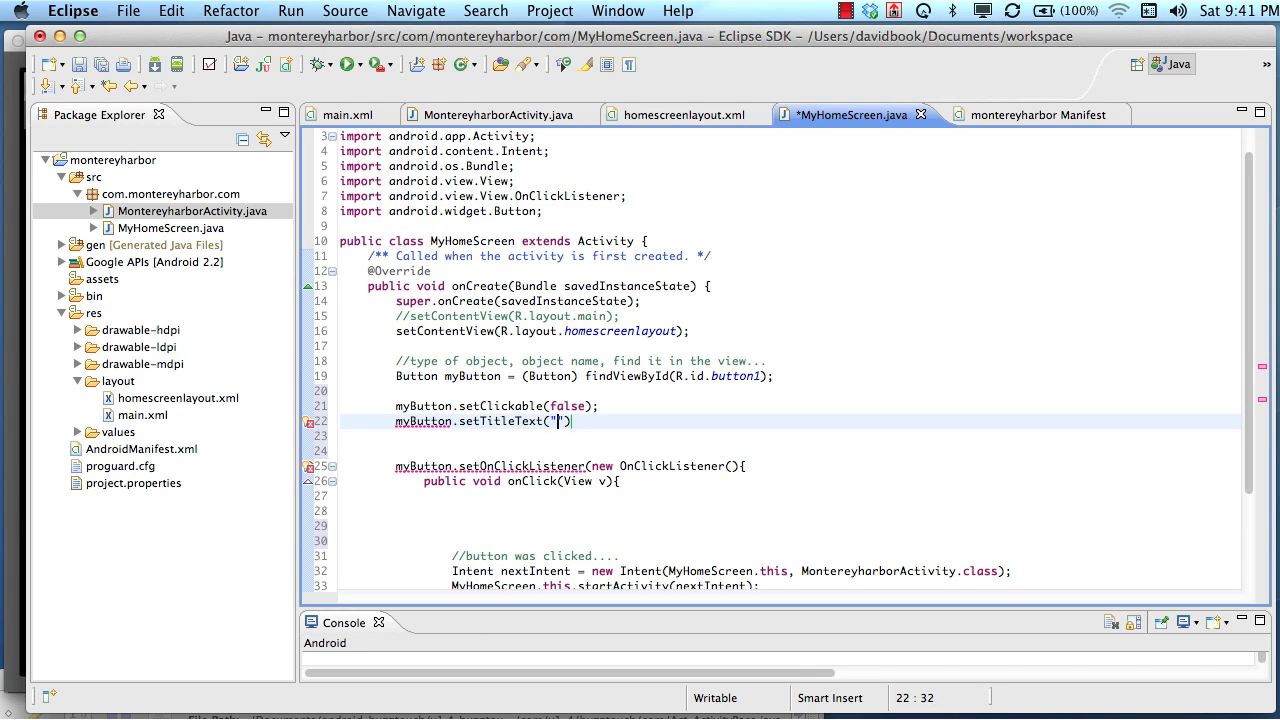
type("by bu")
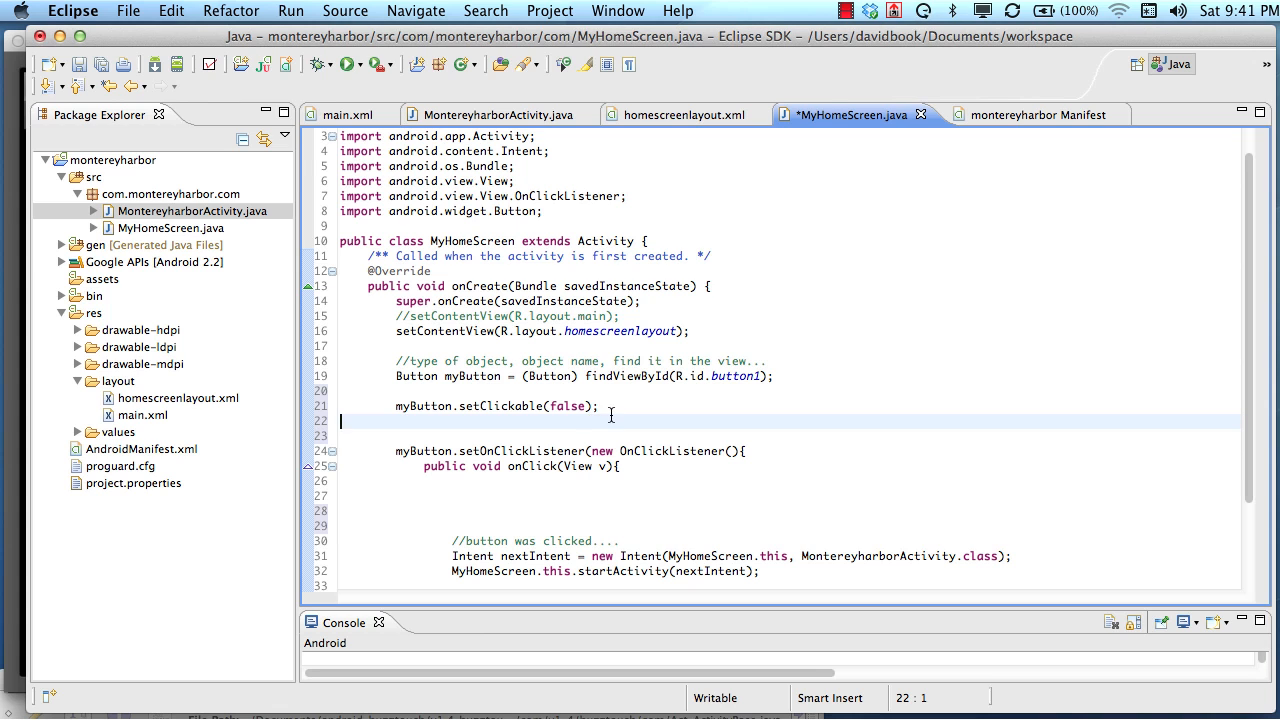
type("myButton.setT")
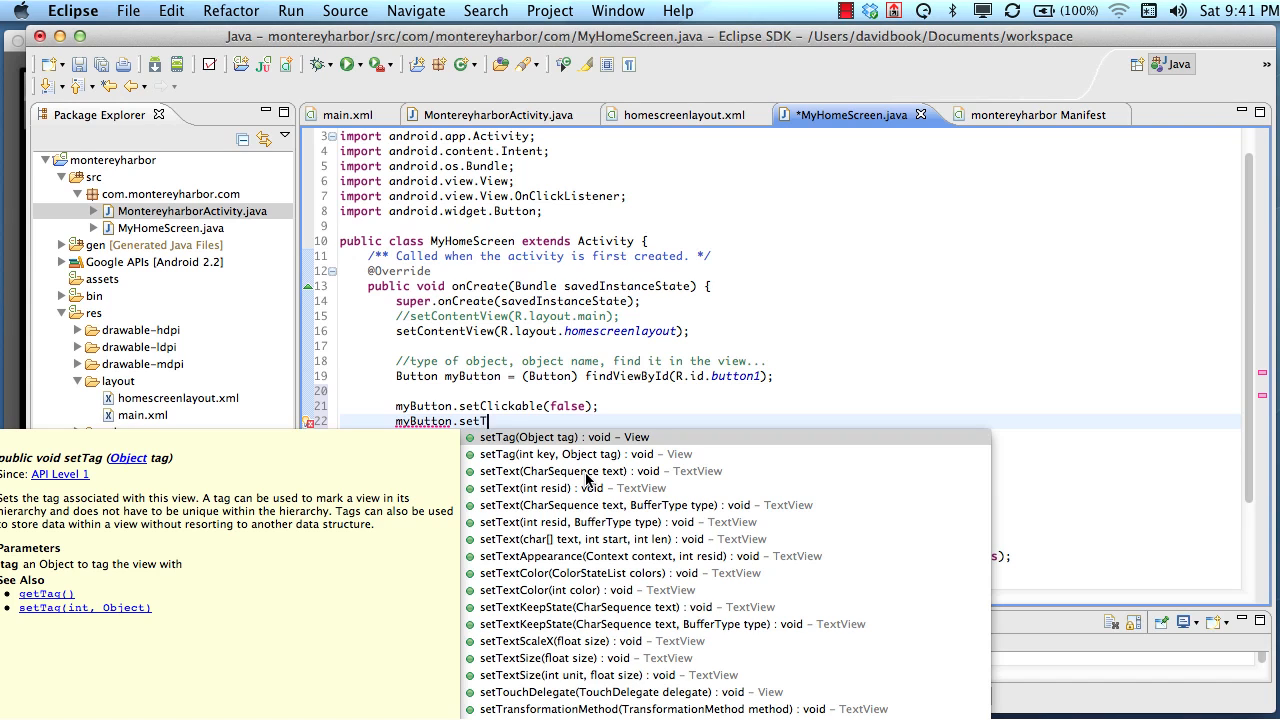
type("ext(\"click me\");")
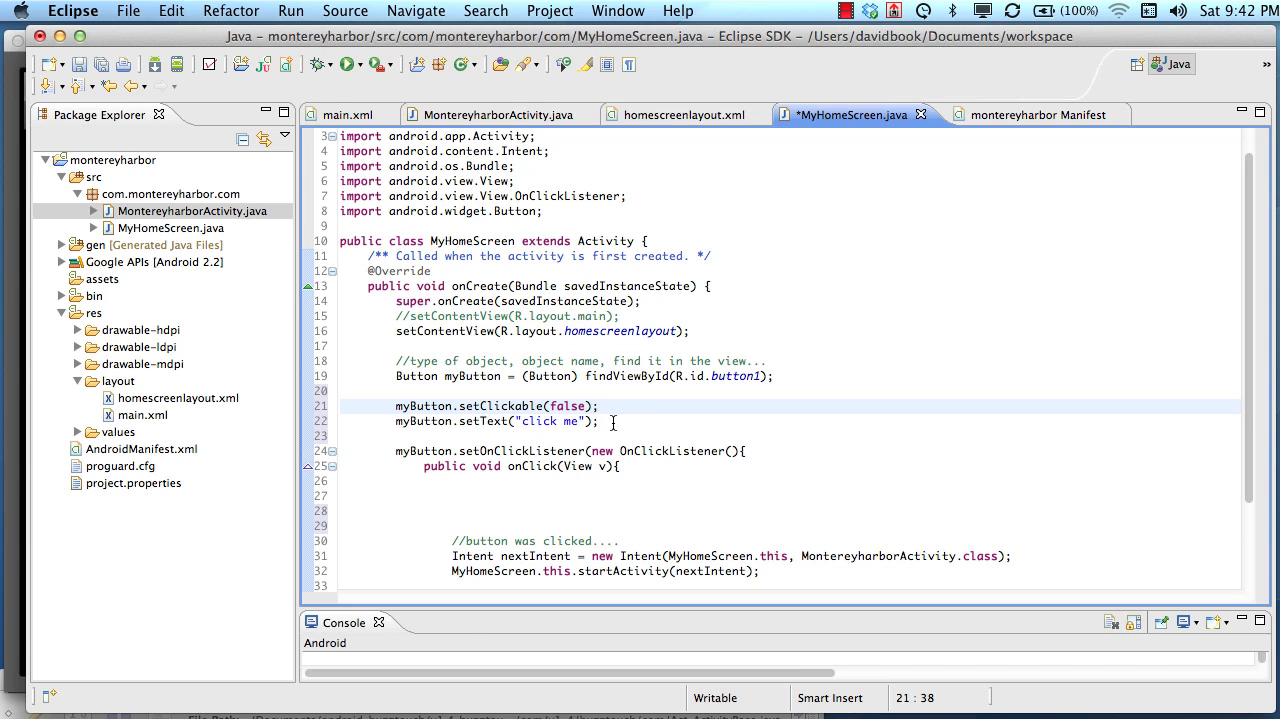
mouse_move(383, 417)
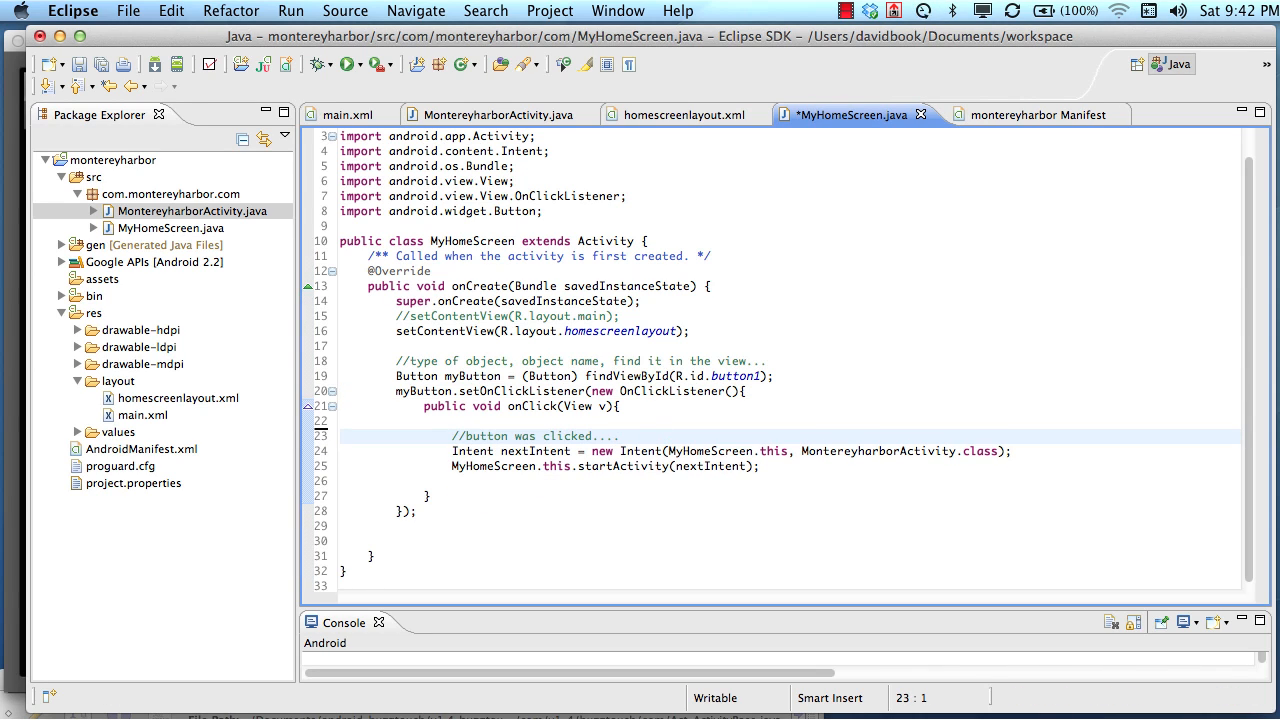
Save MyHomeScreen.java and add a blank line after the class declaration
key("cmd+s")
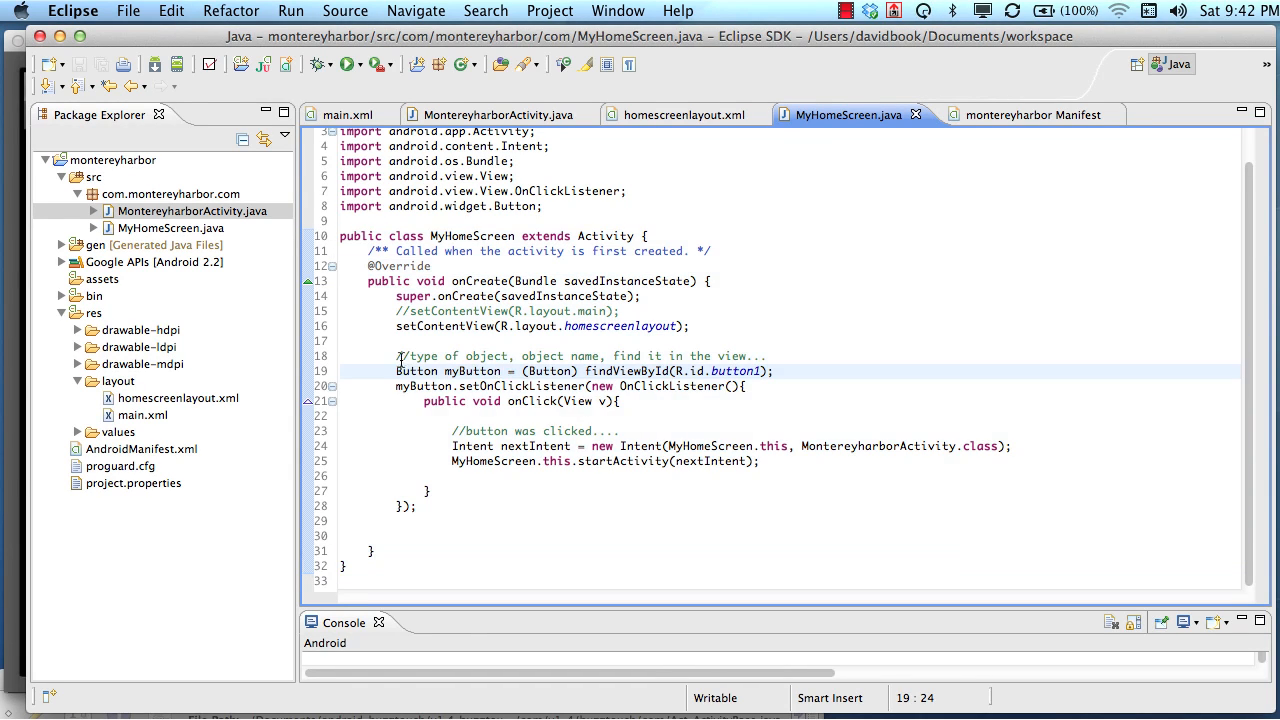
left_click(455, 341)
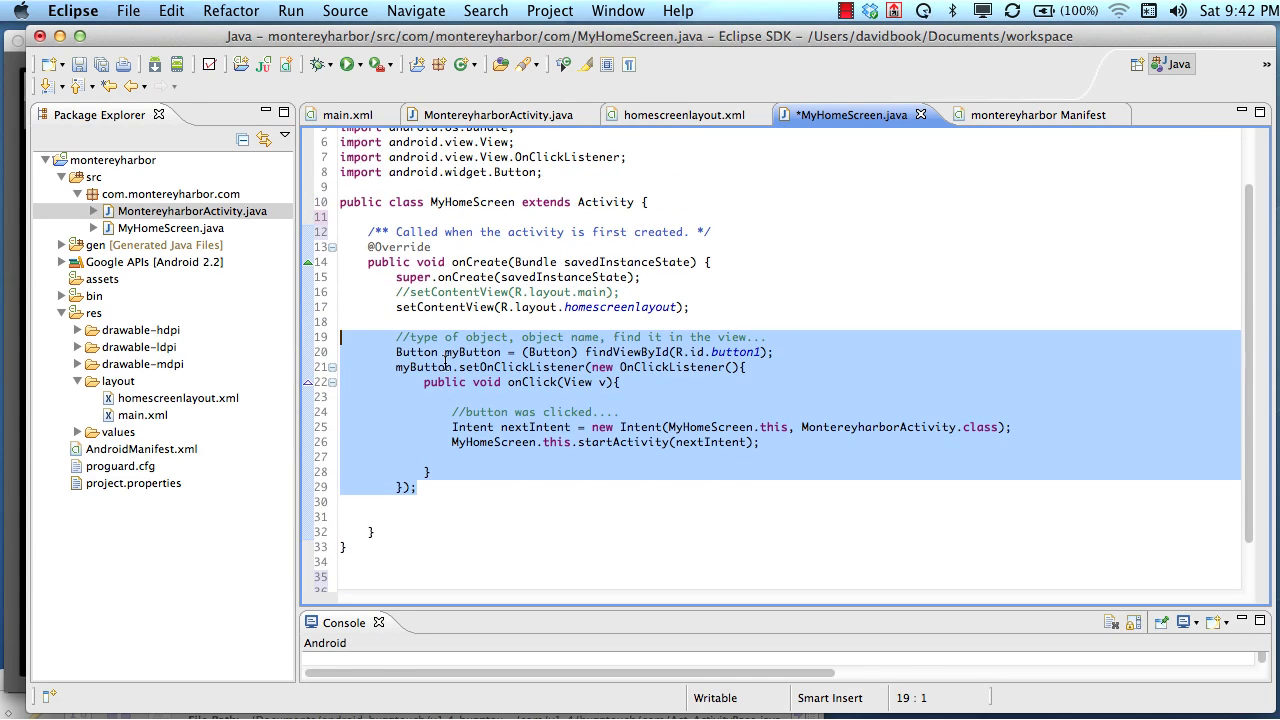
left_click(360, 267)
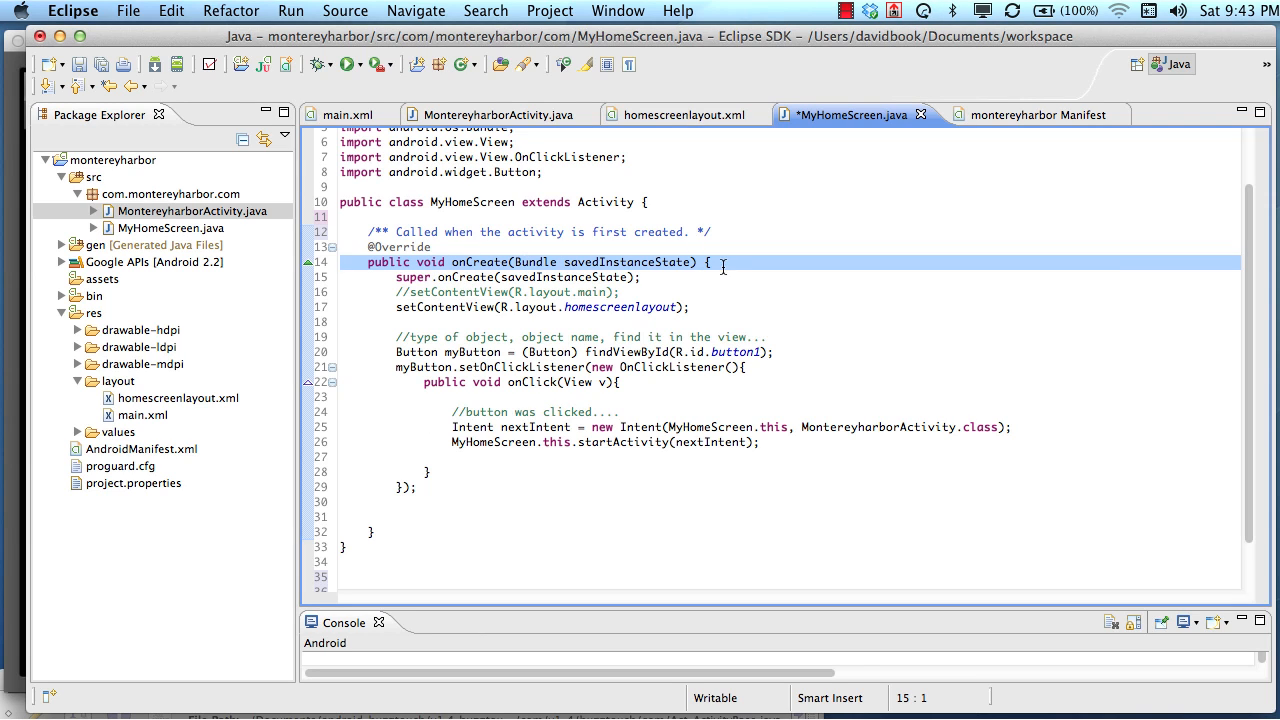
Add an '//end of onCreateMethod' comment after onCreate's closing brace
left_click_drag(717, 261, 373, 531)
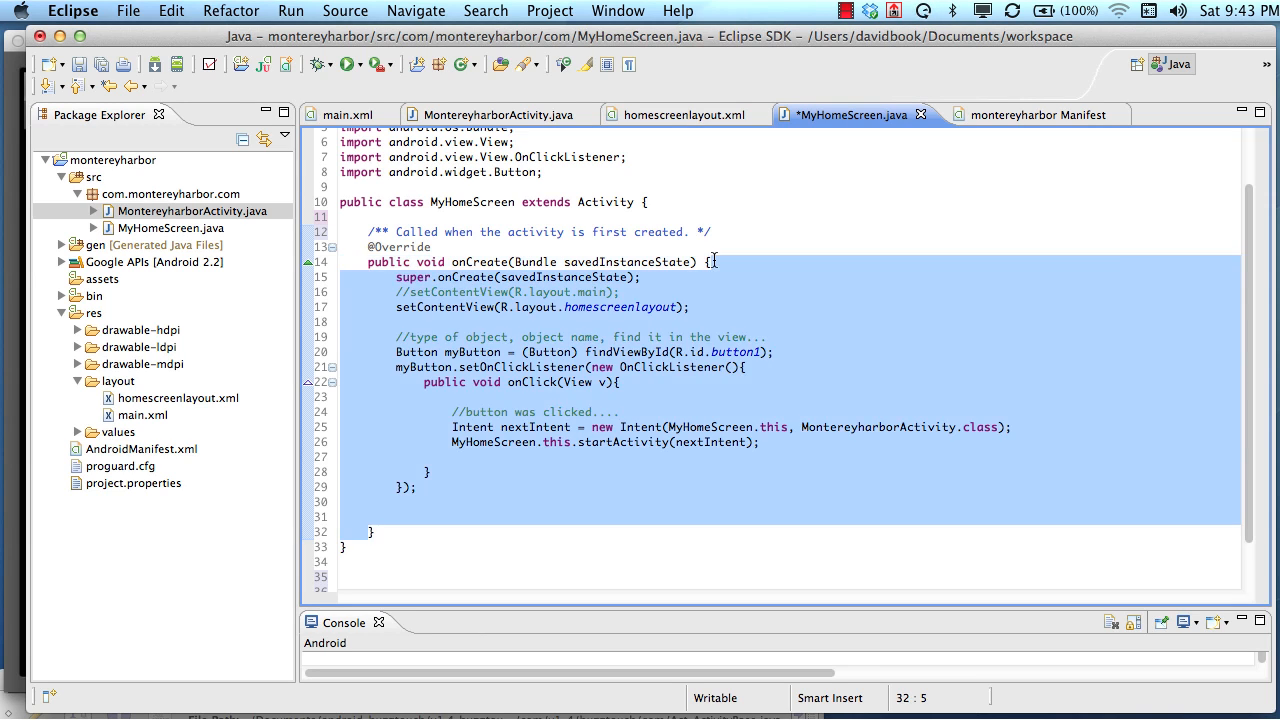
left_click(393, 527)
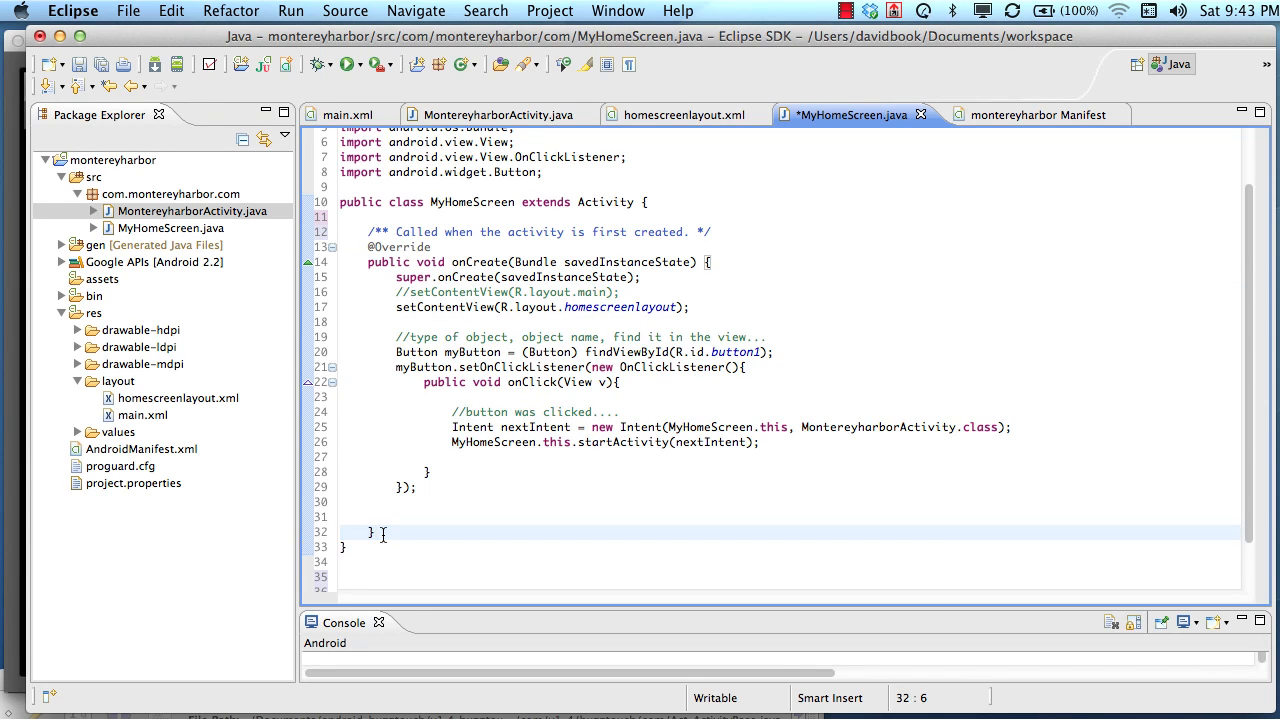
type("//")
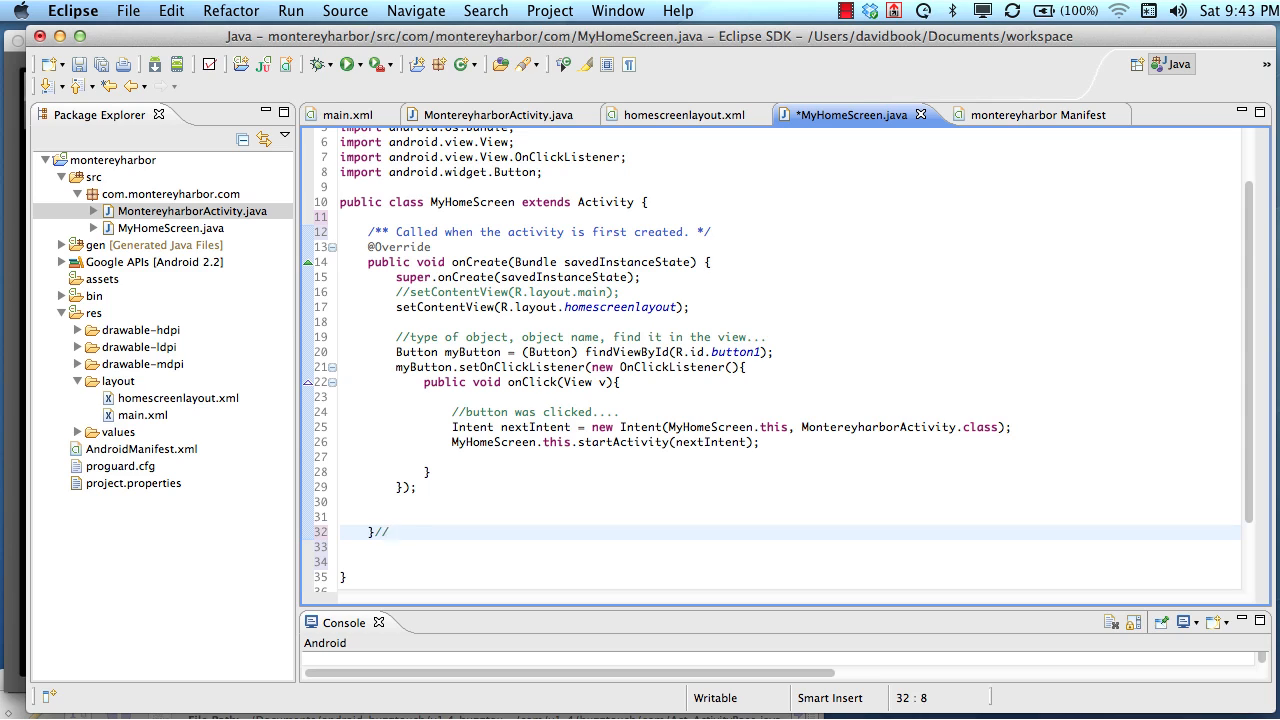
type("end of onCreate")
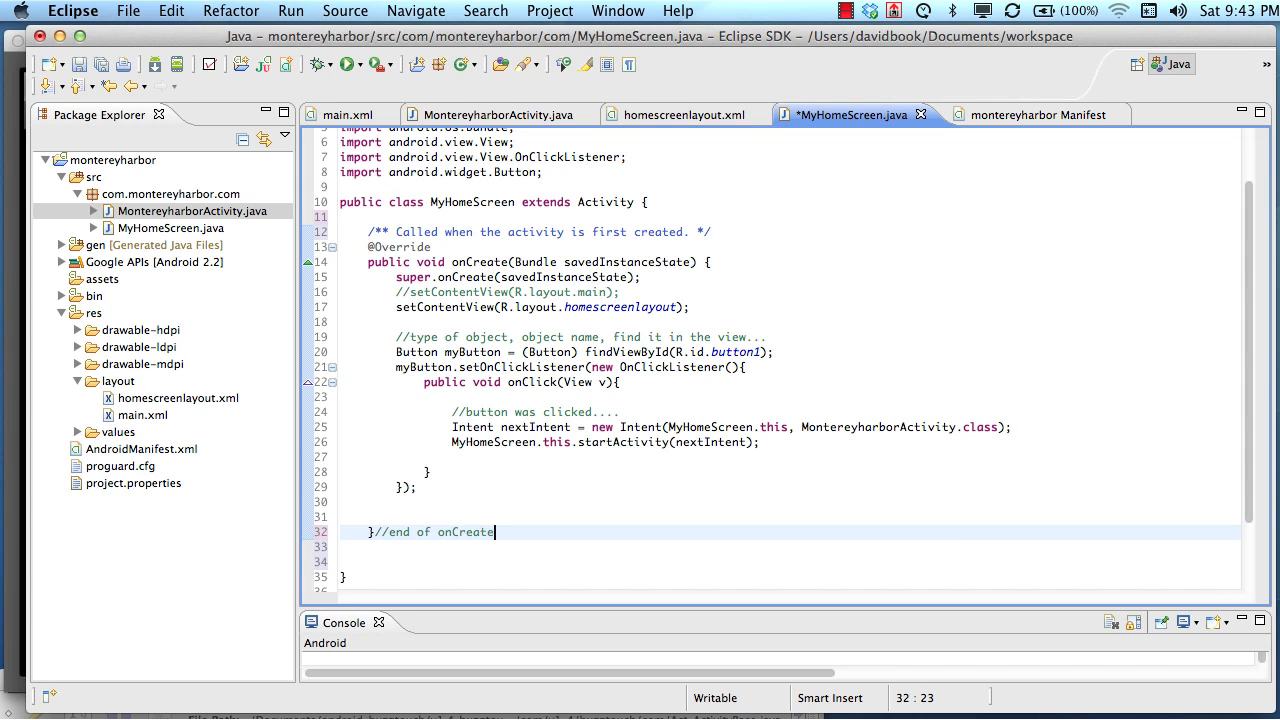
type("Method")
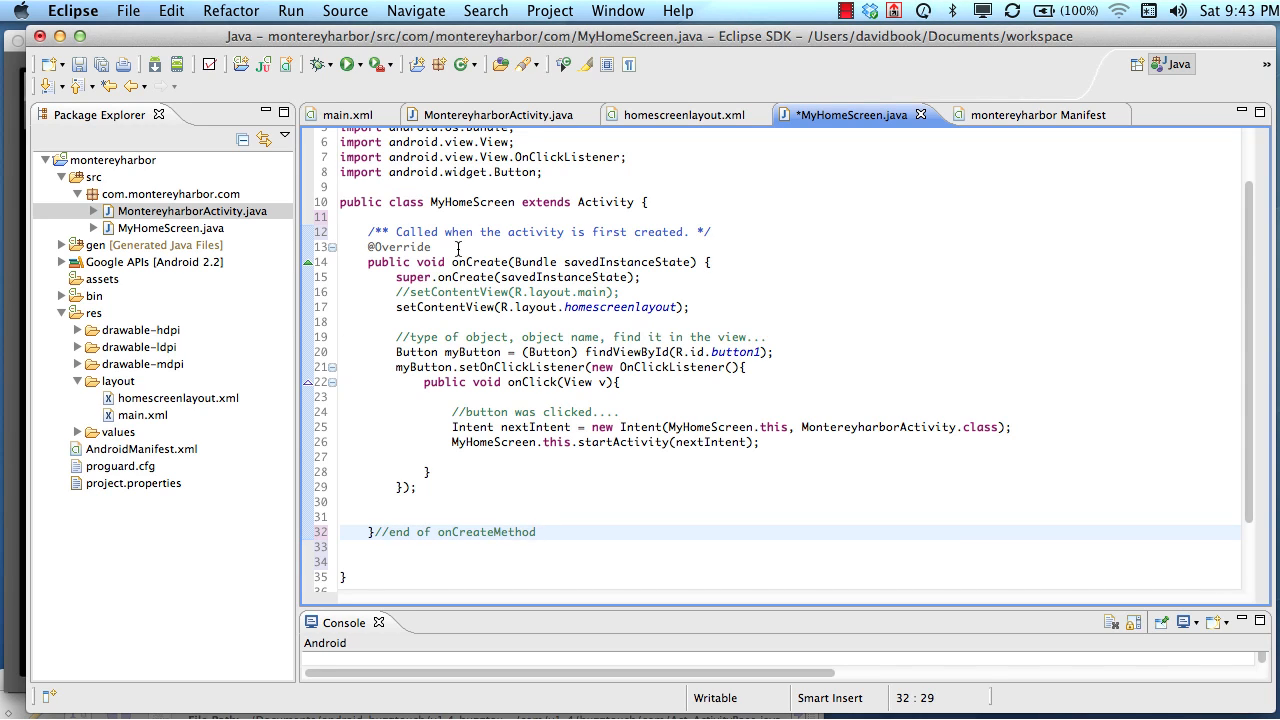
Add a '//begin of onCreateMethod...' comment above the onCreate signature
type("//being")
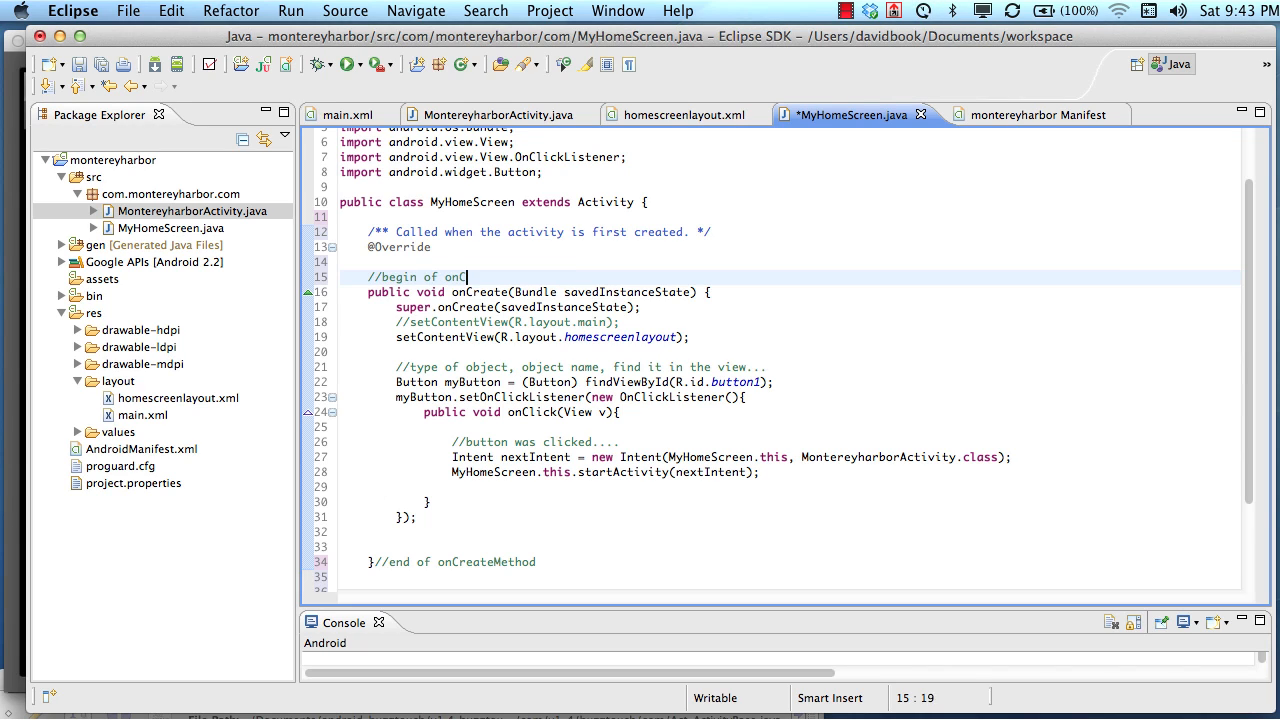
type("reateMethod...")
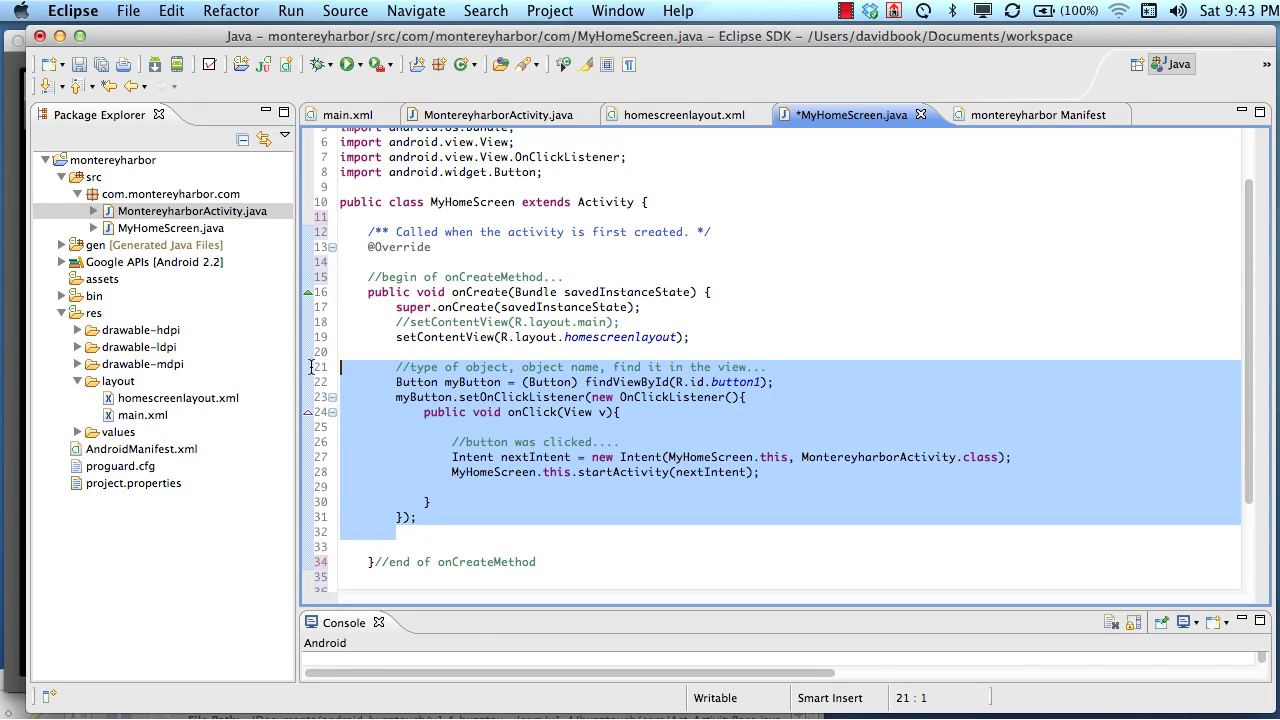
left_click(447, 307)
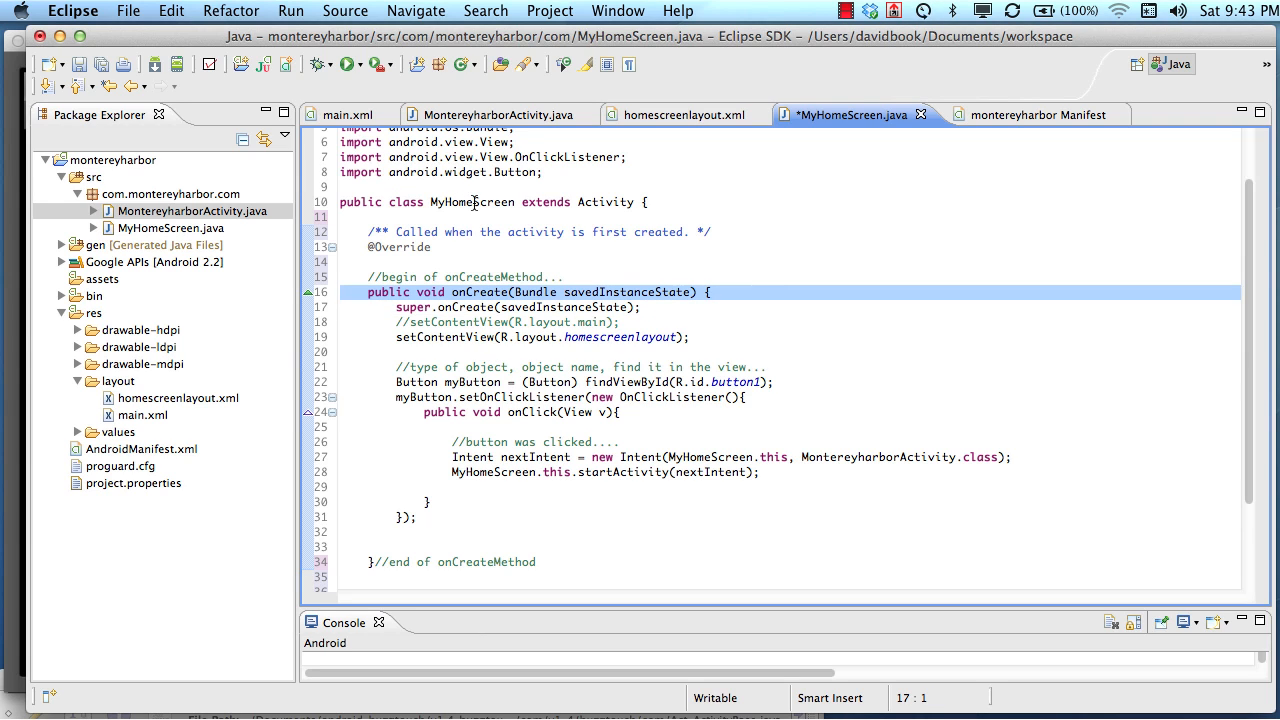
scroll("down", 3)
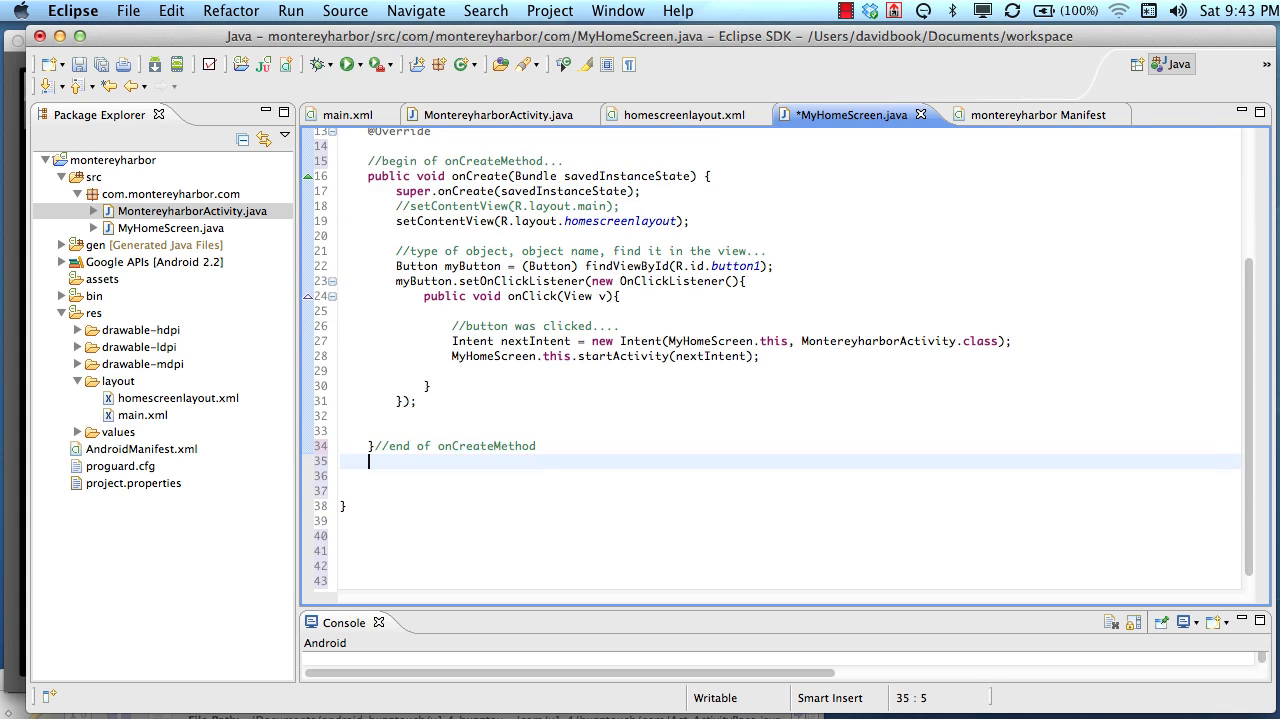
Below onCreate, add an '//onButtonClick....' comment and an empty public void onButtonClick() method
type("//")
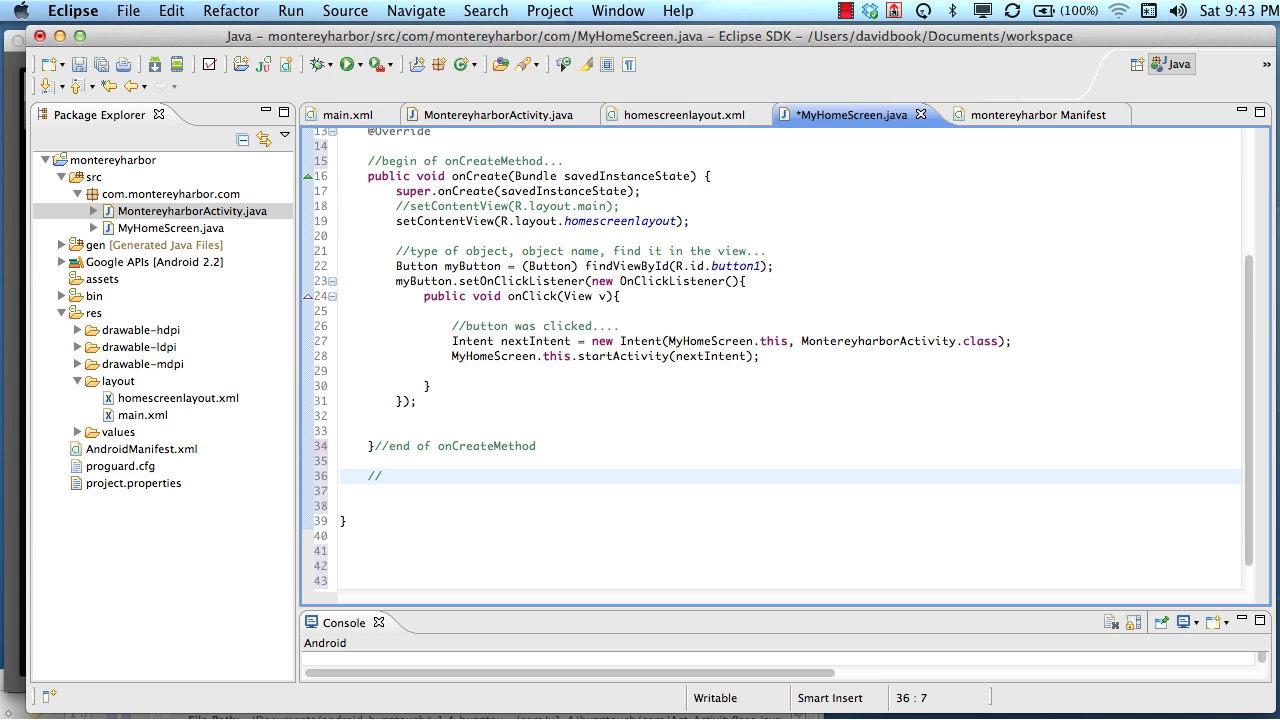
type("onButtonClick....")
left_click(790, 491)
type("p")
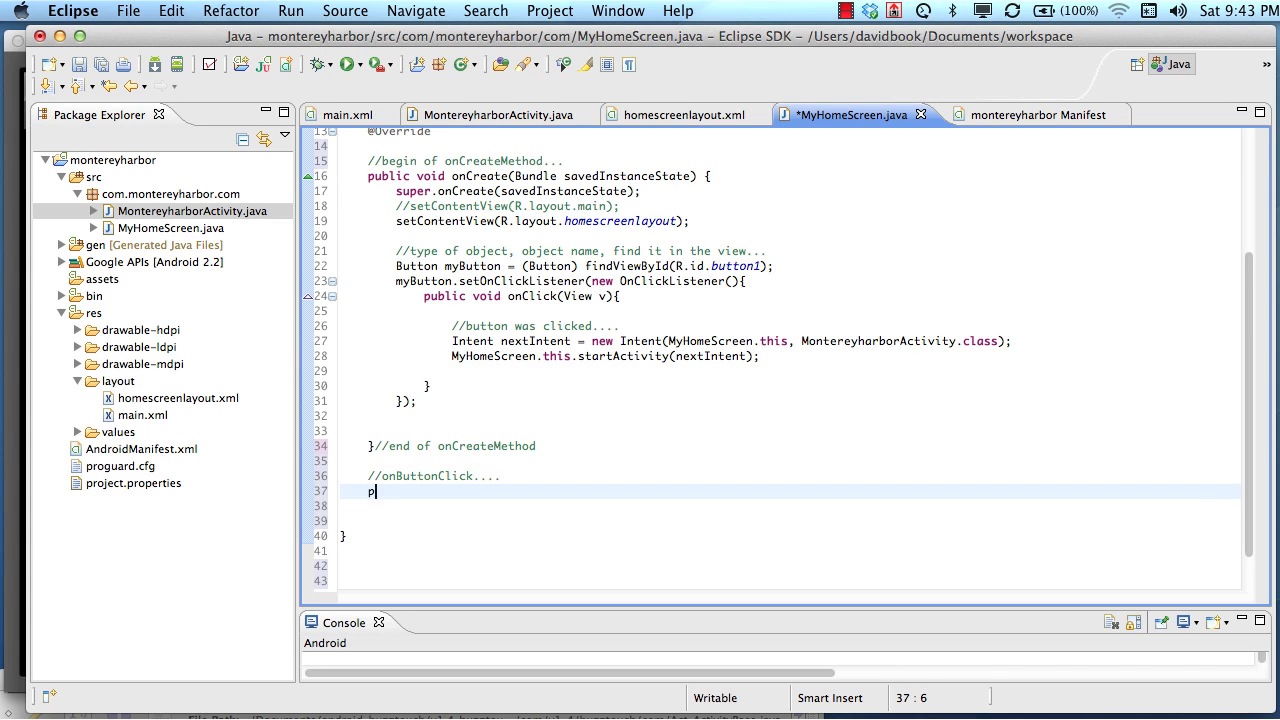
type("ublic void")
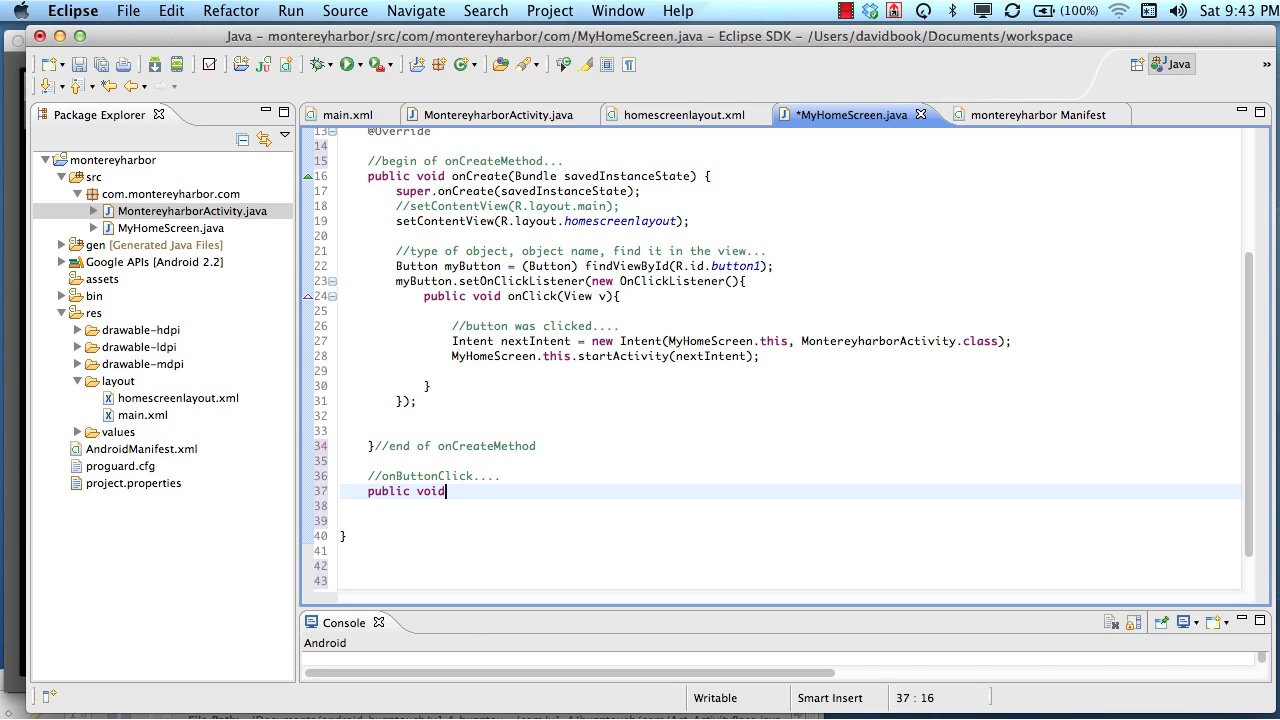
type("onButtonClic")
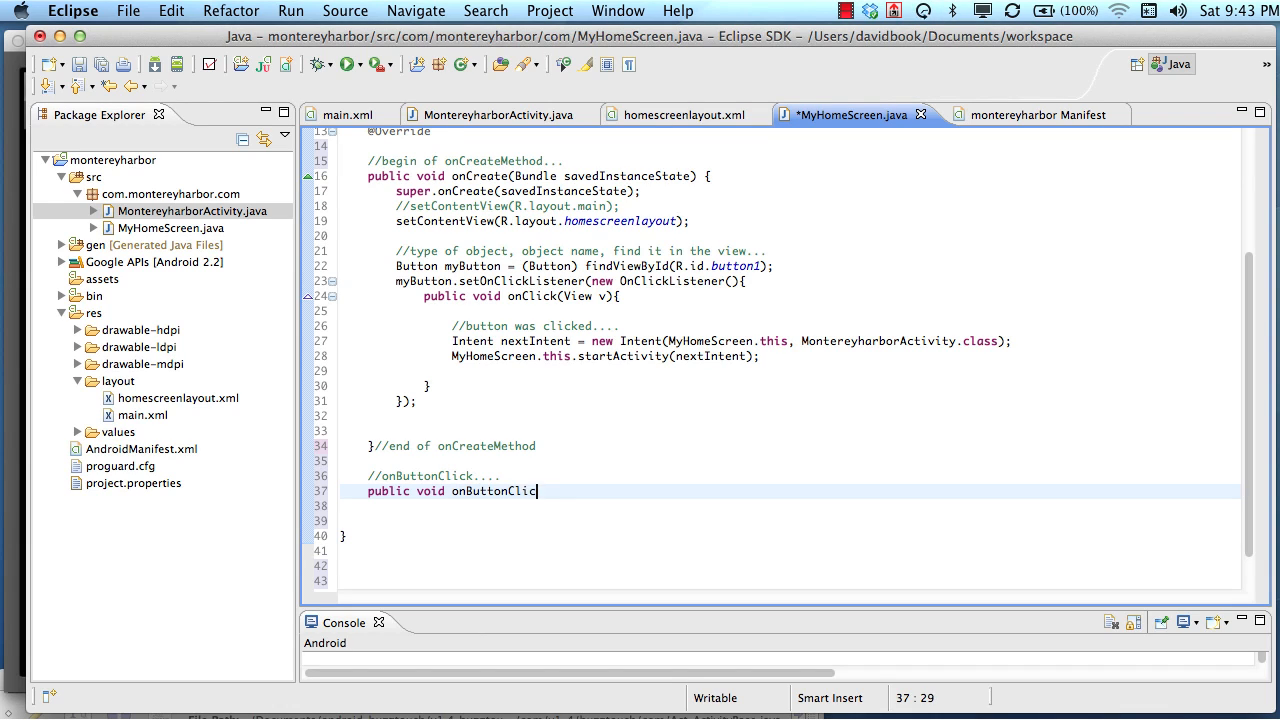
type("k()")
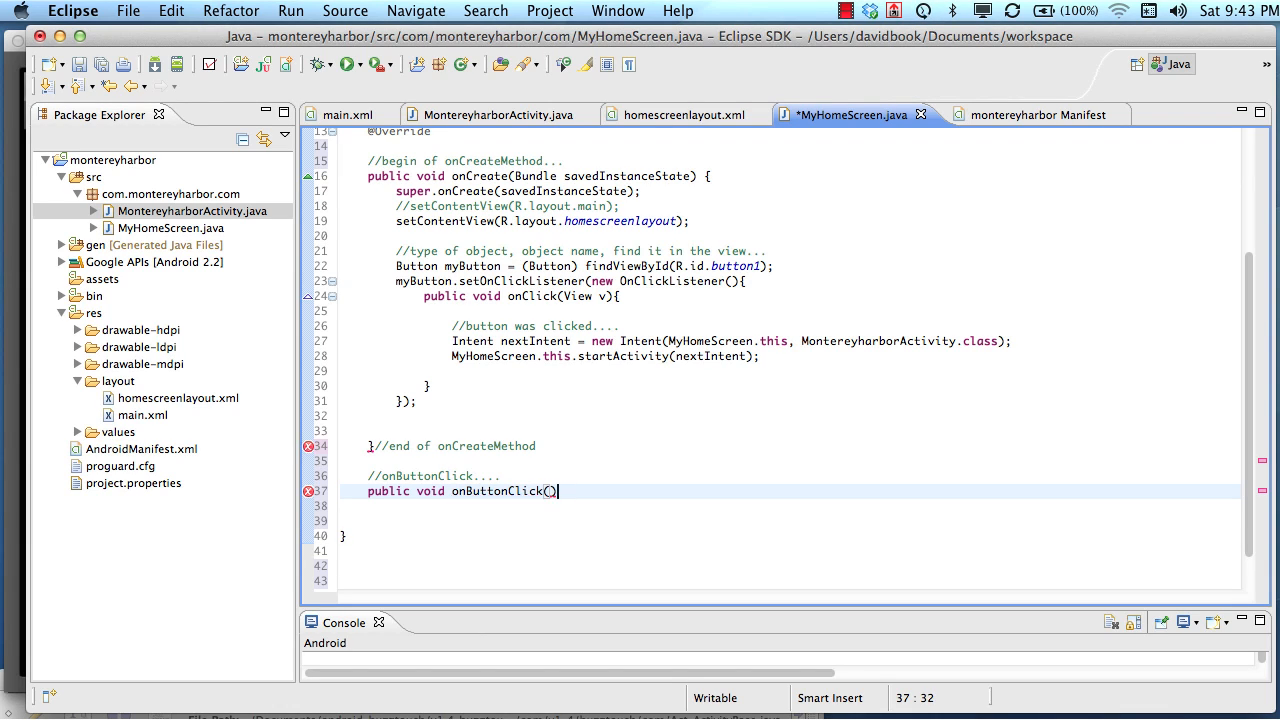
type("{")
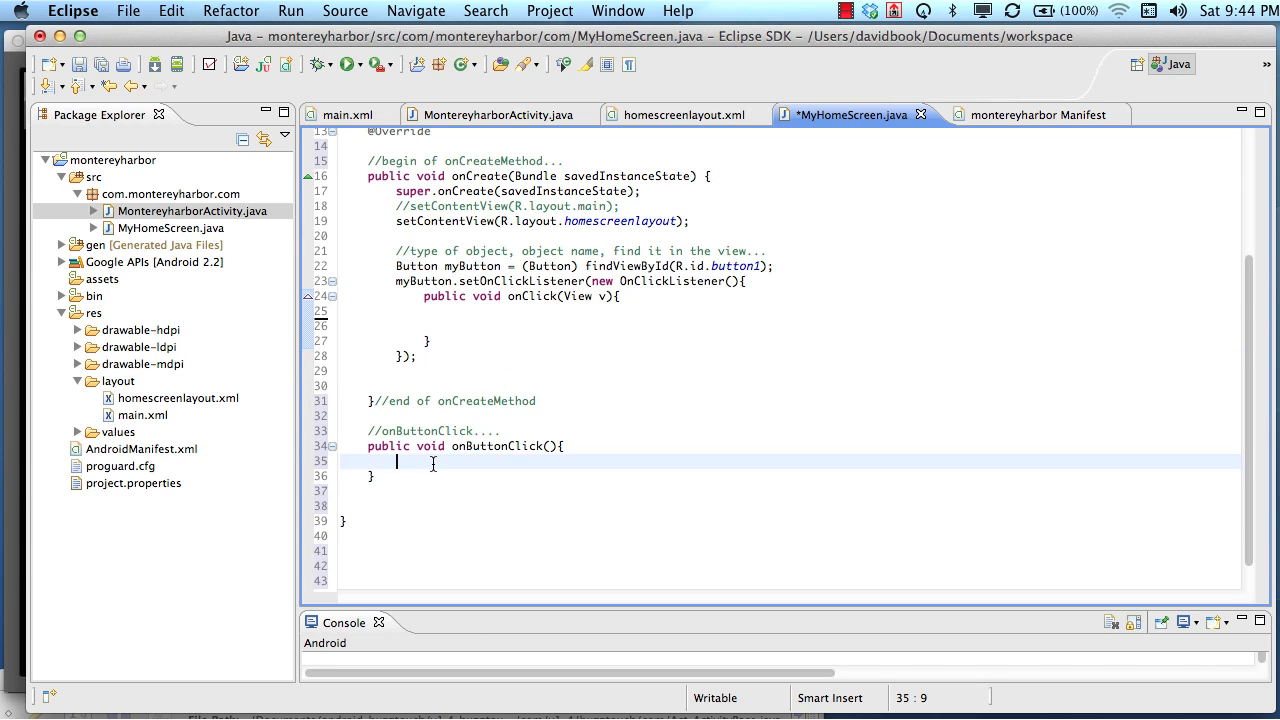
Move the '//button was clicked....' intent code into onButtonClick and call this.onButtonClick() from onClick
type("//button was clicked....")
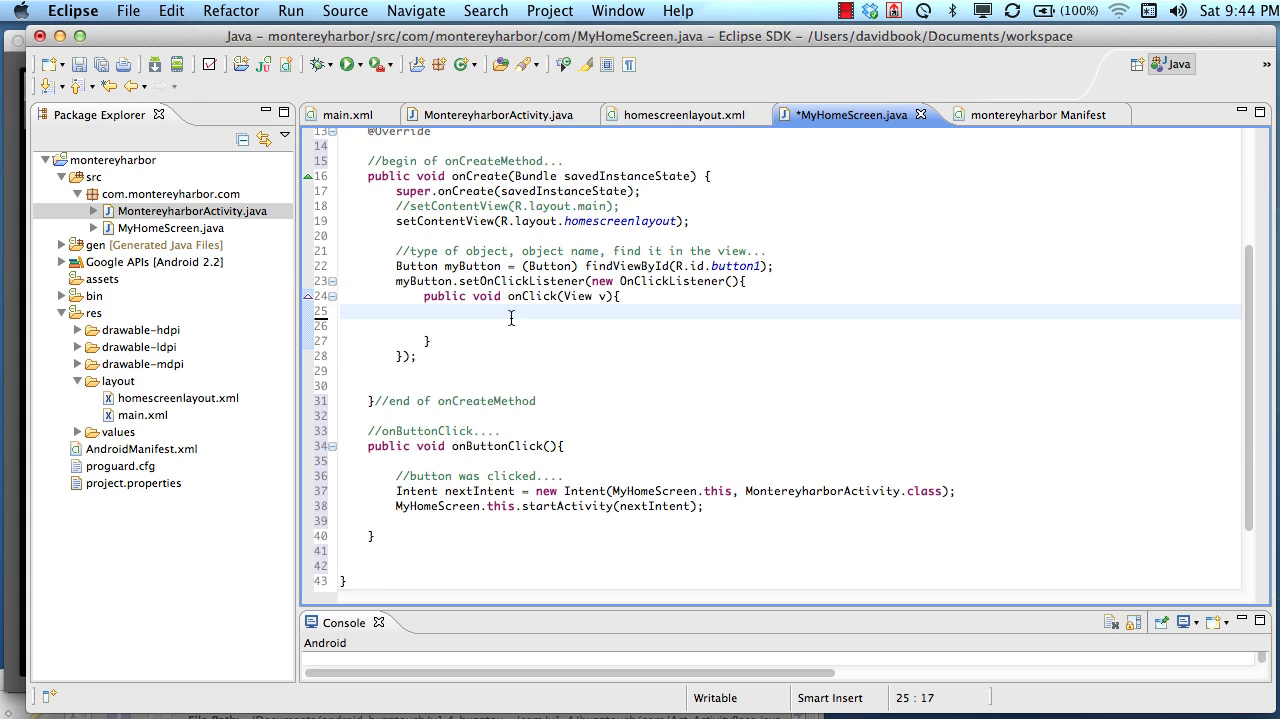
type("this")
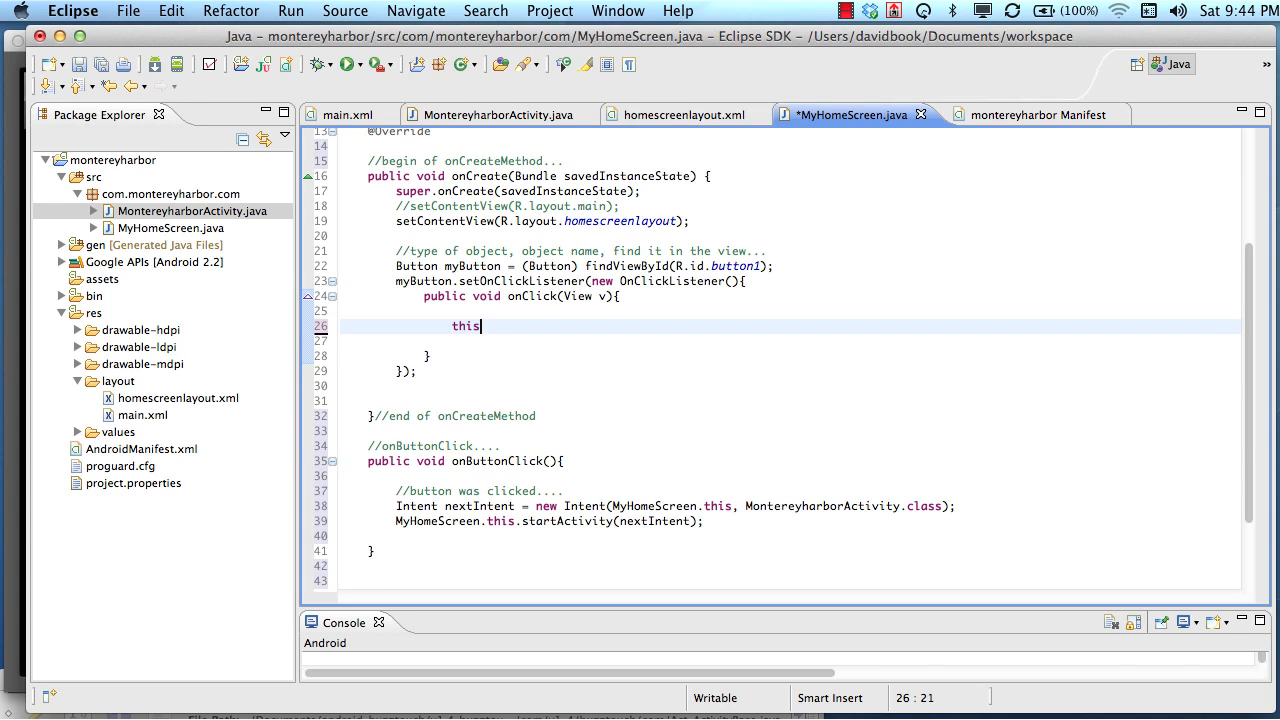
type(".onB")
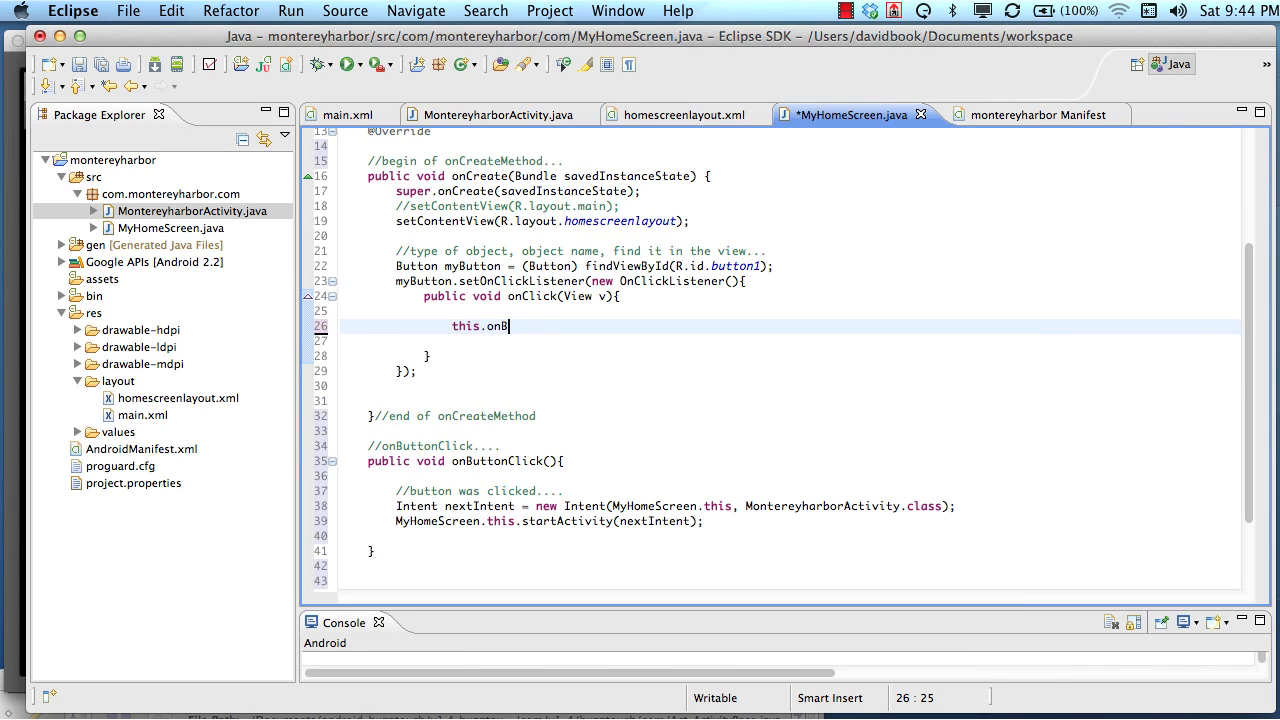
type("uttonClick();")
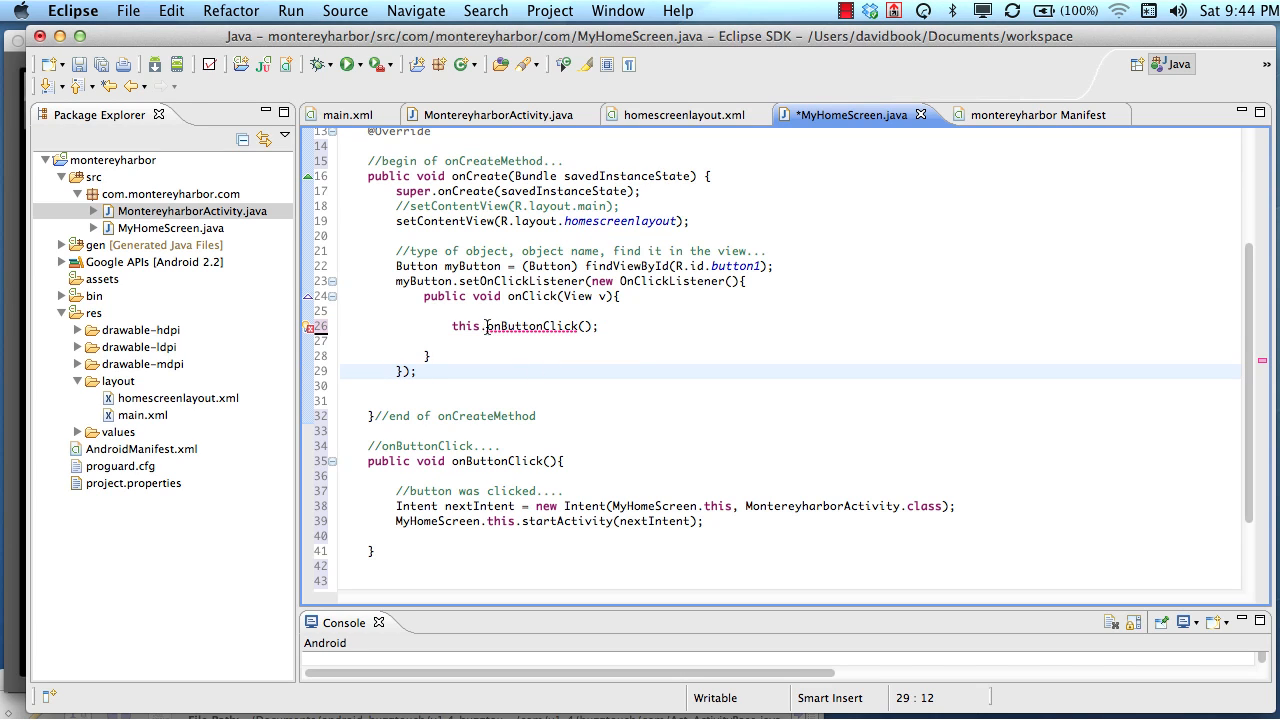
left_click(573, 408)
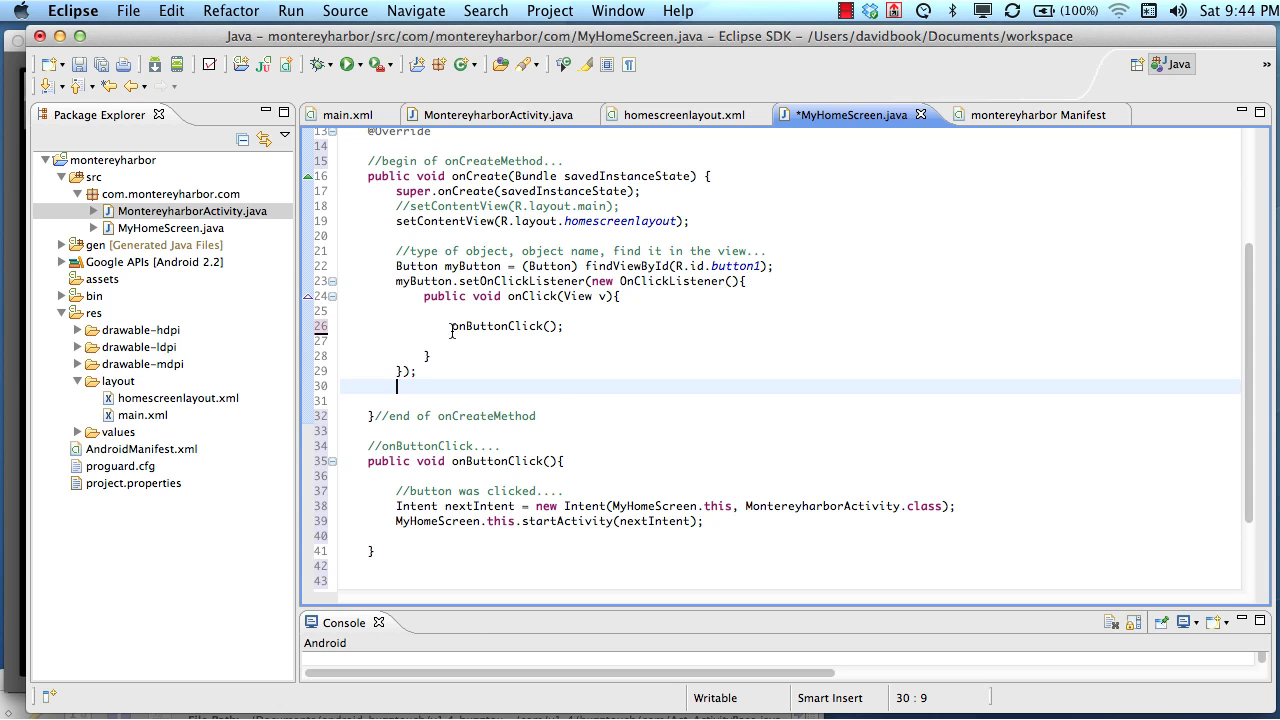
type("this.")
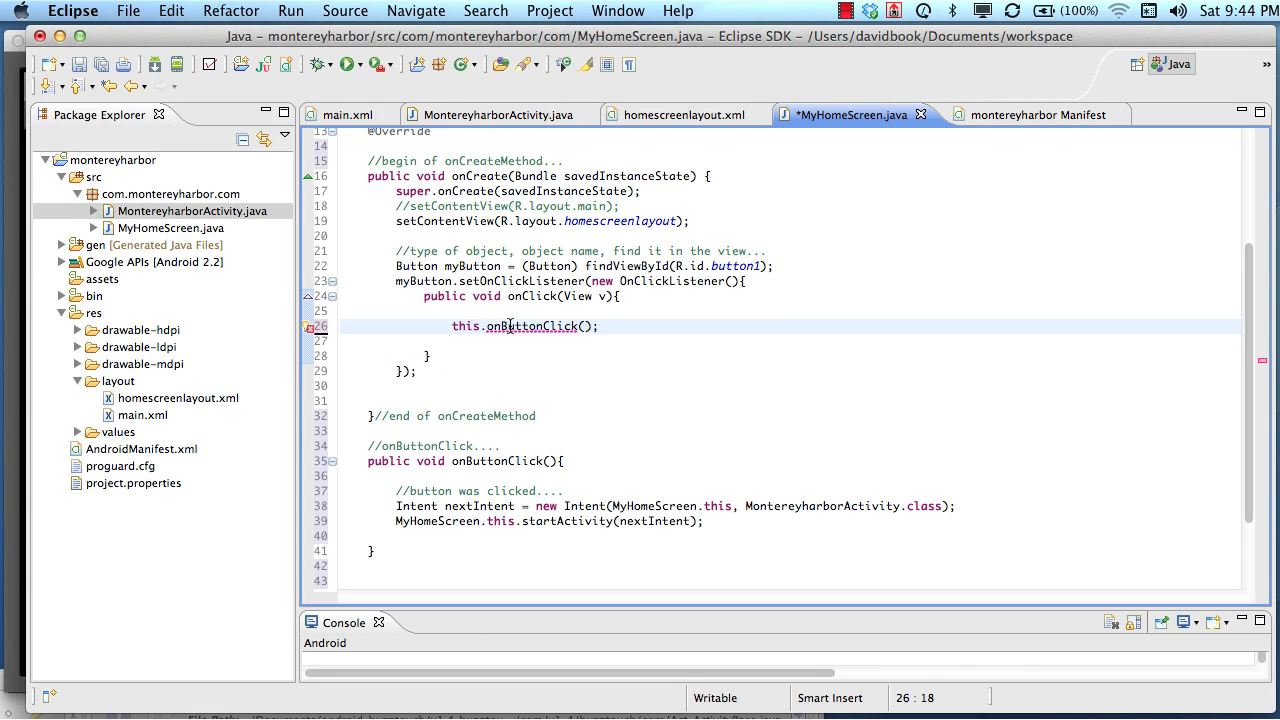
mouse_move(532, 326)
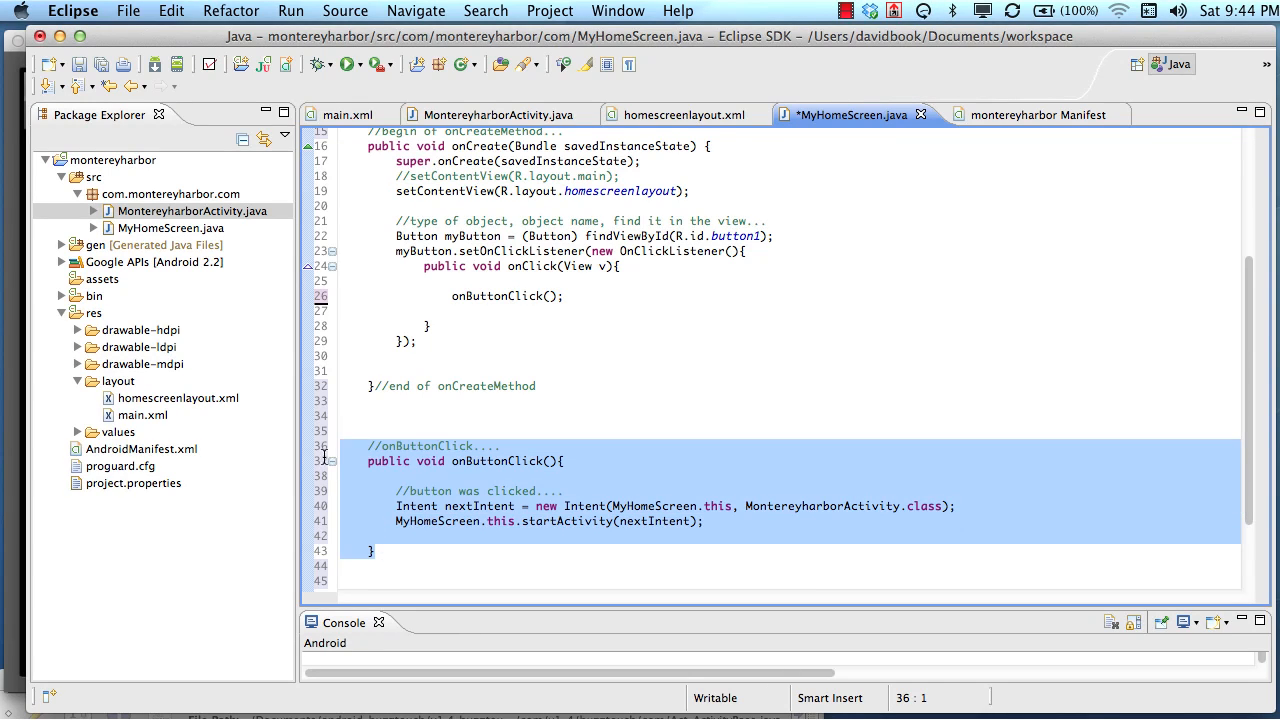
Rename onButtonClick to loadHomeScreen via Refactor > Rename and save the file
left_click(535, 311)
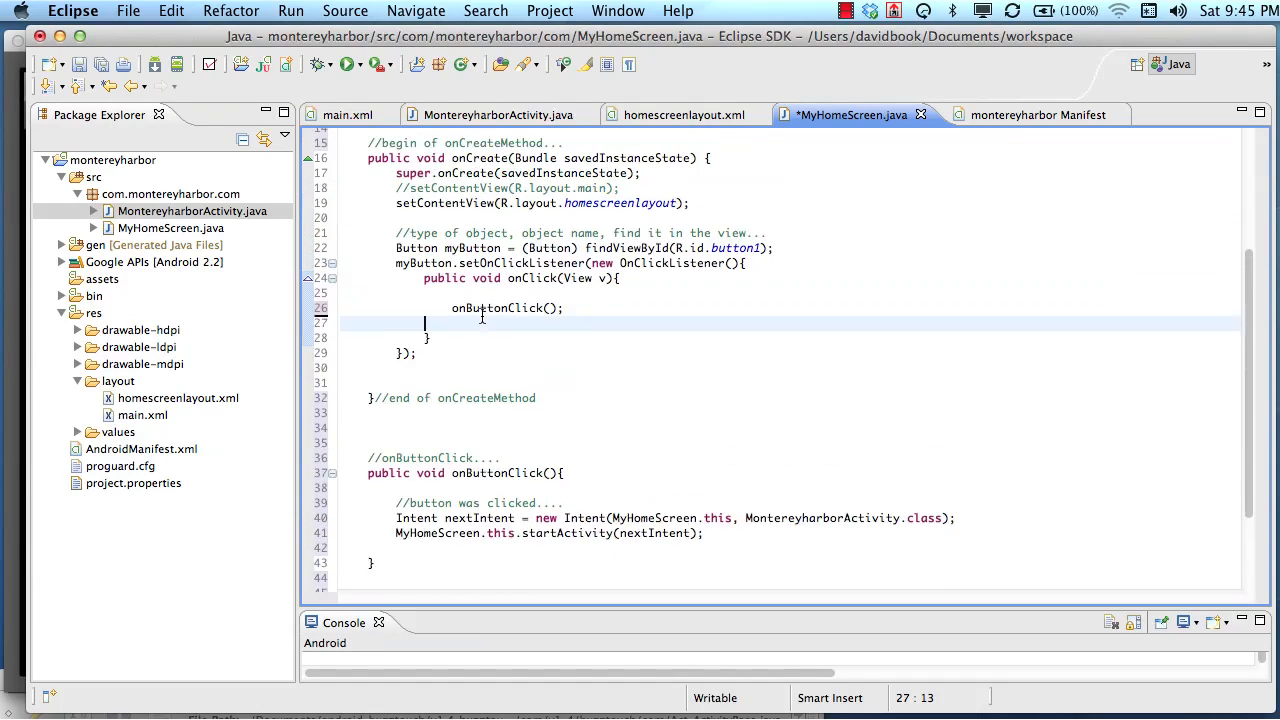
double_click(497, 324)
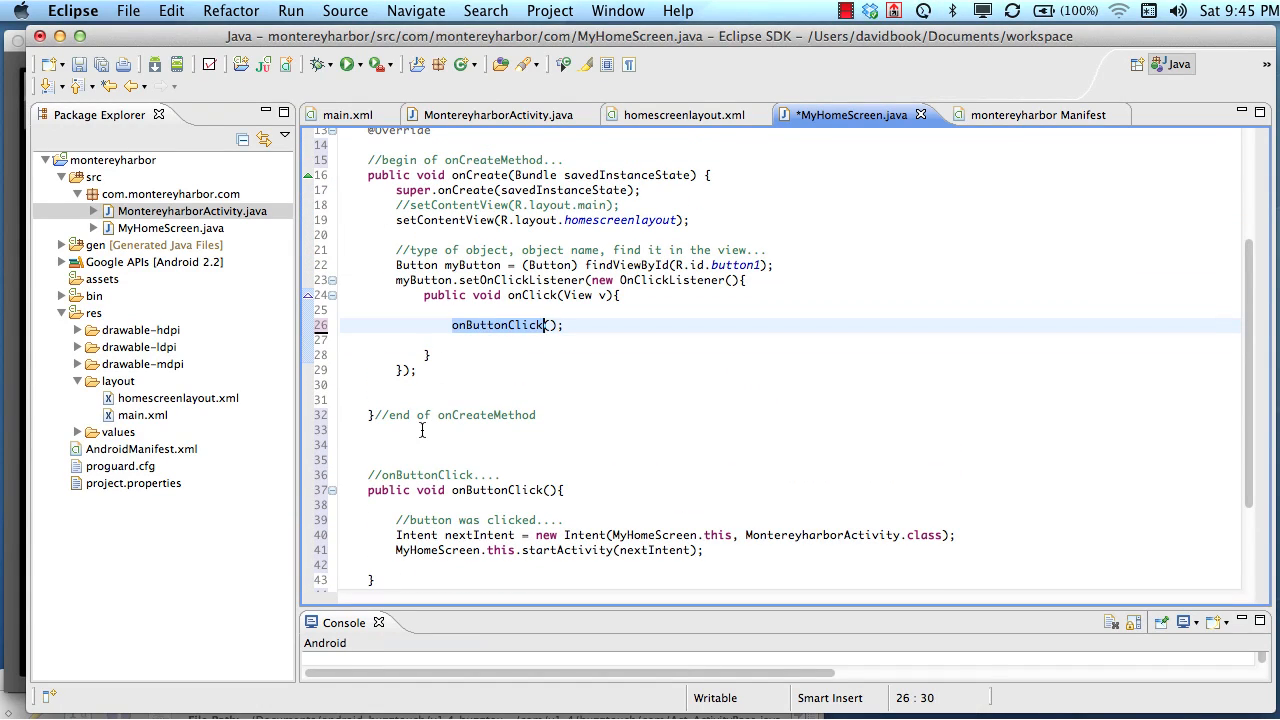
scroll("down", 3)
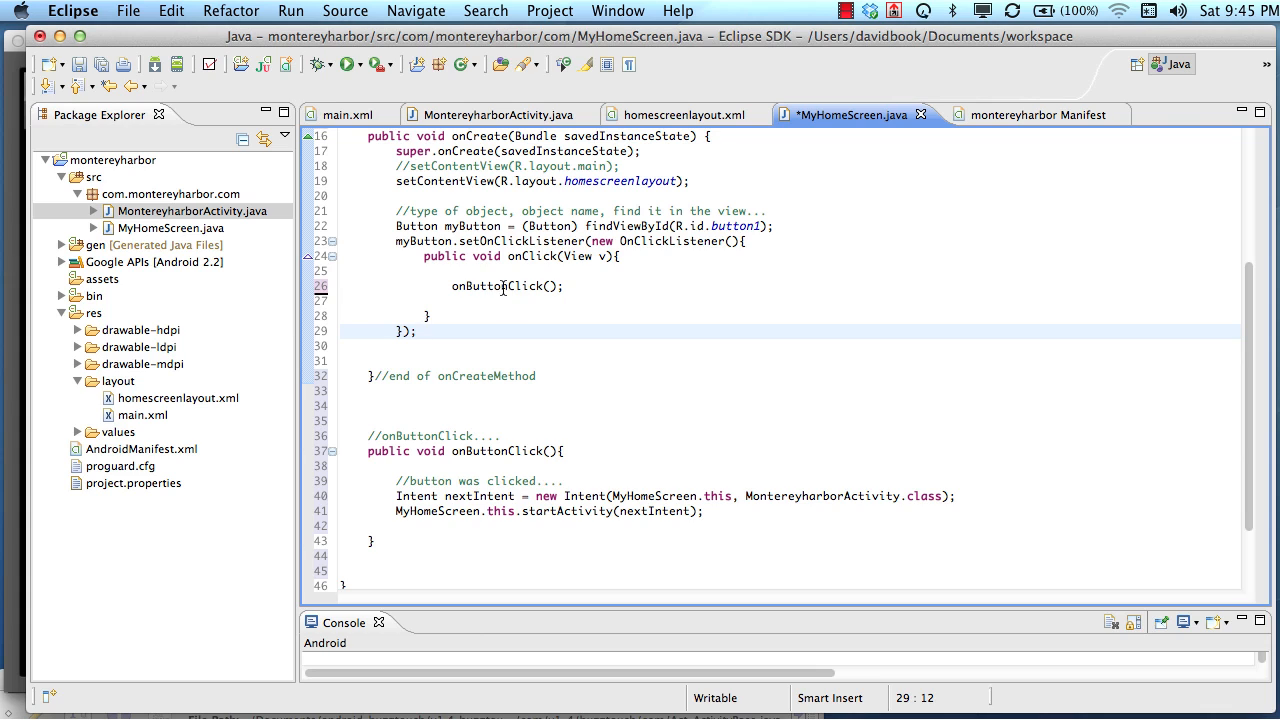
mouse_move(505, 286)
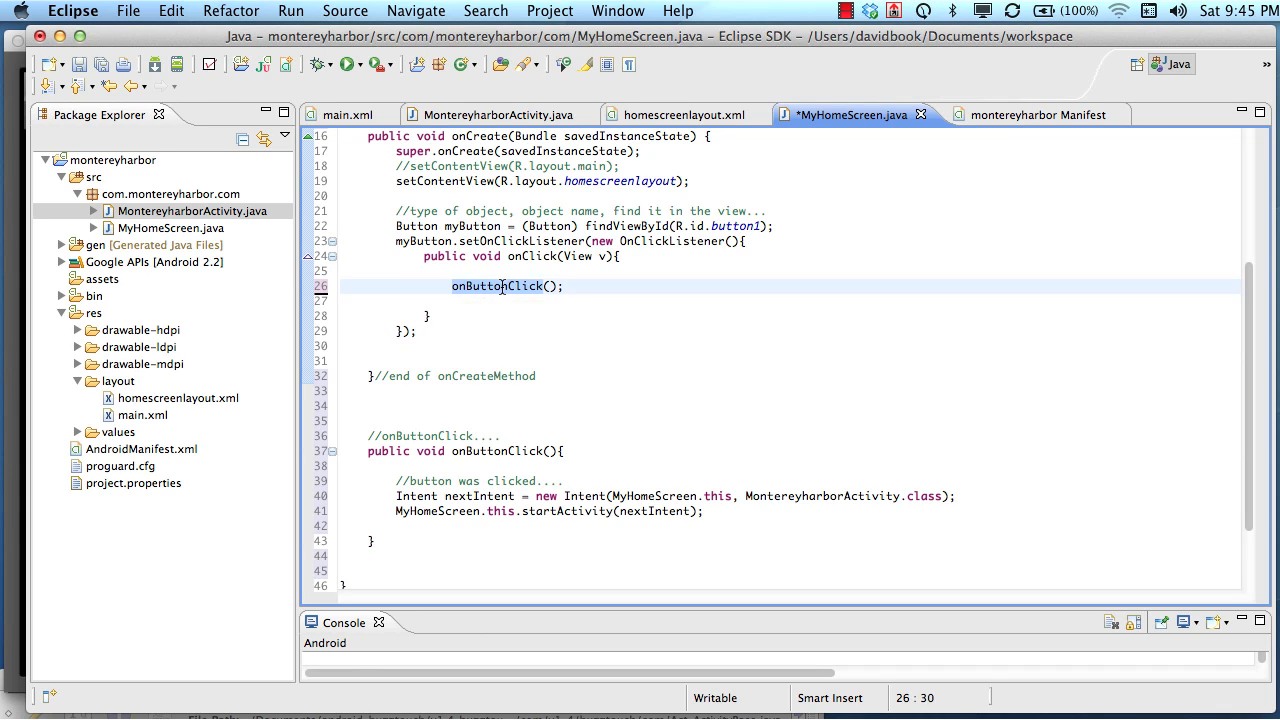
type("loadHmo")
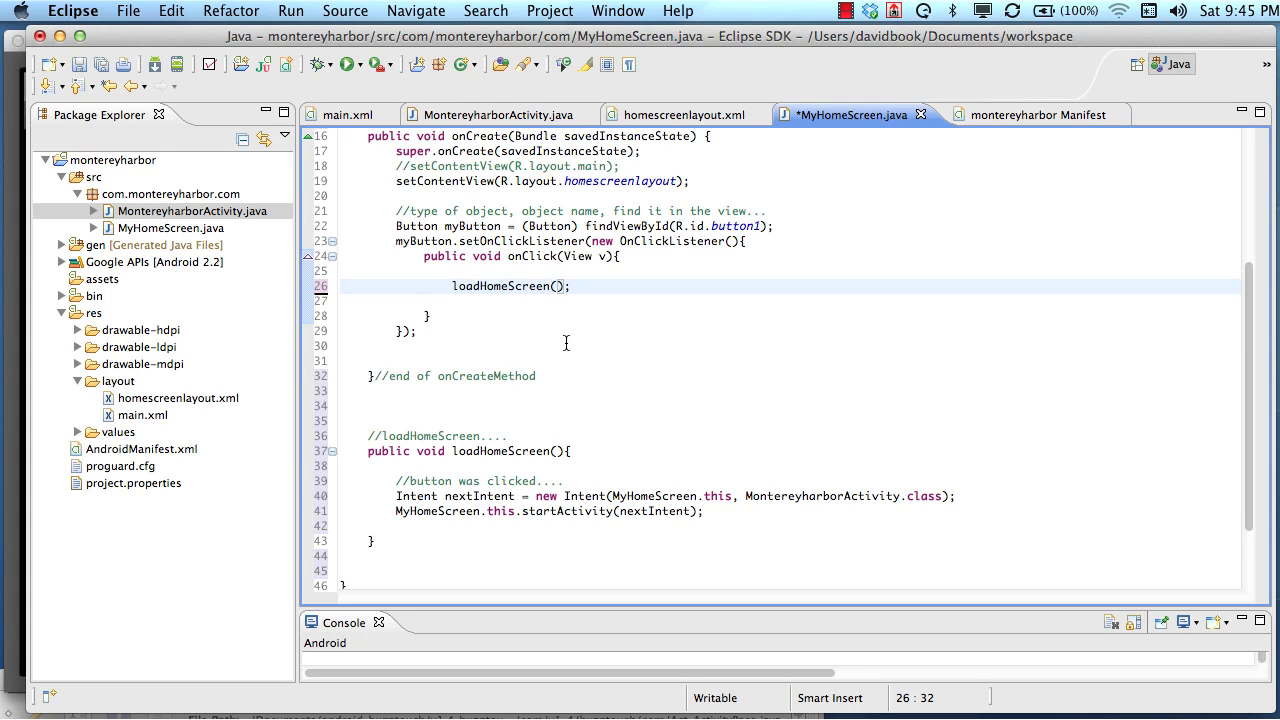
left_click(553, 451)
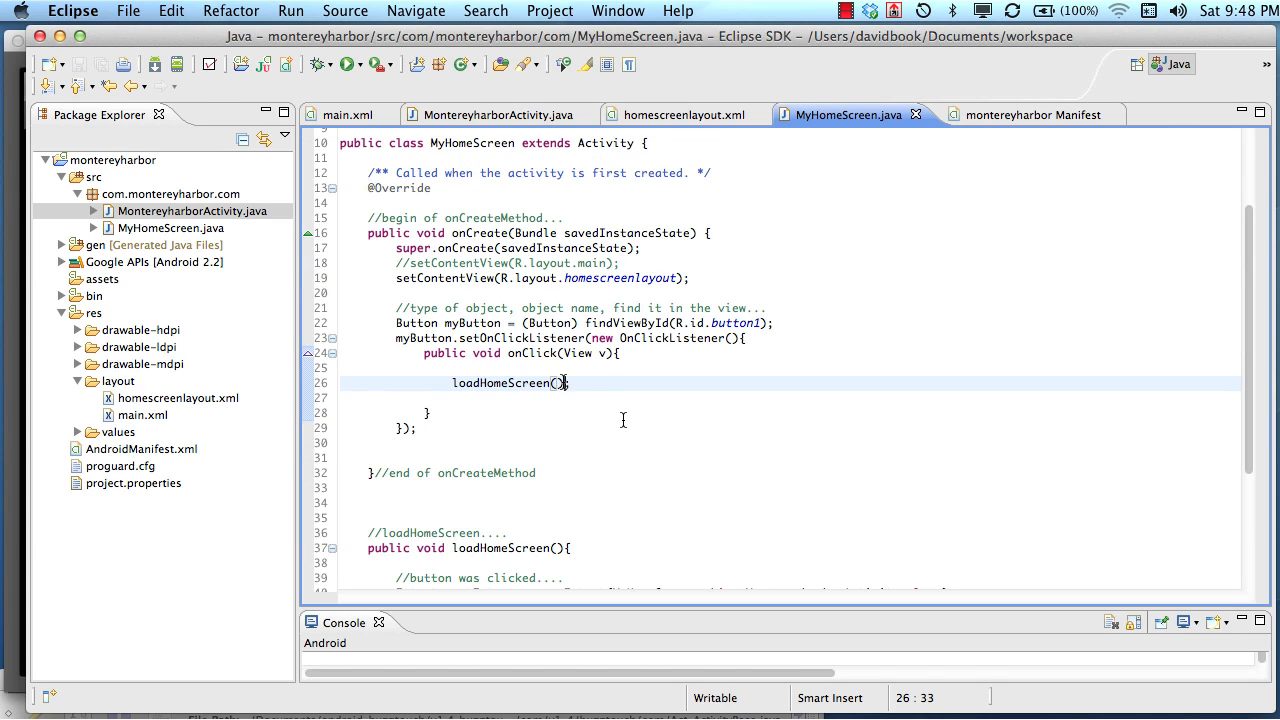
Add a boolean loadHomeScreen parameter to the method and pass true from the click handler
scroll("down", 3)
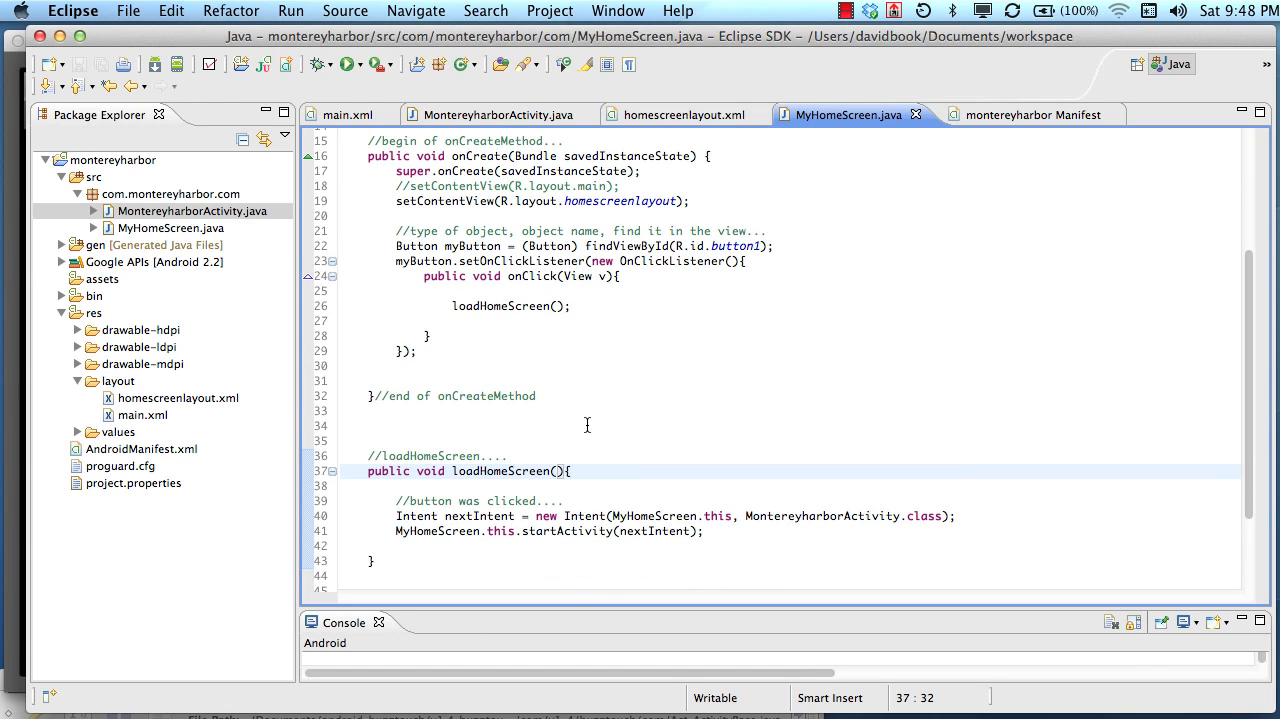
type("boolean")
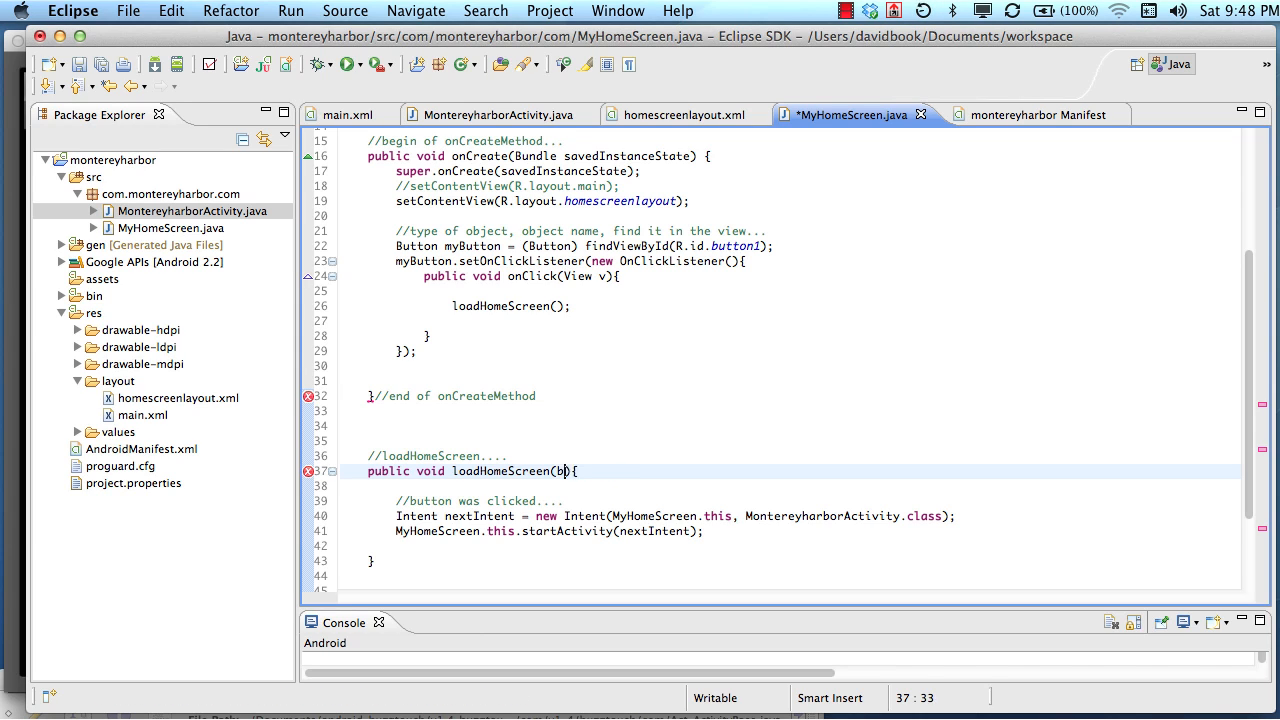
type("boolean load")
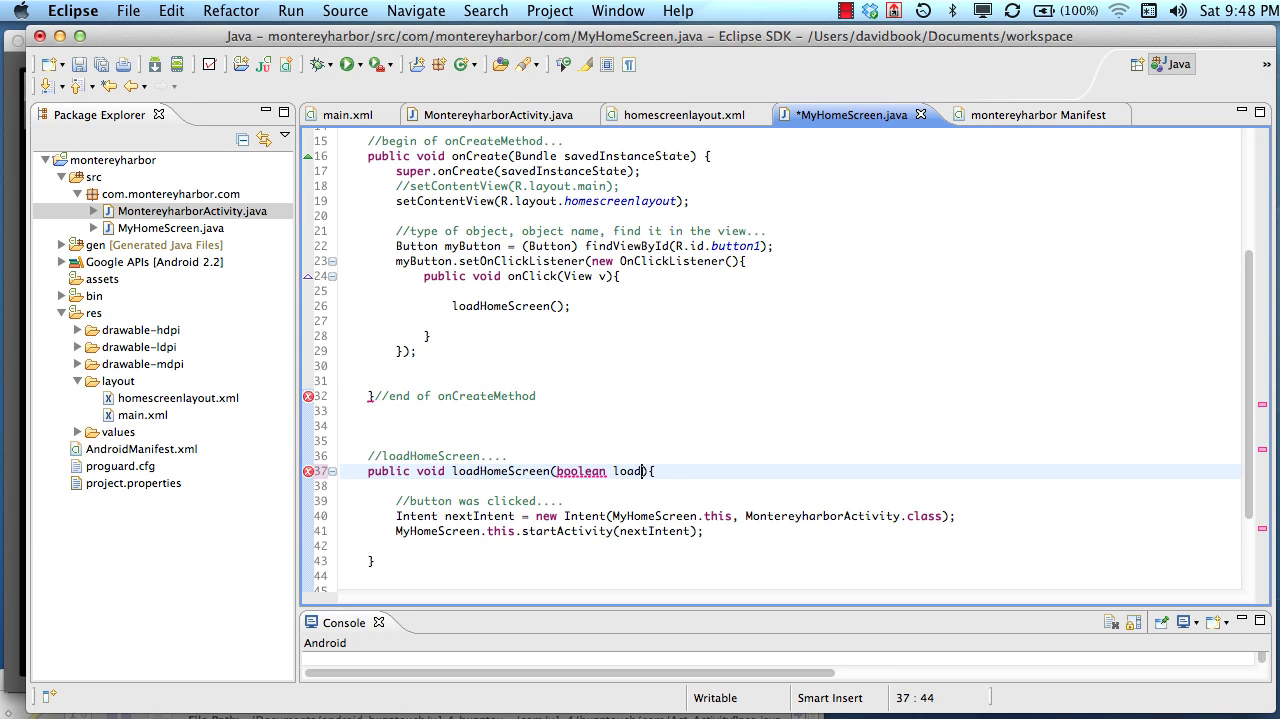
type("HomeScreen")
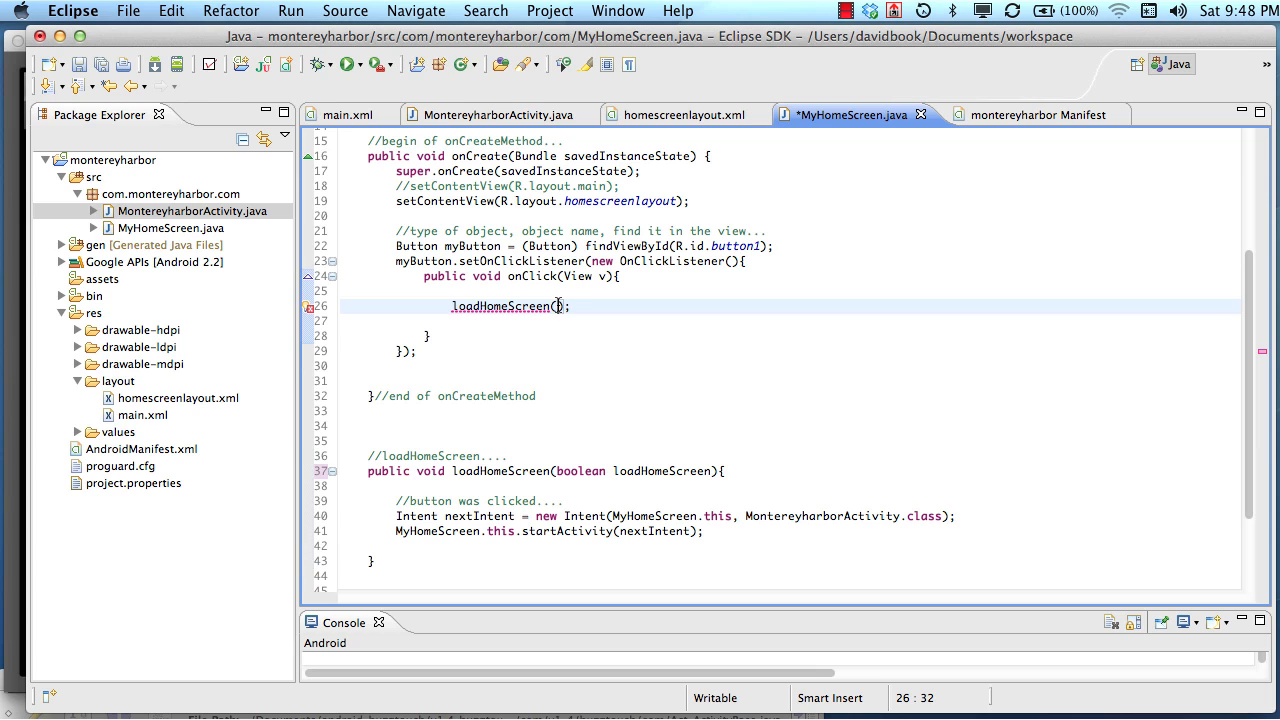
type("true")
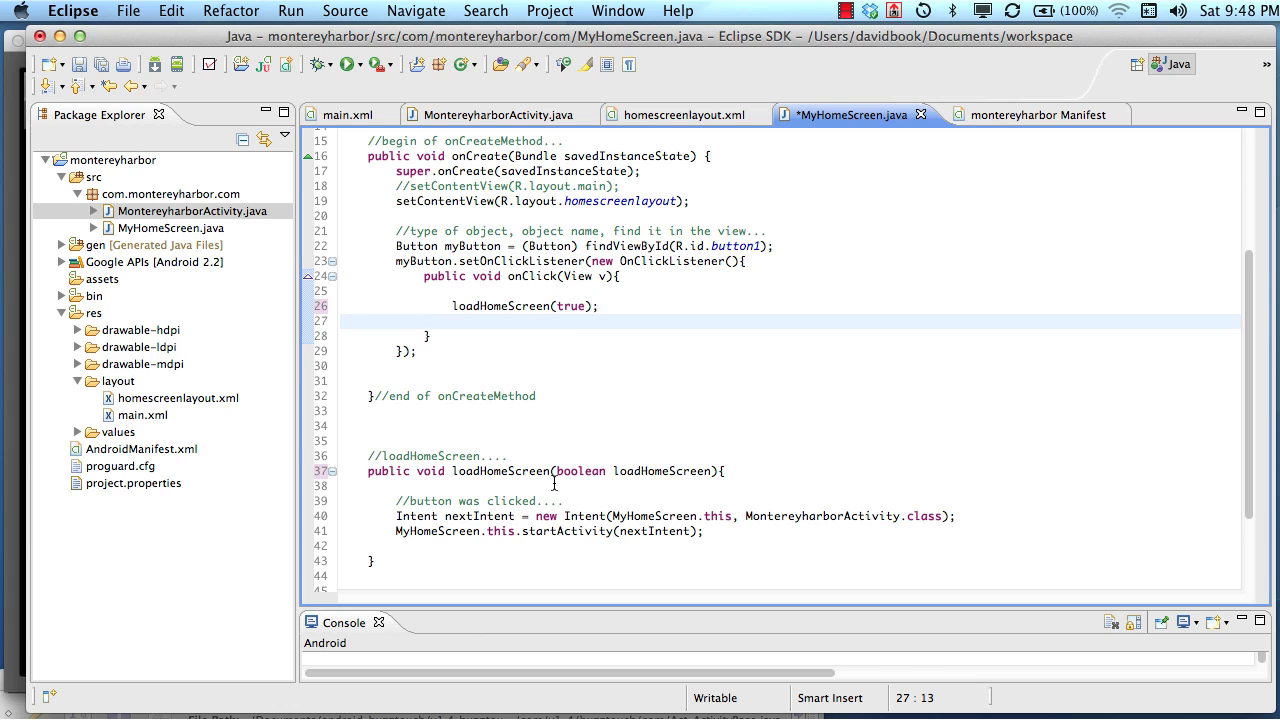
Wrap the intent code in if(loadHomeScreen){ … } followed by an empty else block
type("if")
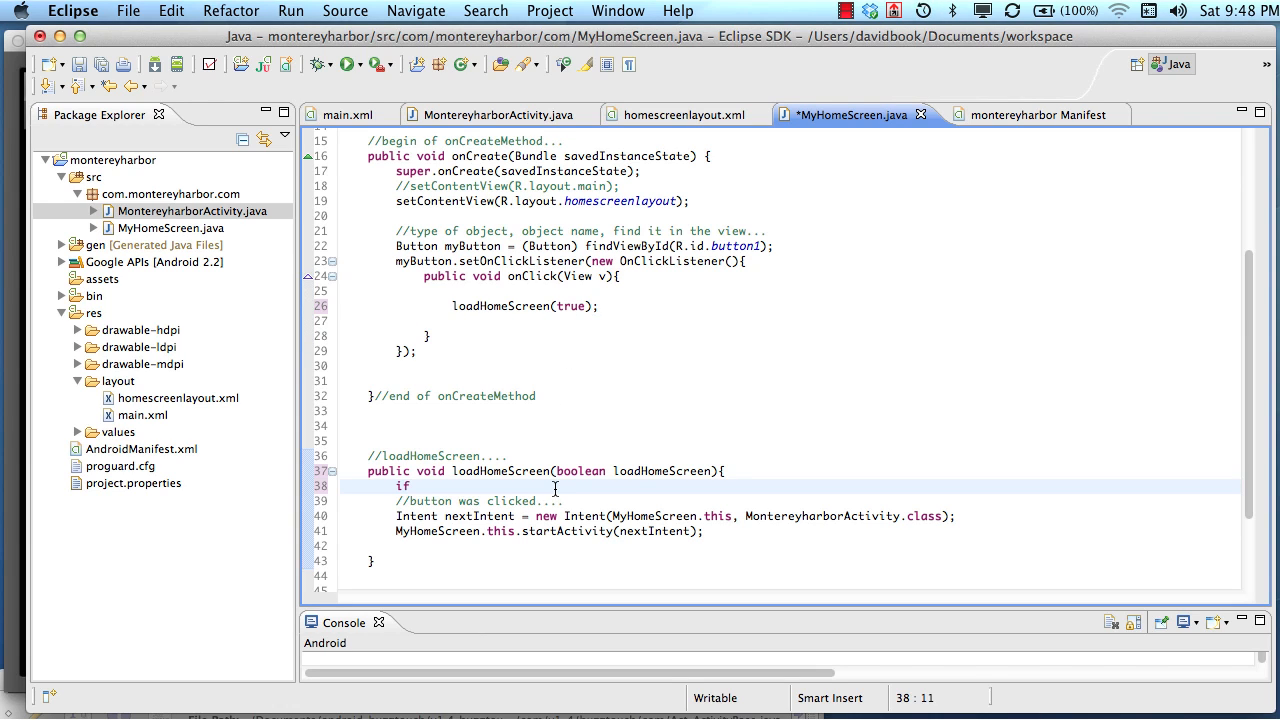
type("(loadHome)")
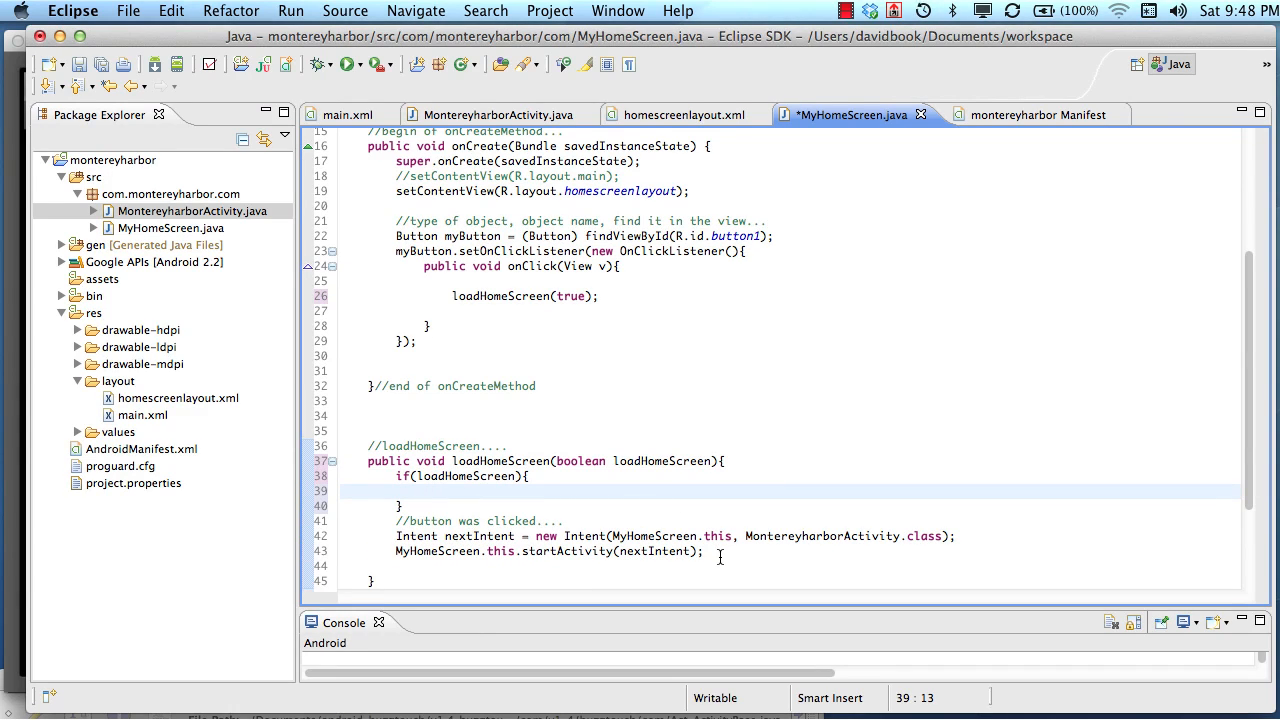
left_click(375, 581)
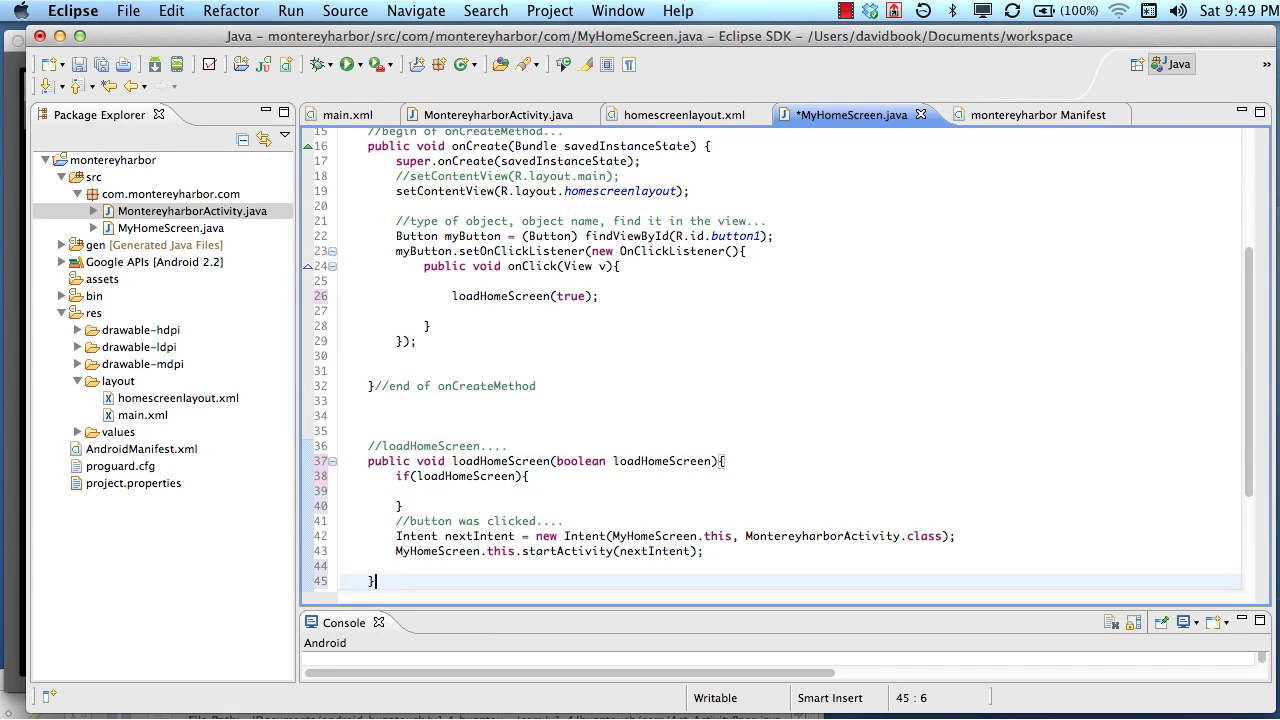
type("else{")
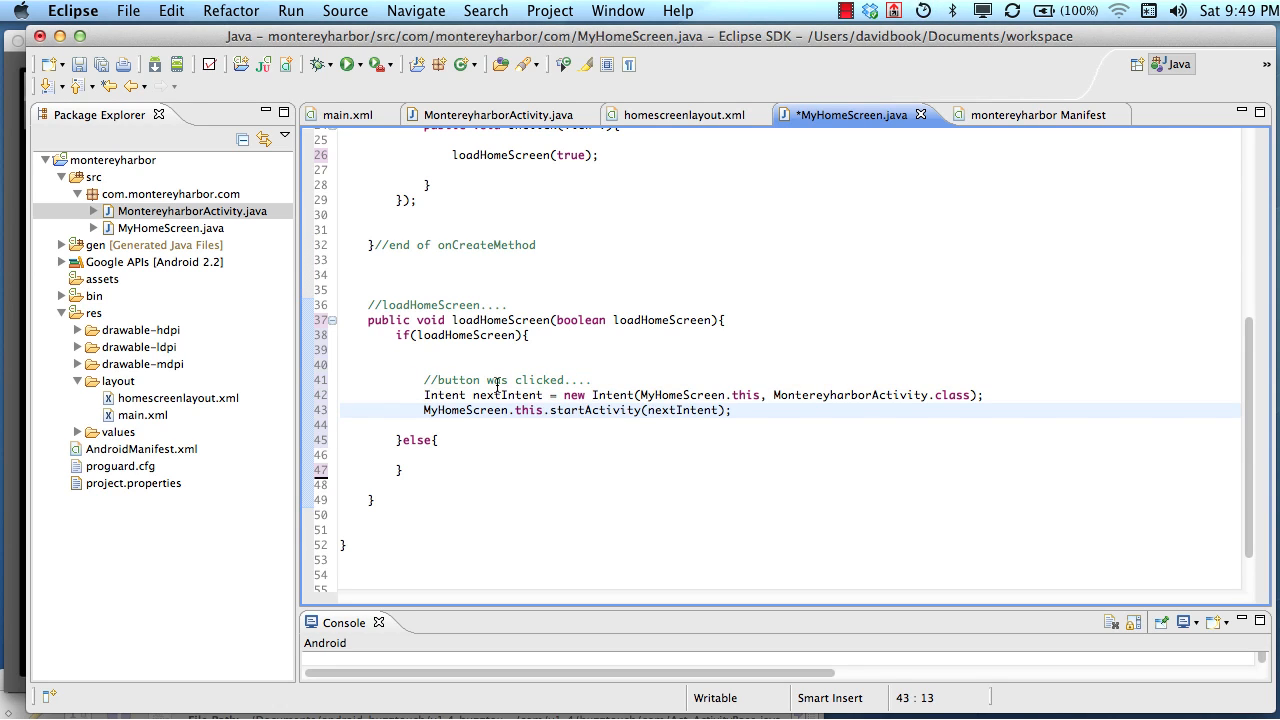
scroll("down", 3)
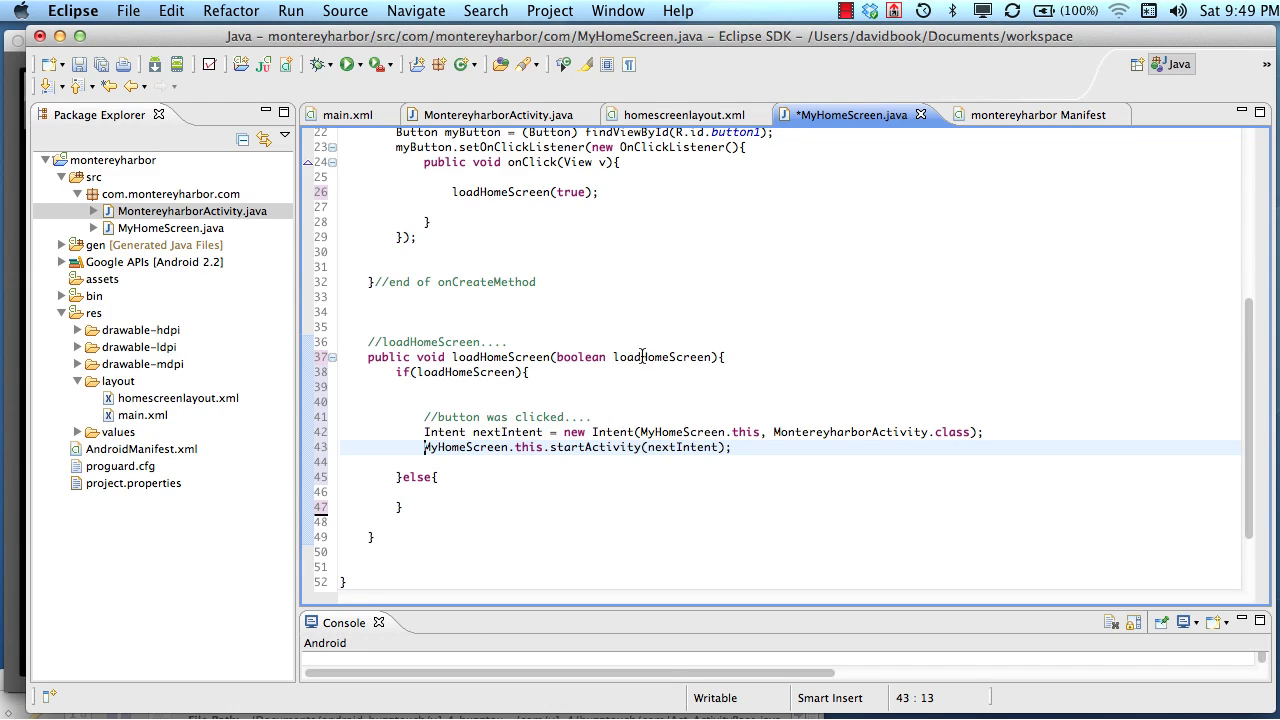
key("BackSpace")
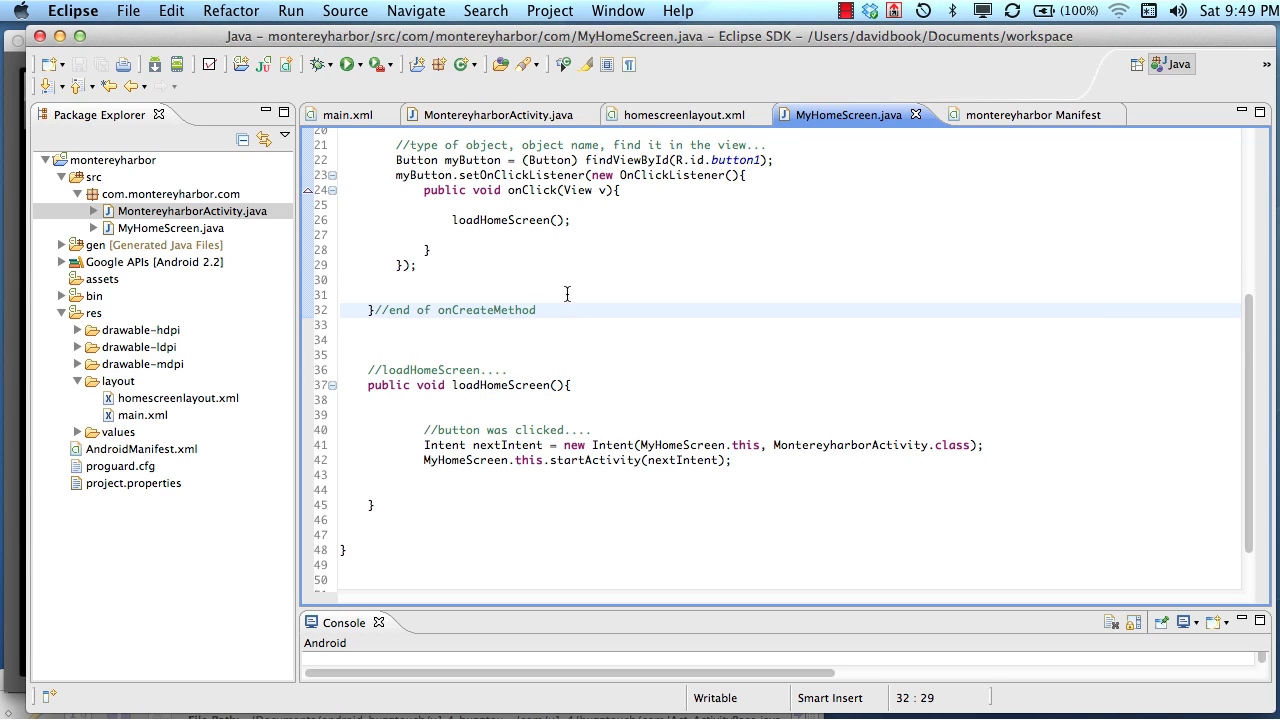
mouse_move(637, 305)
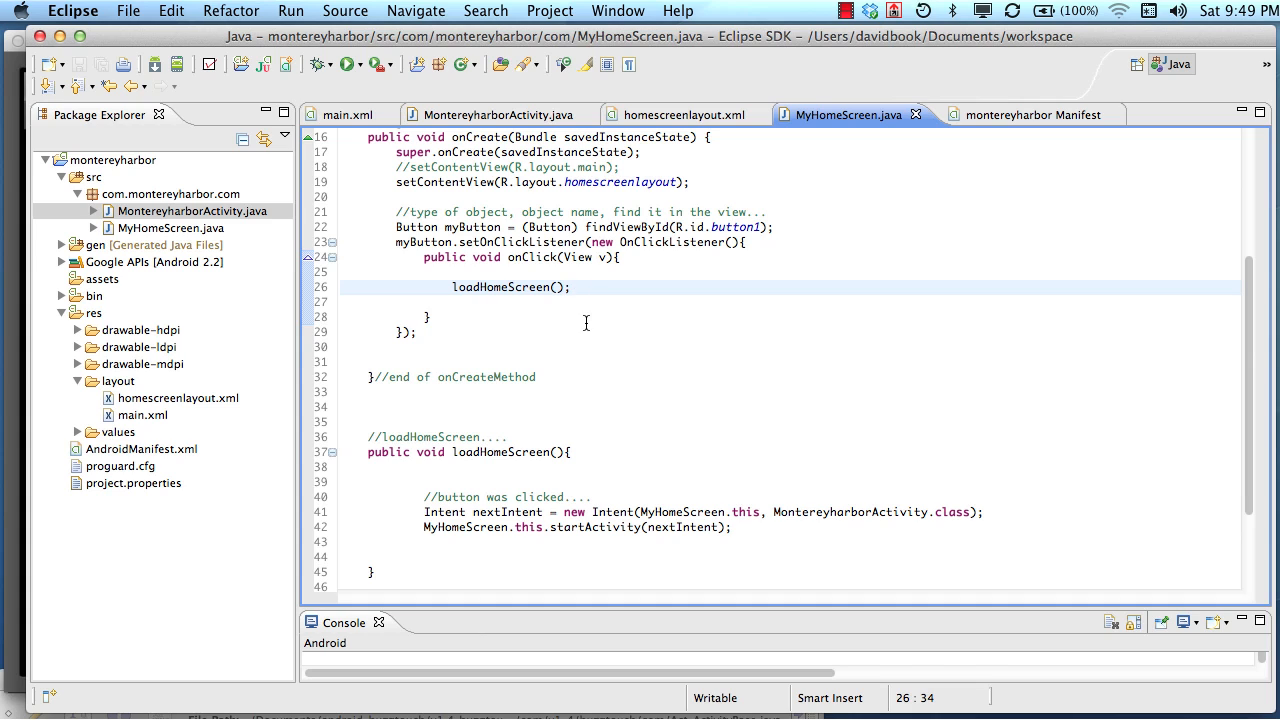
mouse_move(560, 382)
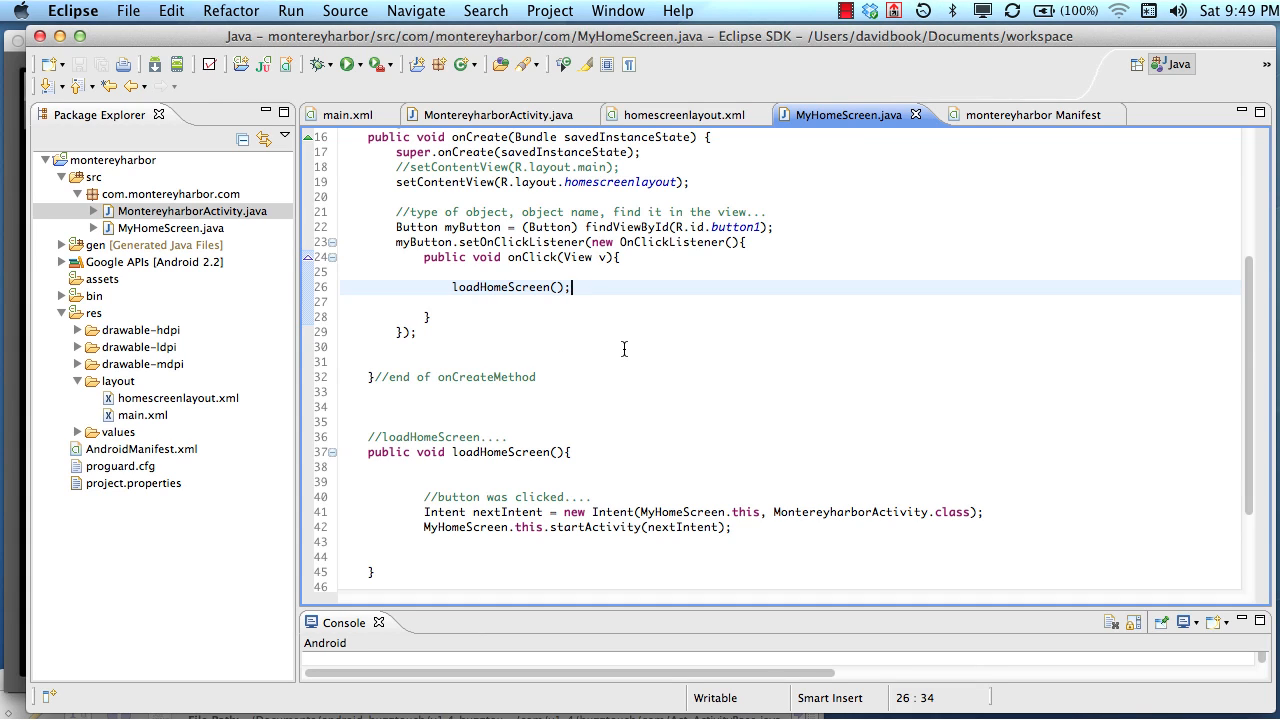
Shift the loadHomeScreen intent lines one indent level left and save MyHomeScreen.java
scroll("down", 3)
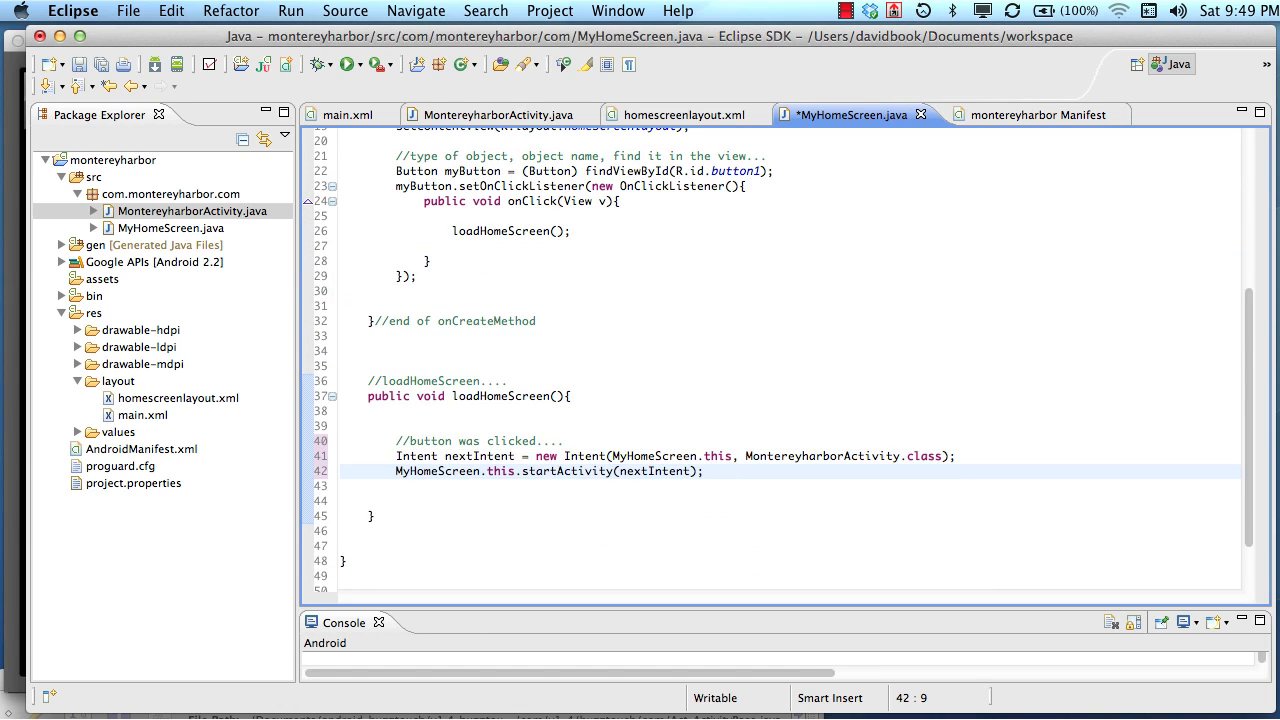
left_click(537, 321)
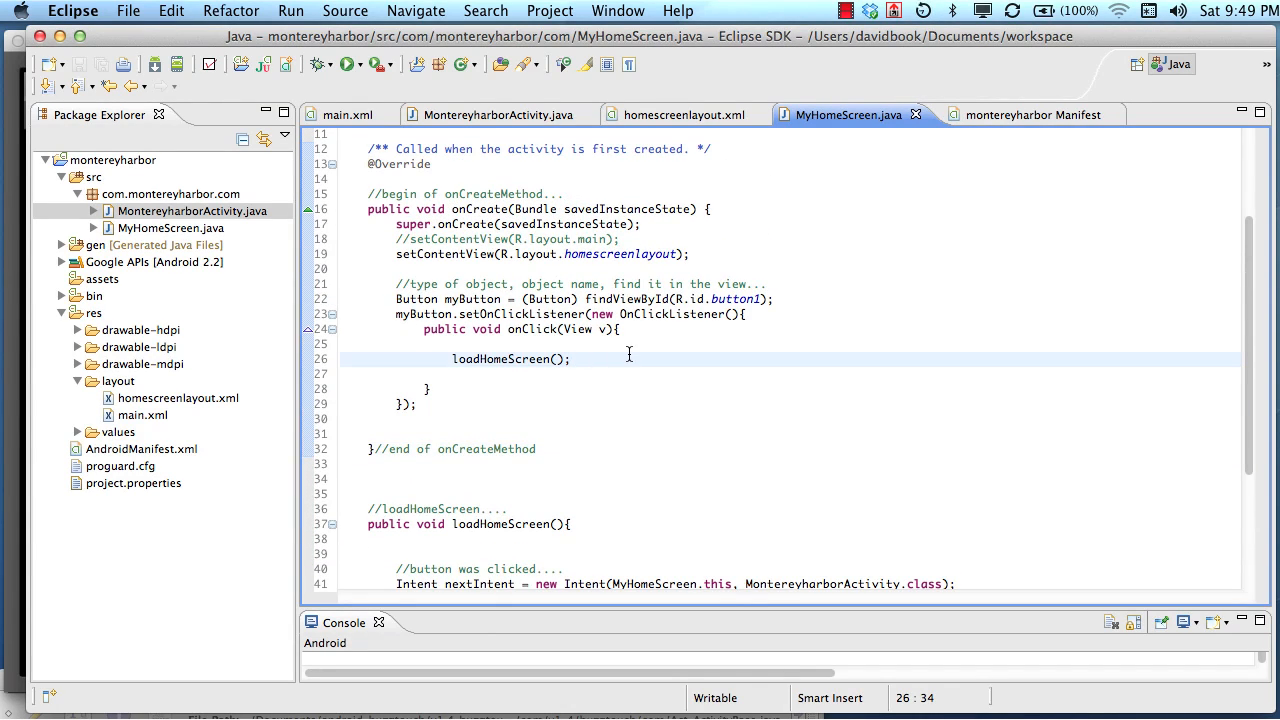
left_click(572, 358)
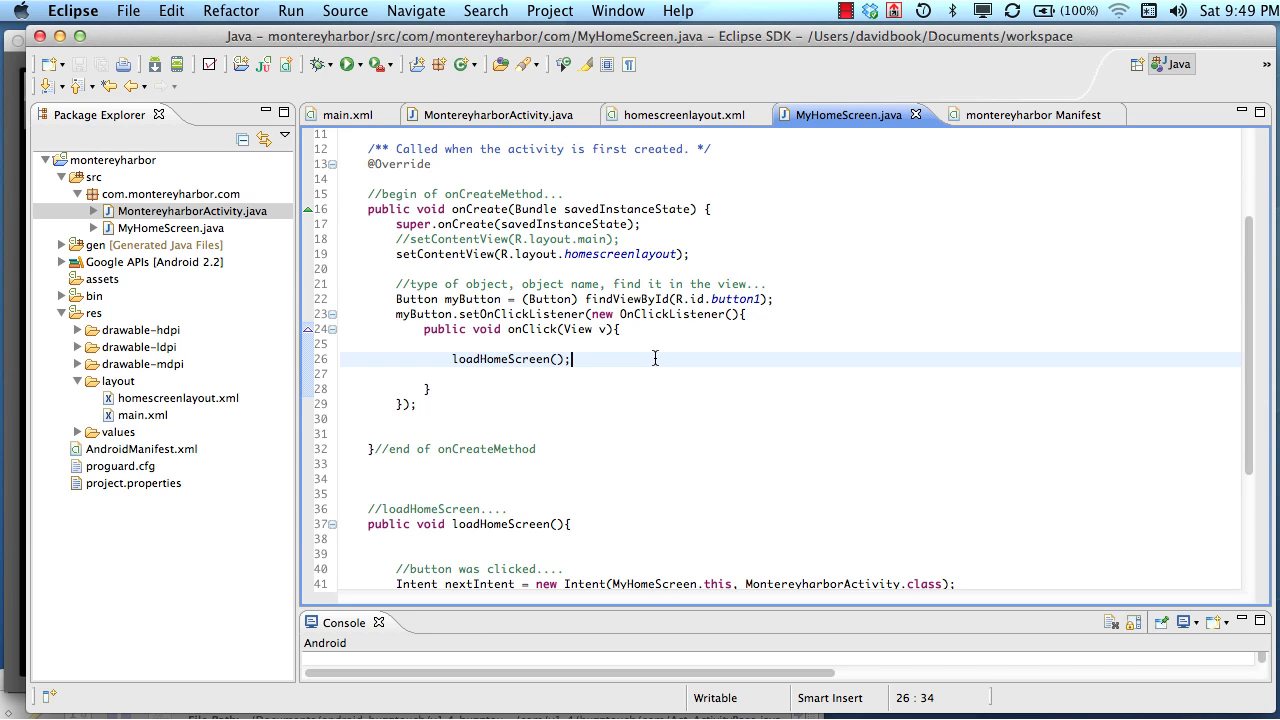
scroll("down", 3)
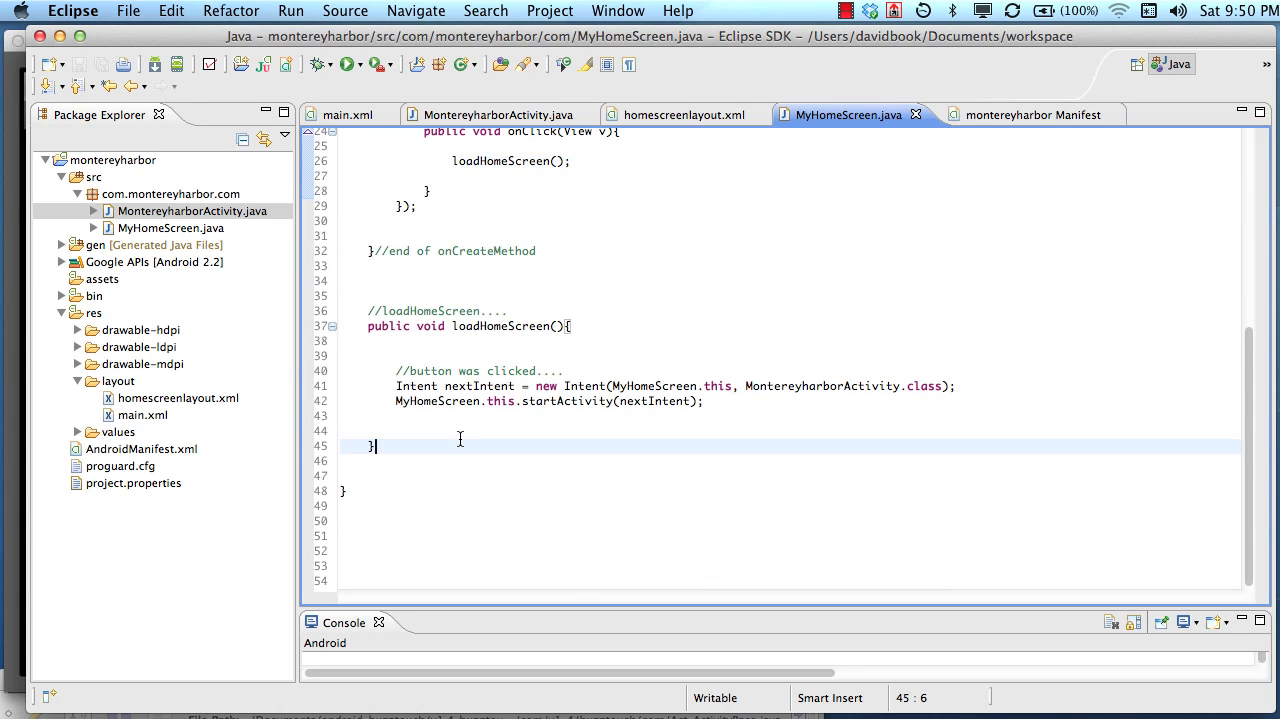
Add '//built in methods in activities to help the developer track the lifecycle....' below loadHomeScreen and save
type("//built in methods in a")
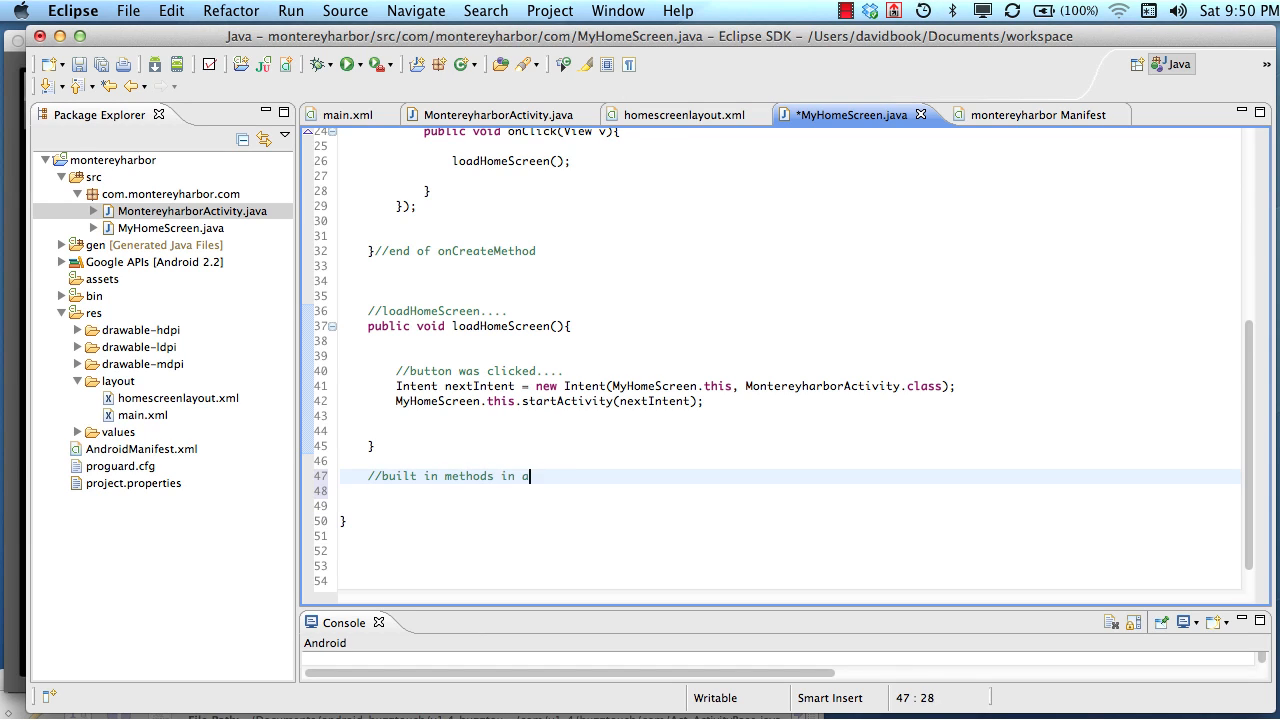
type("ctivities to help the de")
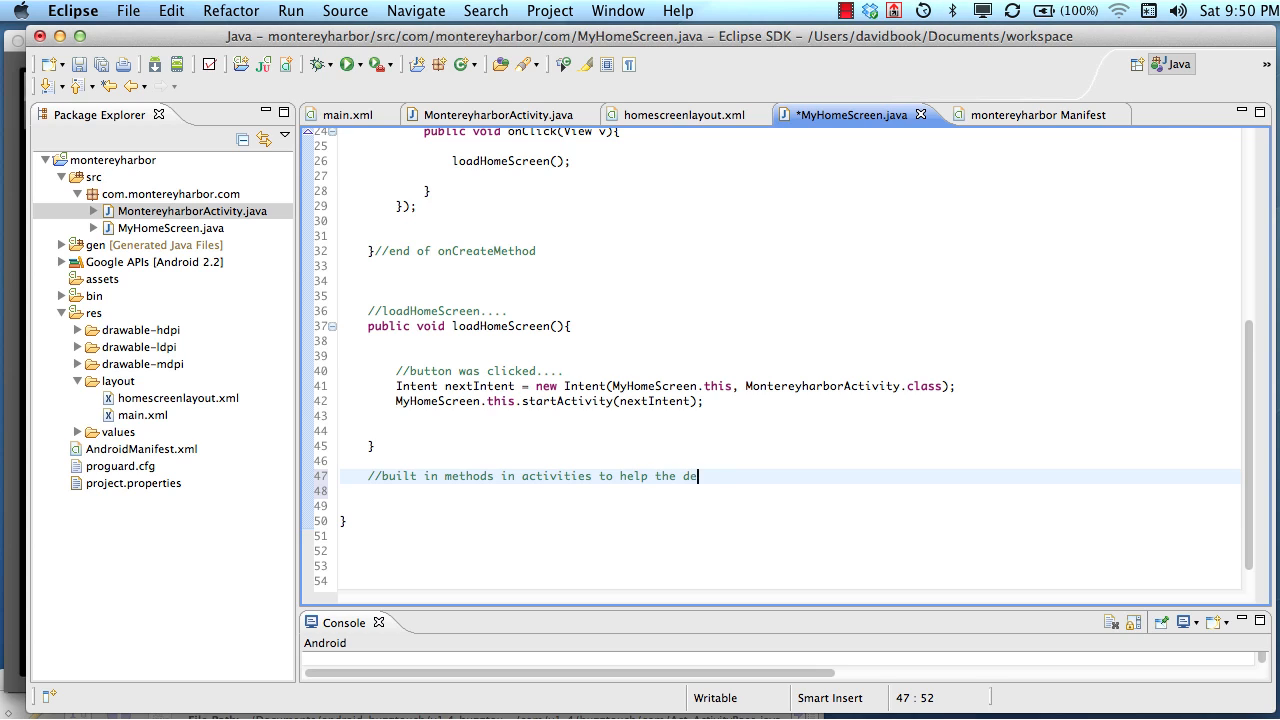
type("veloper track the life")
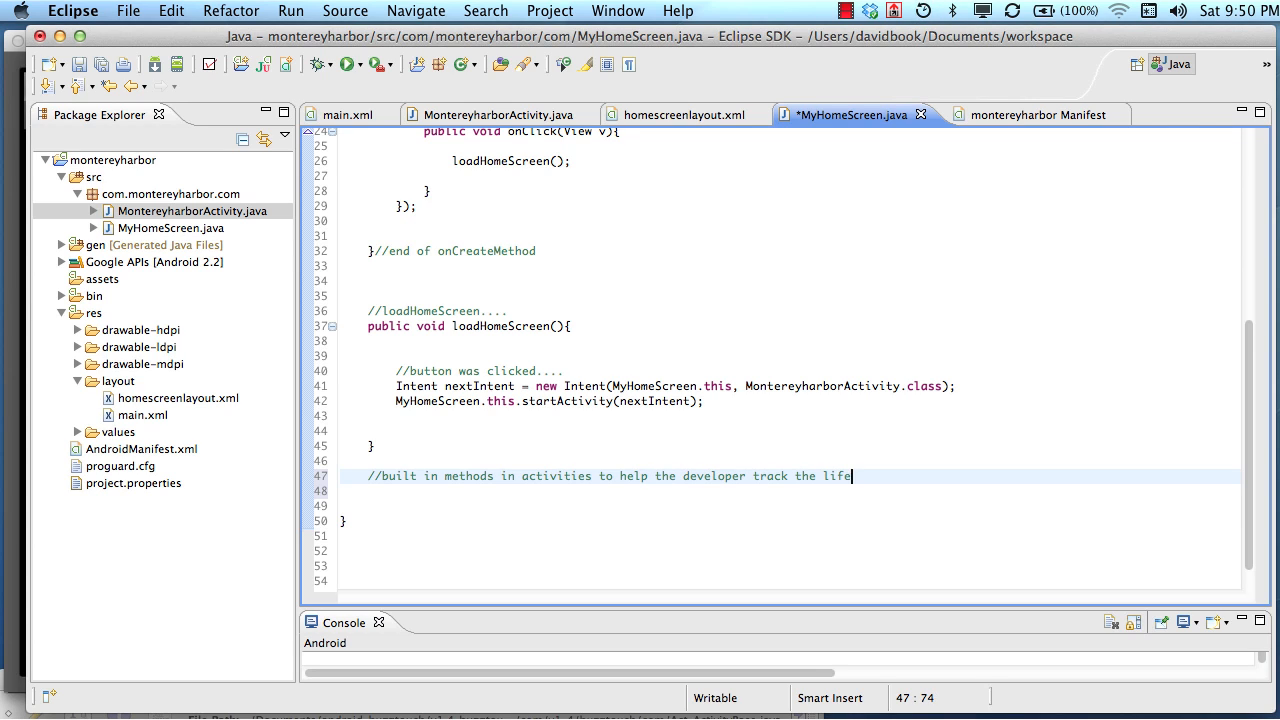
type("cycle")
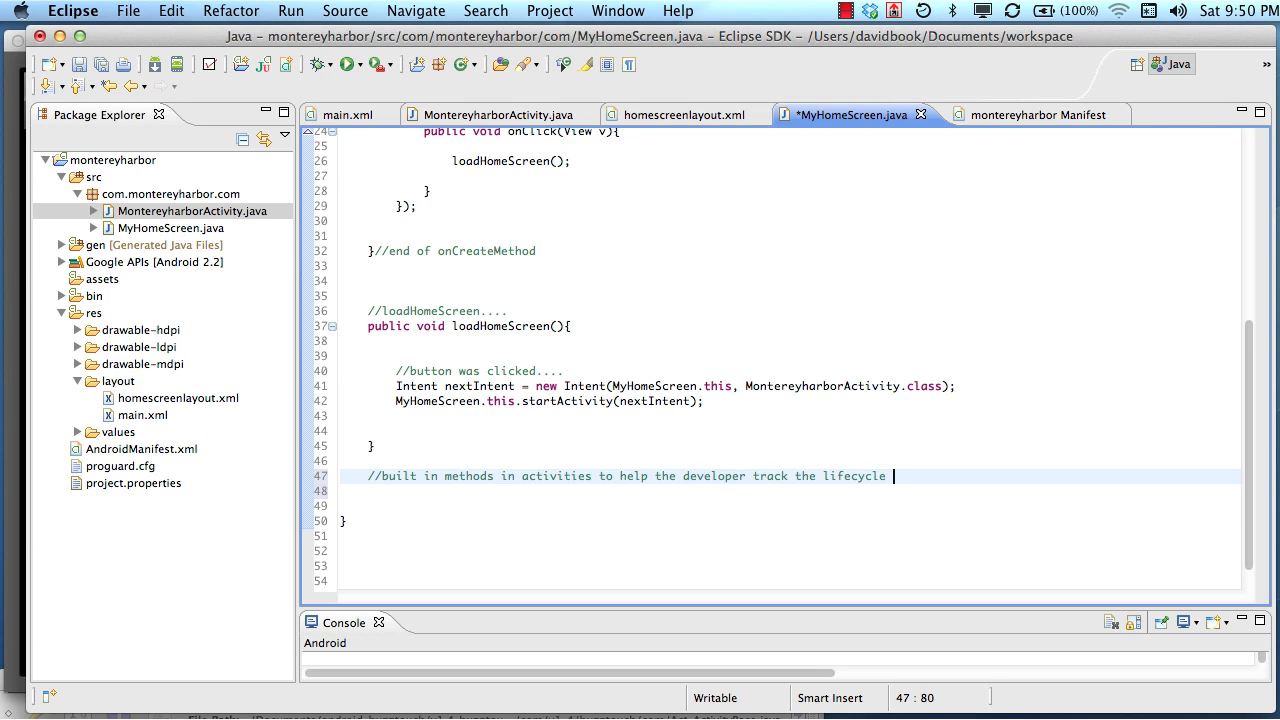
type("....")
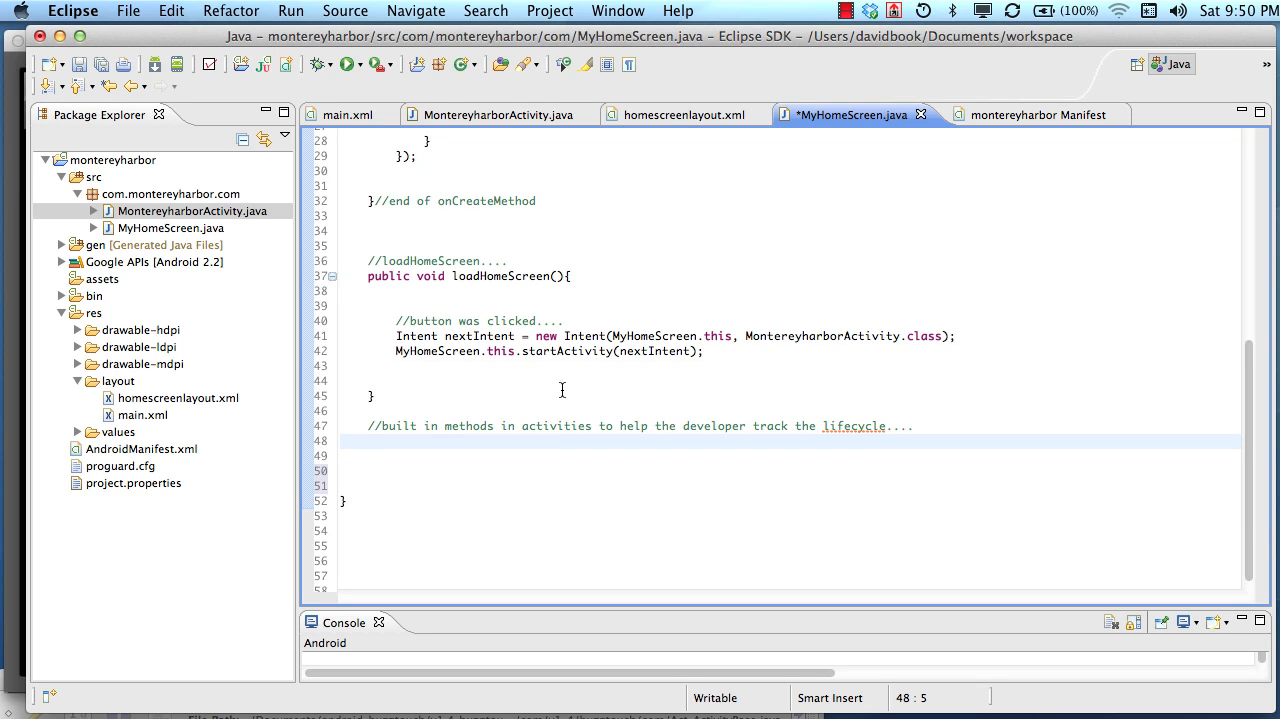
mouse_move(604, 390)
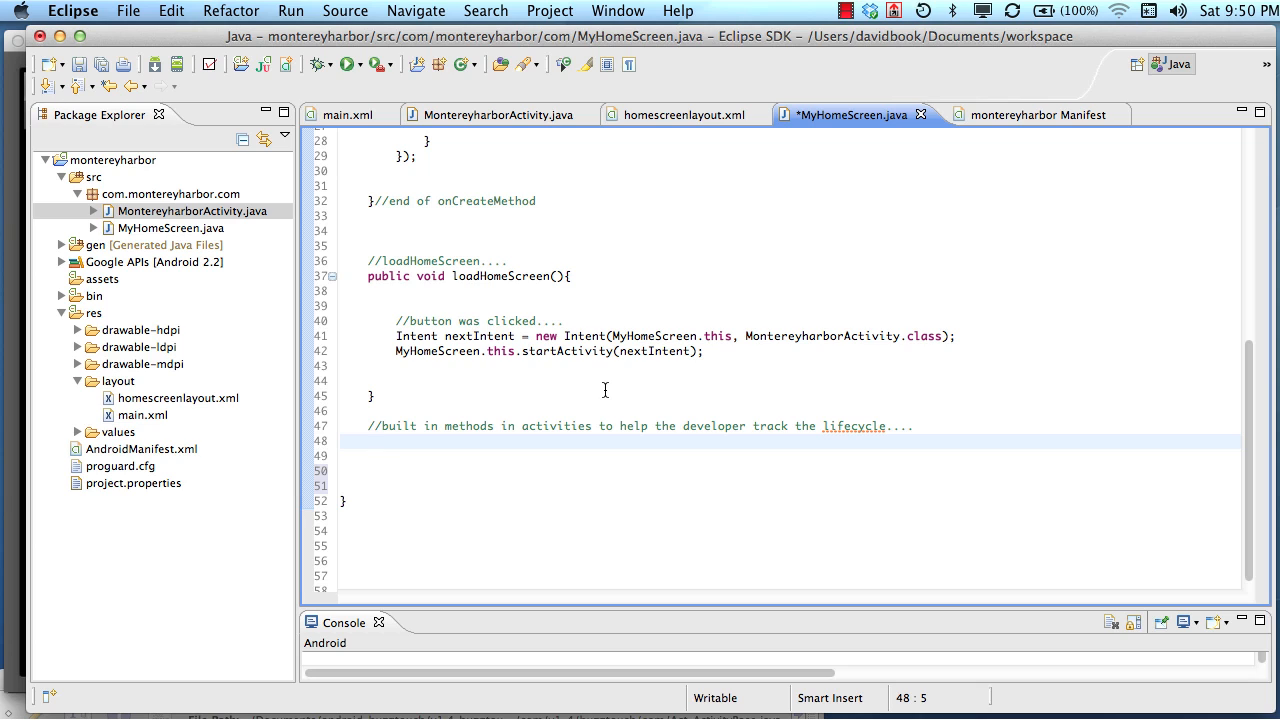
left_click(368, 441)
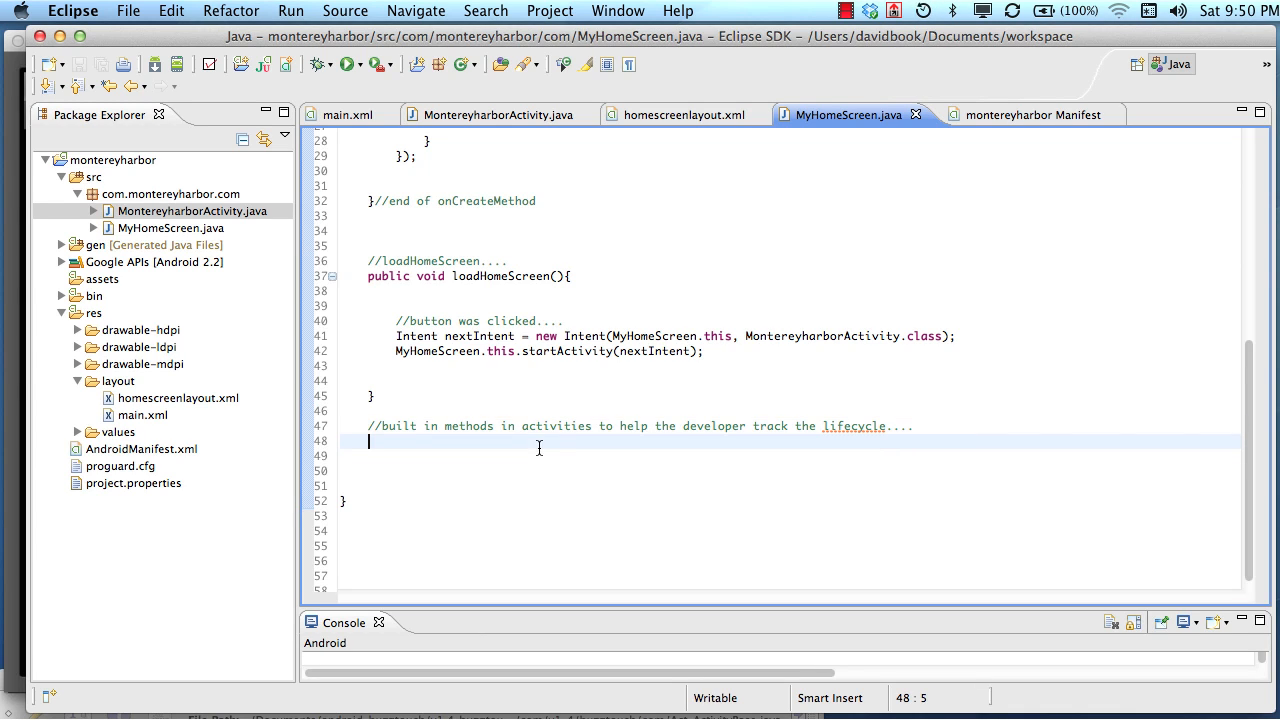
mouse_move(604, 442)
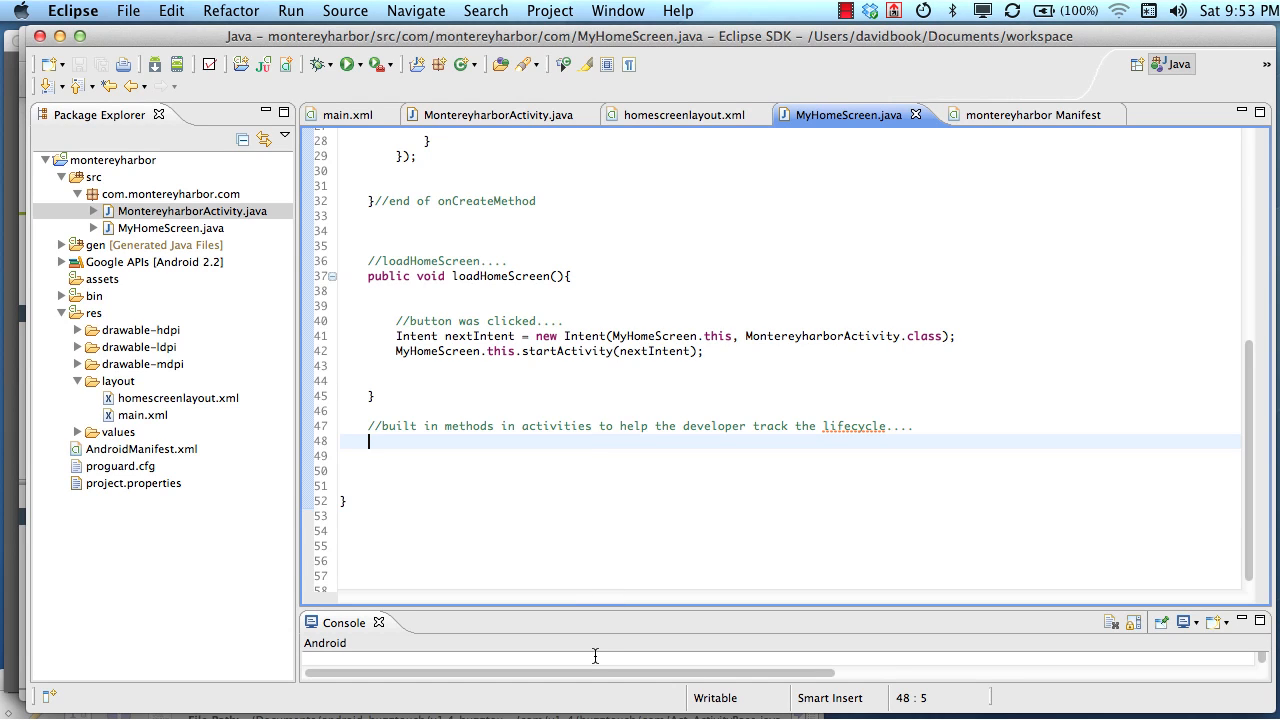
mouse_move(1080, 519)
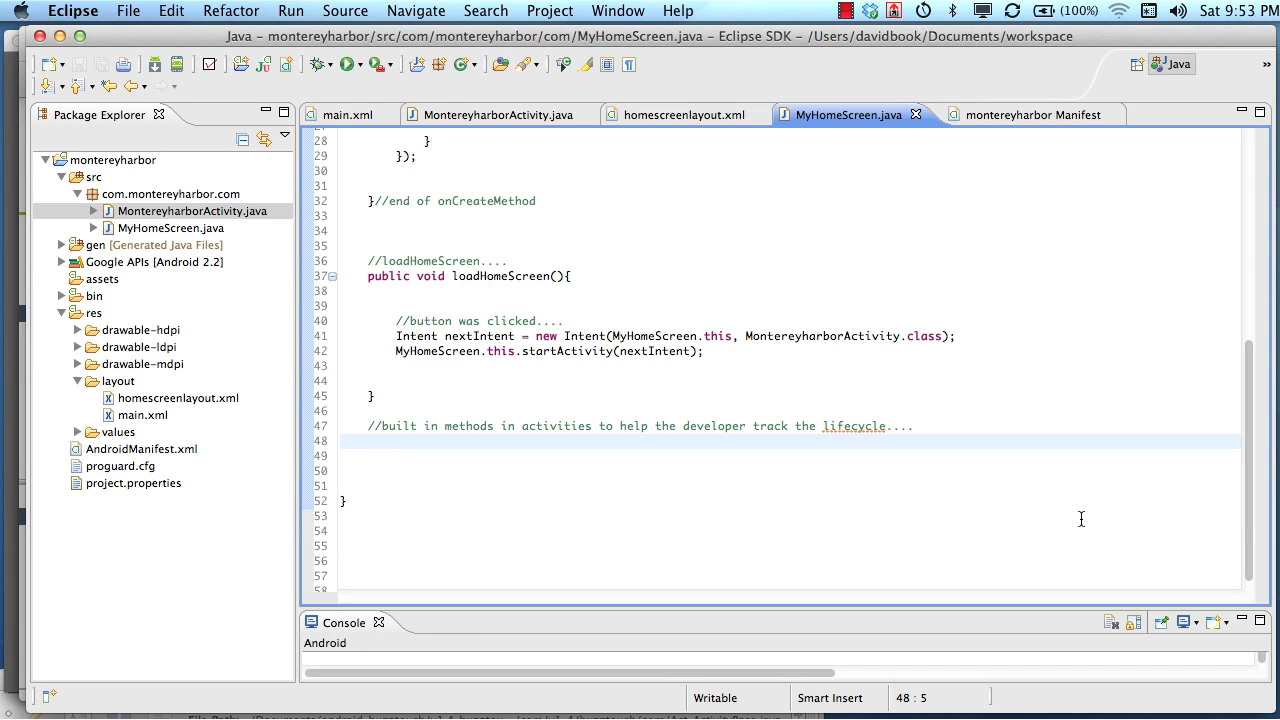
mouse_move(930, 471)
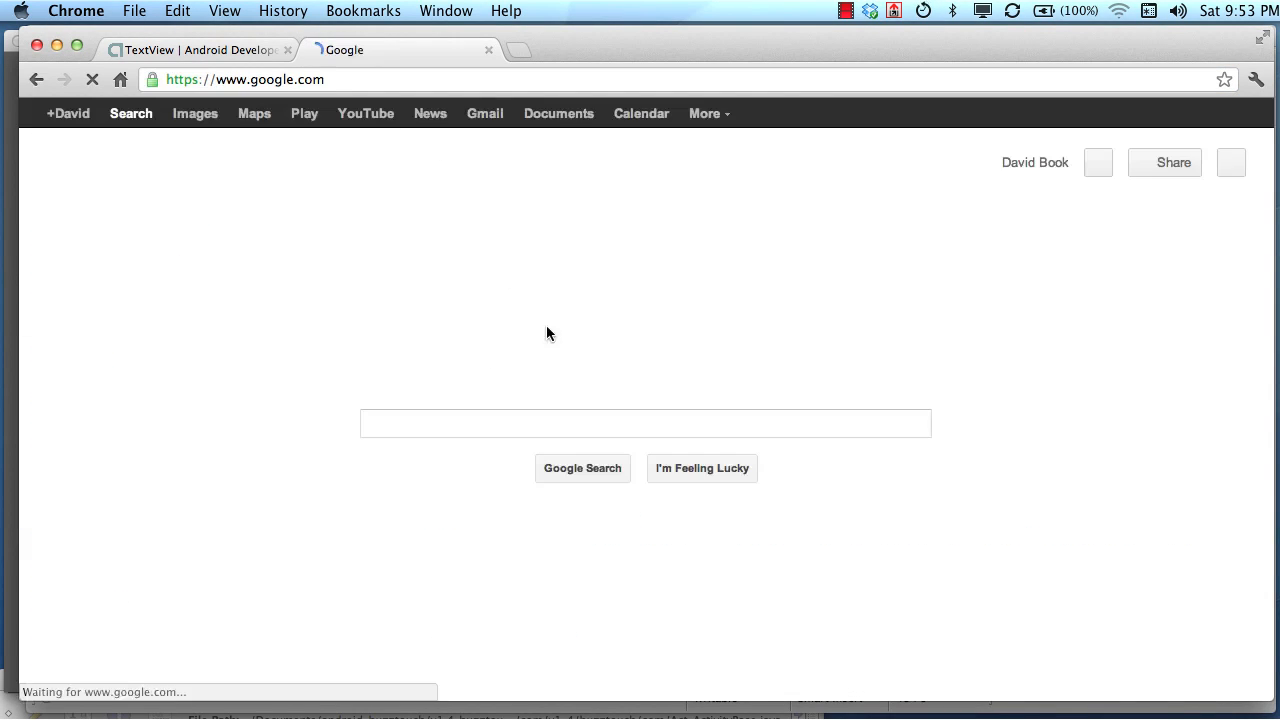
Search for 'android activity lifecycle' and open the Activity | Android Developers result
type("android activity lief")
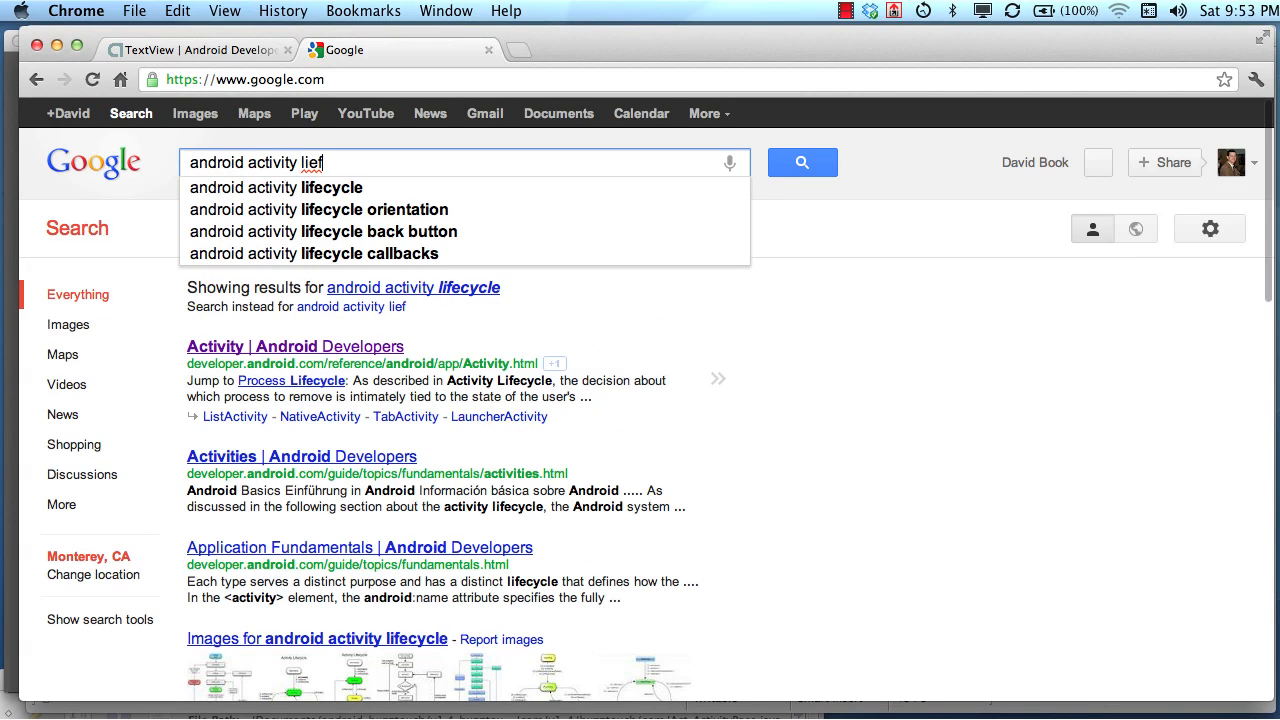
left_click(275, 187)
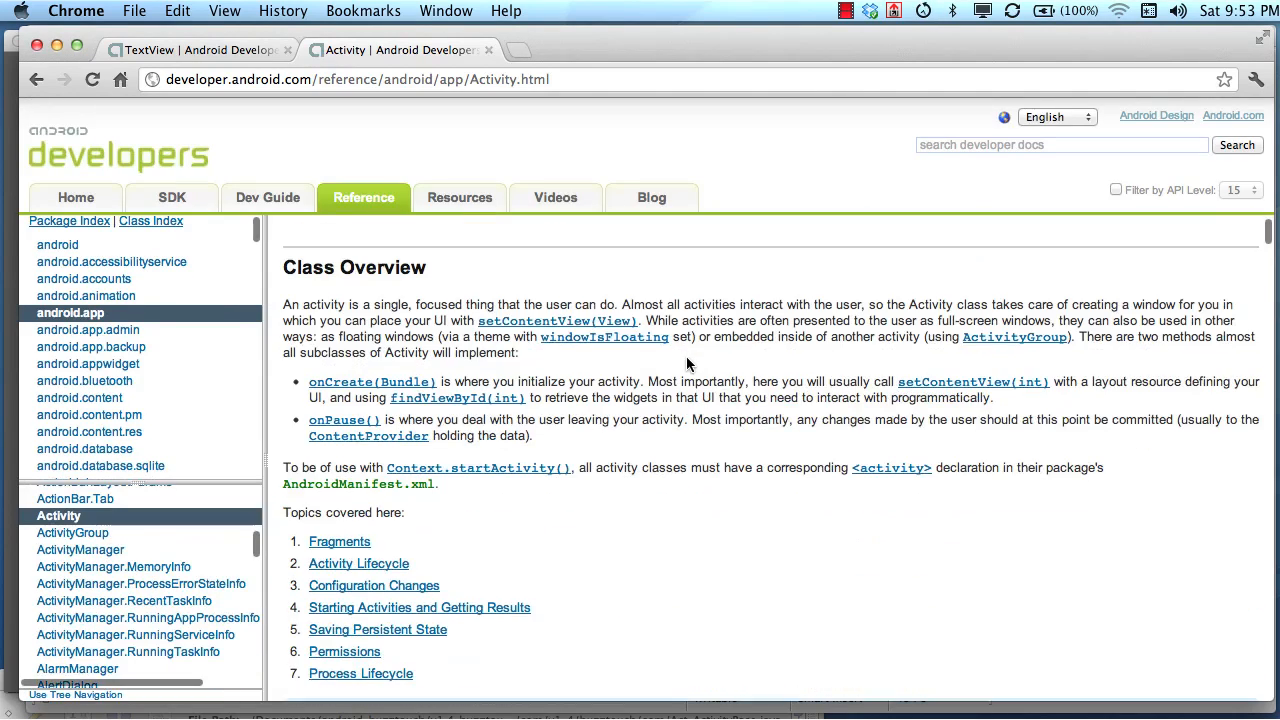
Scroll past the lifecycle diagram to the code block listing onCreate through onDestroy
scroll("down", 3)
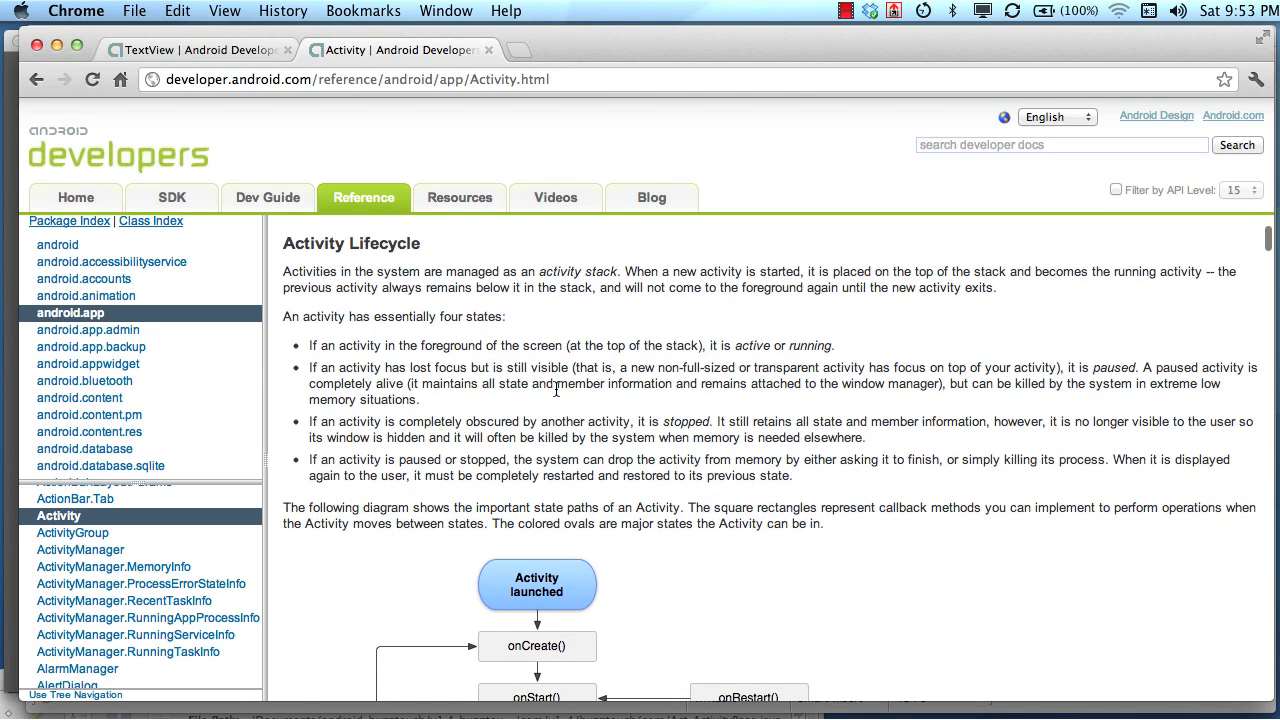
mouse_move(905, 440)
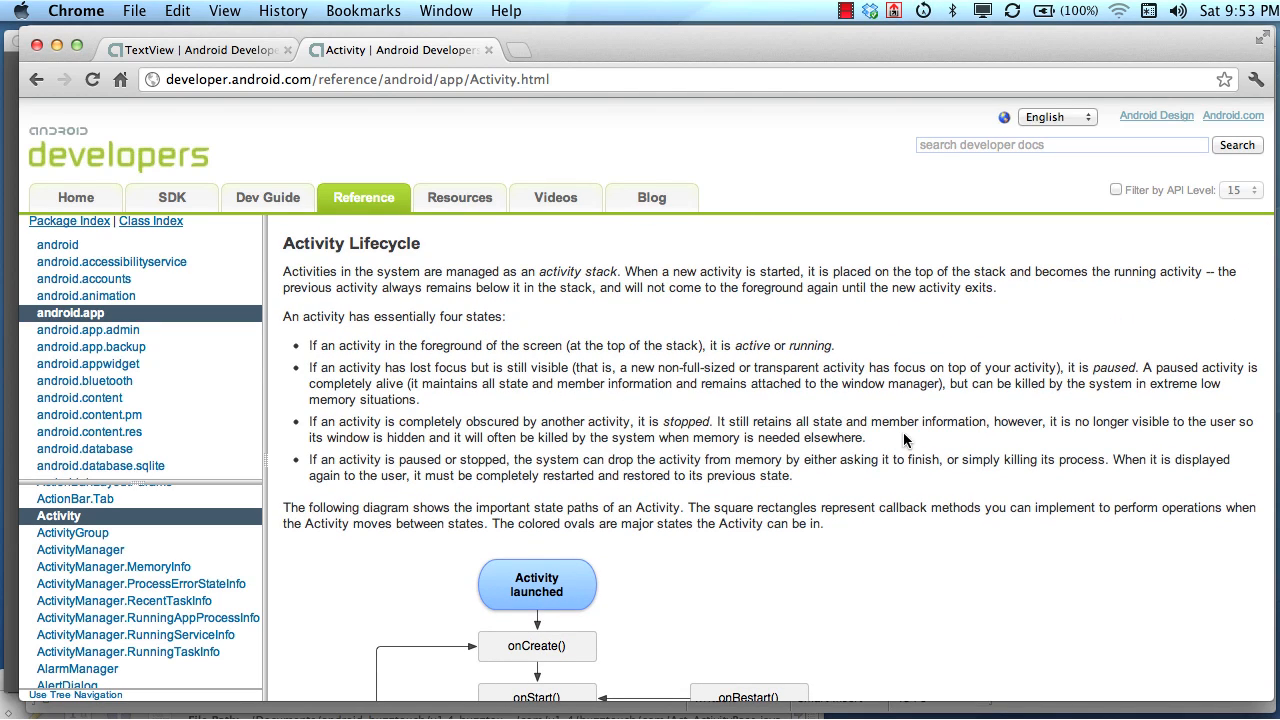
scroll("down", 3)
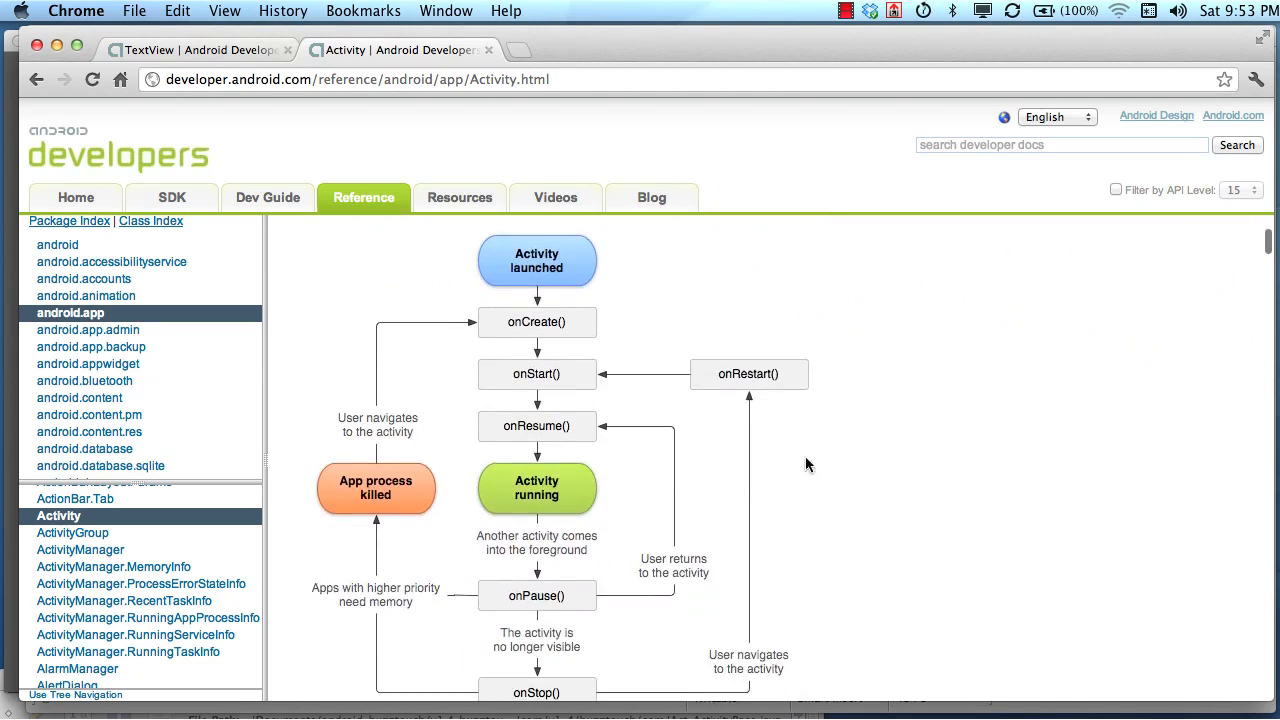
scroll("down", 3)
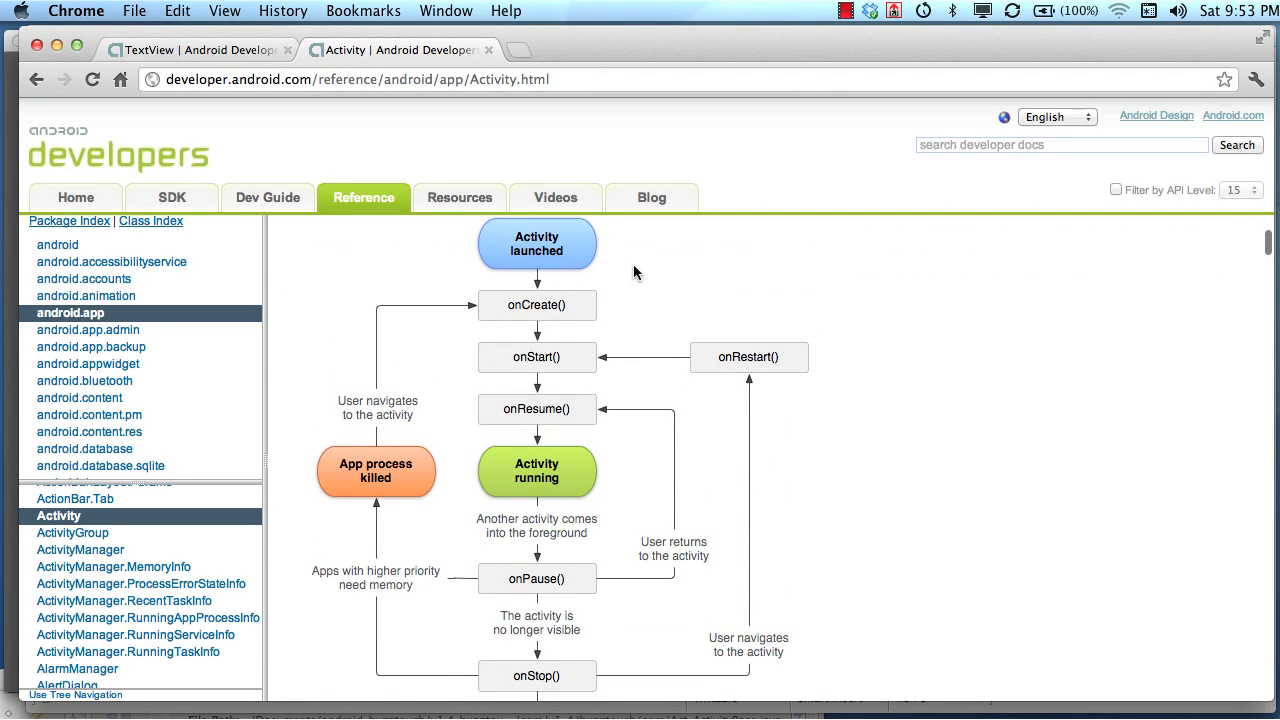
scroll("down", 3)
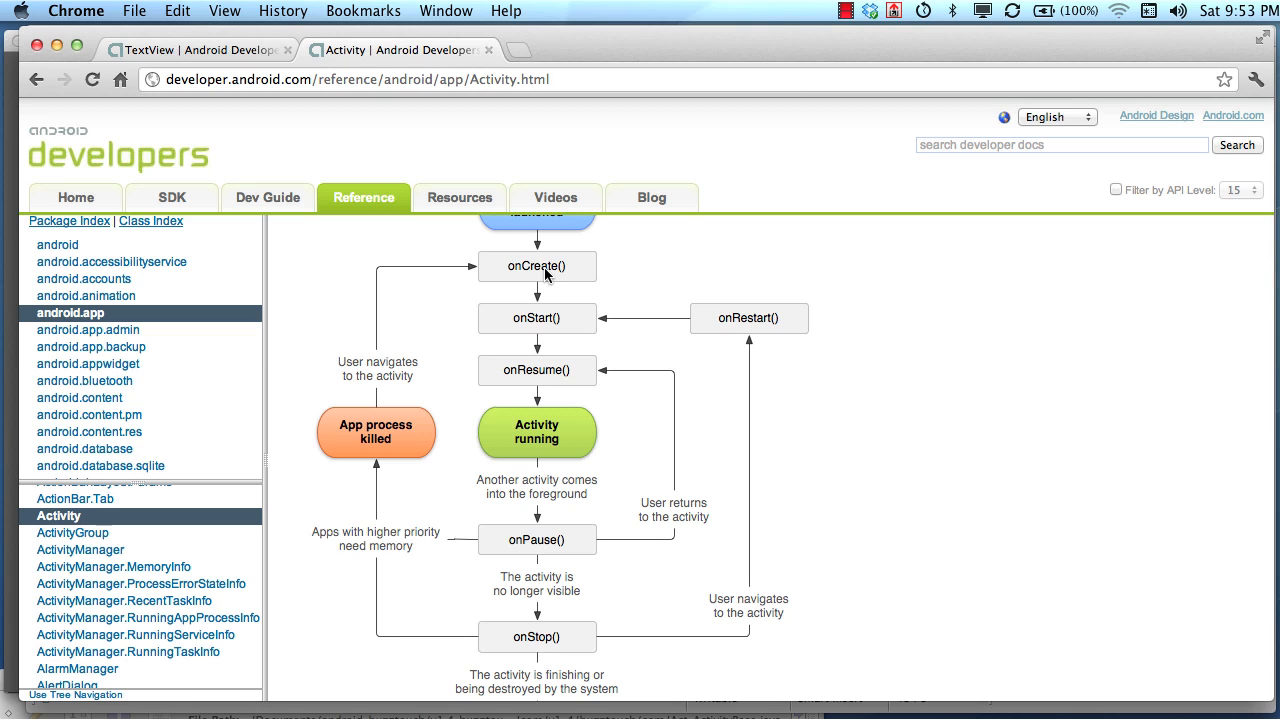
scroll("down", 3)
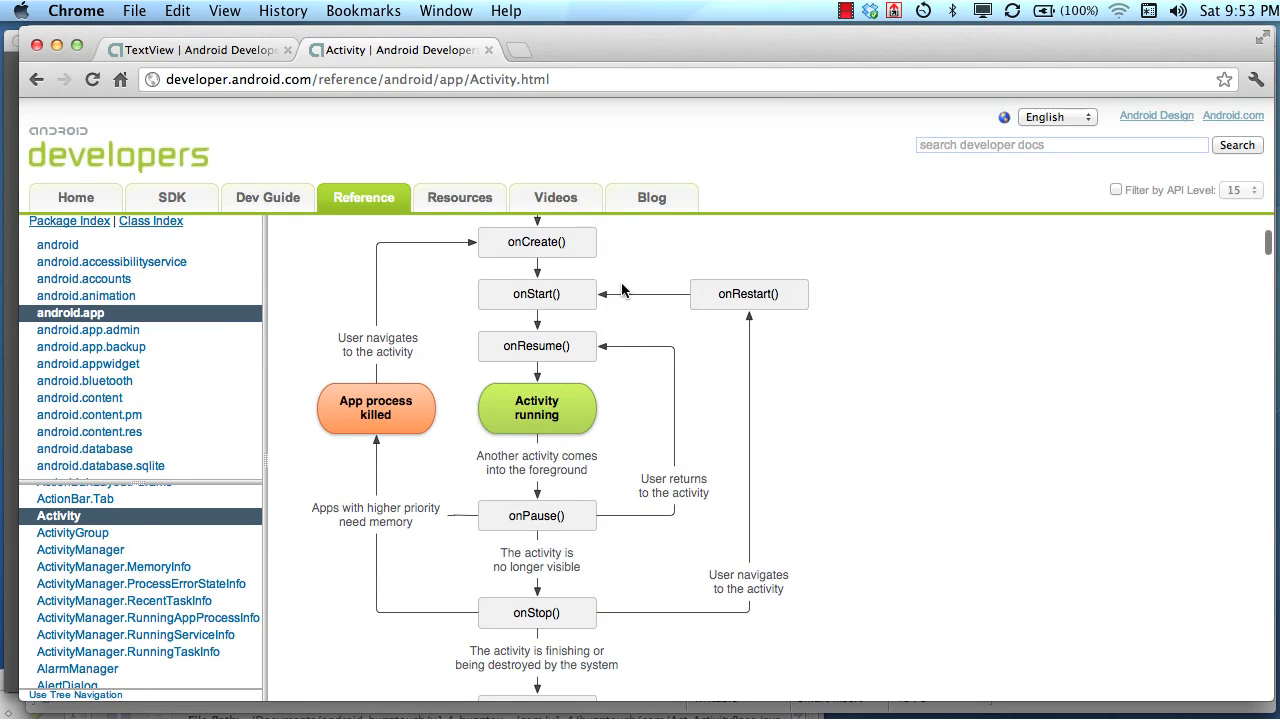
mouse_move(561, 367)
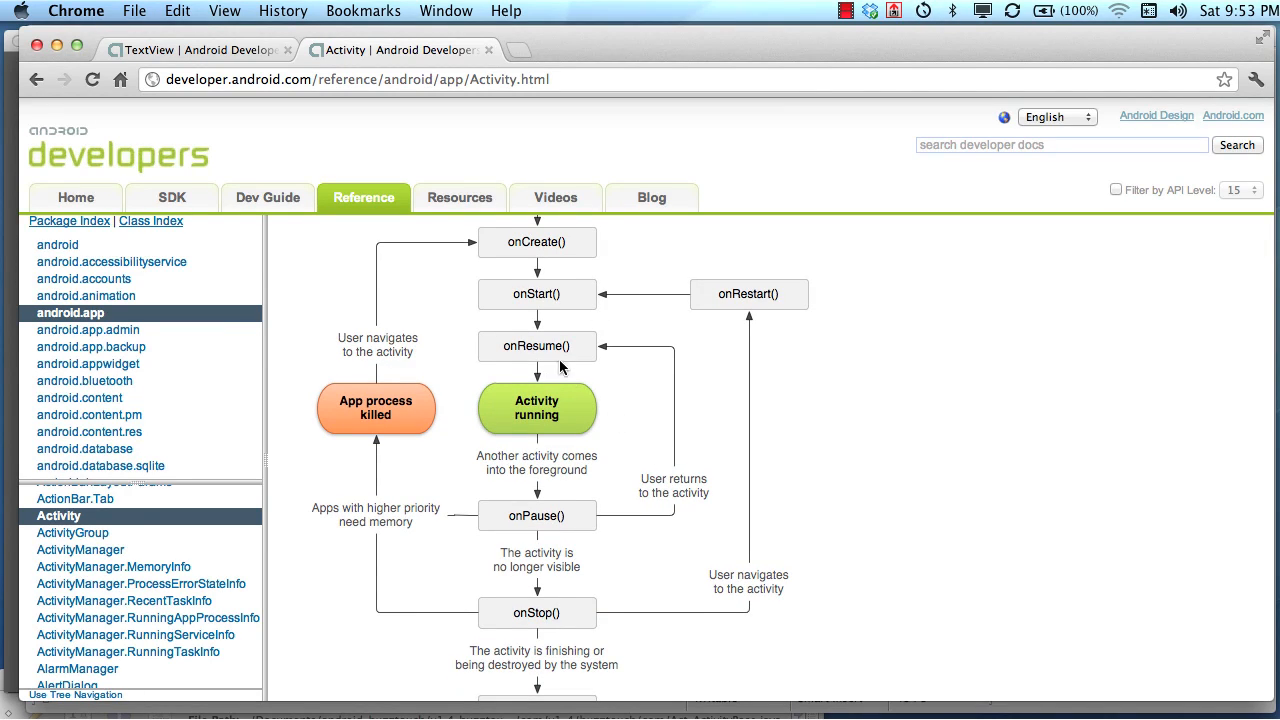
mouse_move(557, 614)
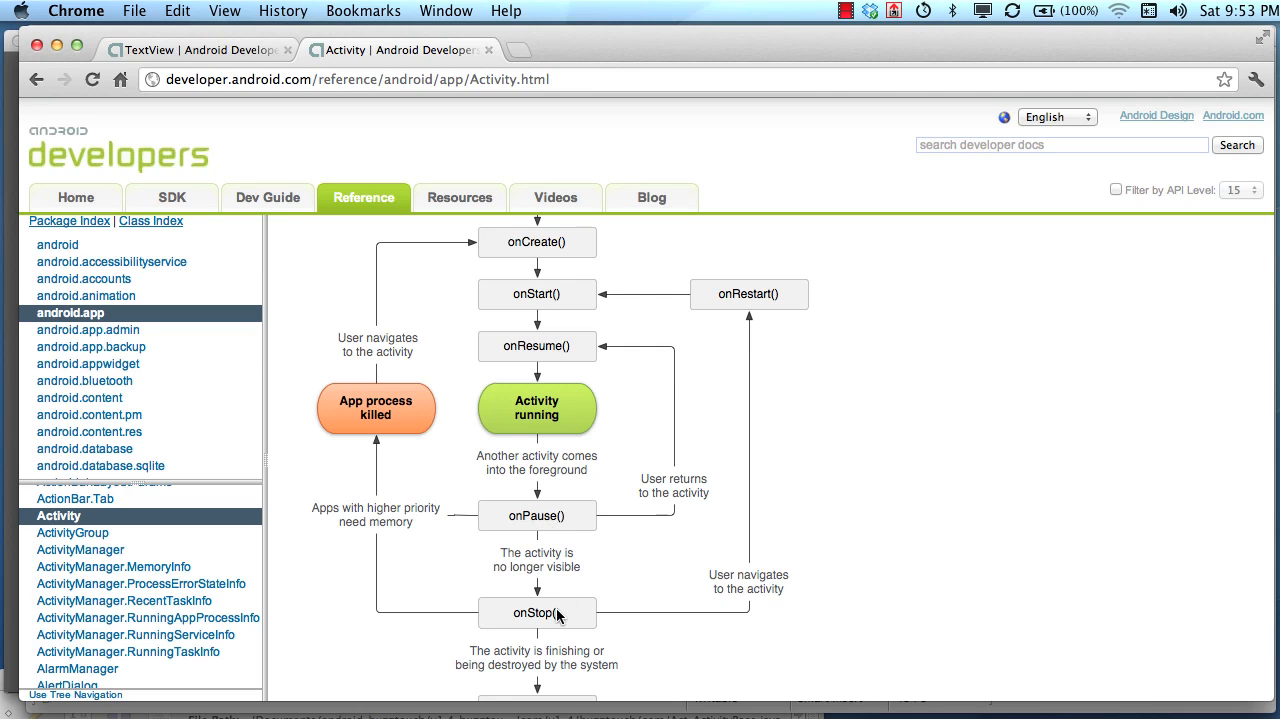
scroll("down", 3)
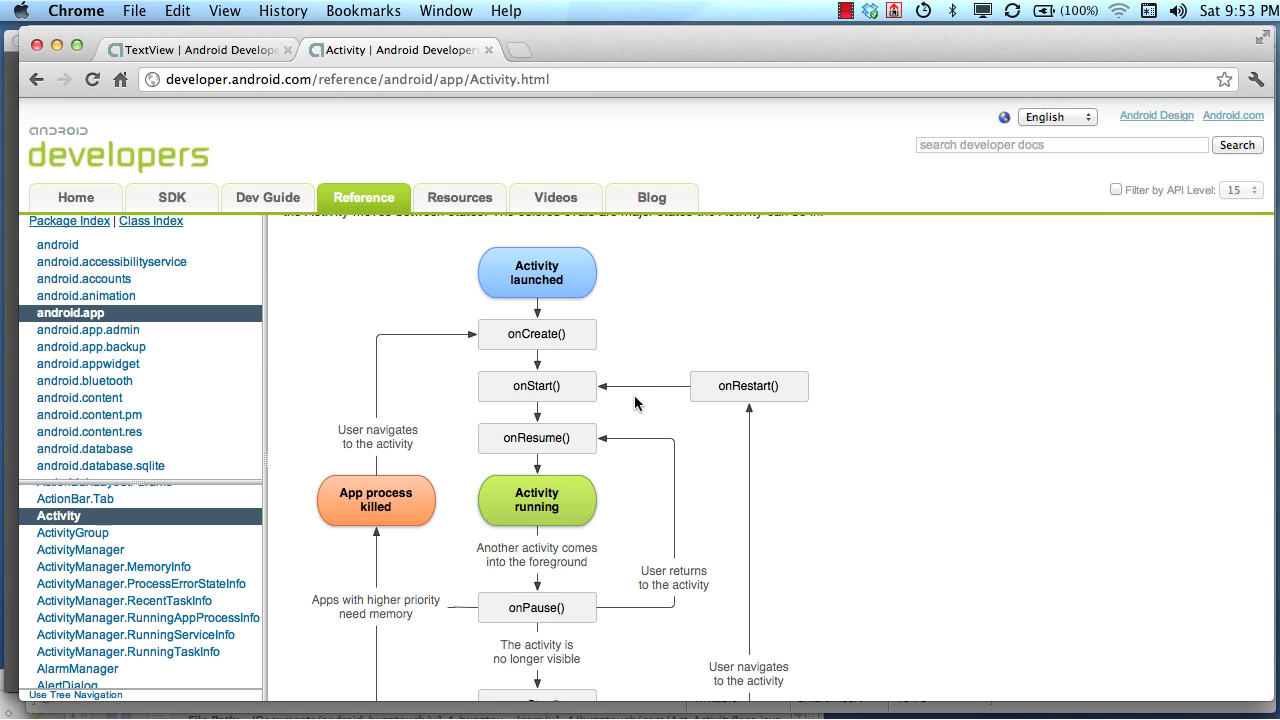
mouse_move(655, 425)
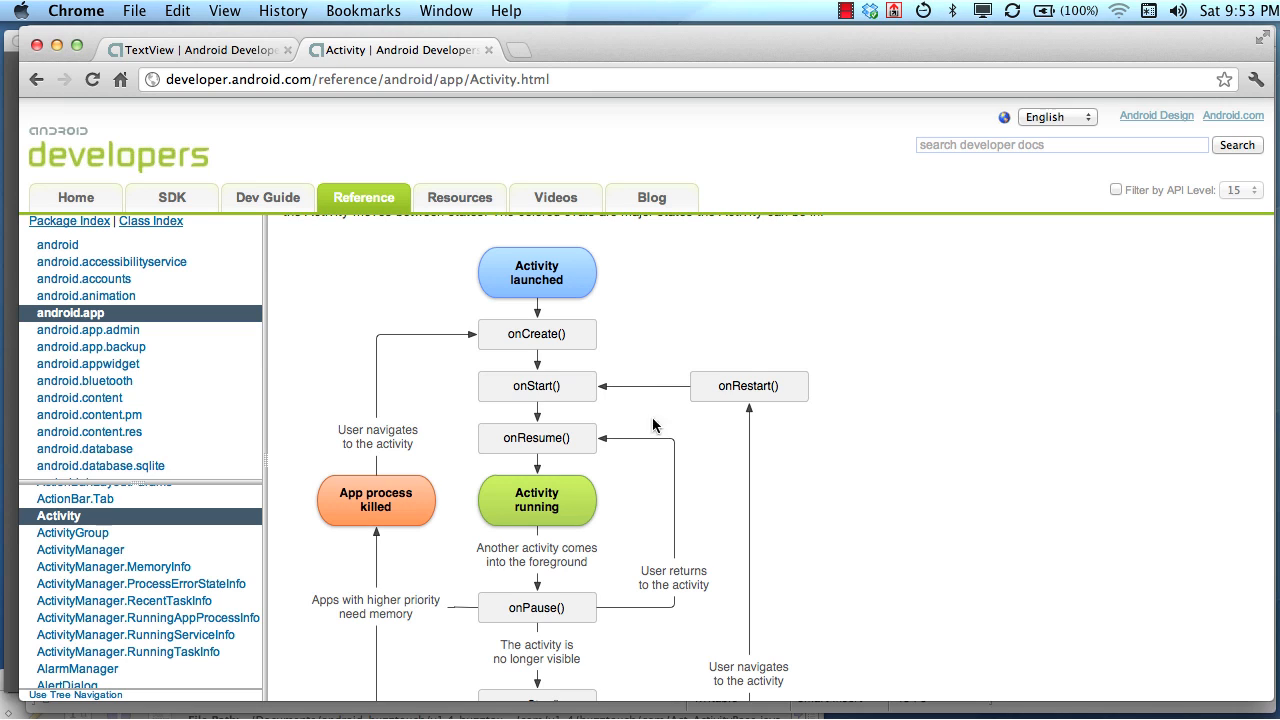
mouse_move(660, 437)
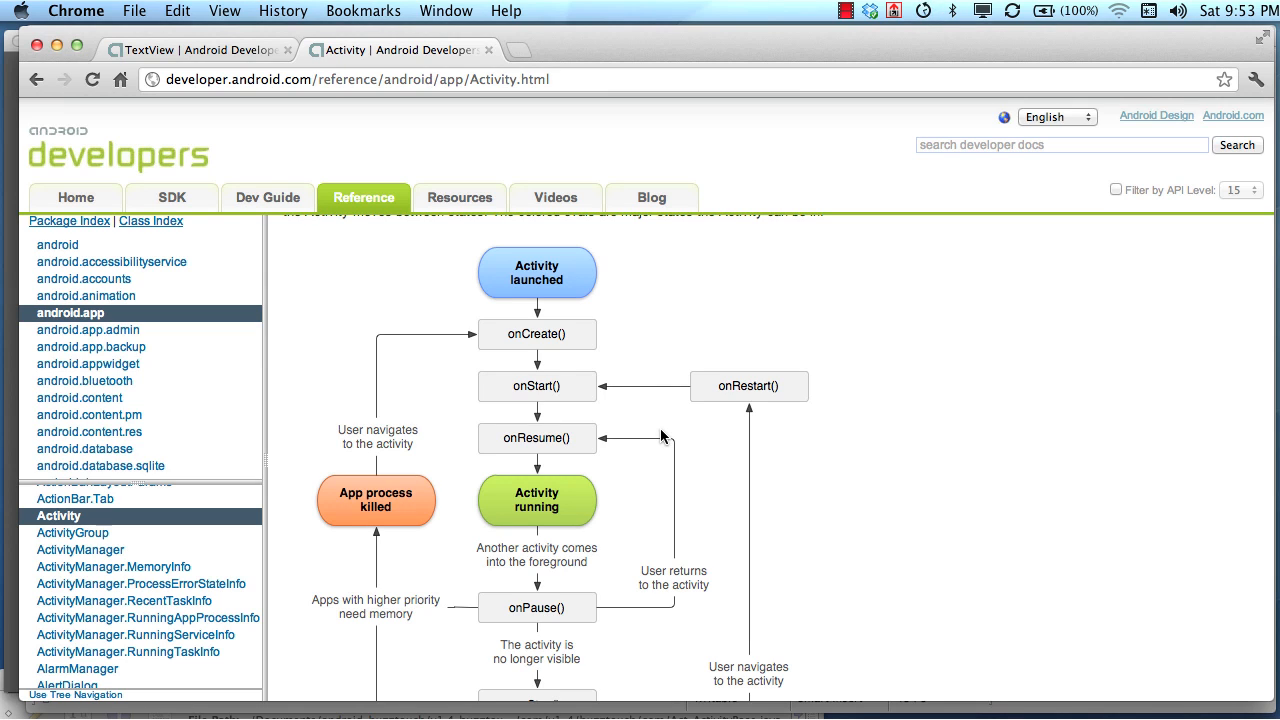
scroll("down", 3)
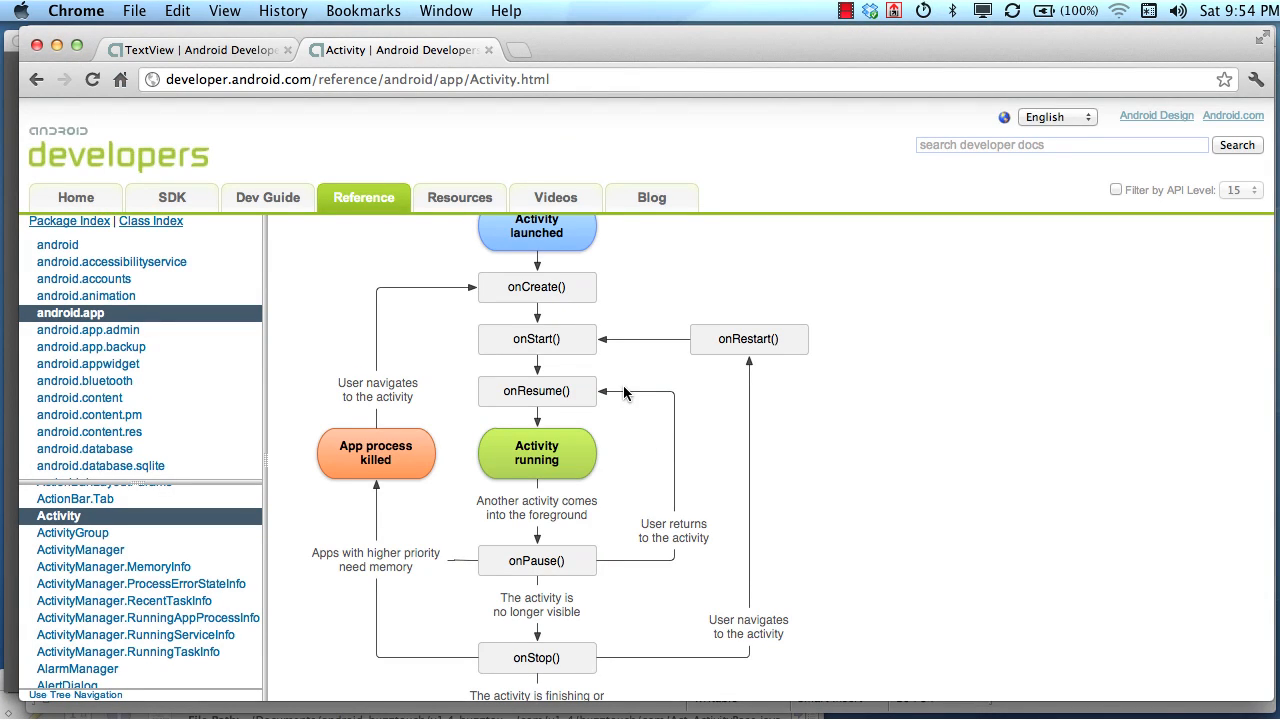
scroll("down", 3)
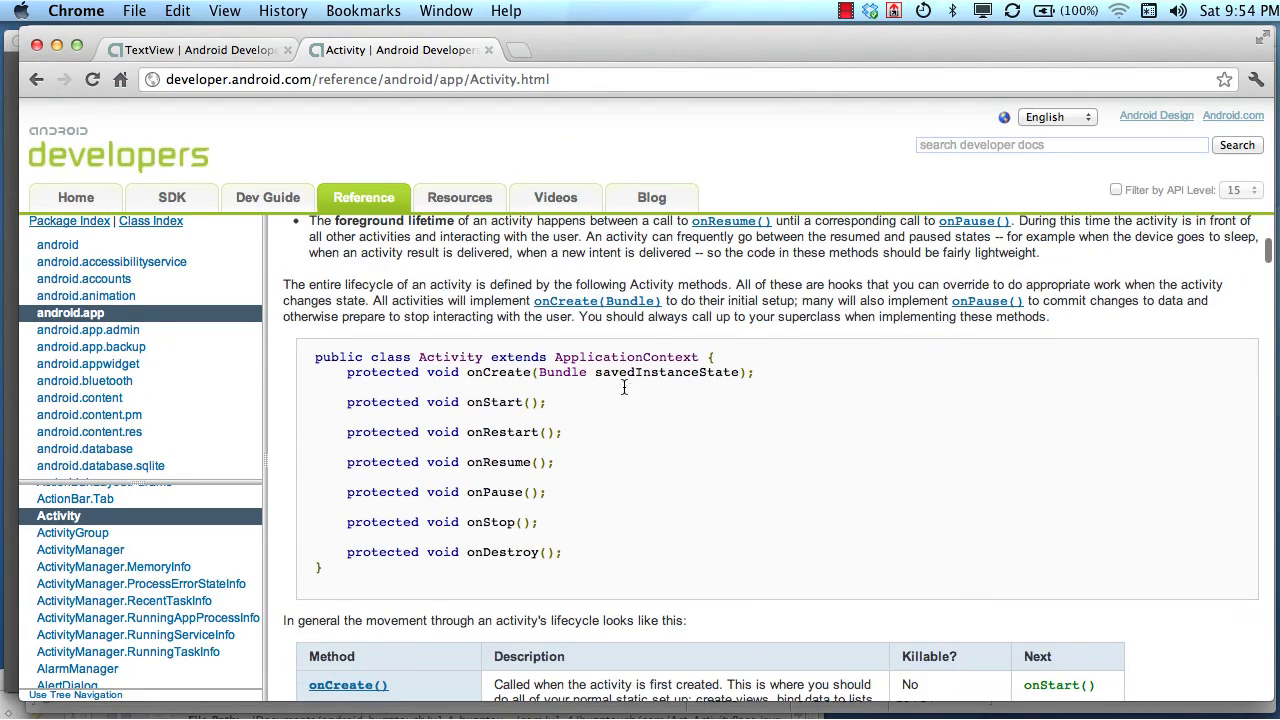
Select the onStart() through onDestroy() declarations, then scroll to the Method/Description table
left_click_drag(347, 401, 555, 461)
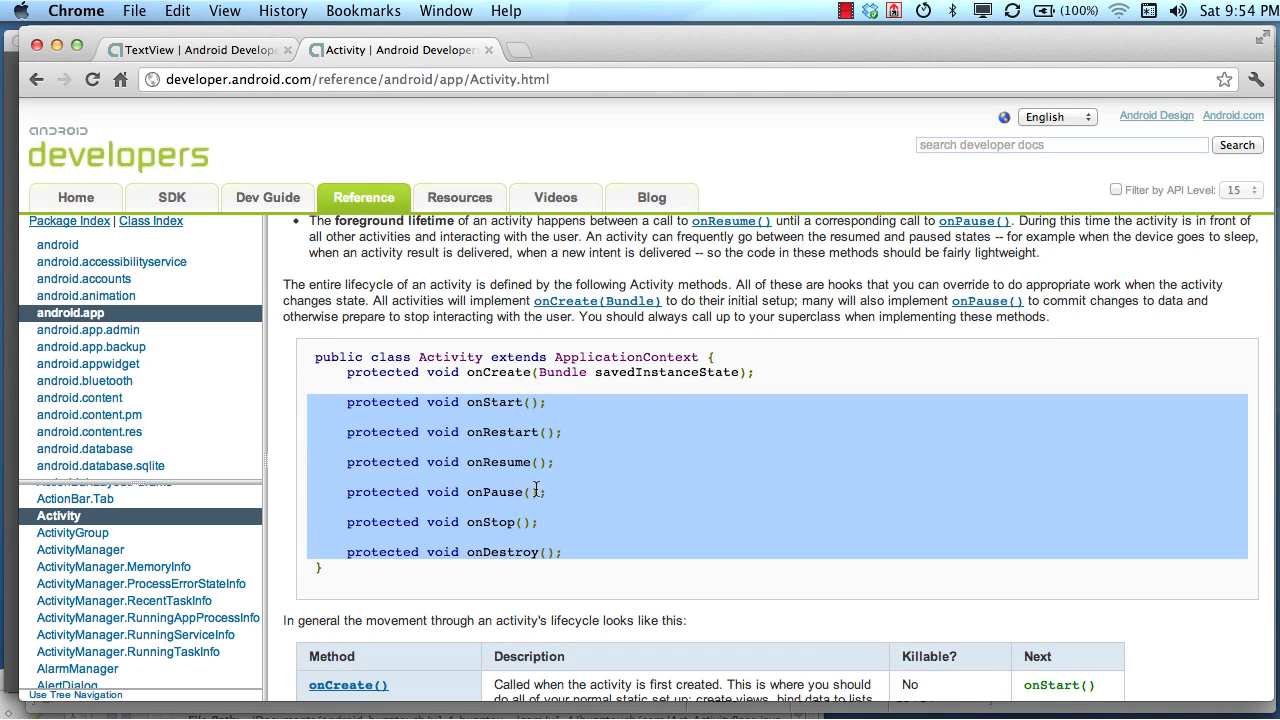
scroll("down", 3)
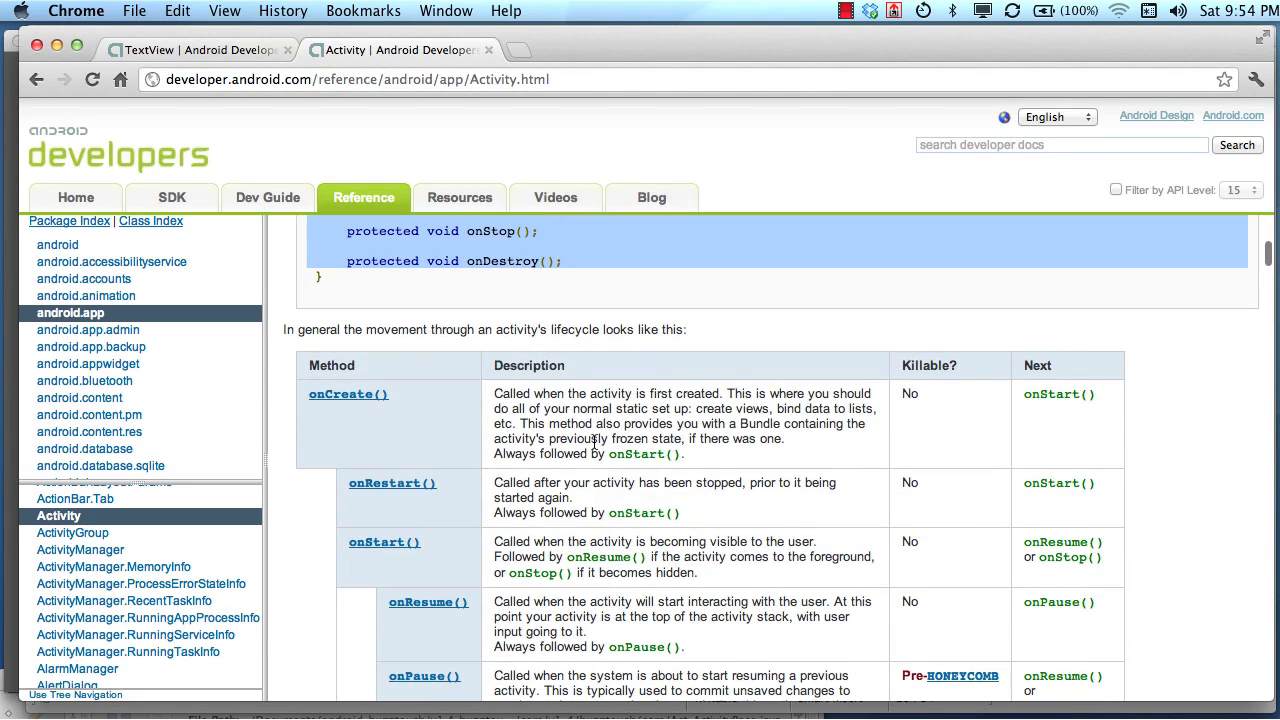
scroll("down", 3)
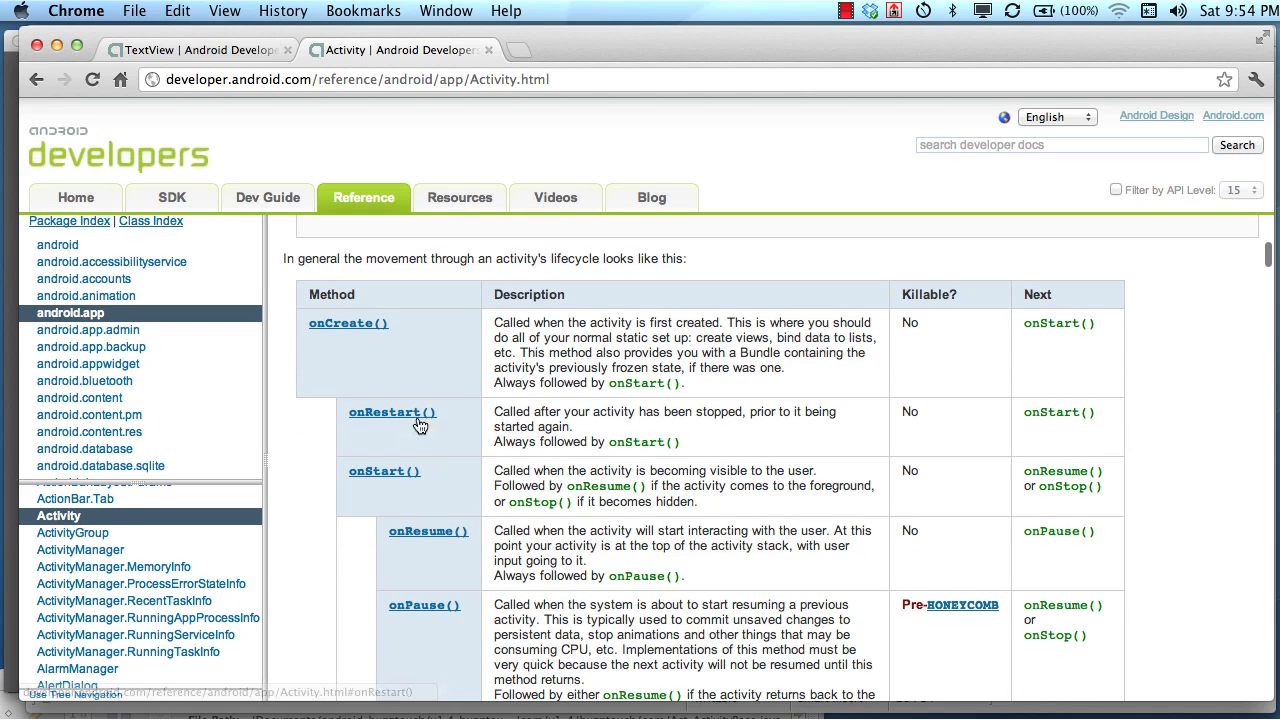
scroll("down", 3)
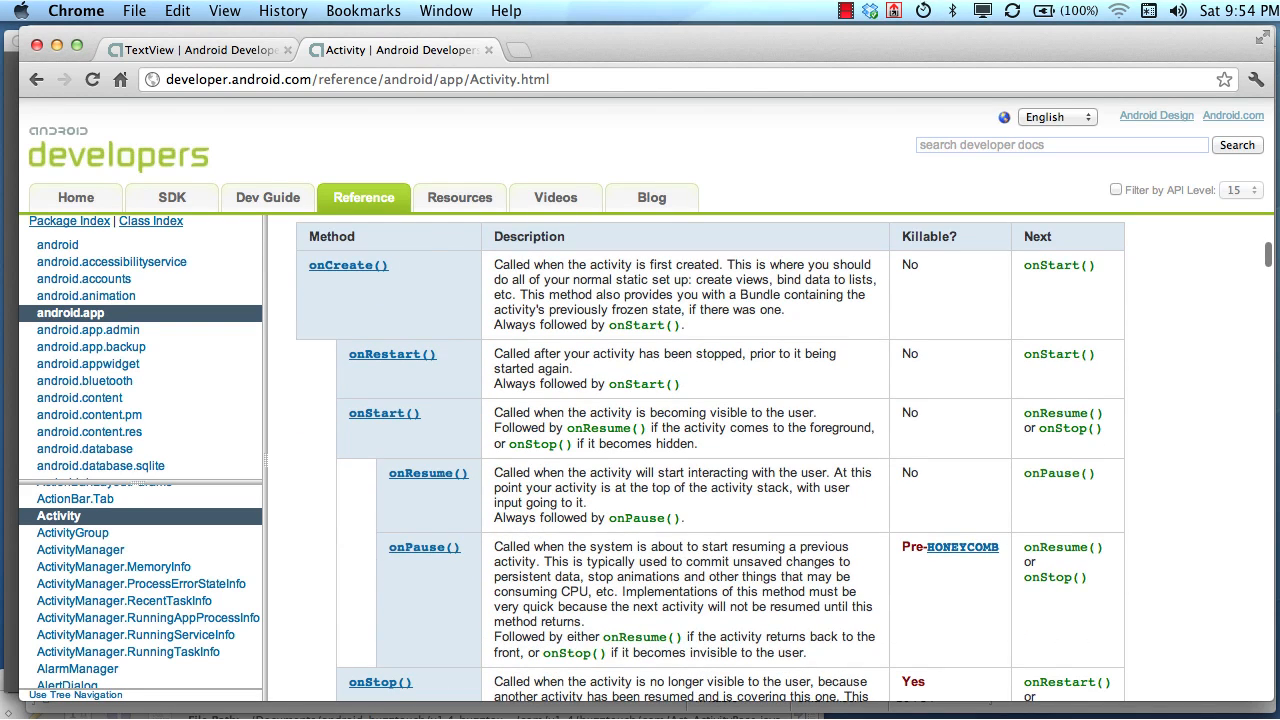
left_click(71, 10)
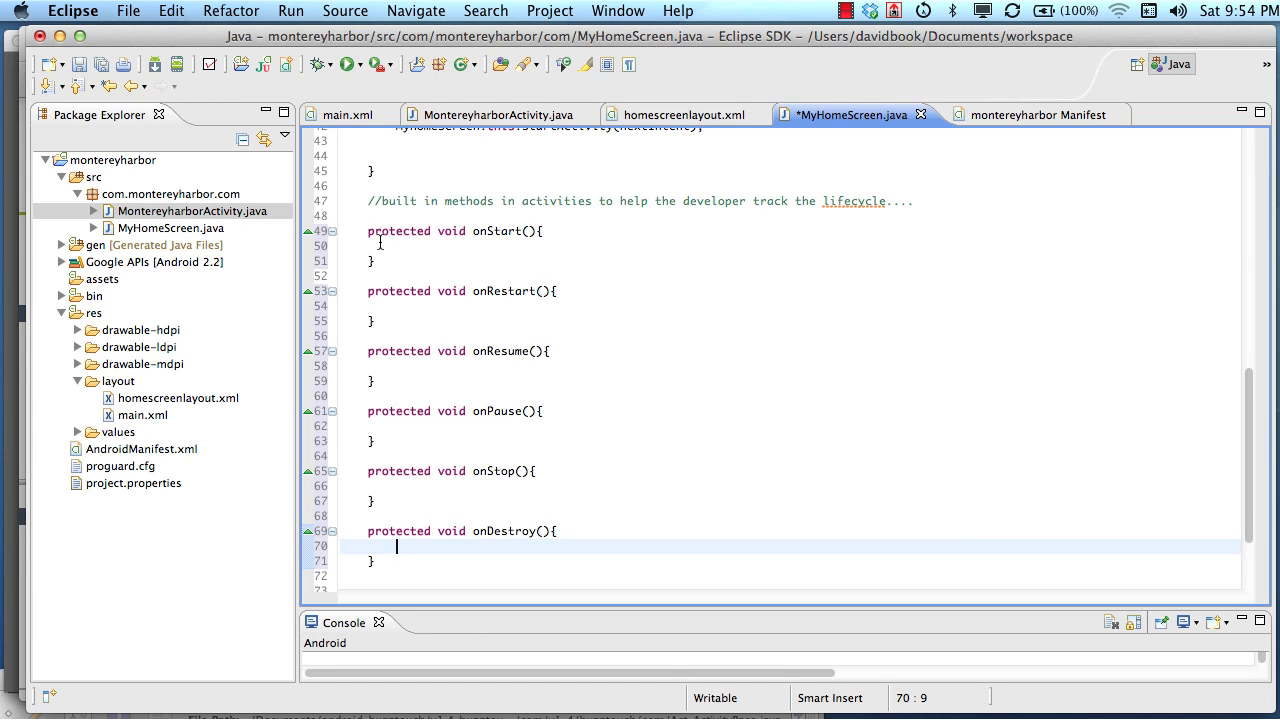
Comment onStart 'activity started...' and onRestart 'activity restareted..', then start '//activity det' in onDestroy
type("//actiivty started...")
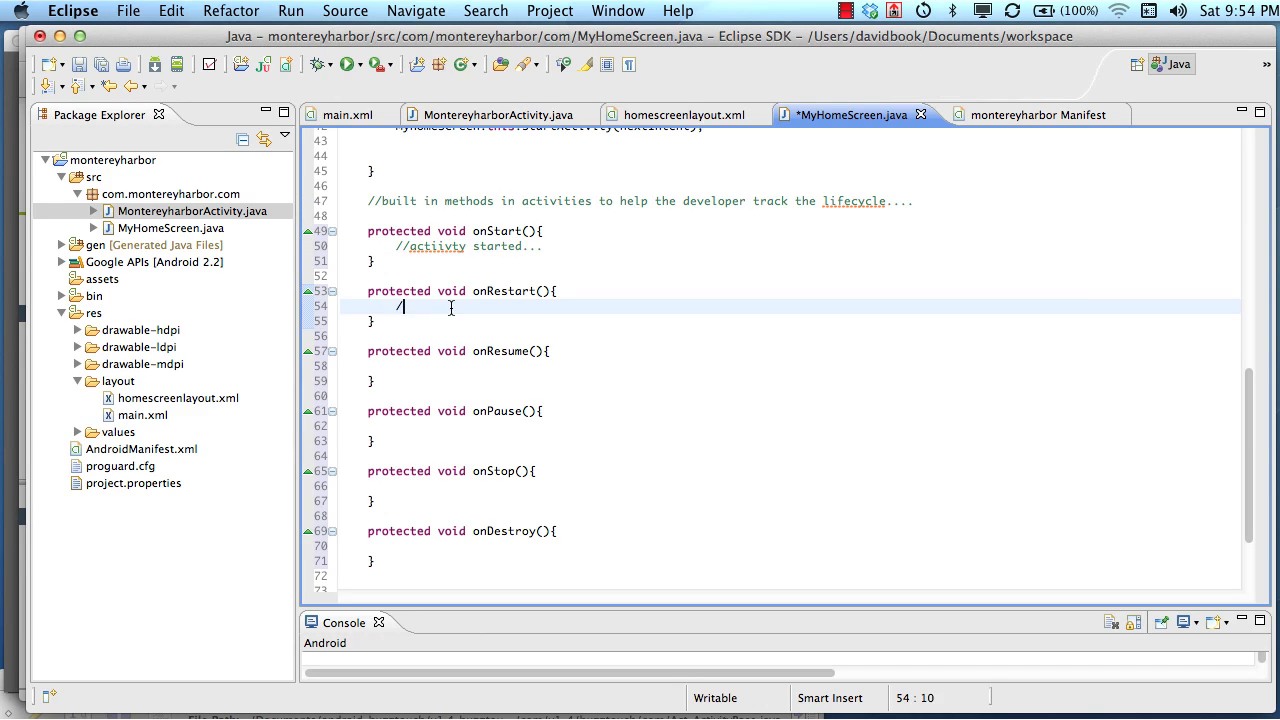
type("/activity")
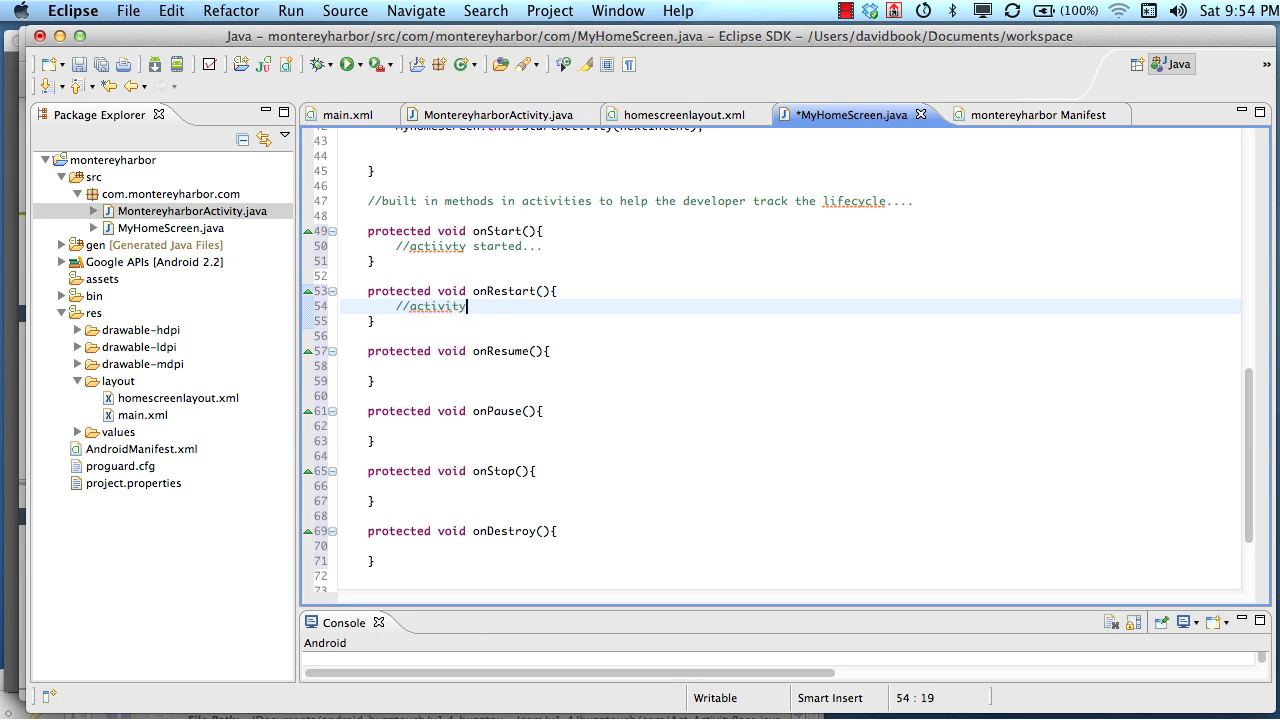
type("restsa")
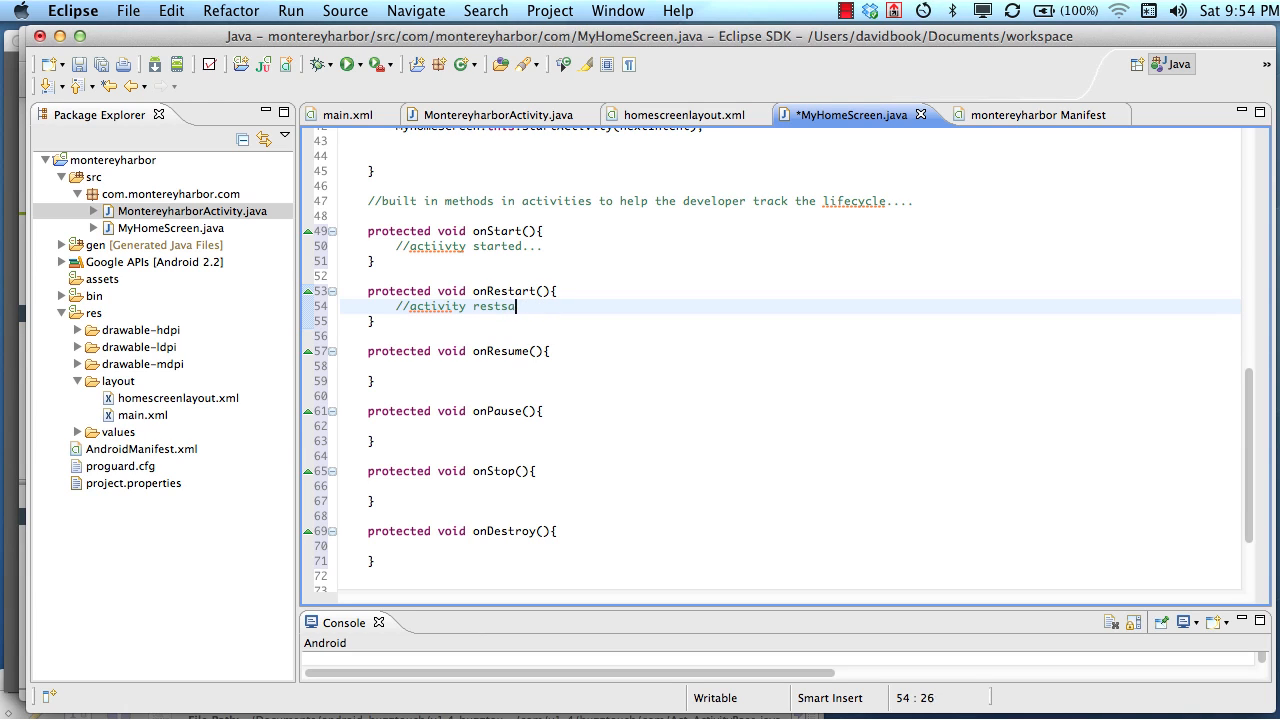
type("areted..")
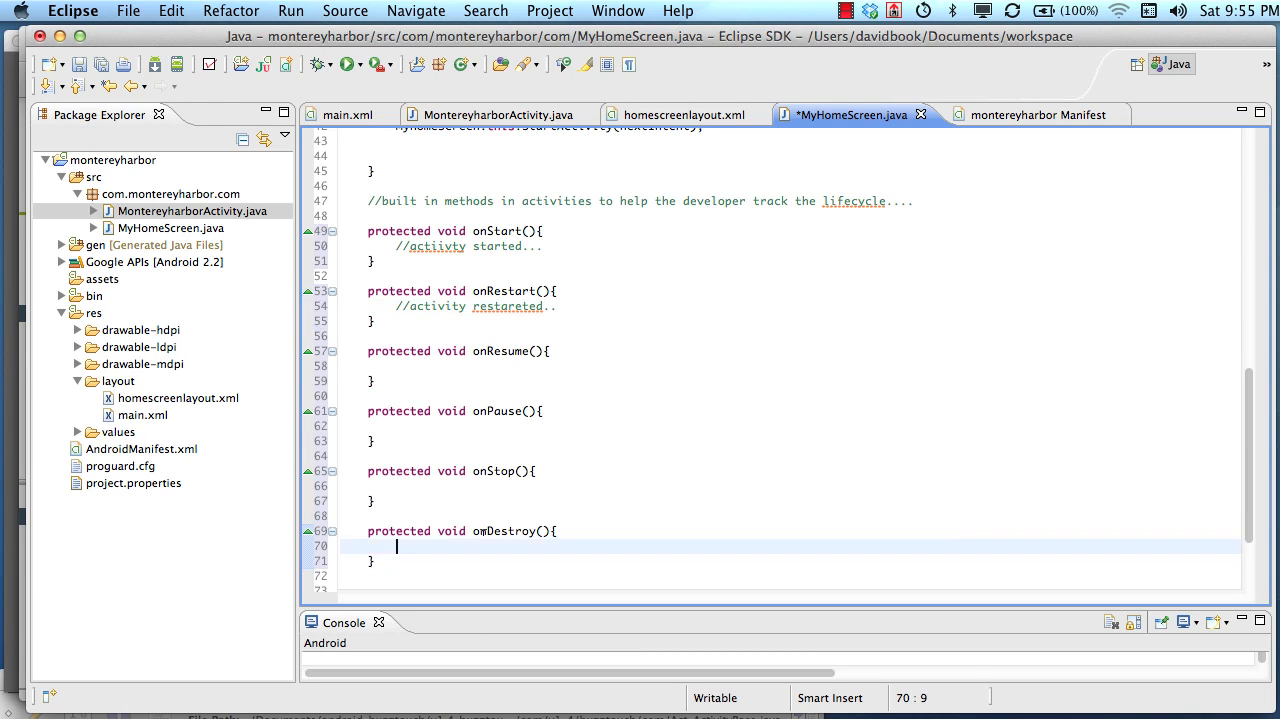
type("//activity det")
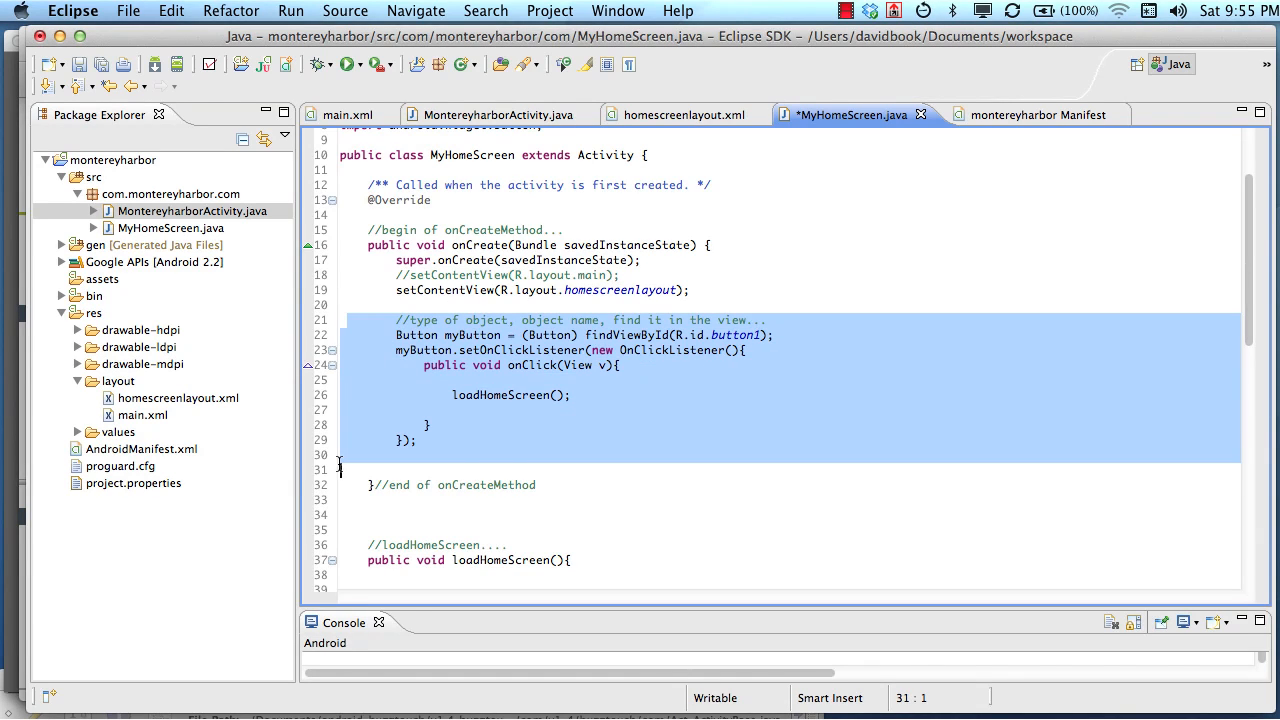
Save MyHomeScreen.java with the button listener code now inside onResume
scroll("down", 3)
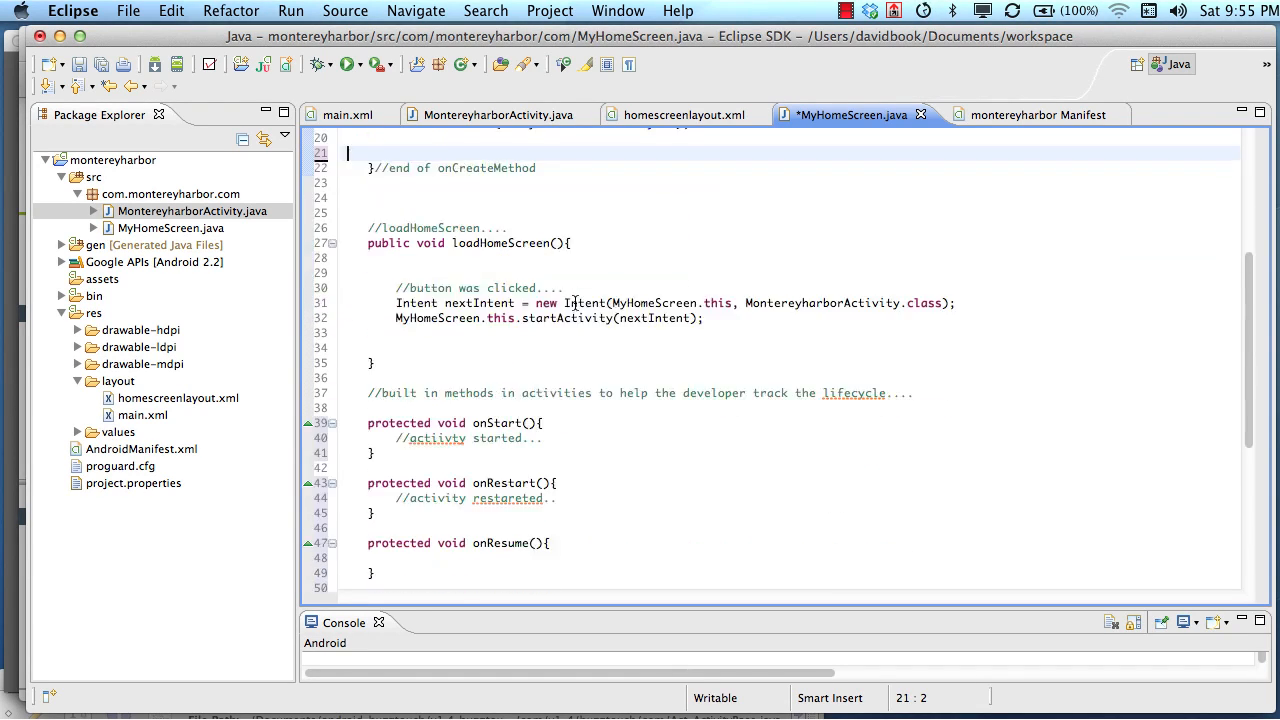
scroll("down", 3)
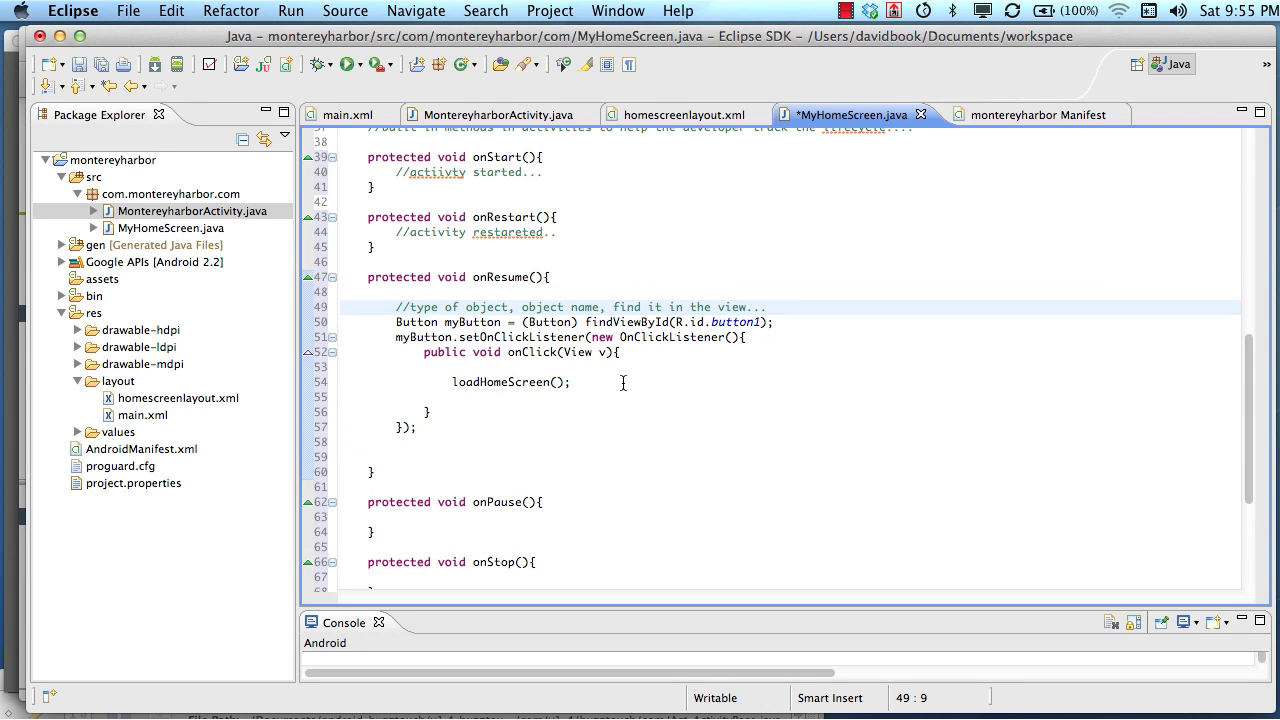
key("cmd+s")
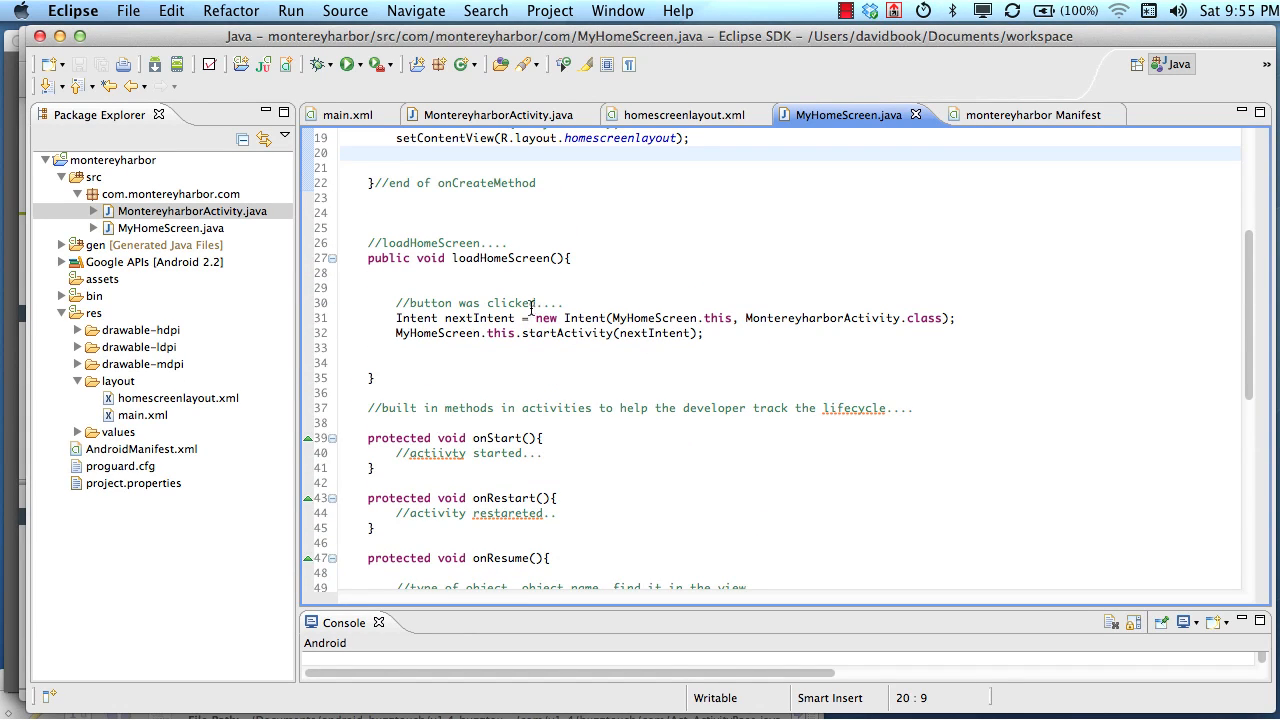
scroll("up", 3)
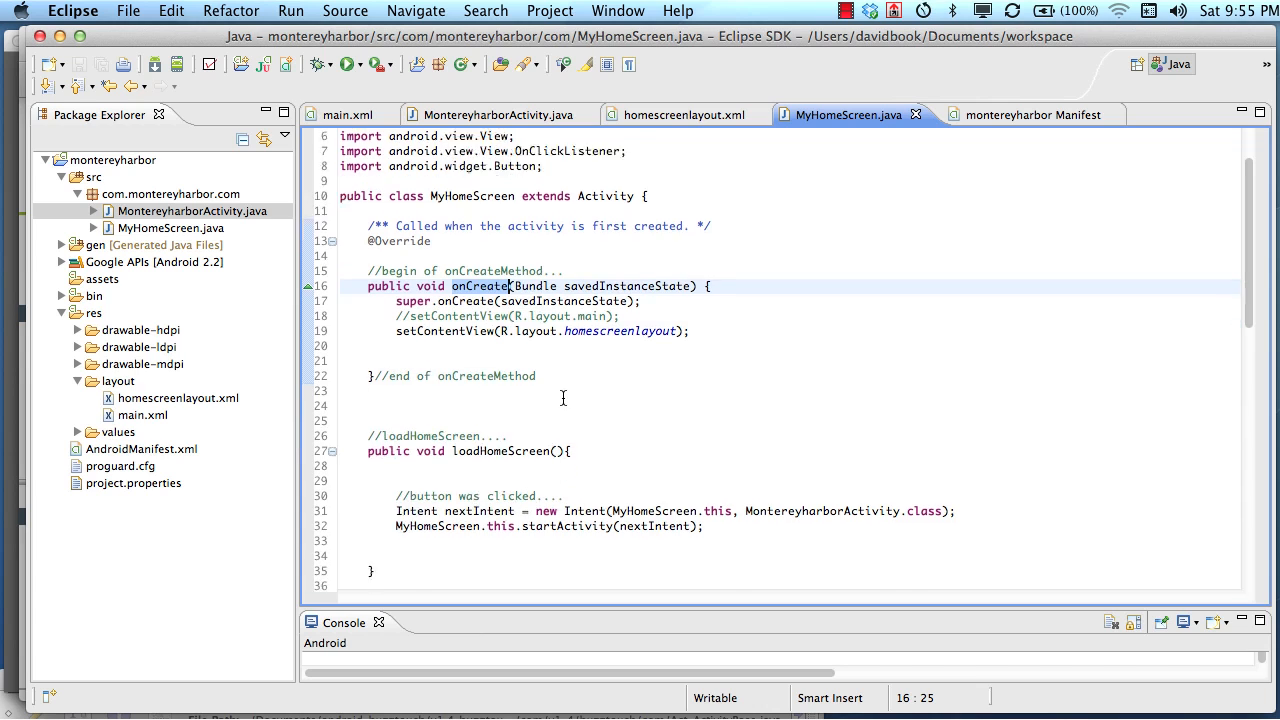
scroll("down", 3)
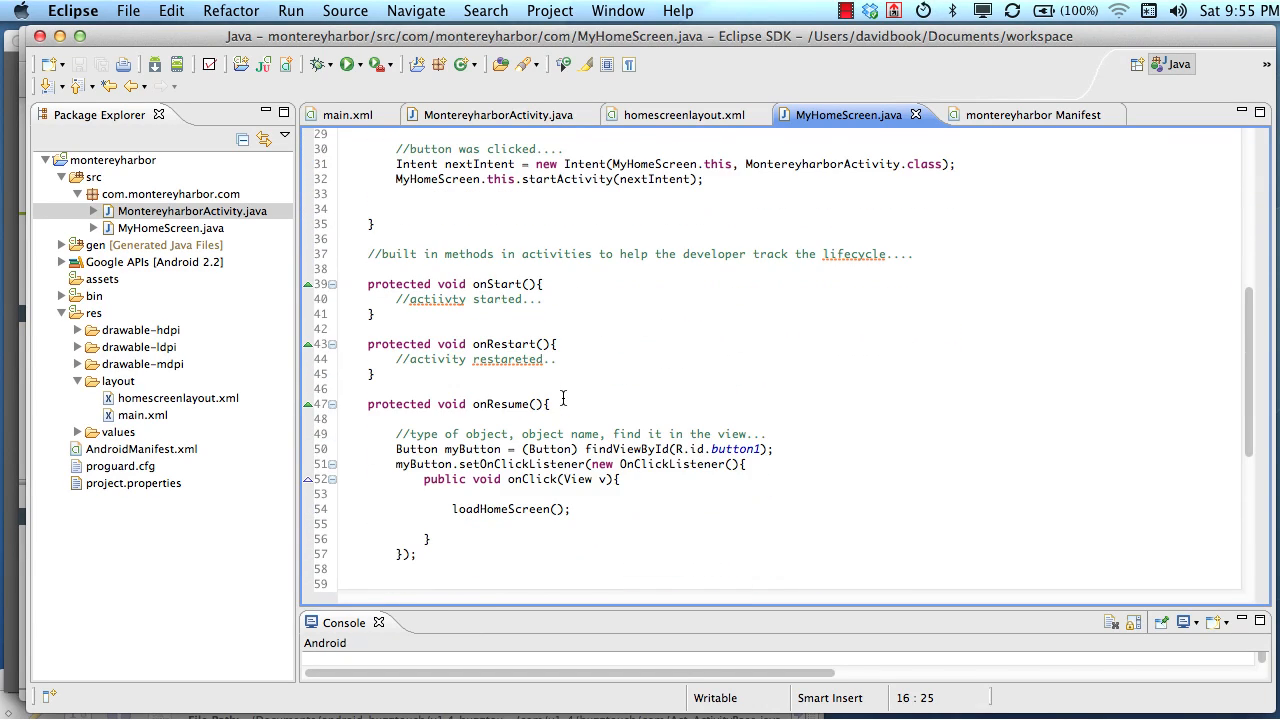
left_click(495, 344)
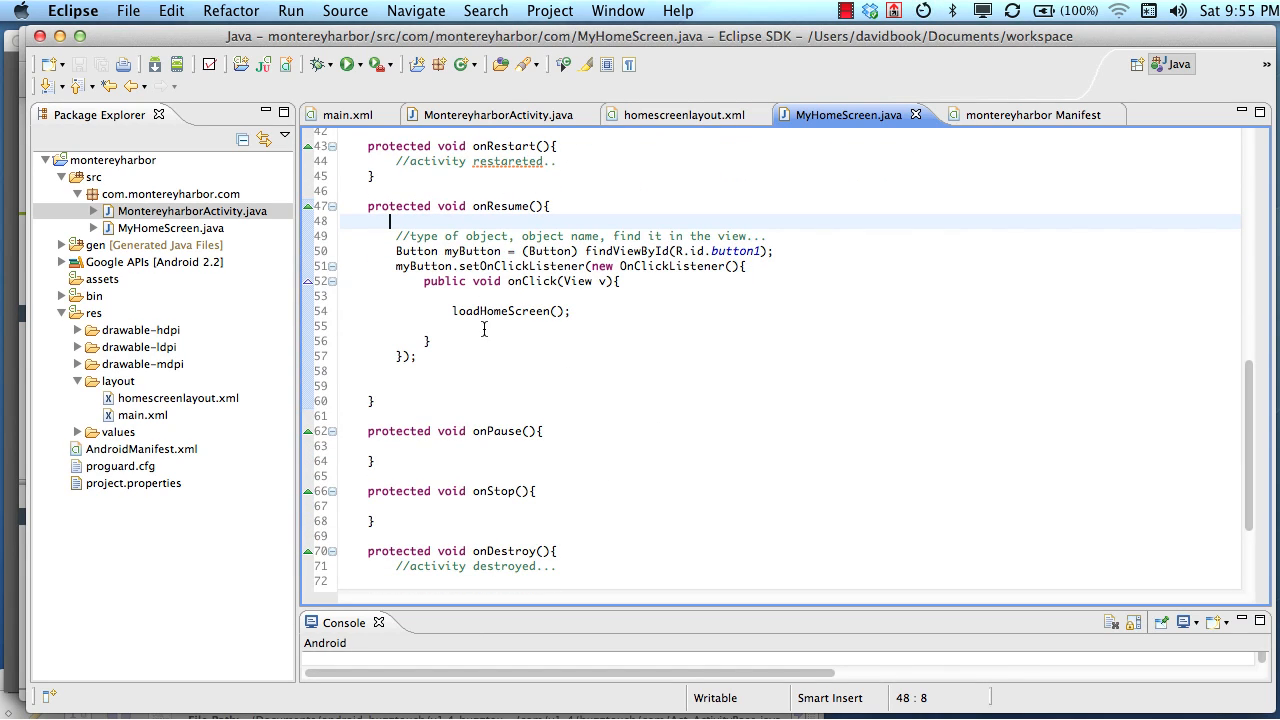
mouse_move(500, 158)
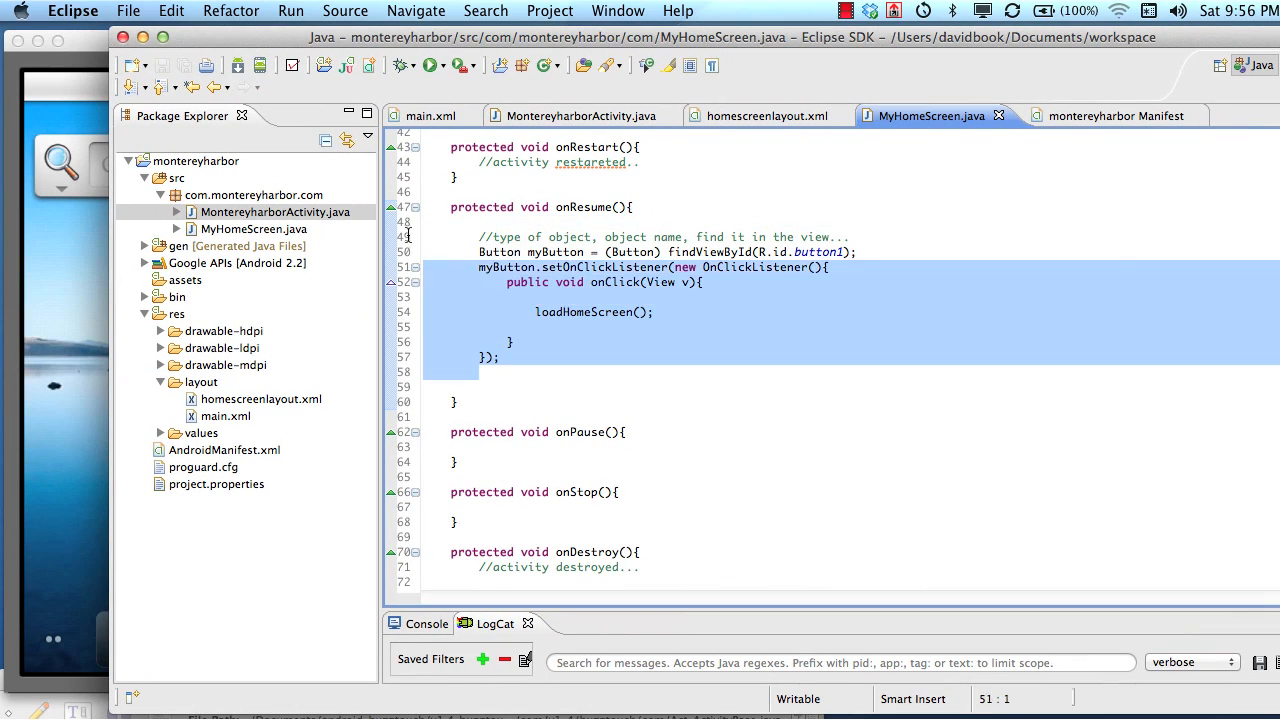
Remove the button setup code from onResume, leaving the stub empty
key("Delete")
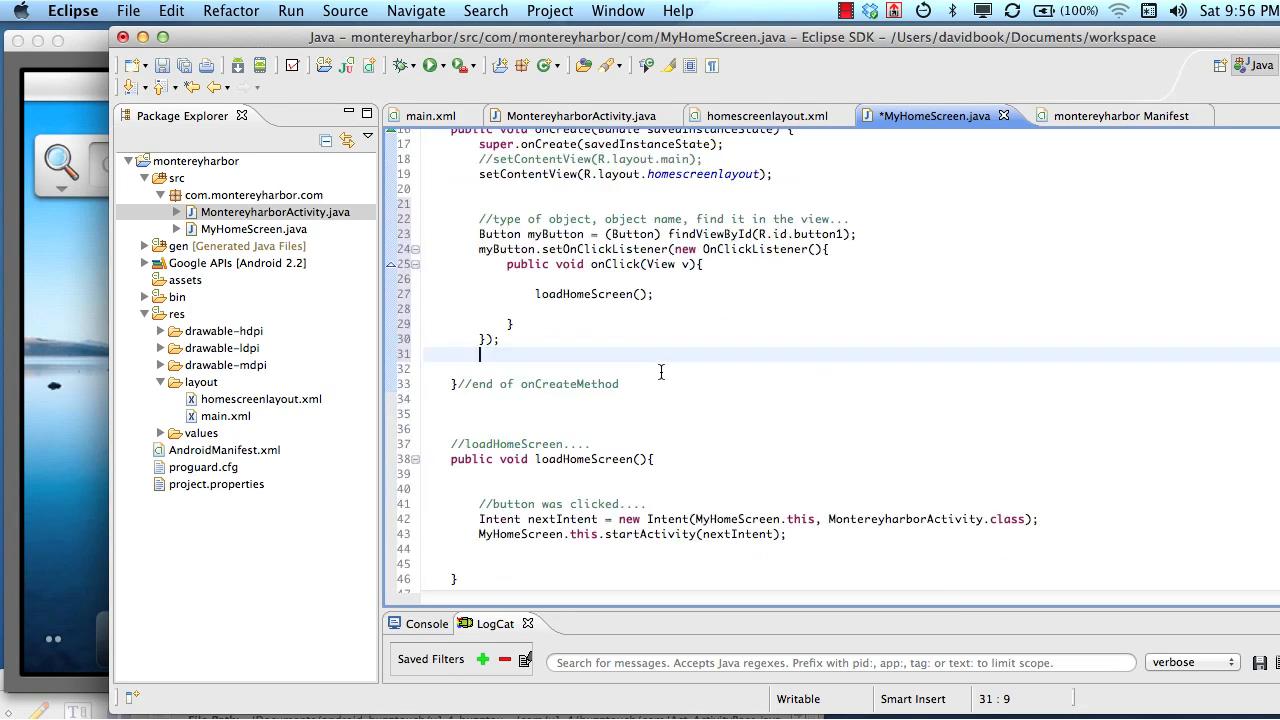
scroll("down", 3)
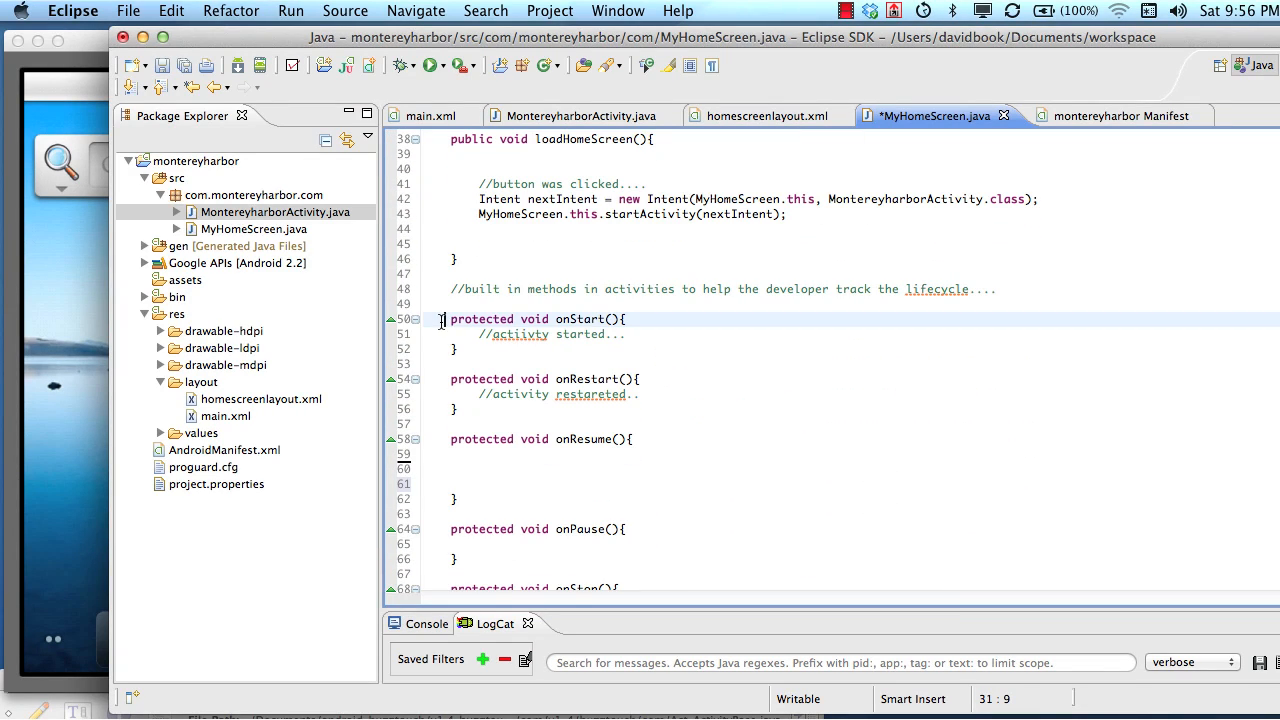
scroll("down", 3)
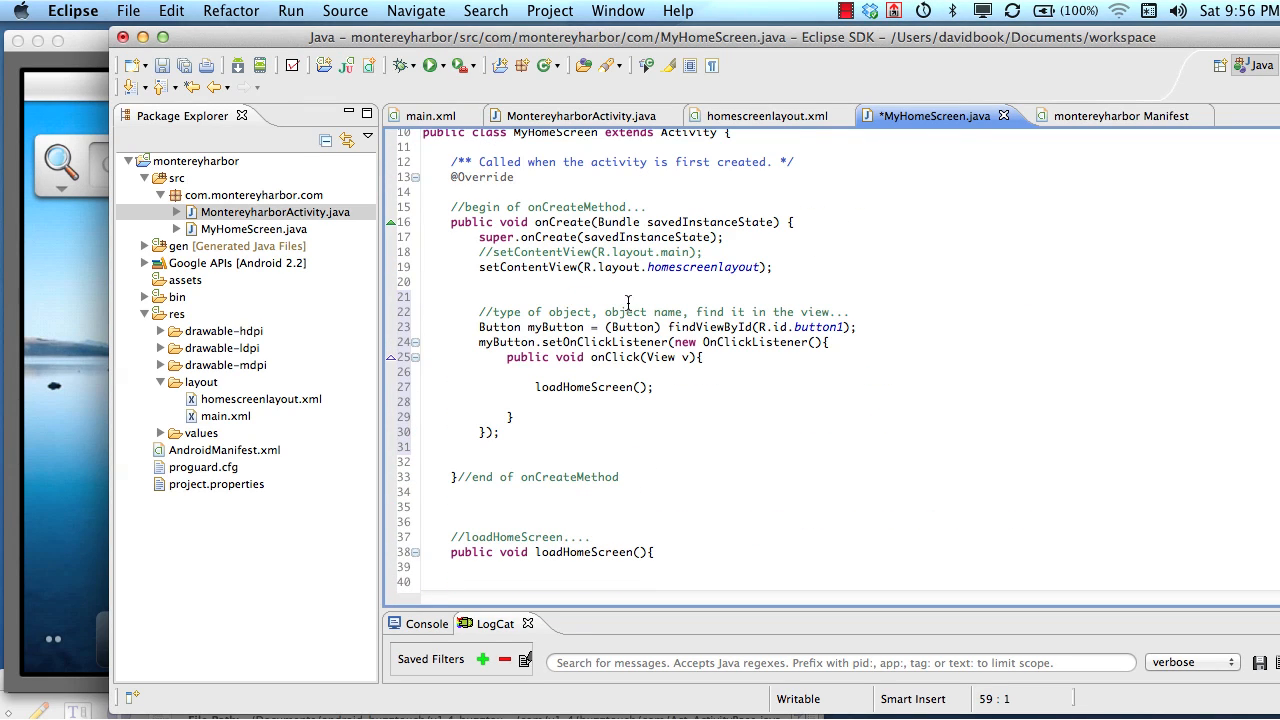
scroll("down", 3)
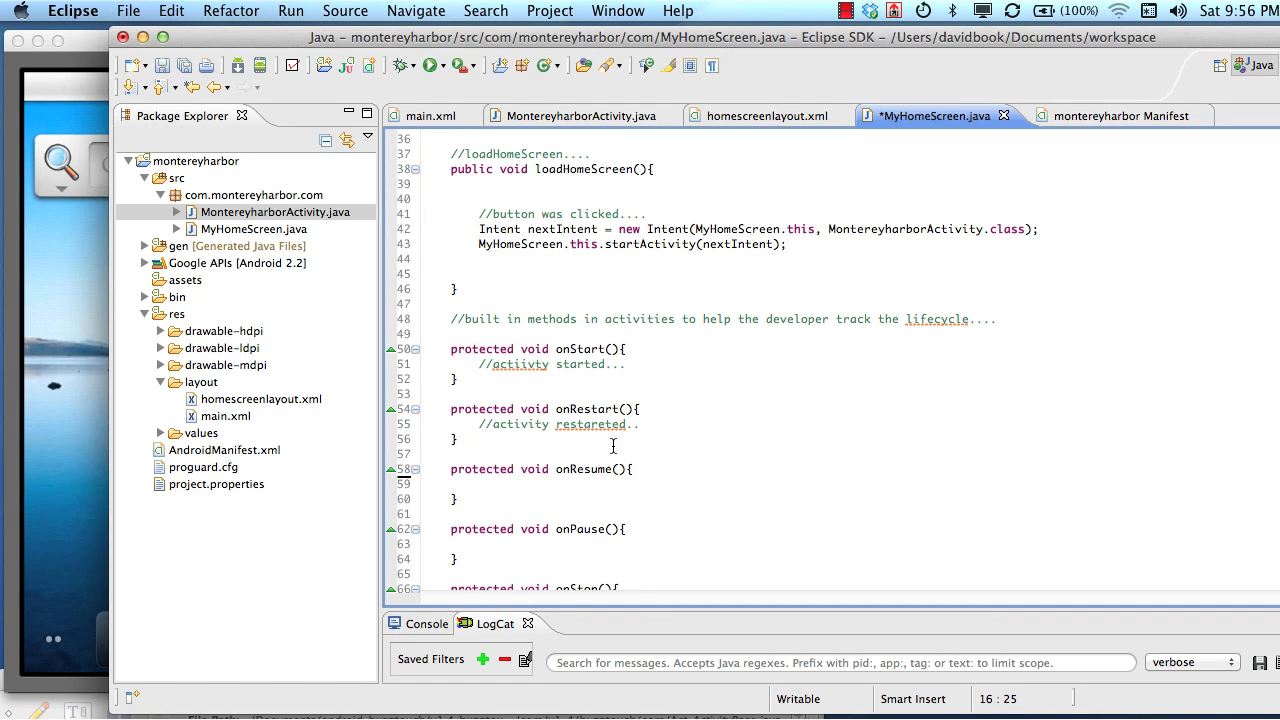
Place the cursor after the onRestart stub and select the loadHomeScreen declaration line
left_click(655, 438)
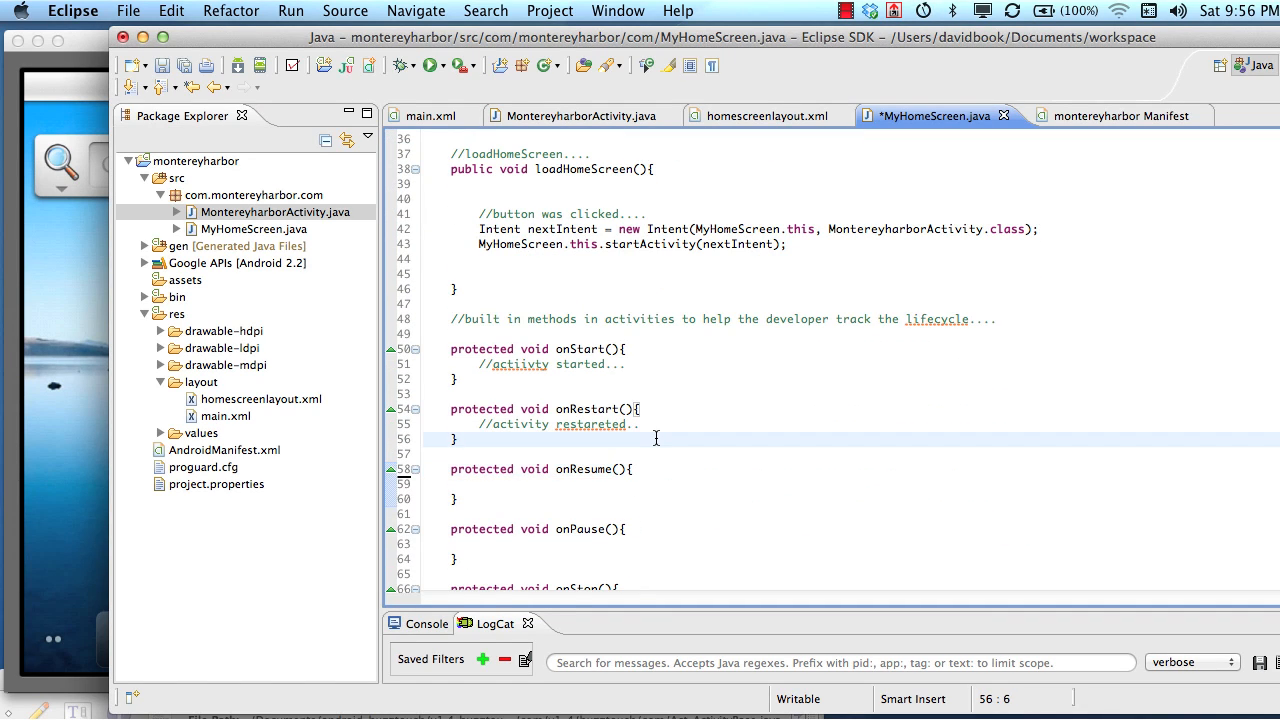
scroll("down", 3)
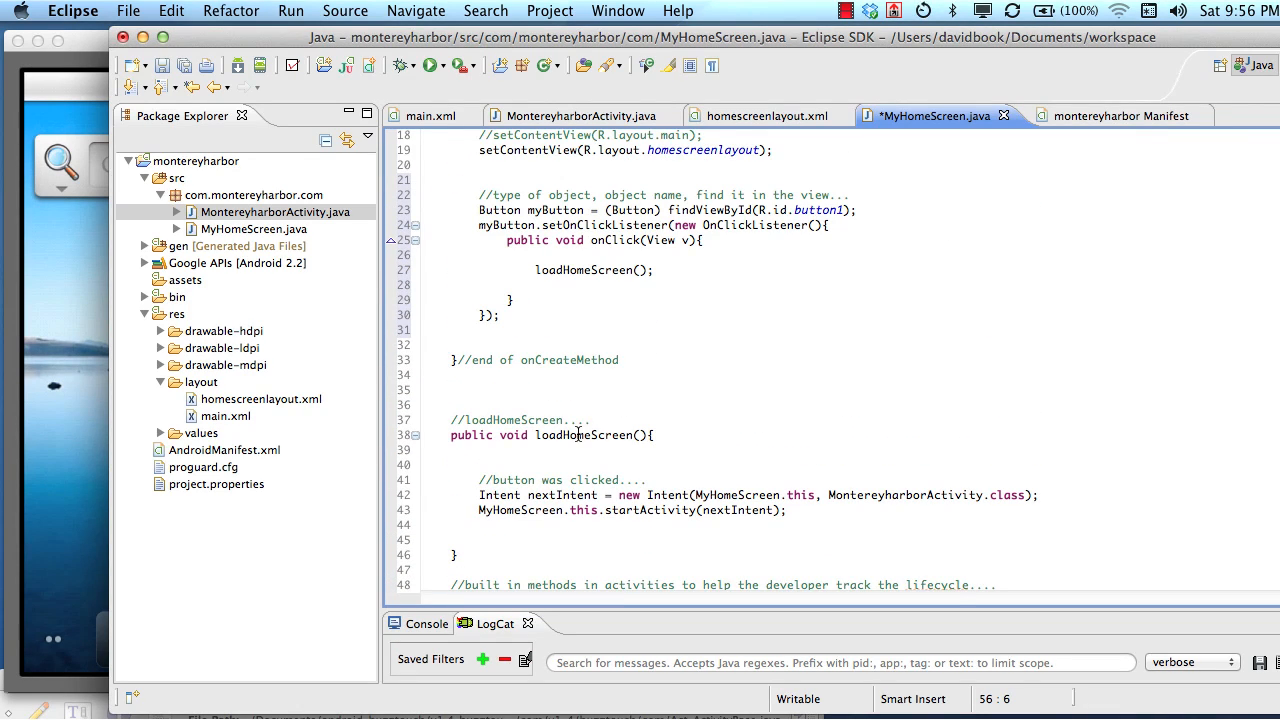
left_click(578, 434)
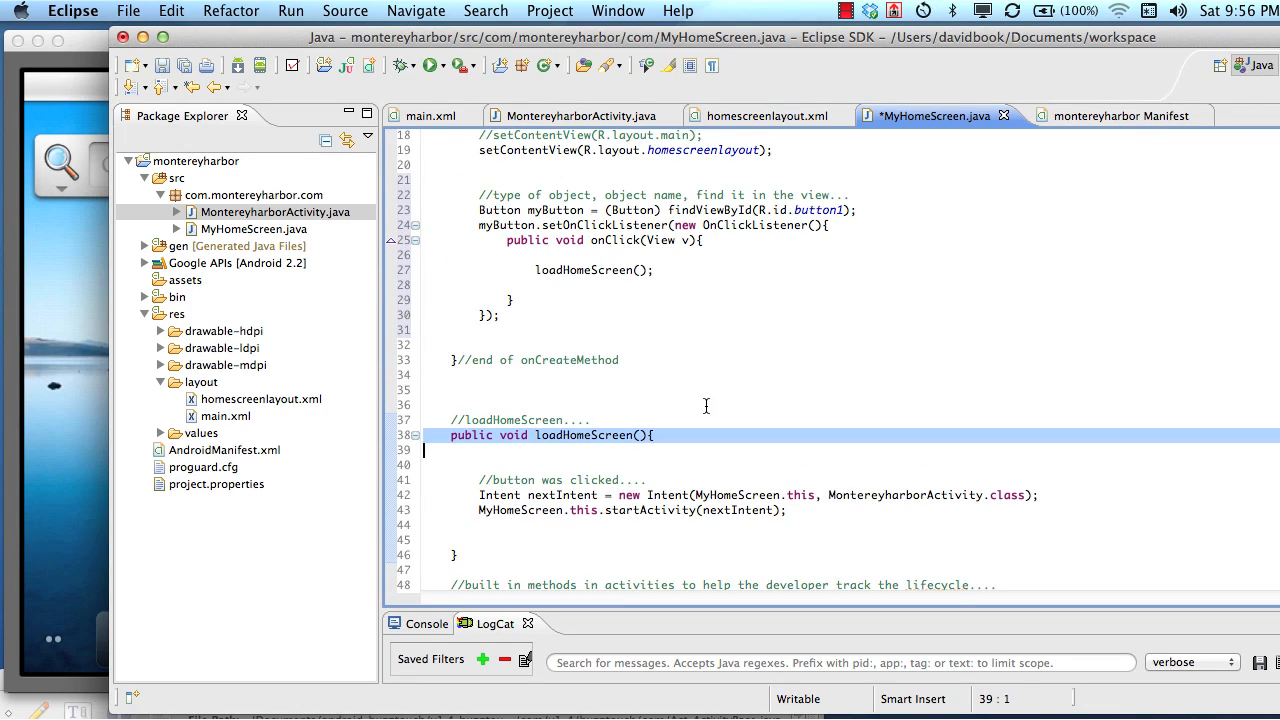